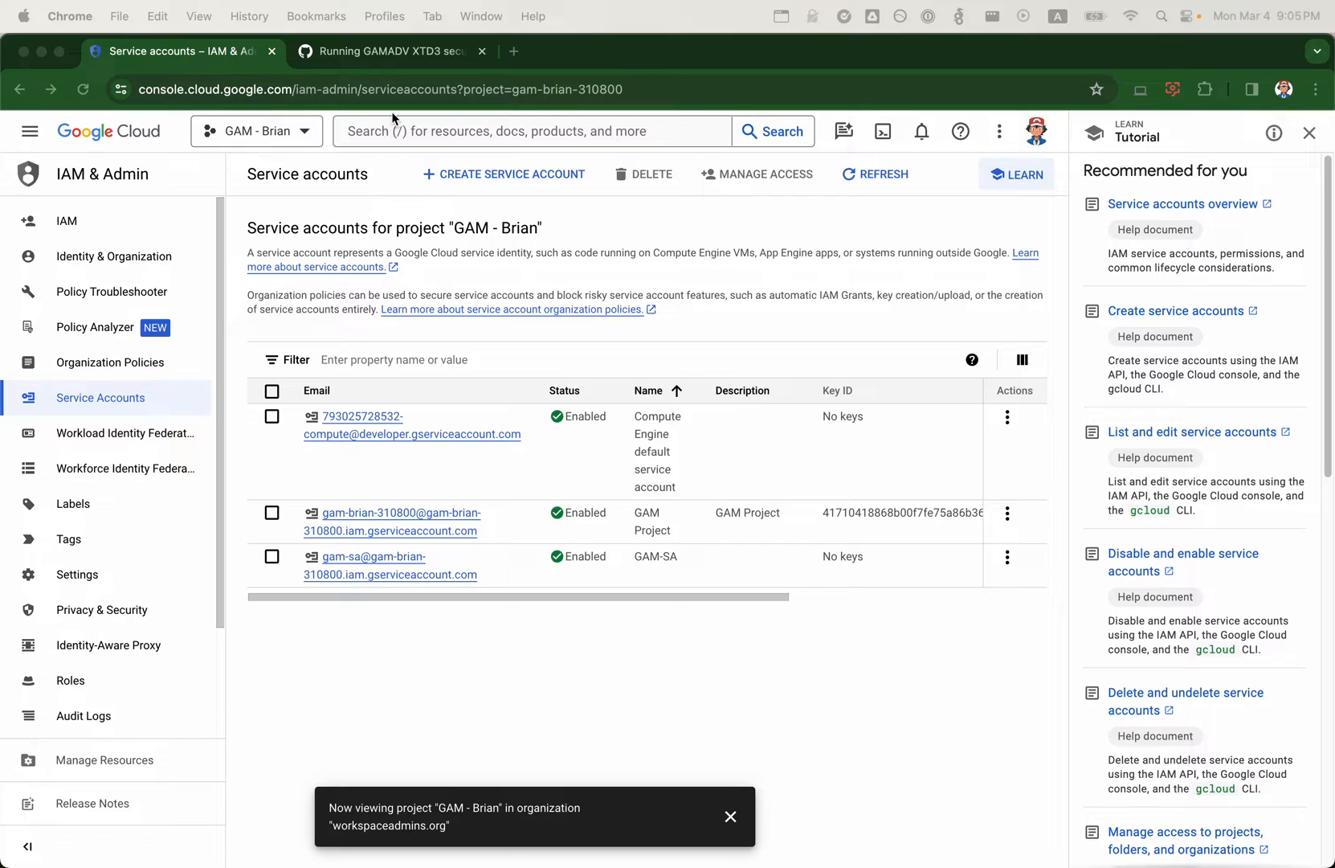
mouse_move(443, 348)
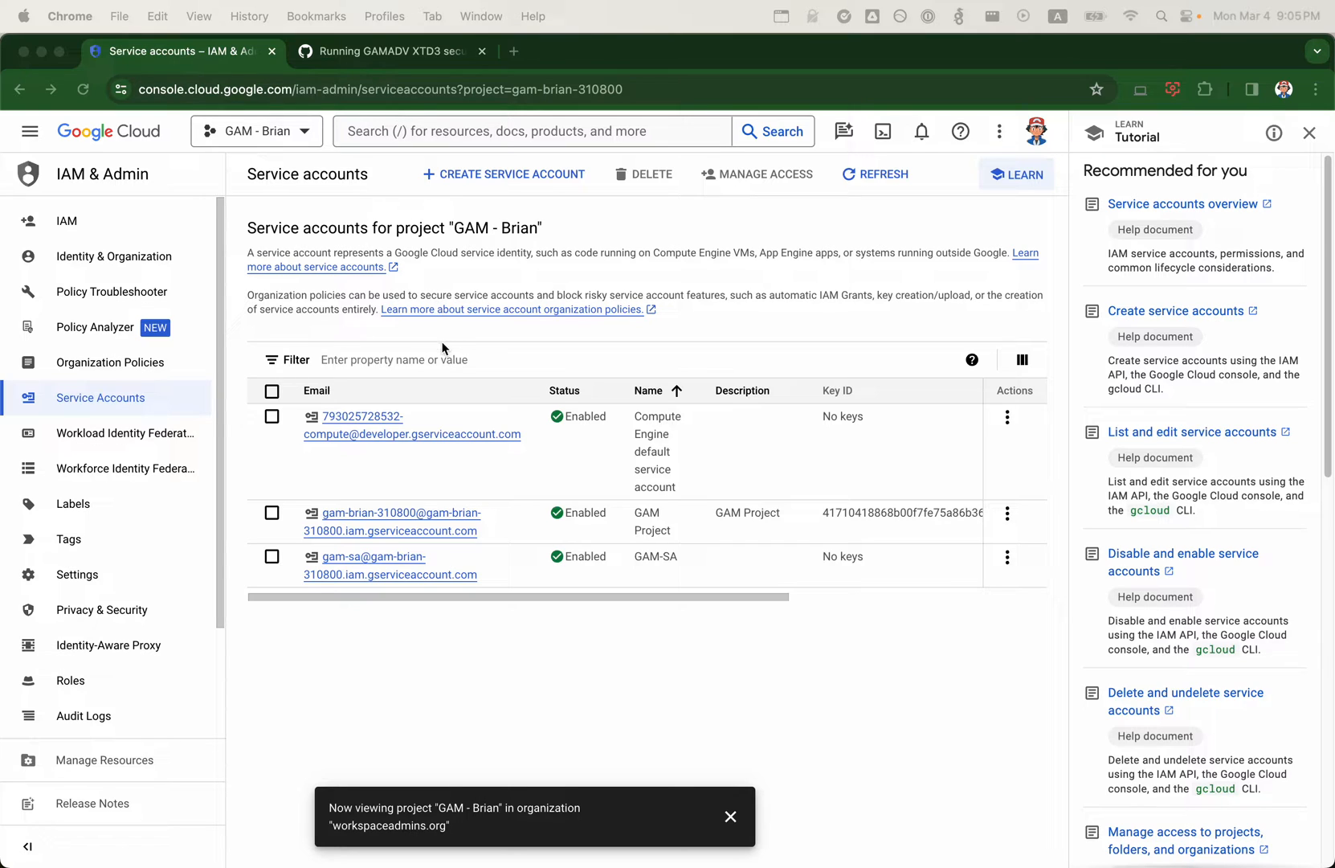
mouse_move(559, 206)
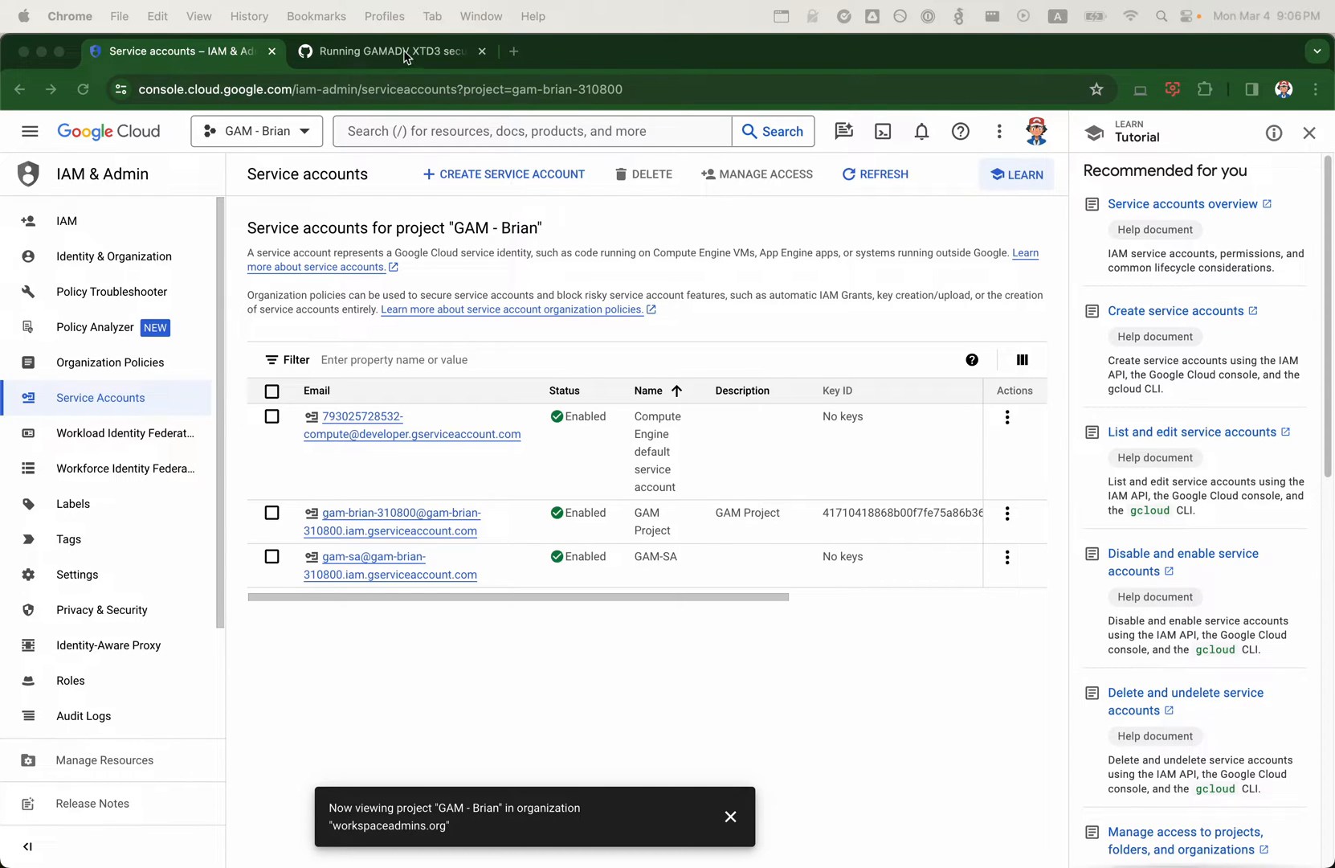
Search Google for 'gcp' and open the Free cloud features page at Compute Engine's e2-micro allowance
click(388, 52)
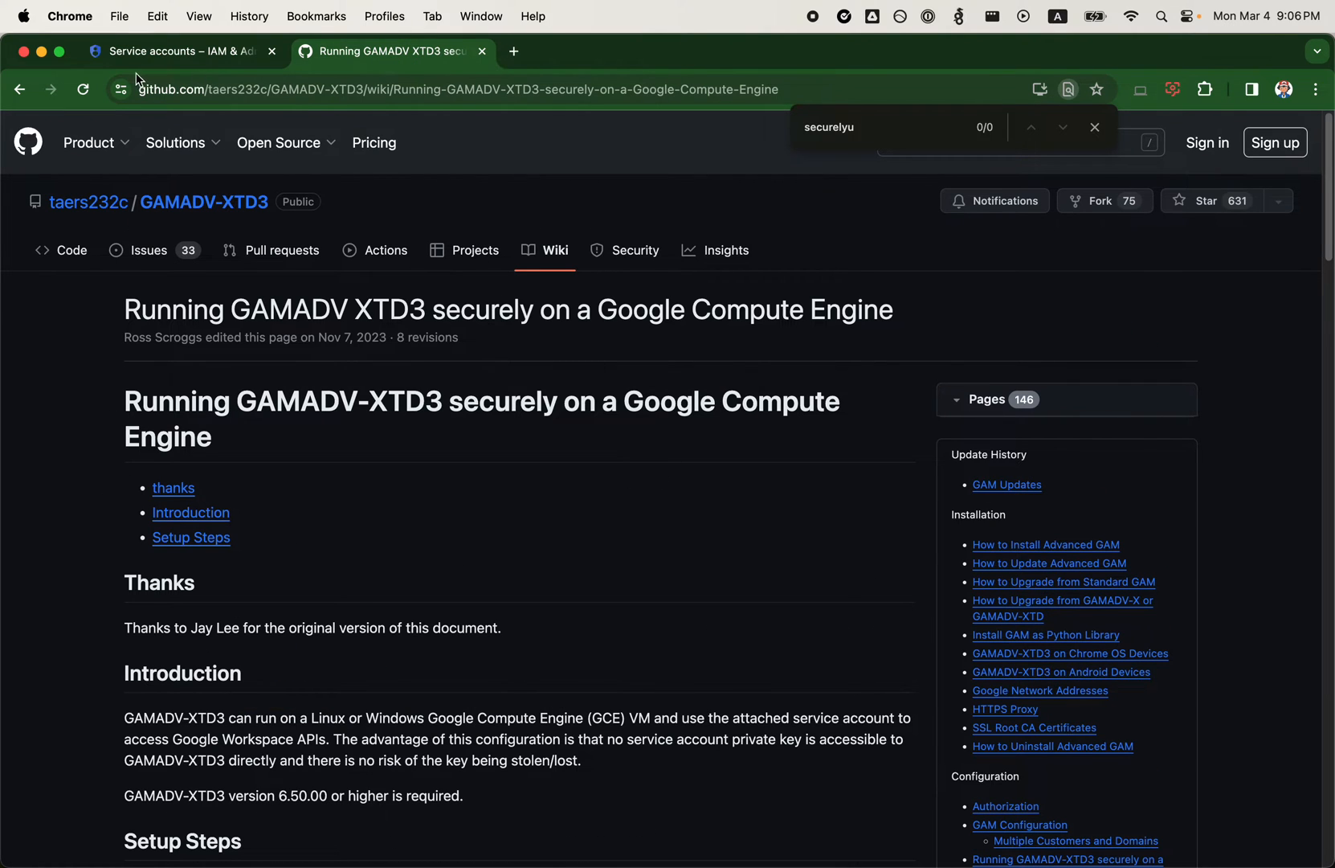
click(180, 52)
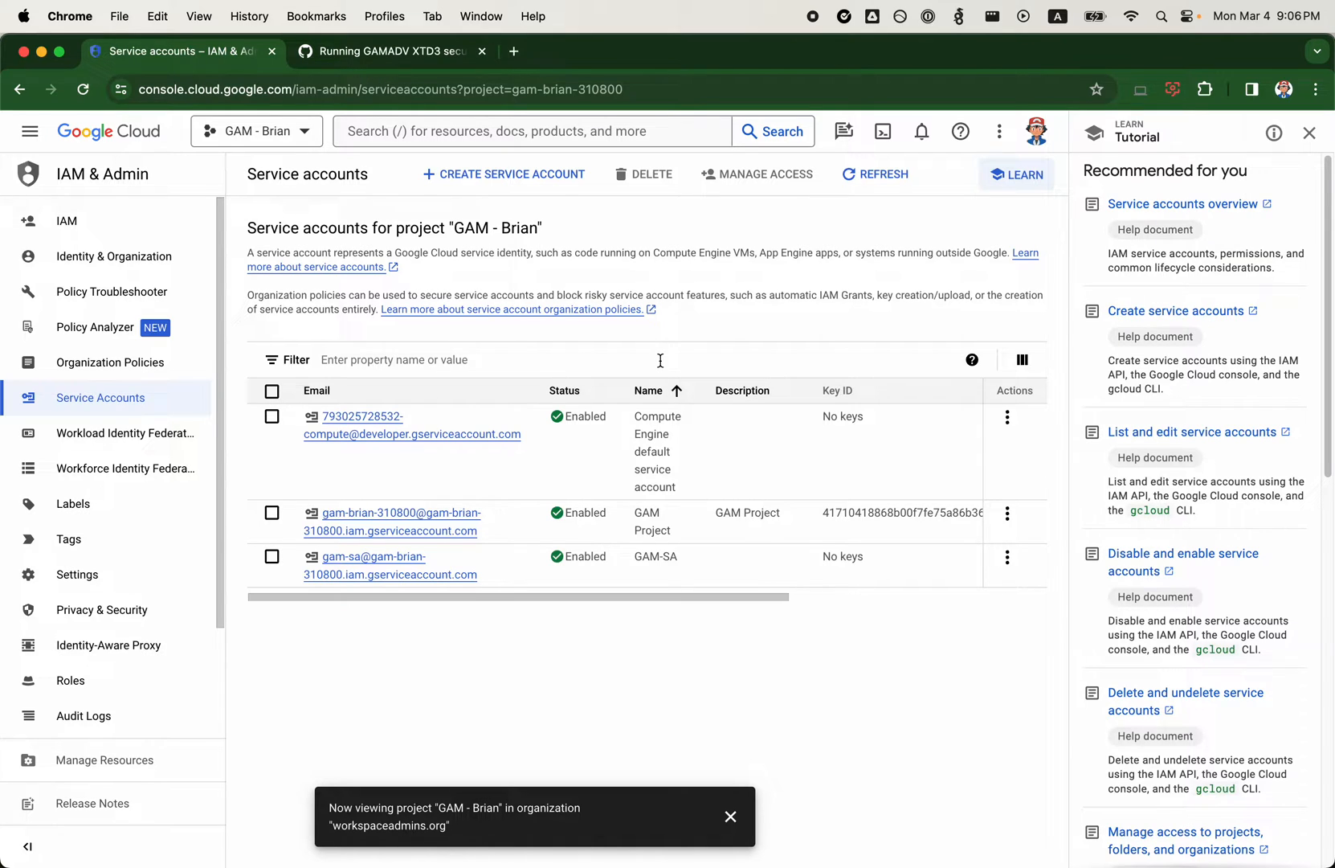
mouse_move(603, 290)
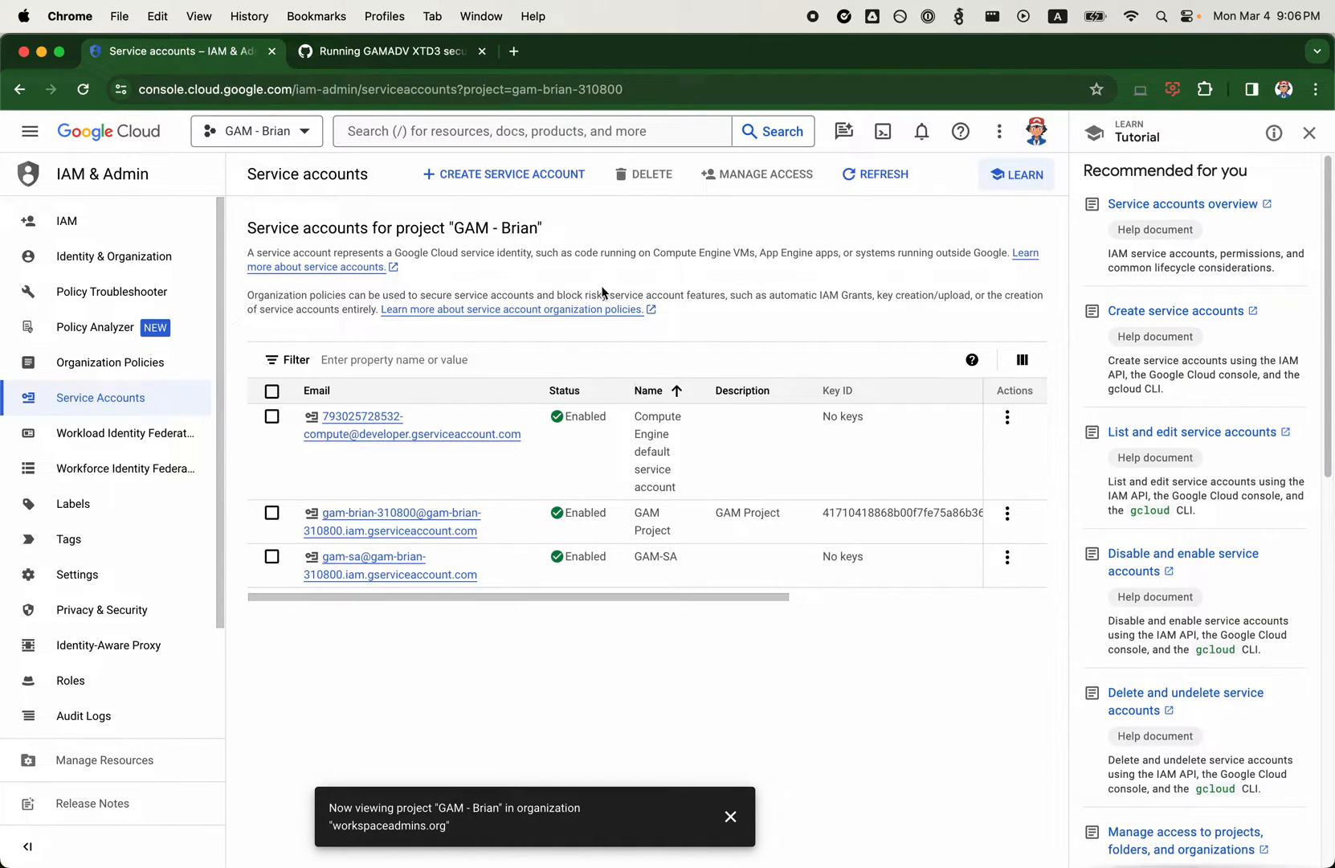
click(723, 51)
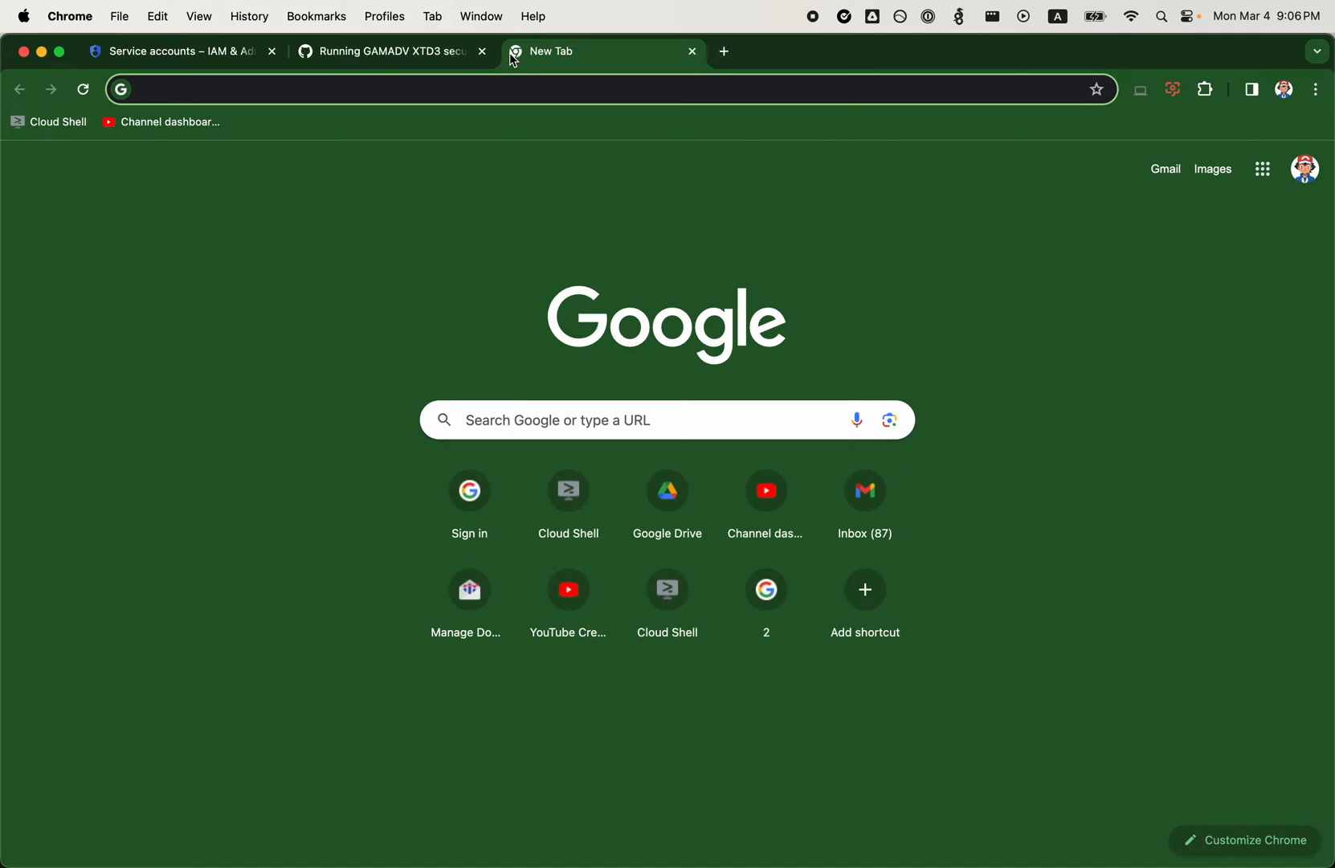
text(gcp)
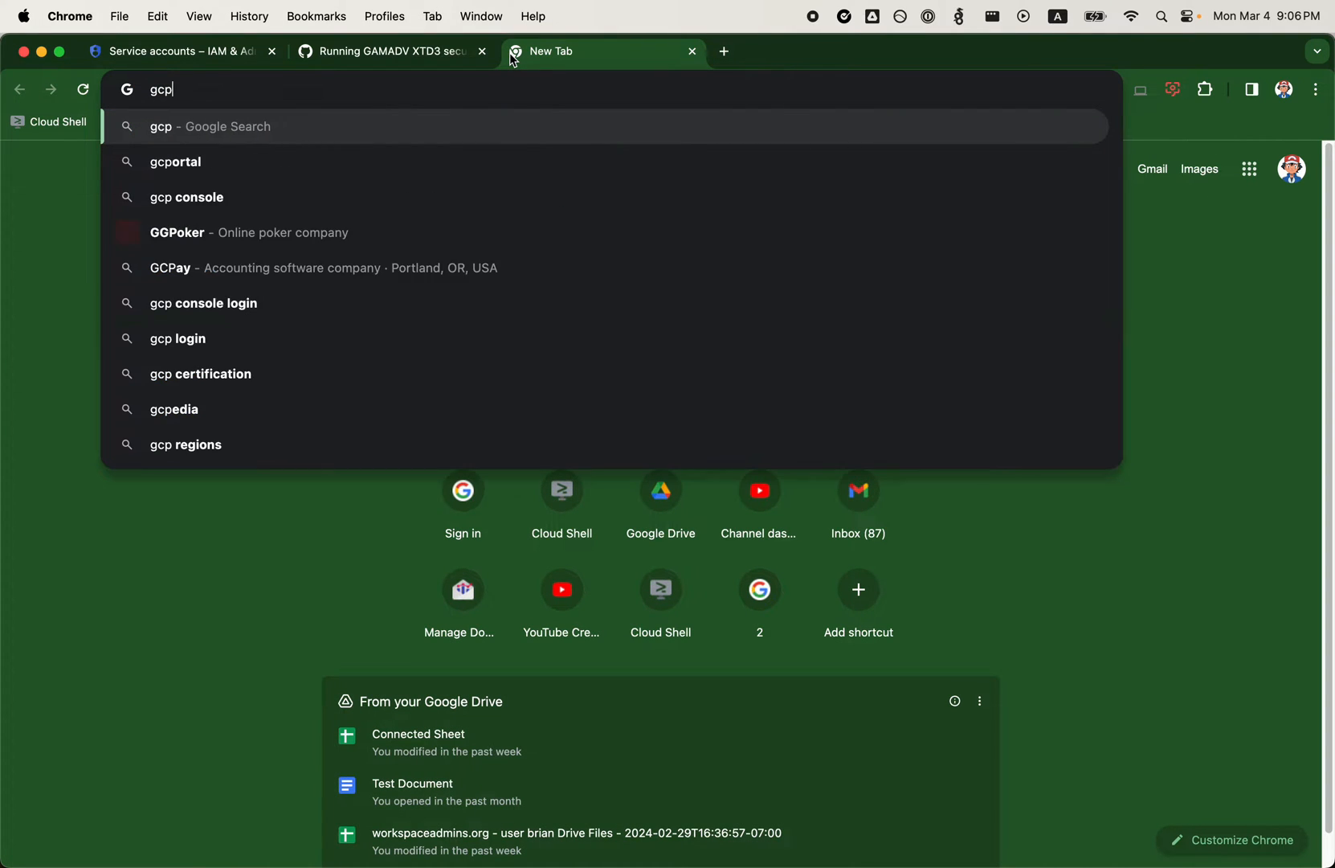
key(Return)
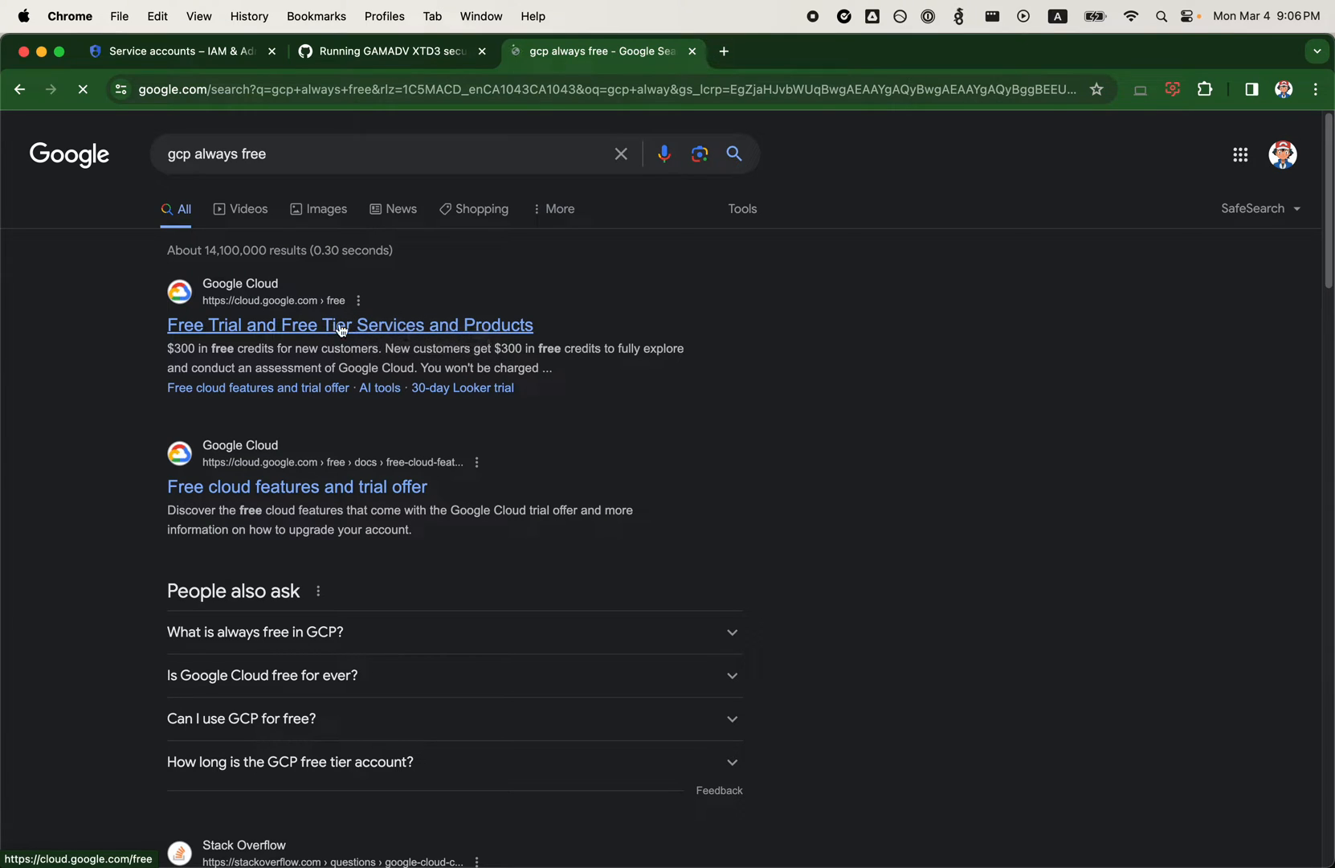
click(350, 324)
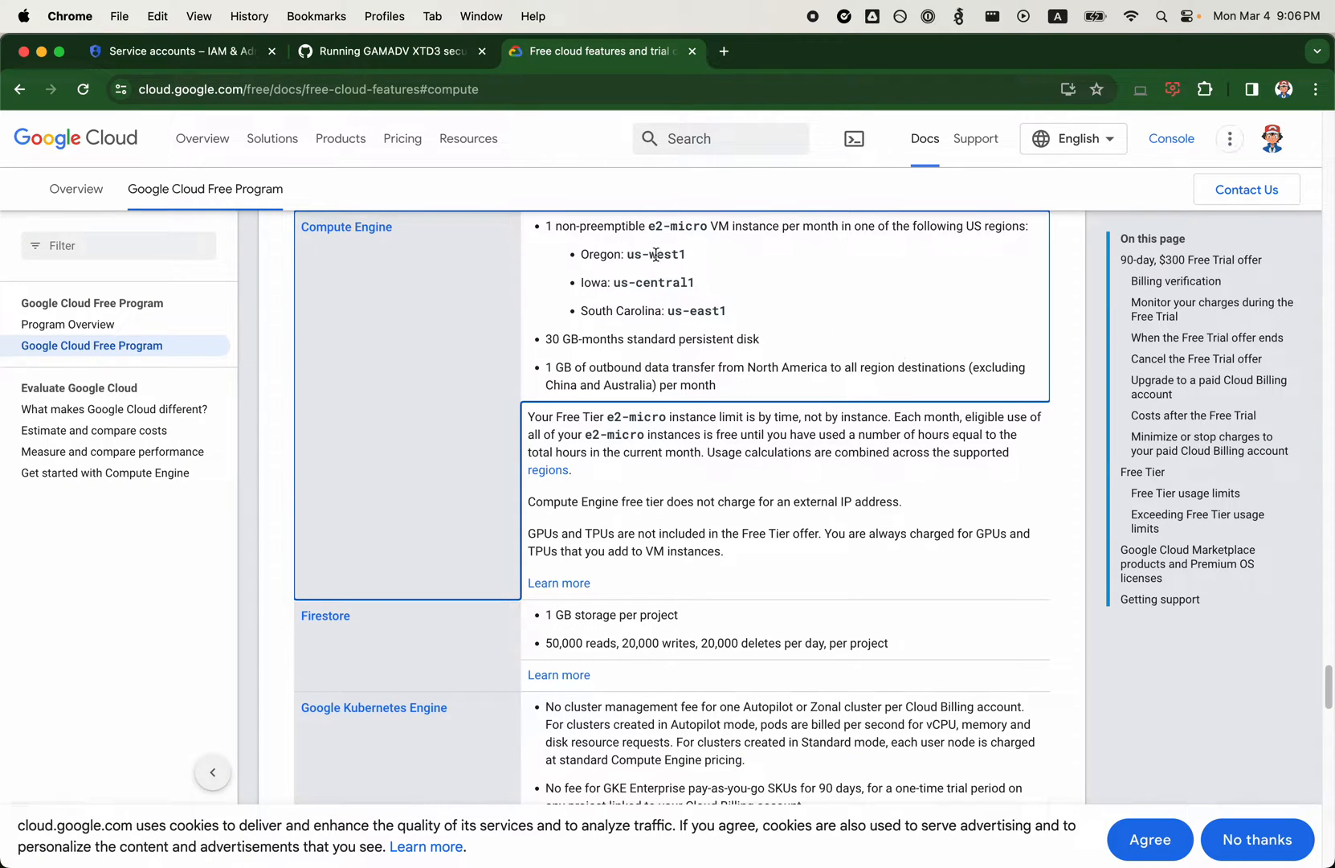
mouse_move(712, 270)
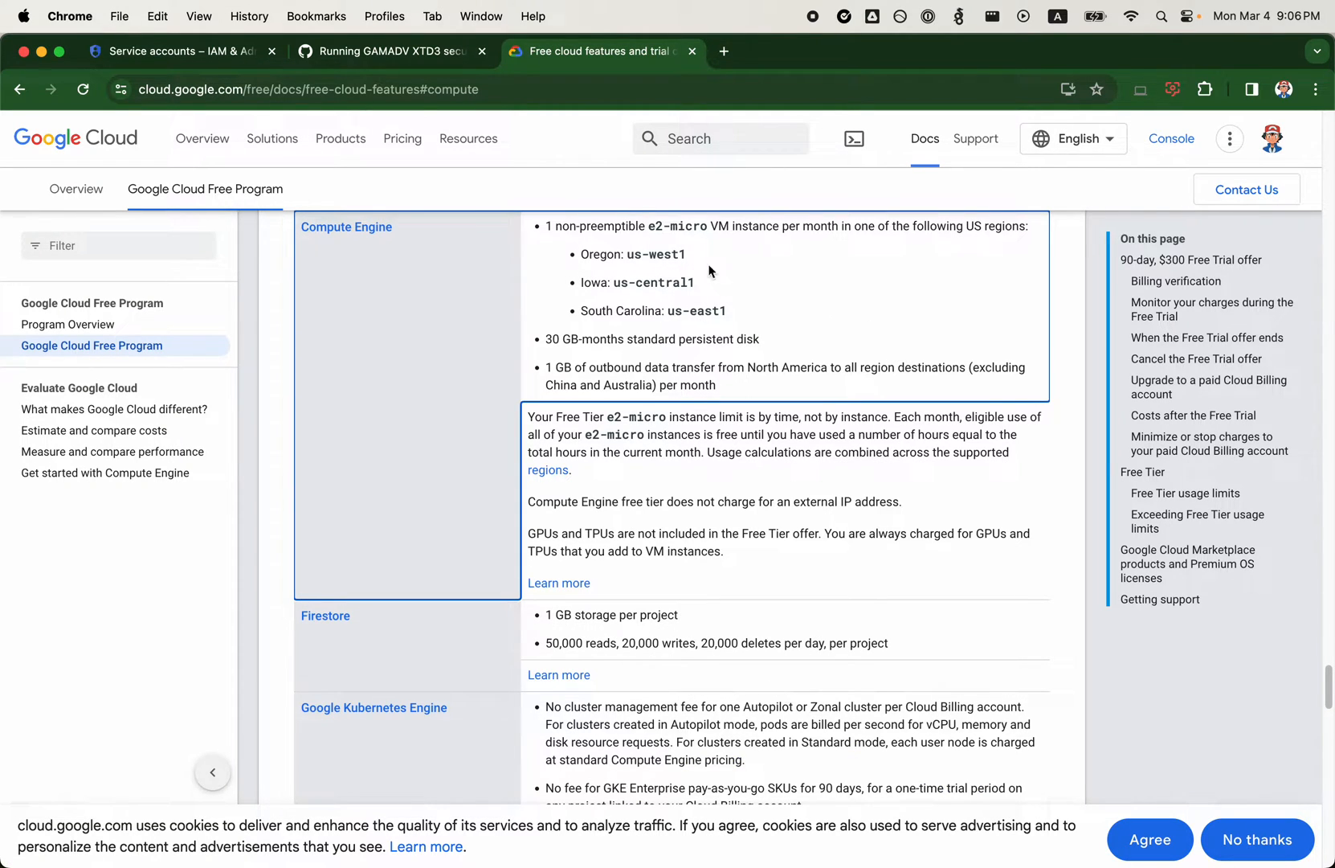
mouse_move(686, 331)
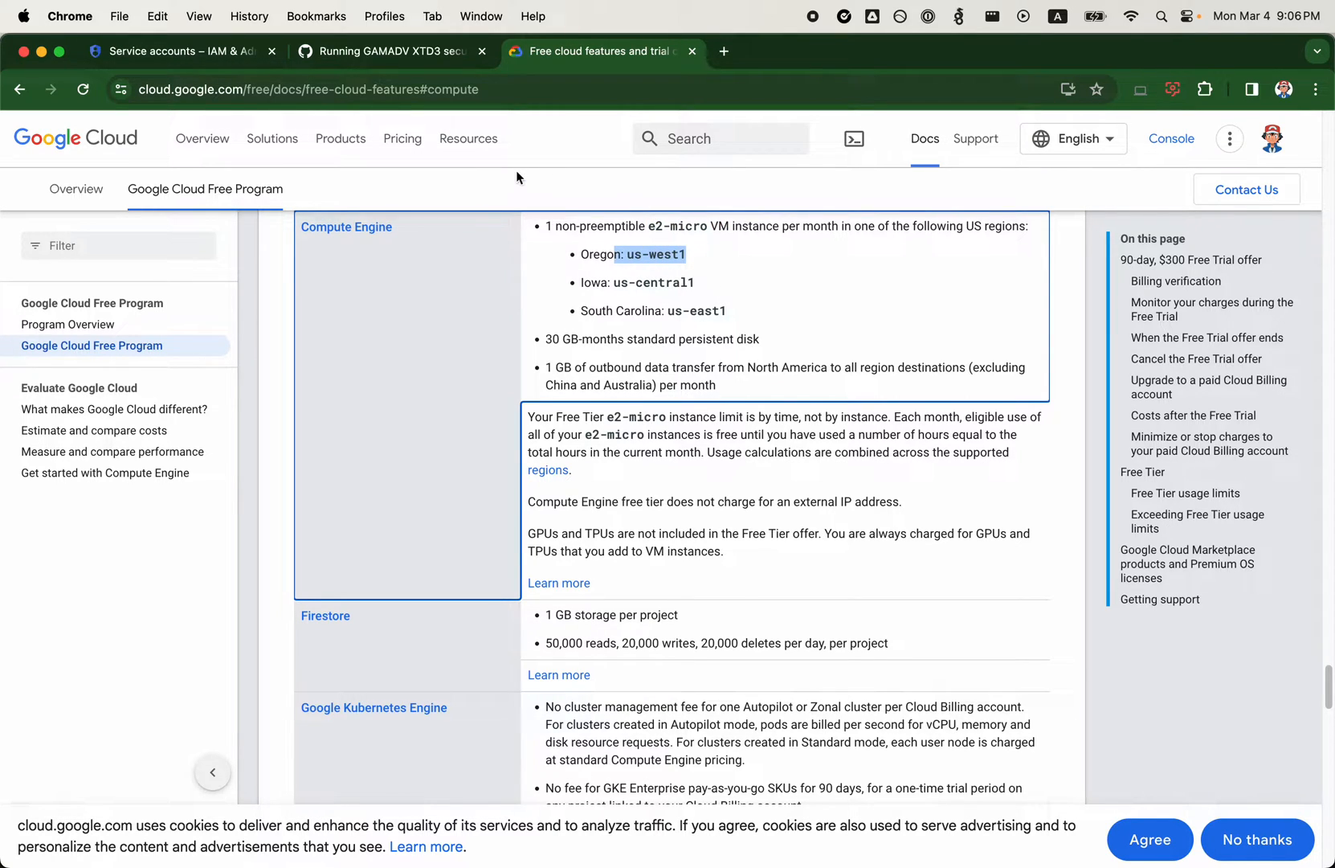
mouse_move(219, 62)
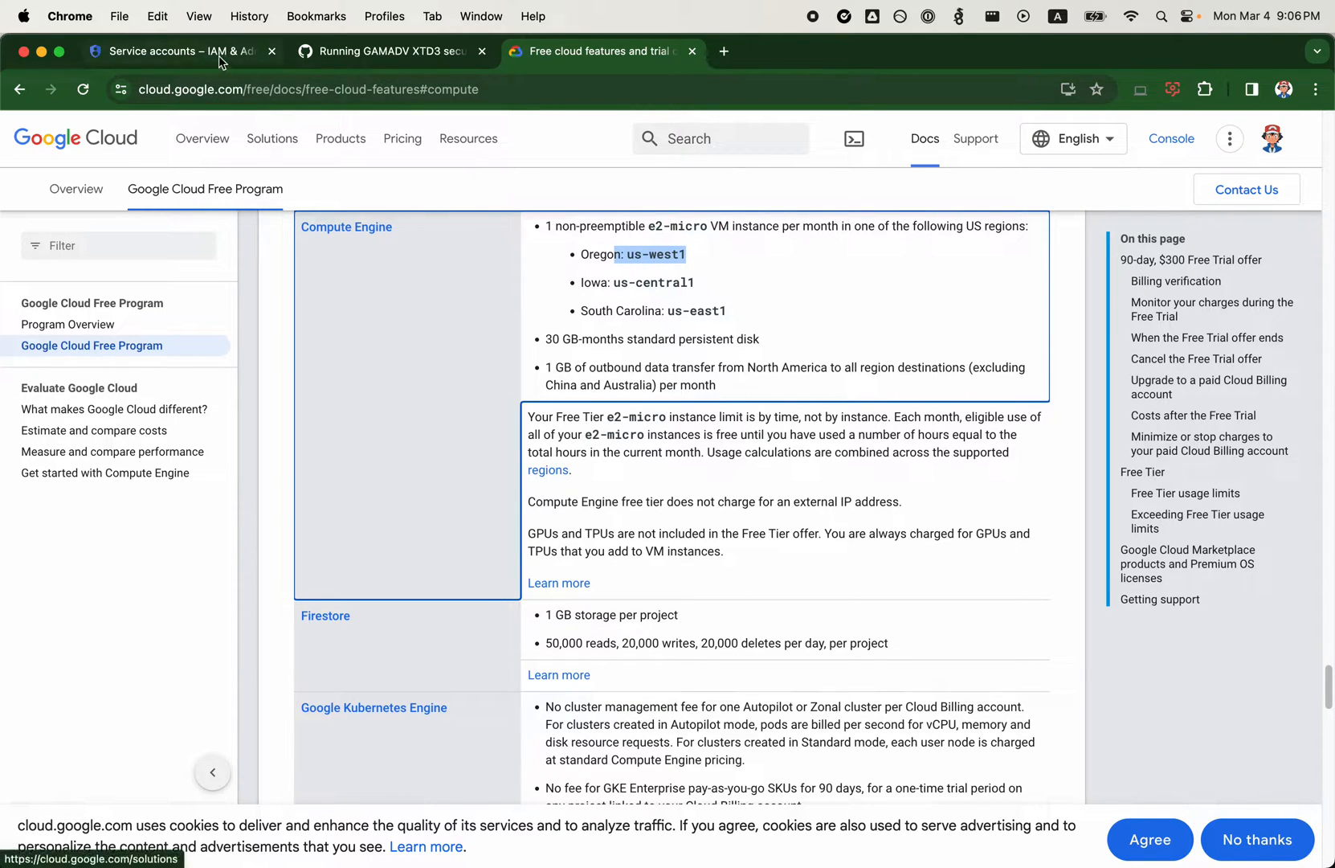
Read the wiki's Setup Steps on granting token roles, then return to Service Accounts
click(179, 51)
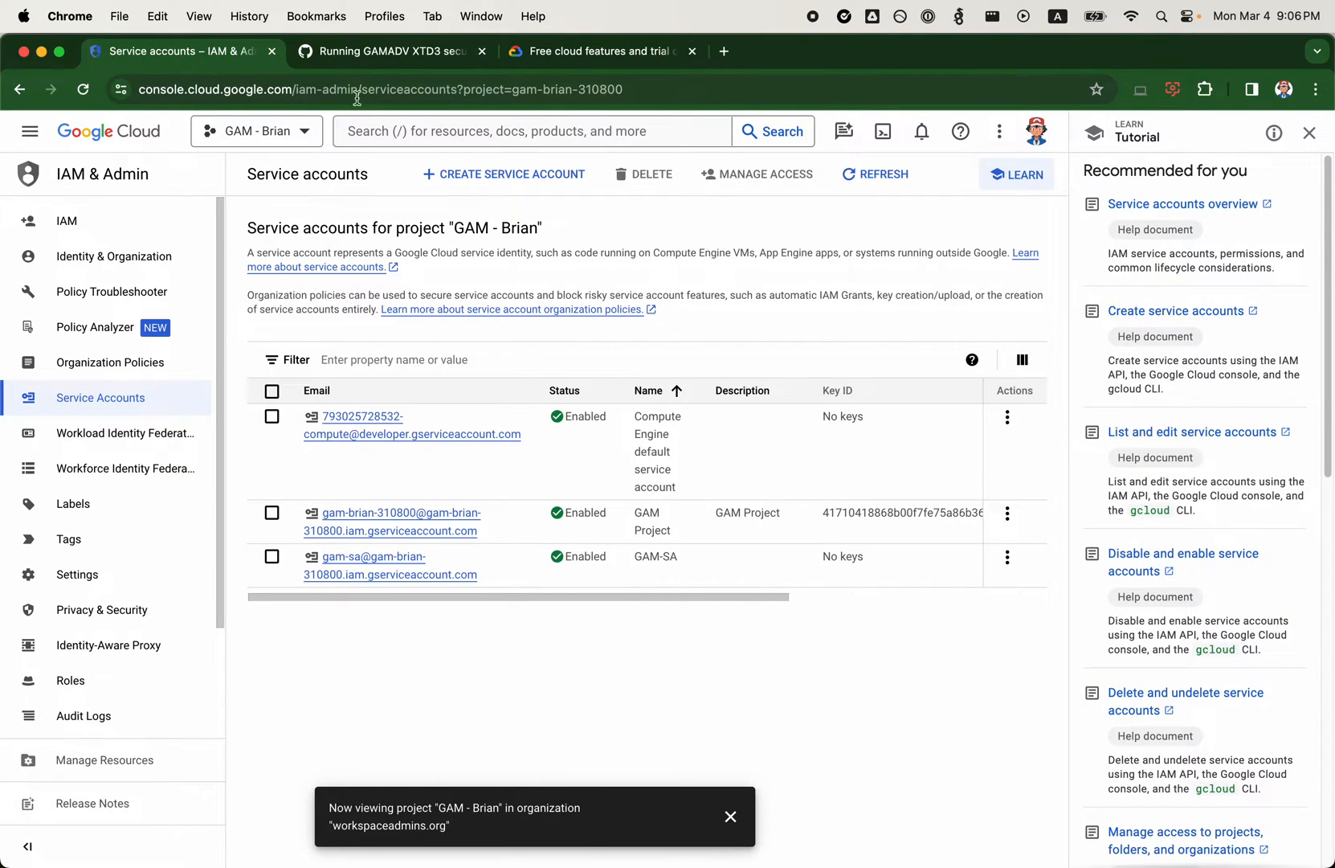
click(387, 51)
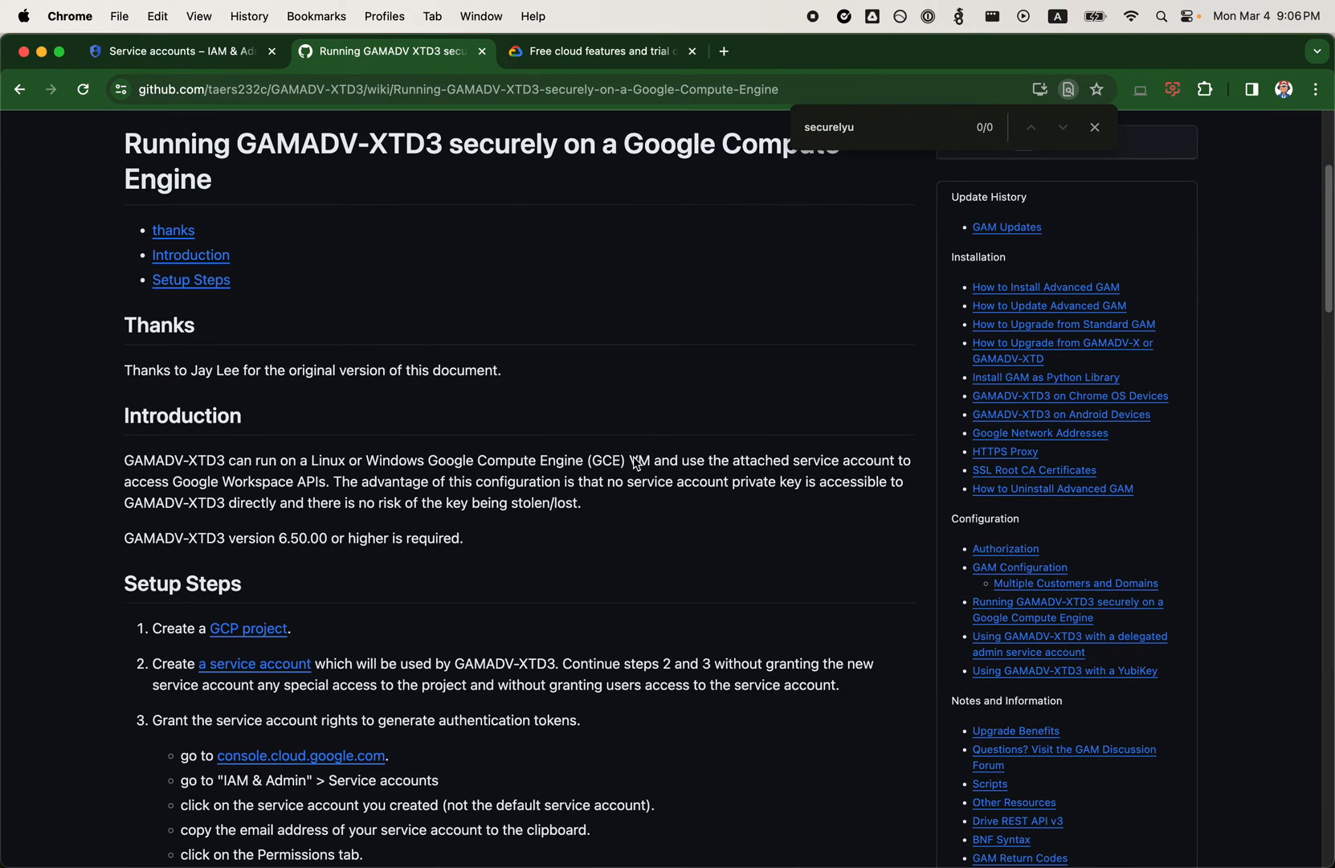
scroll(down, 3)
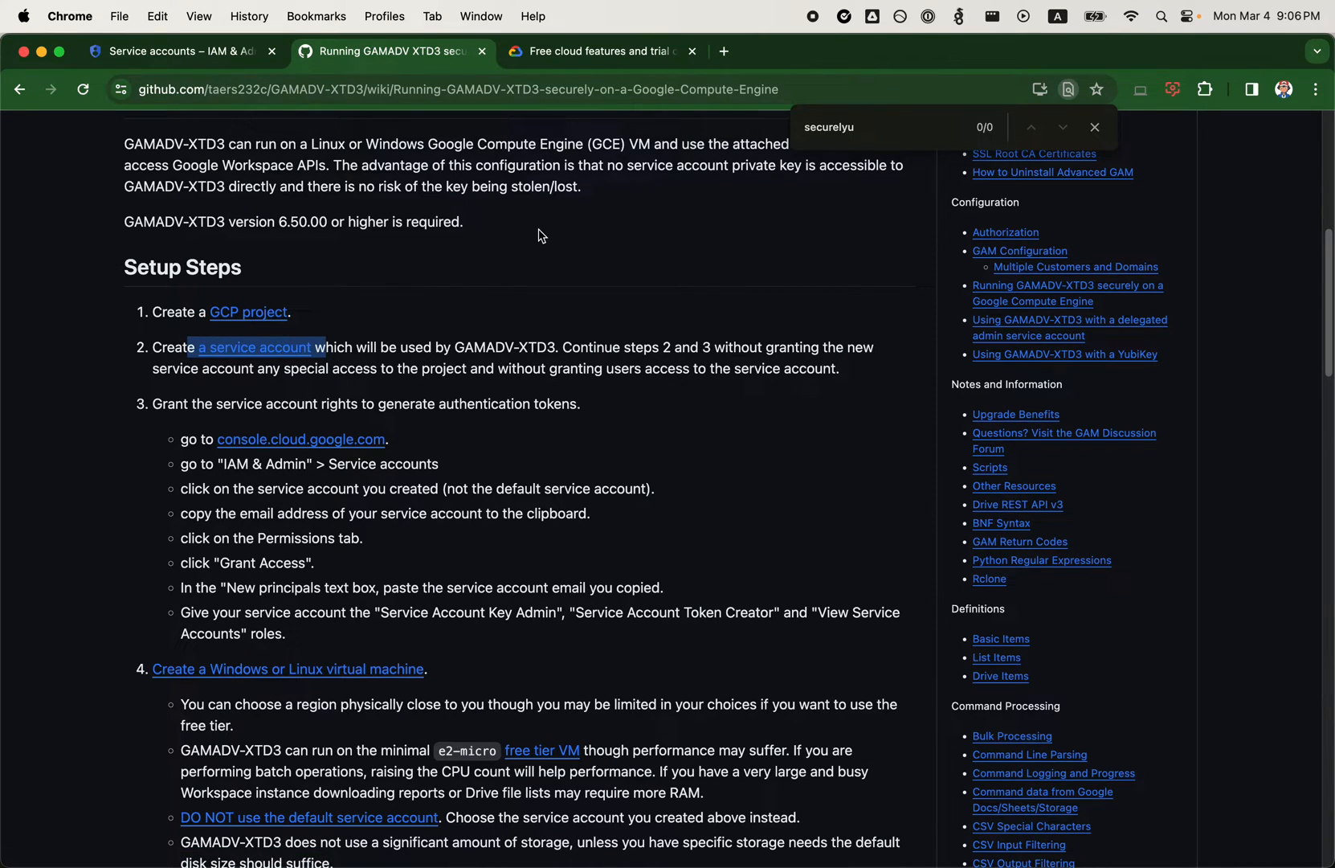
mouse_move(367, 585)
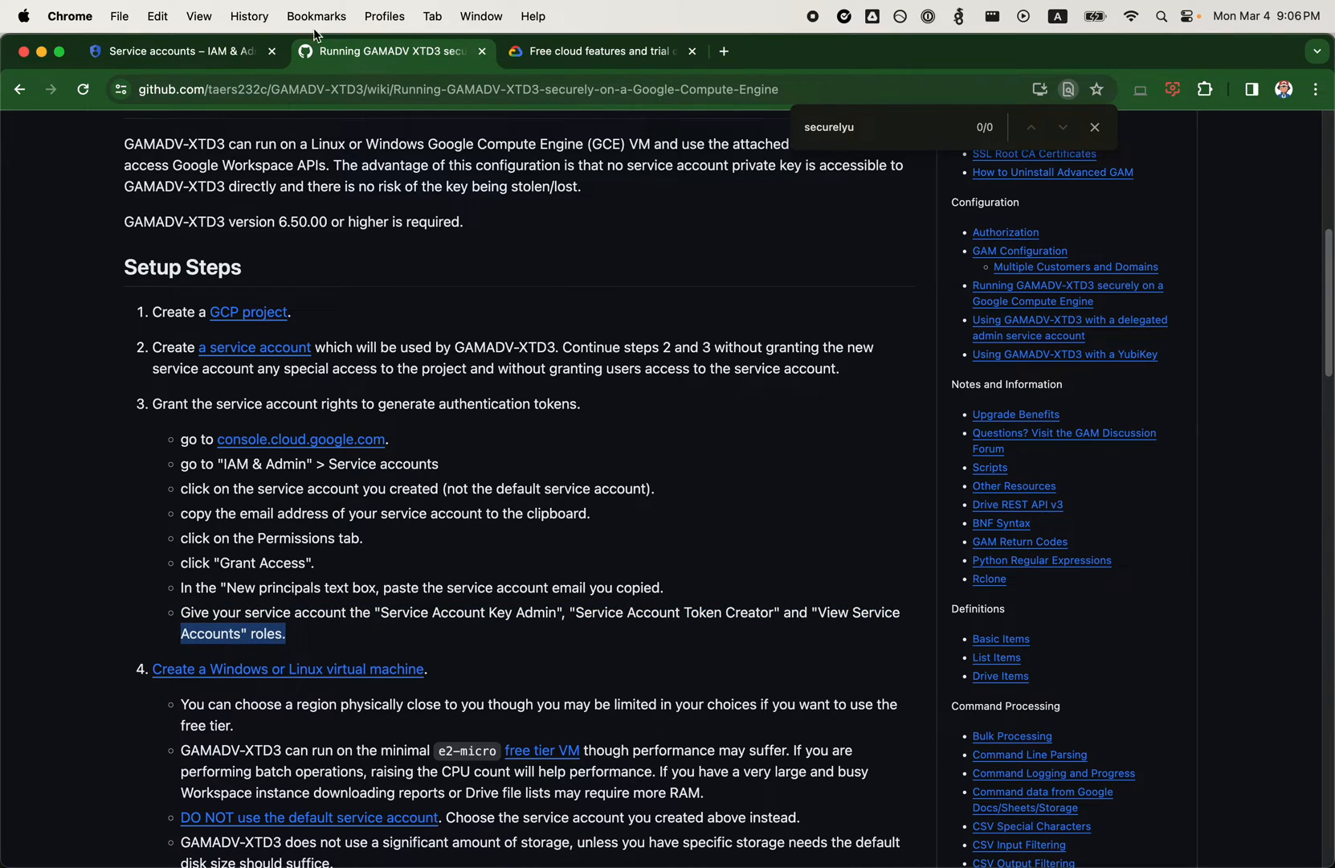
click(179, 51)
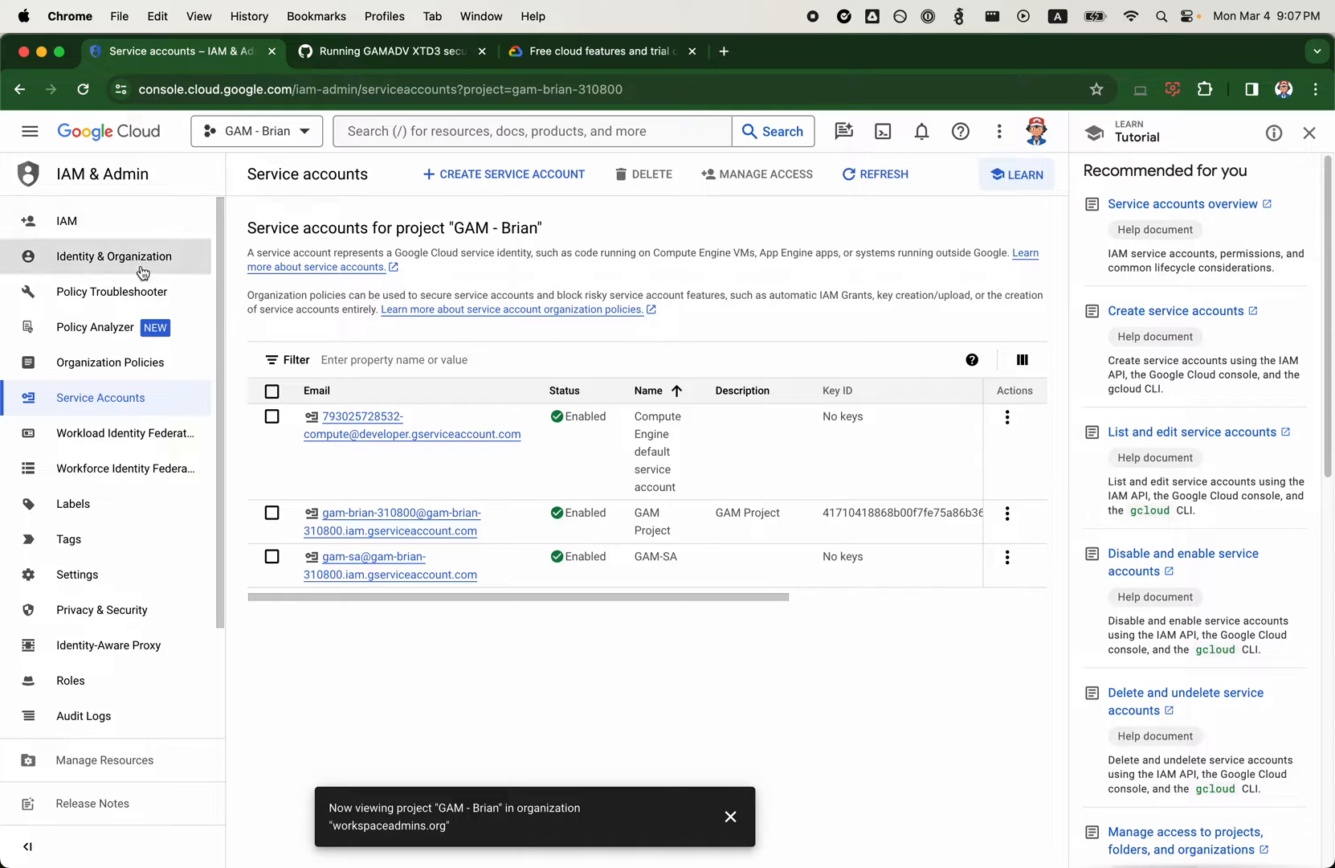
mouse_move(472, 360)
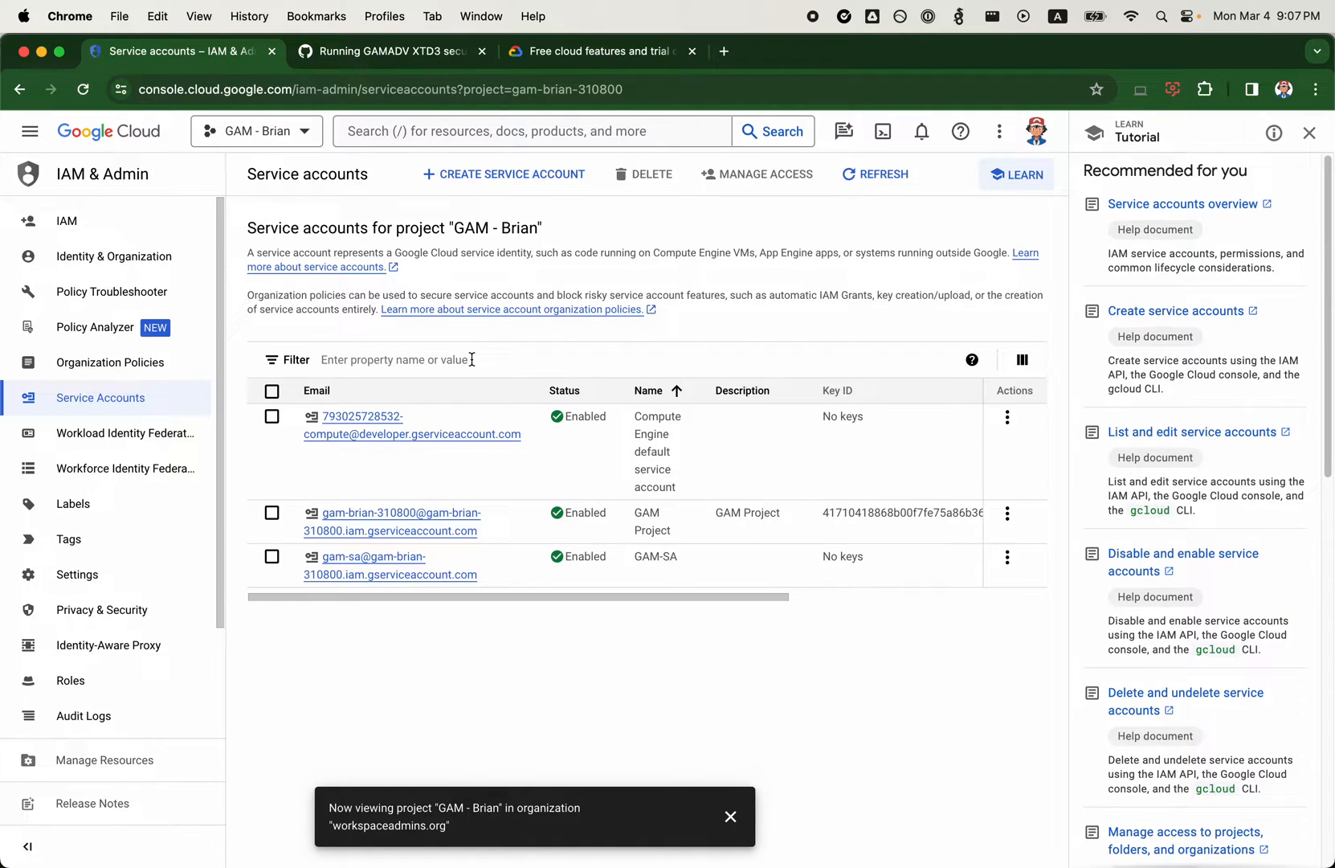
mouse_move(516, 567)
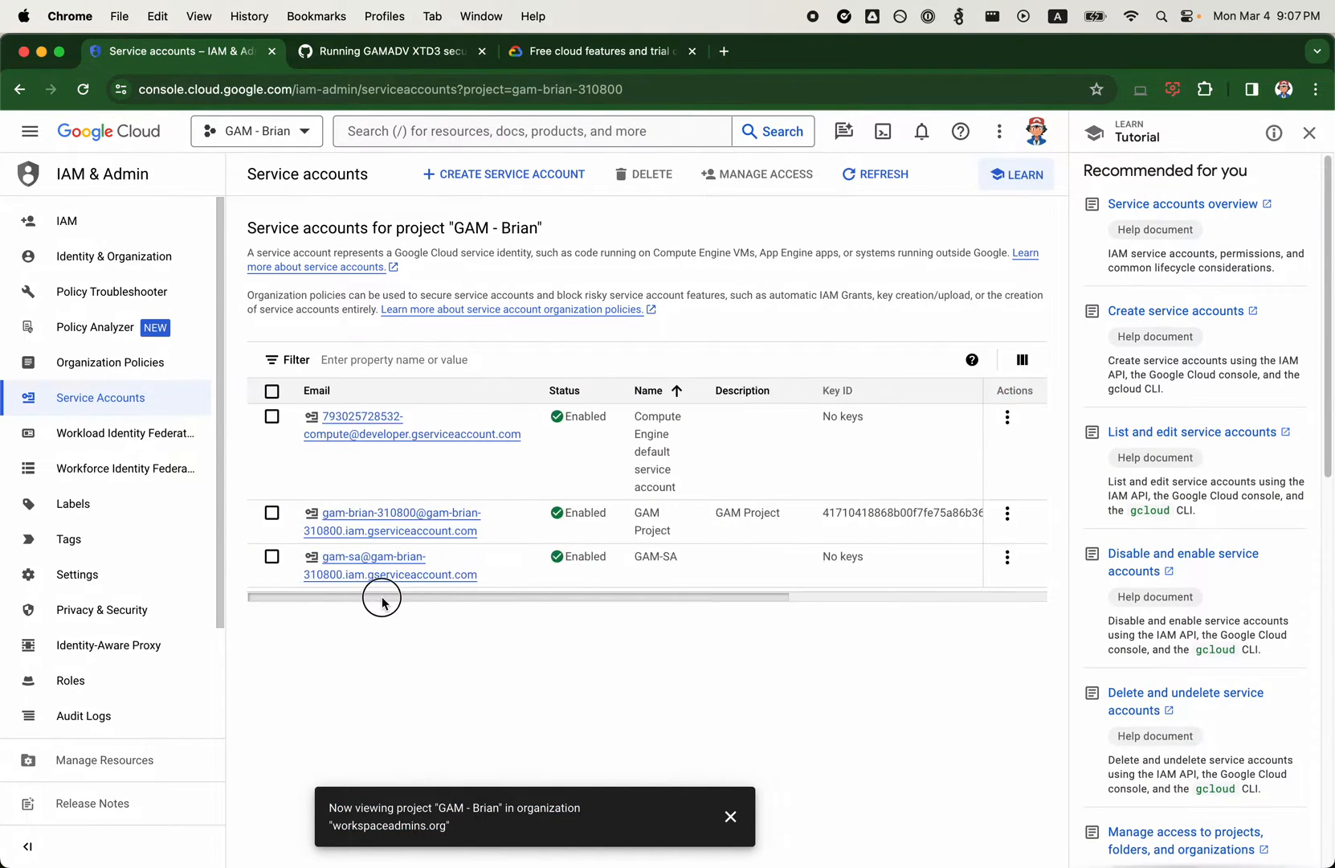
In IAM, give GAM-SA Service Account Key Admin, Token Creator and View Service Accounts roles
click(66, 221)
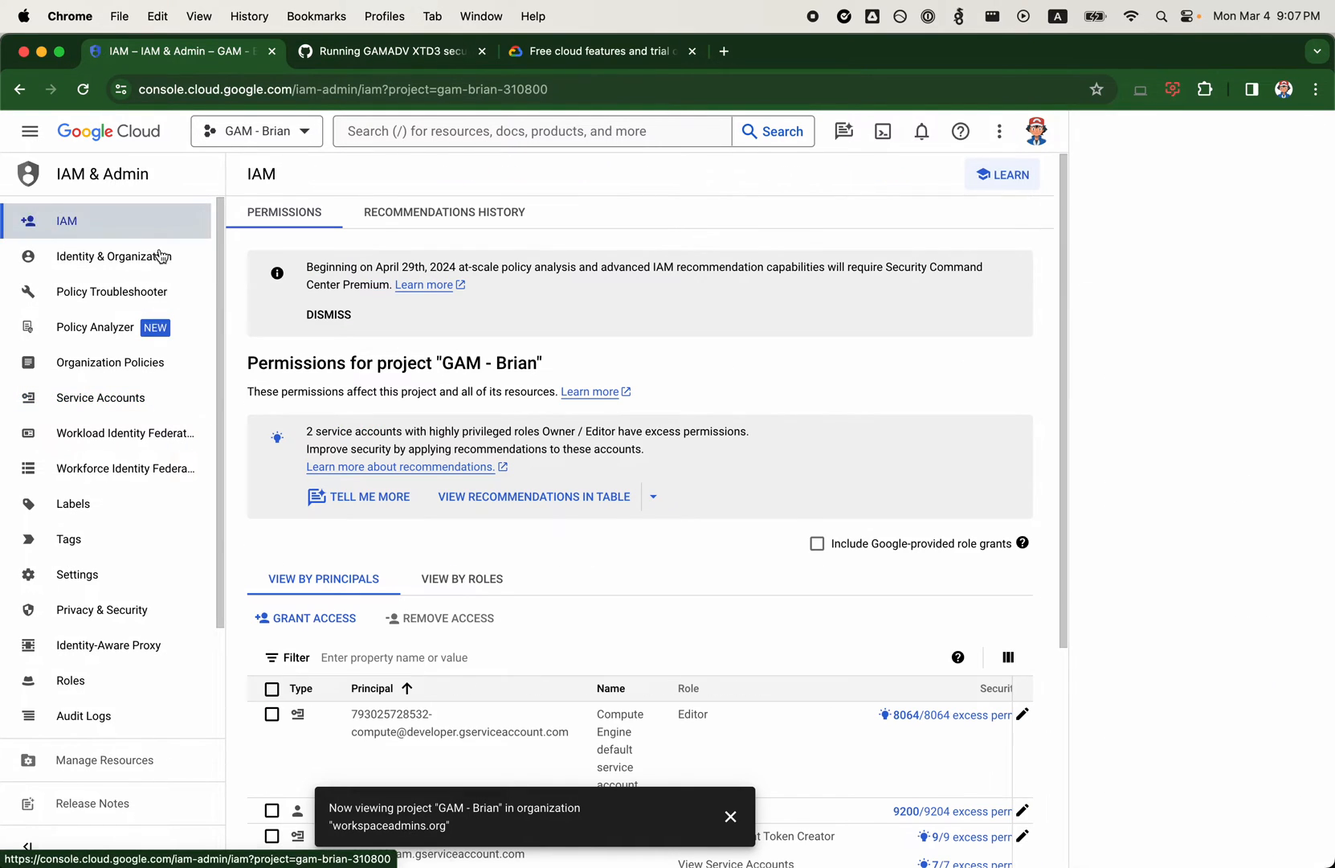
click(1003, 173)
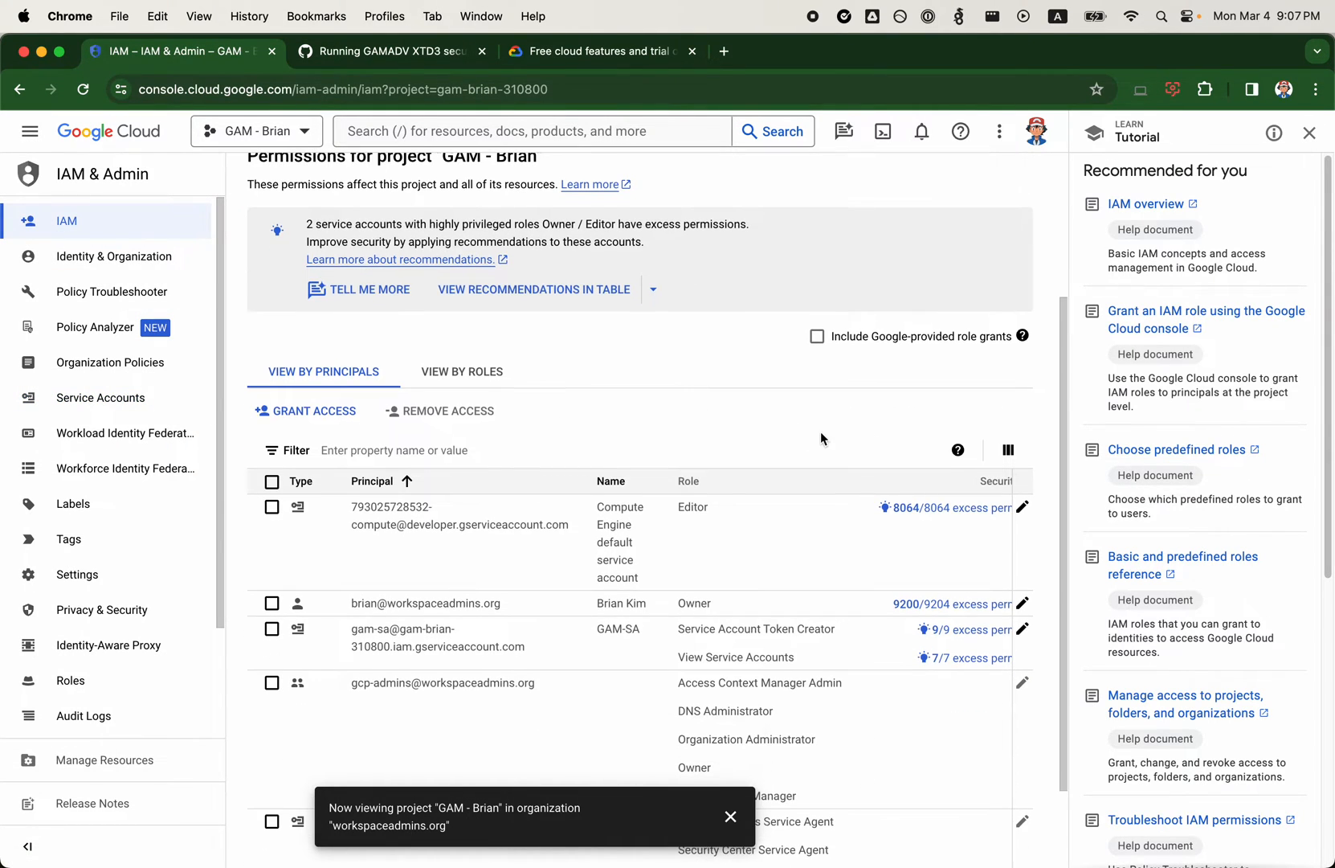
scroll(down, 3)
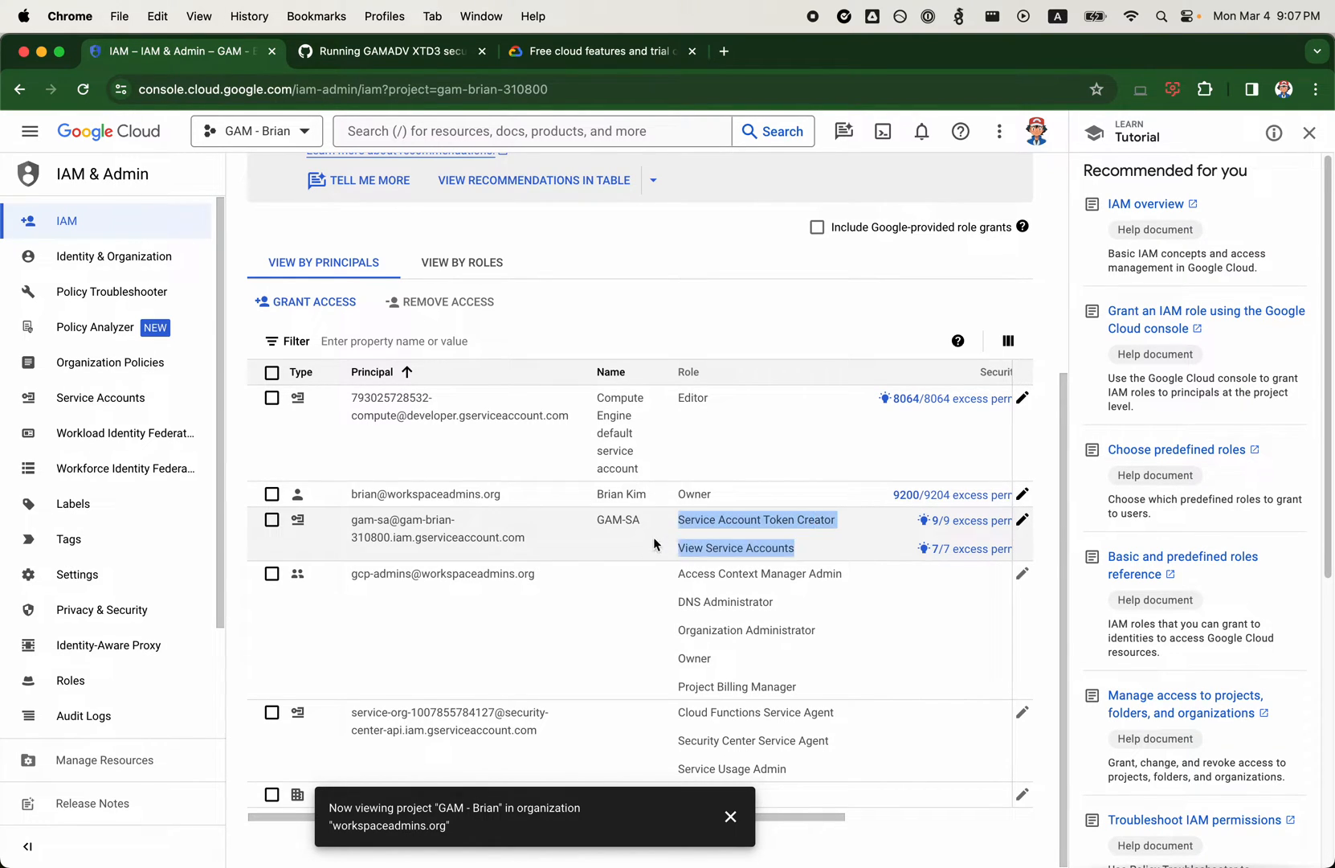
click(1023, 520)
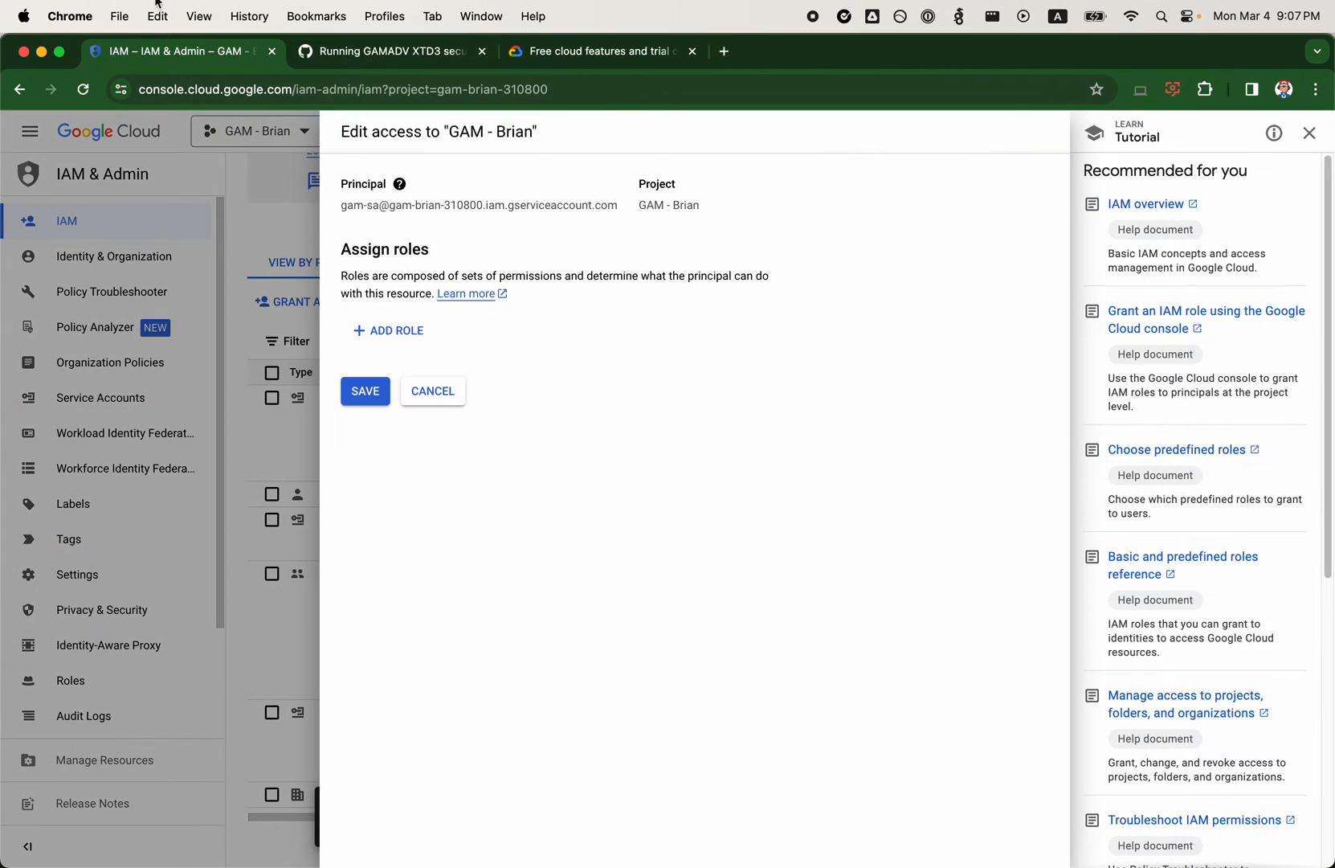
click(388, 51)
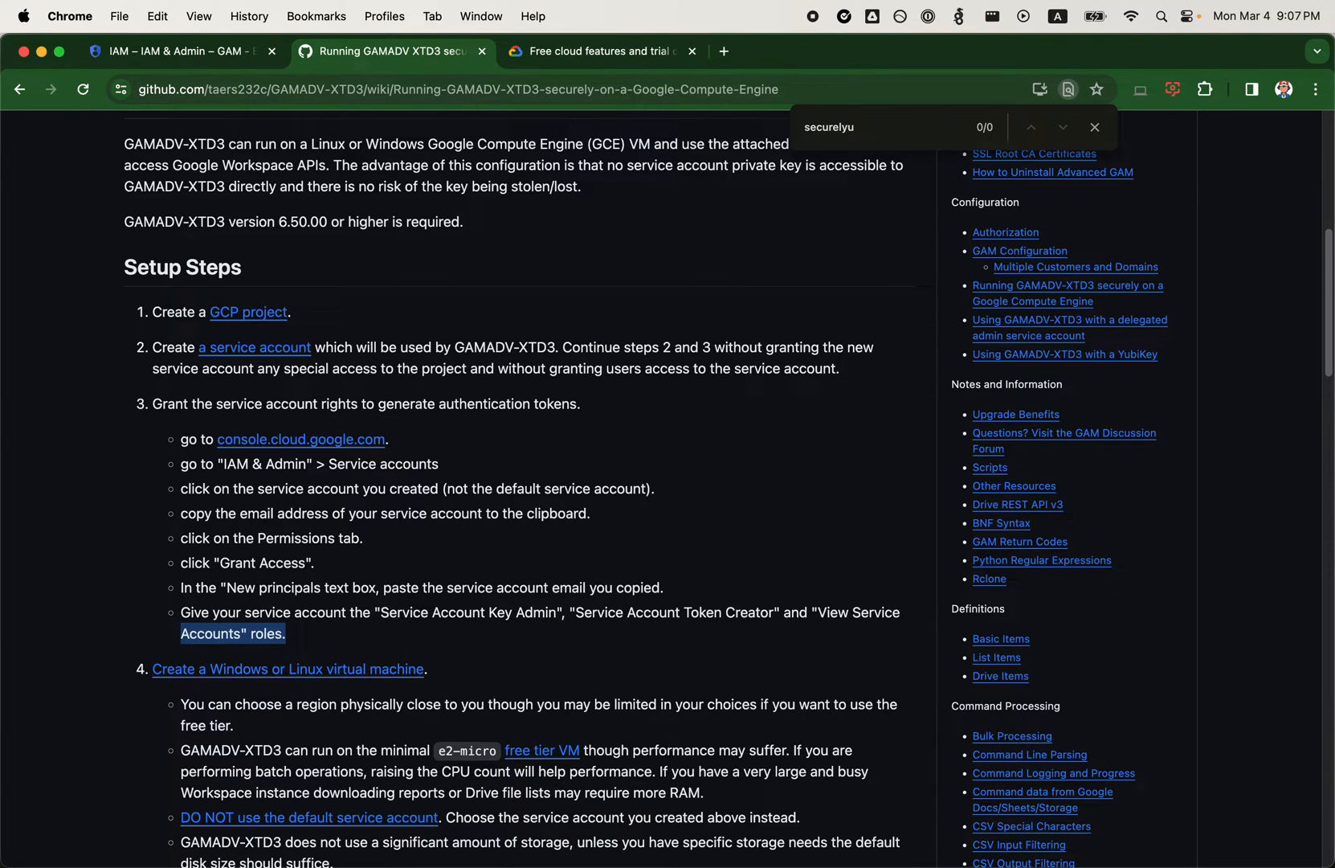
click(170, 51)
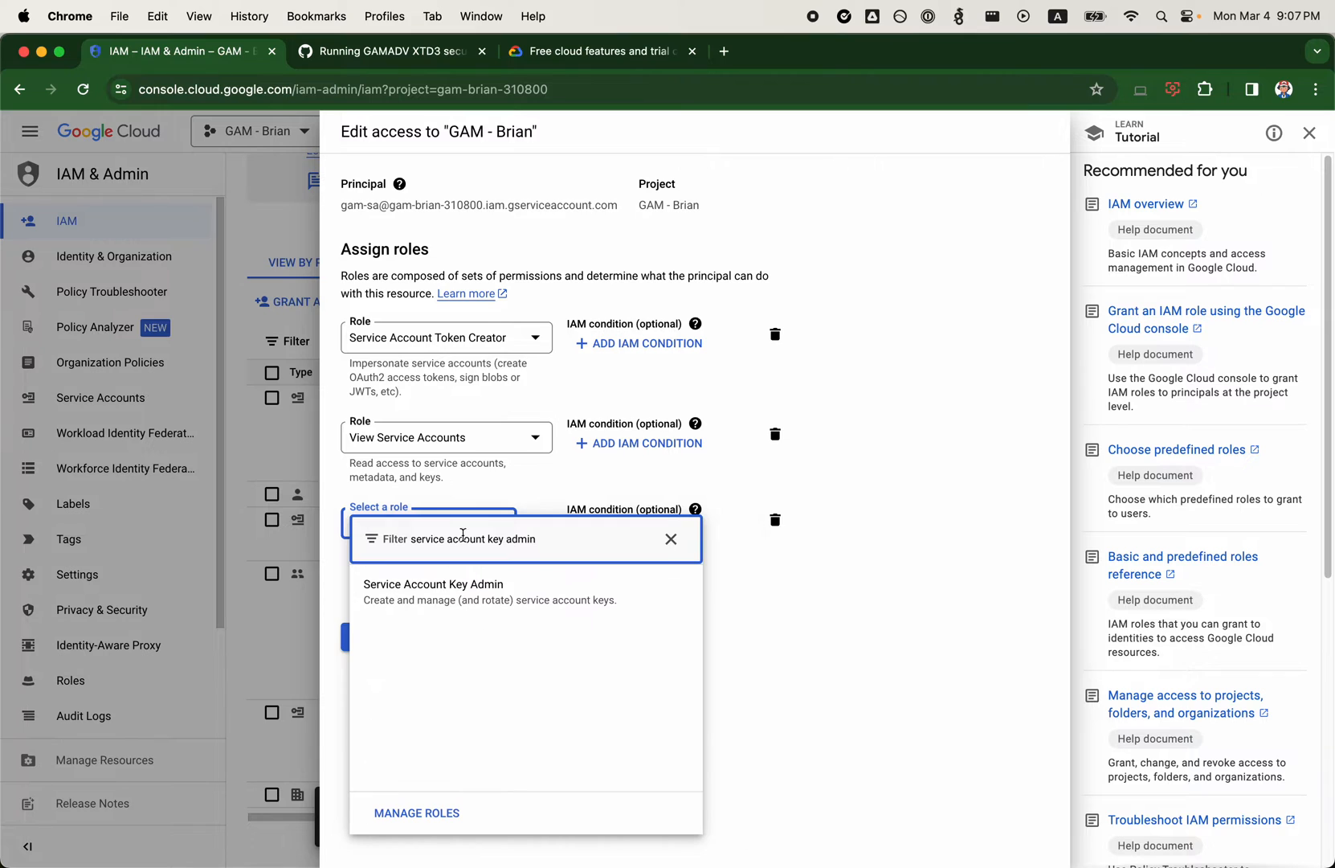
click(432, 583)
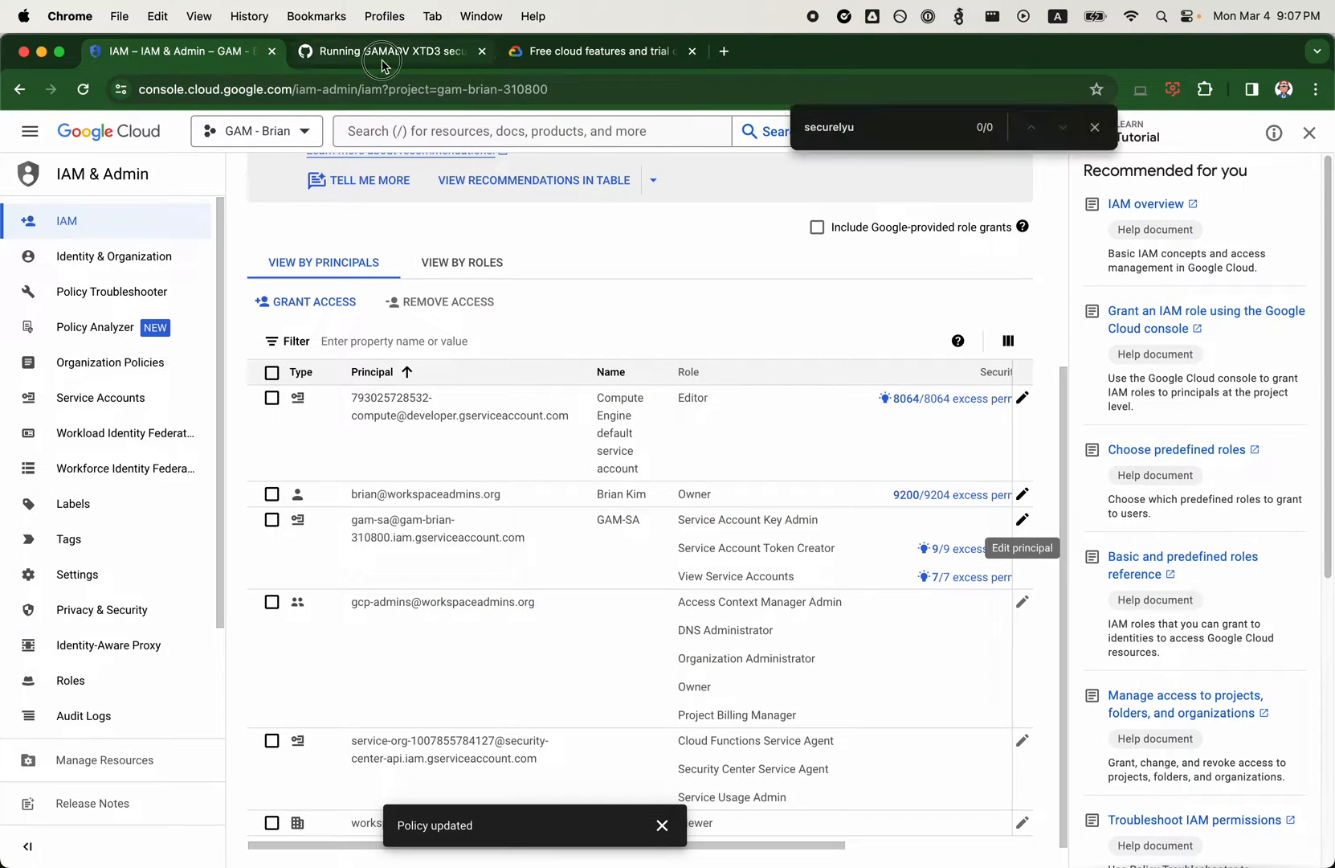
click(388, 51)
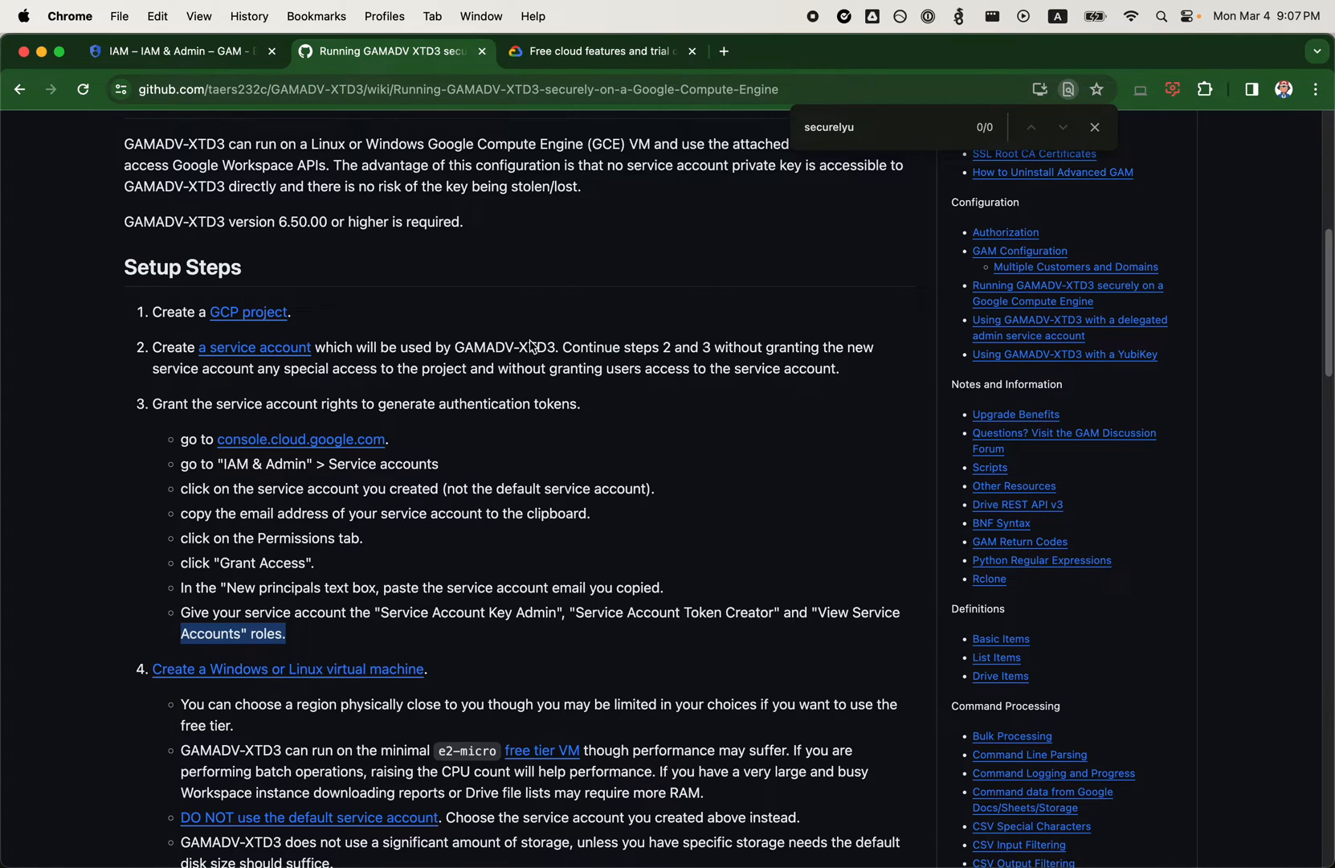
scroll(down, 3)
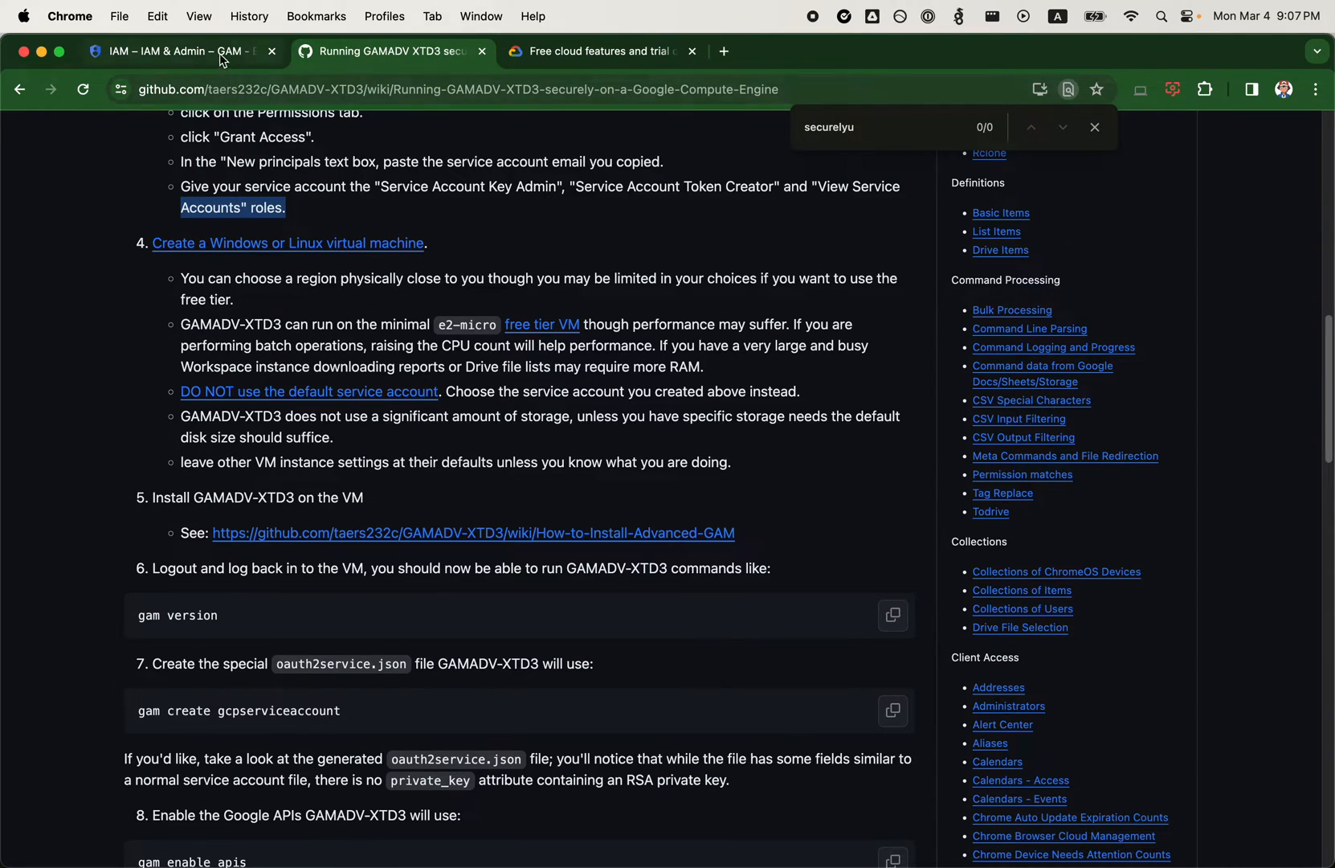
click(170, 51)
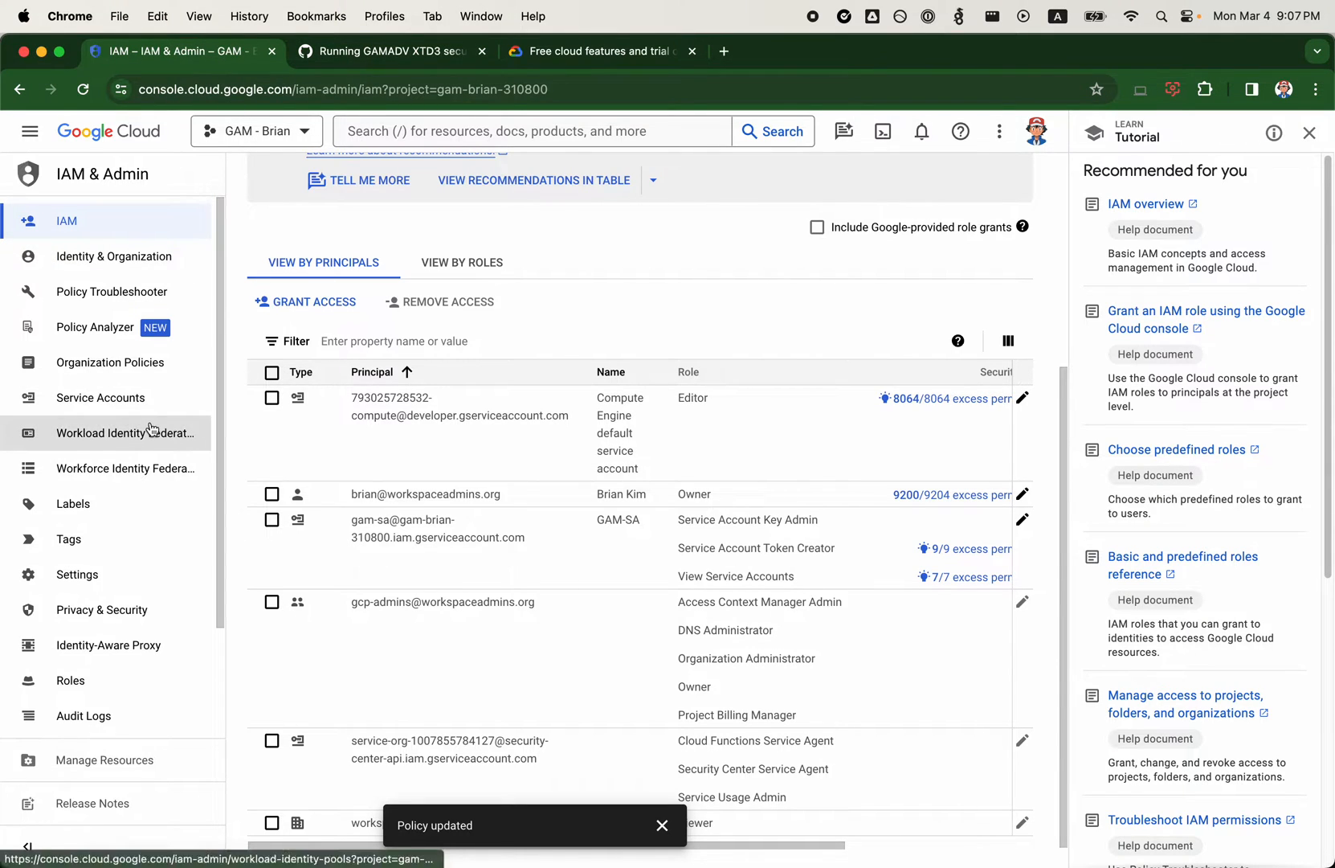
mouse_move(30, 132)
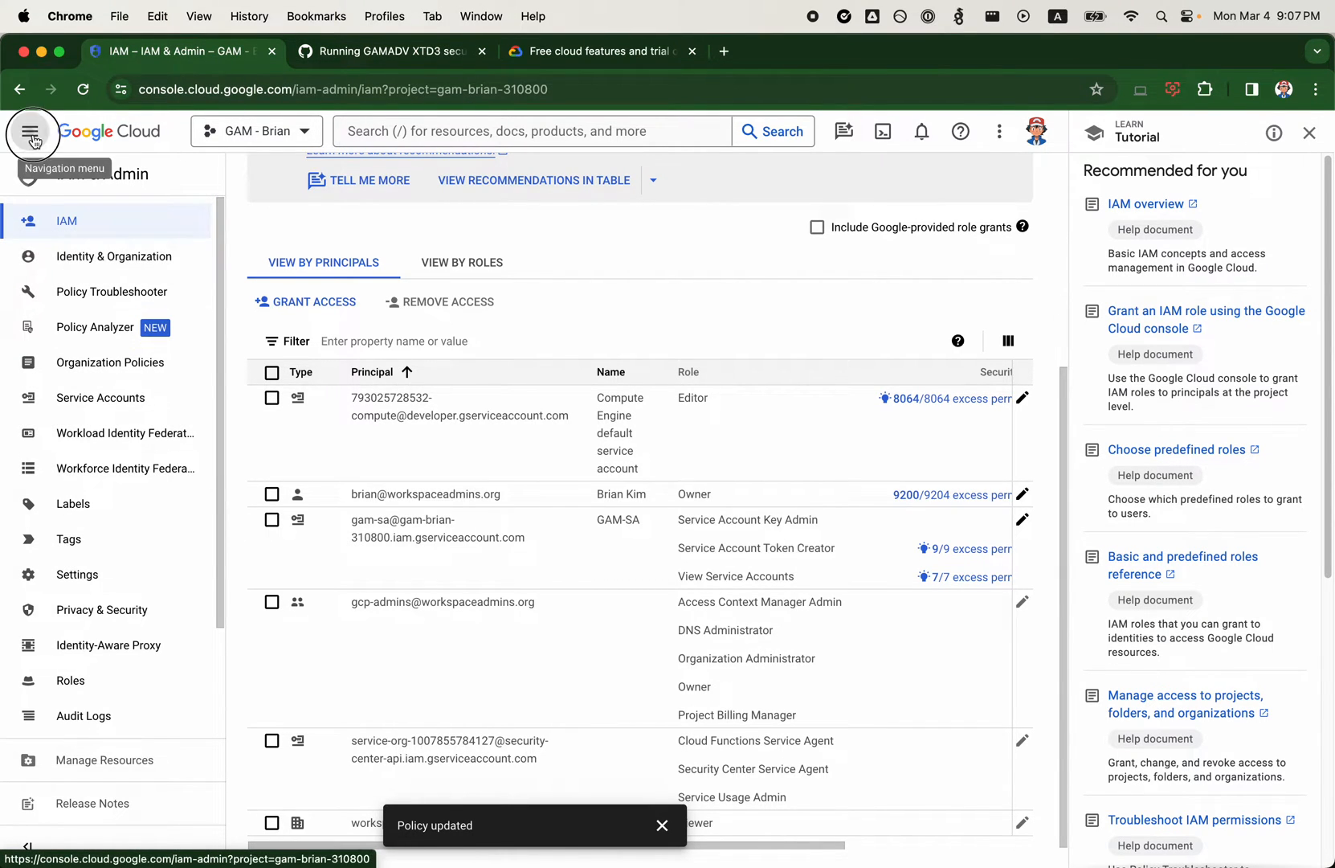
Via Billing accounts > My projects, switch GAM - Brian to BK Billing Account - Innovator Credit
click(30, 131)
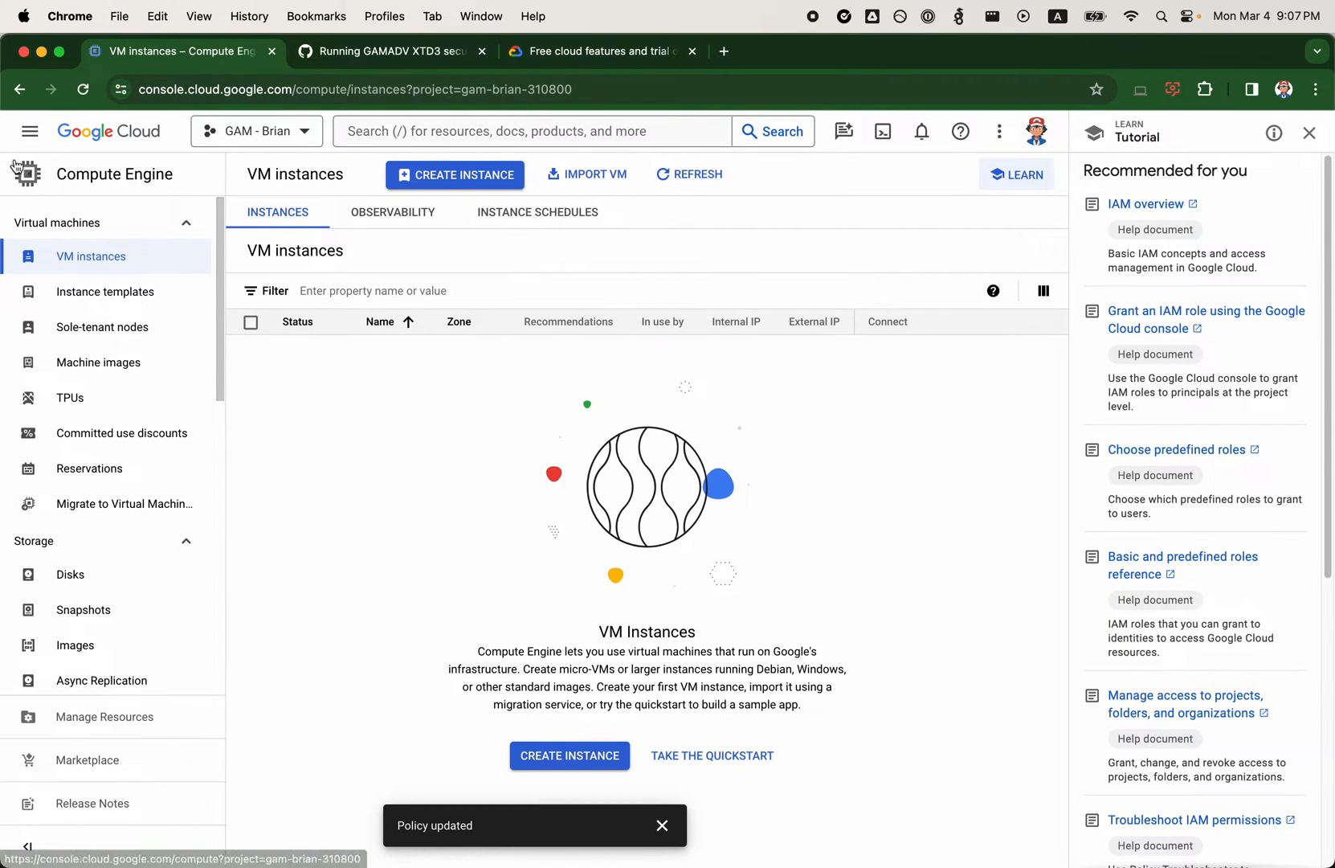
click(30, 131)
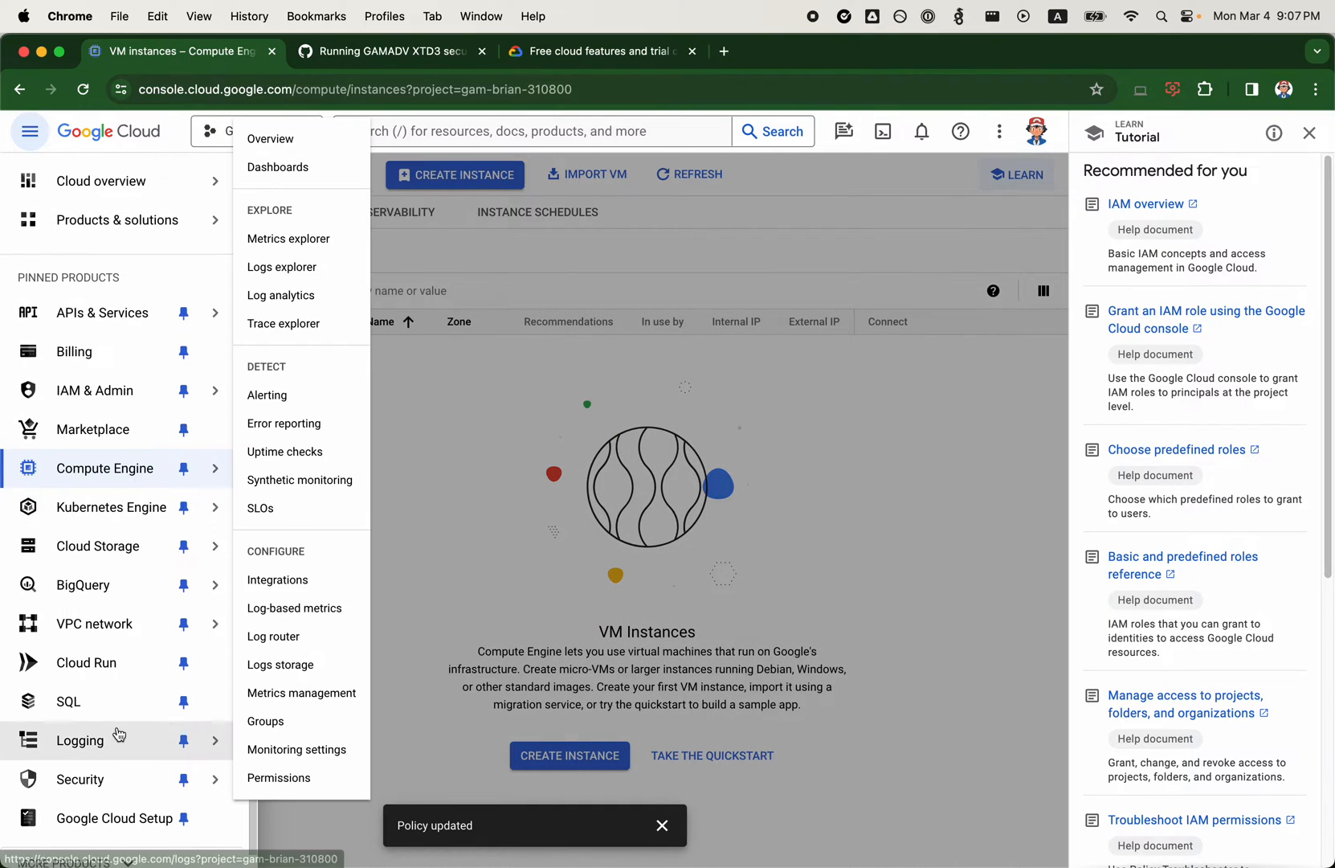
click(534, 131)
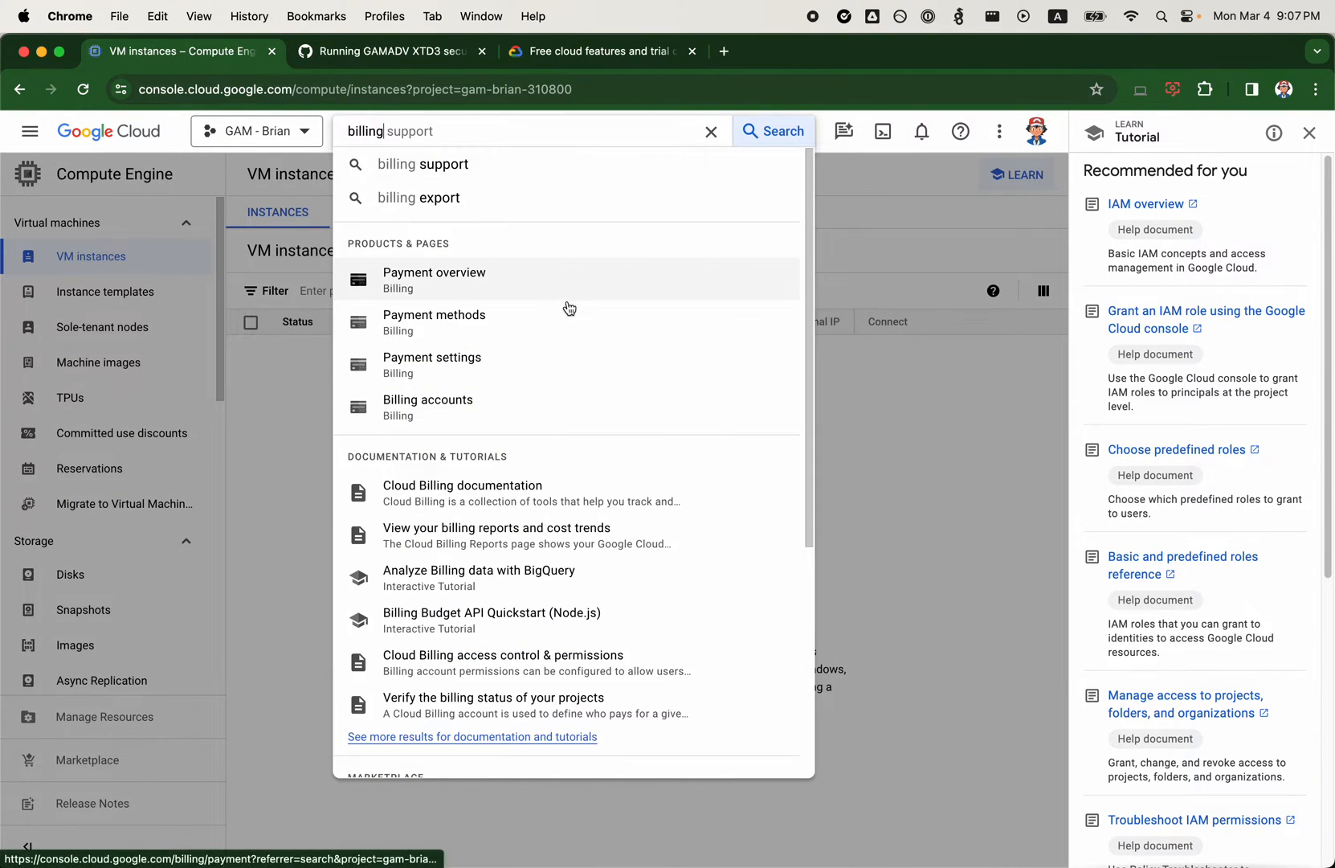
mouse_move(603, 299)
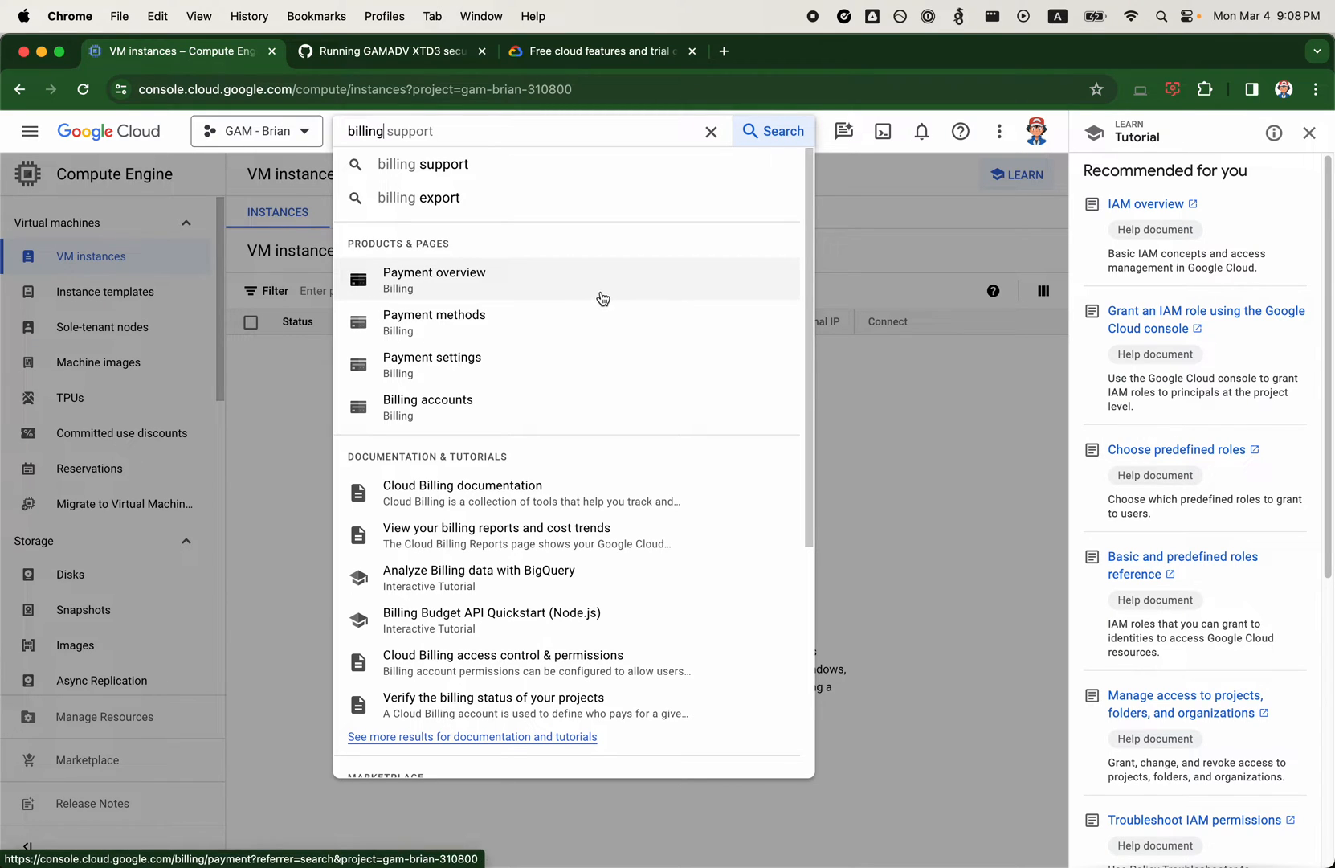
mouse_move(476, 419)
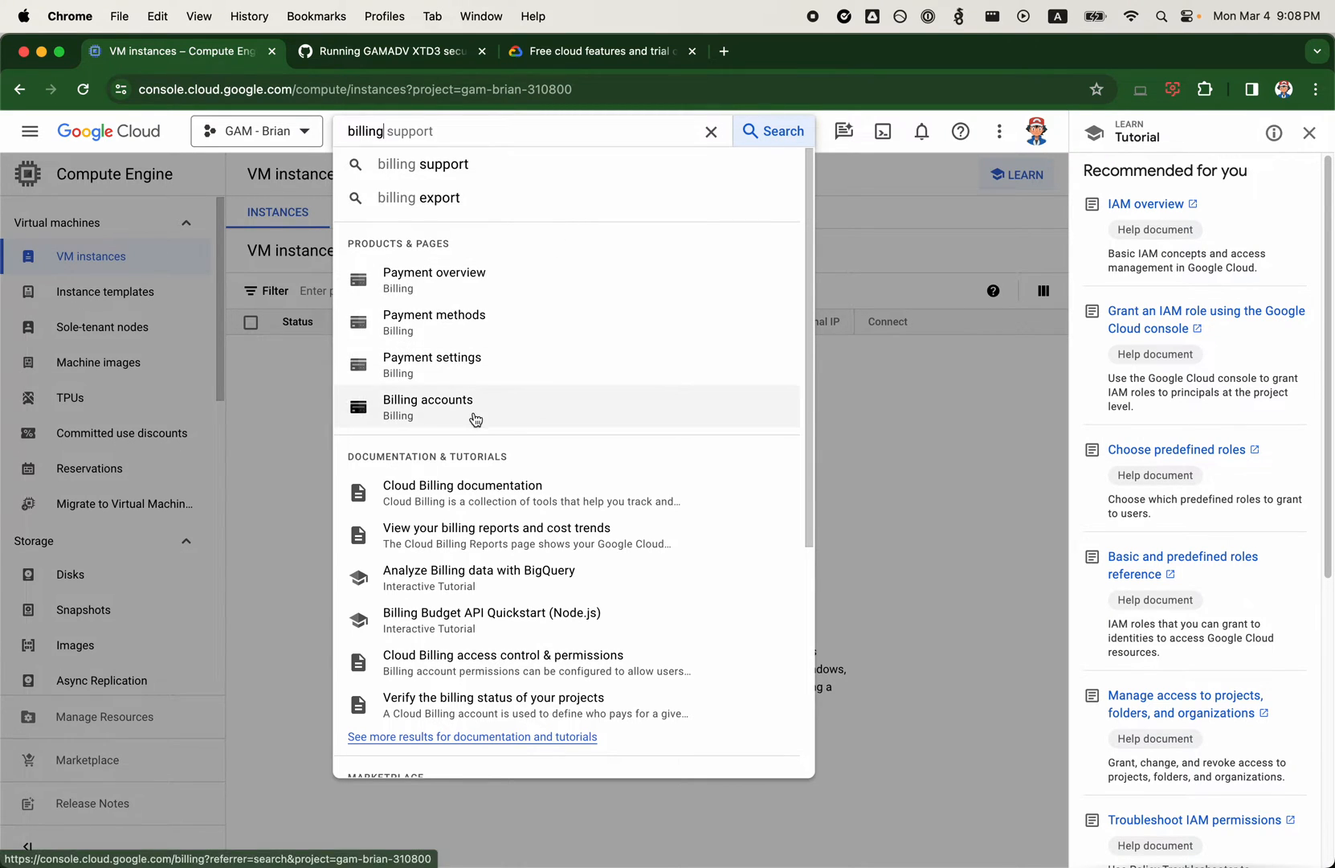
click(427, 407)
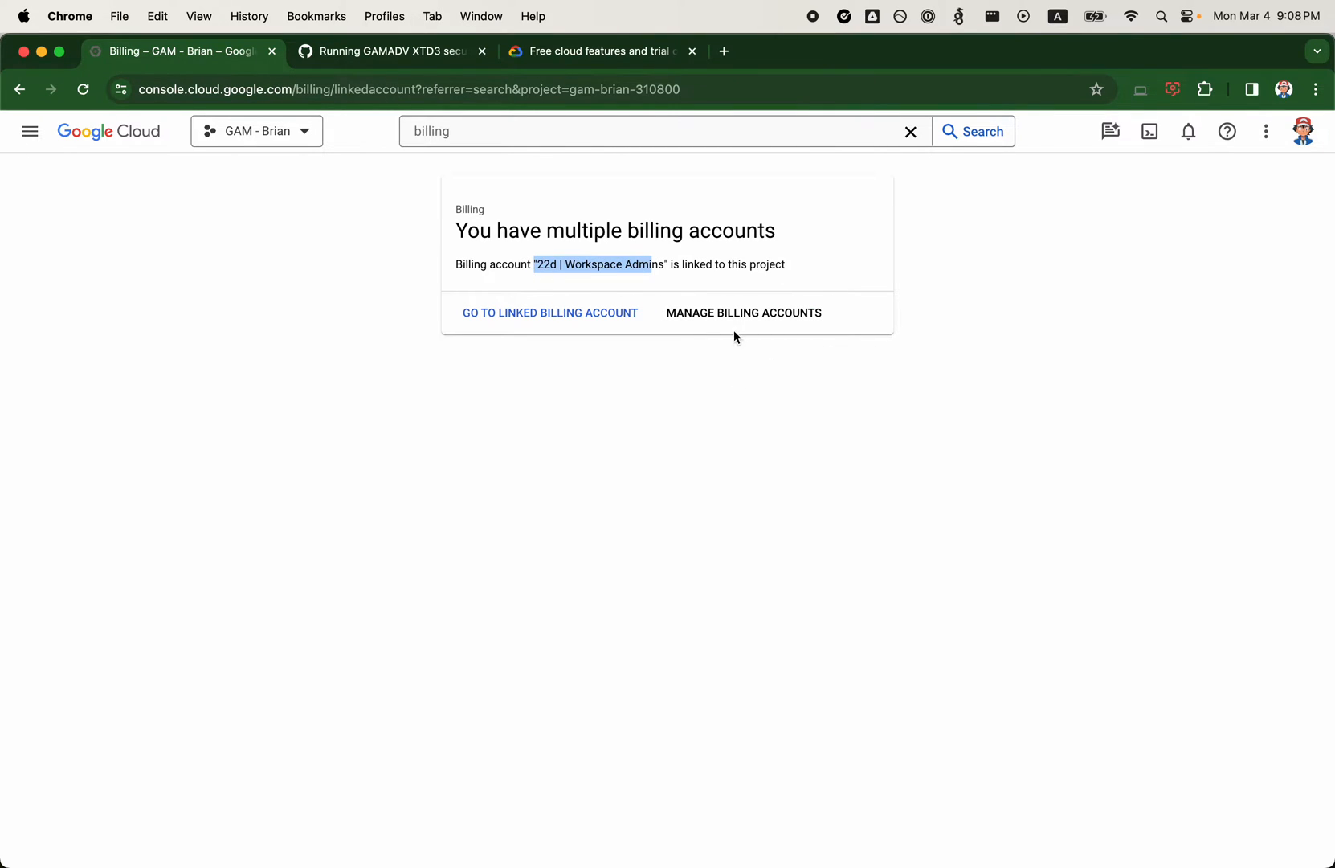
click(742, 313)
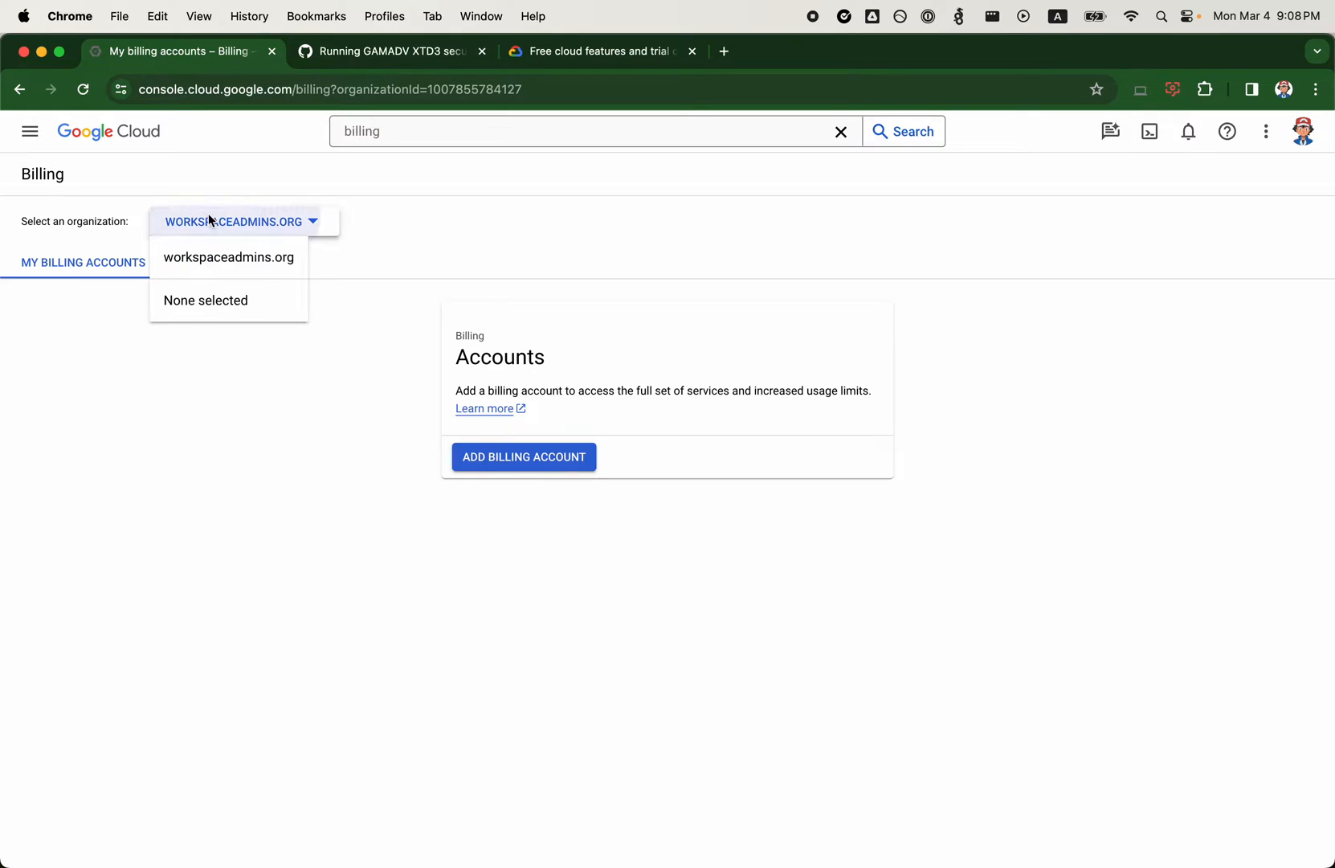
click(226, 262)
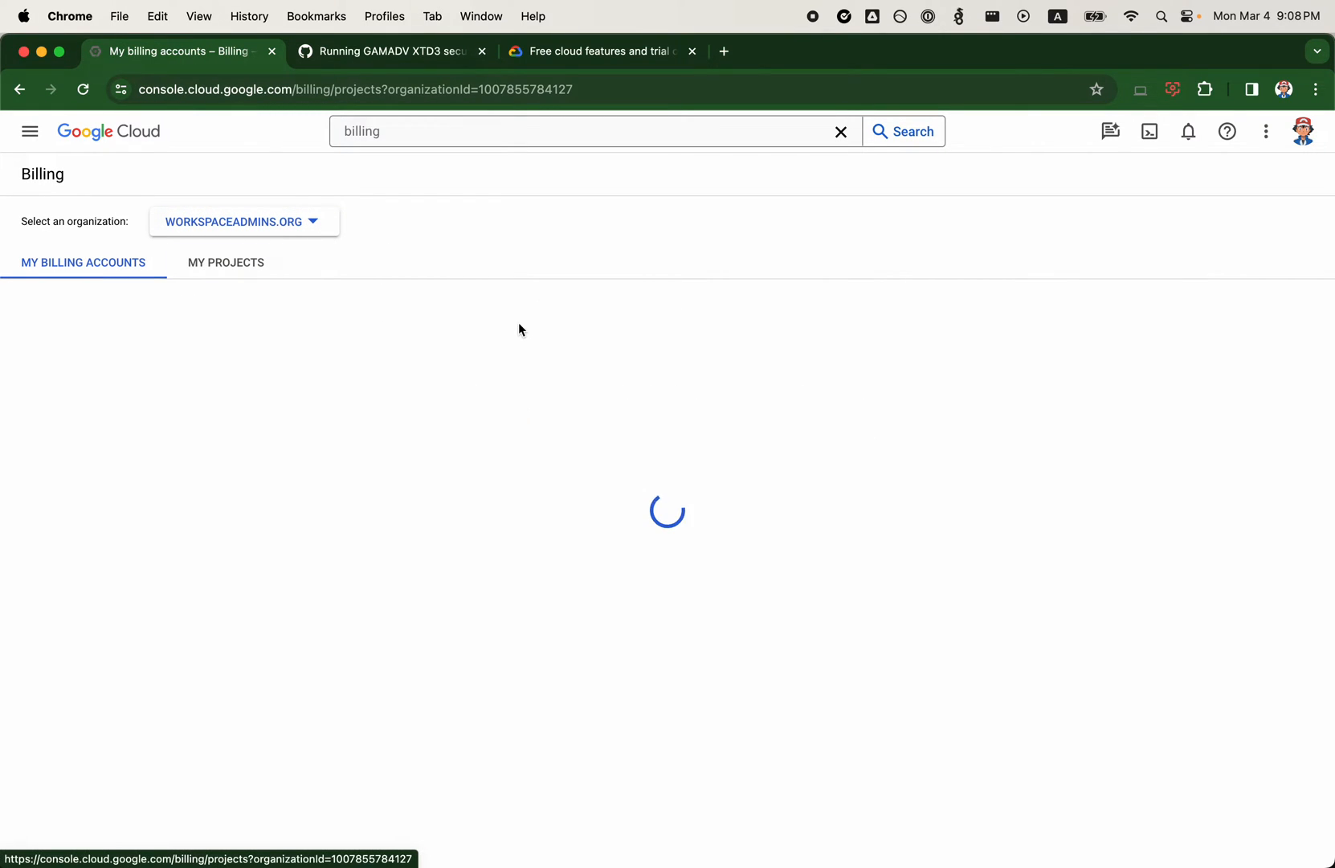
click(226, 262)
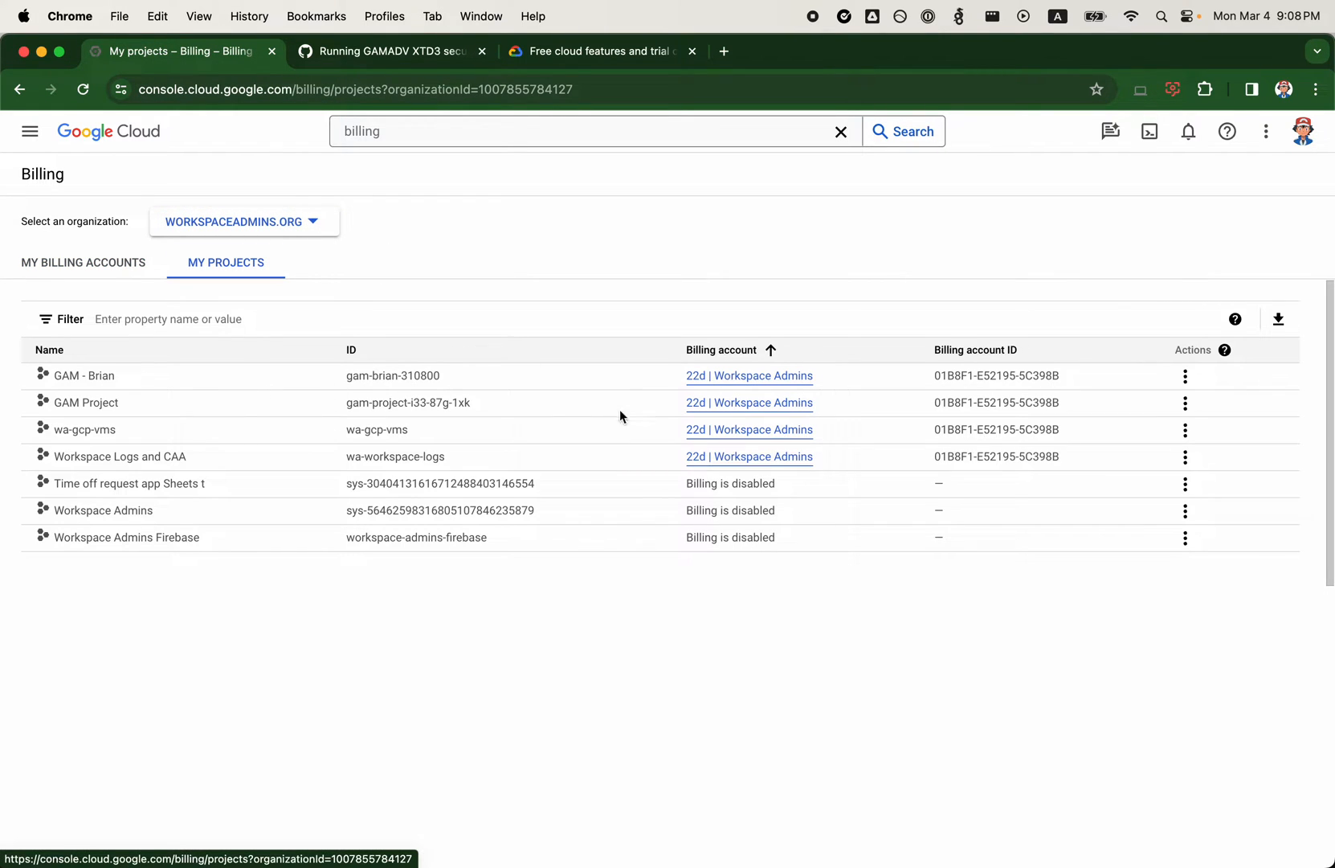
click(1184, 375)
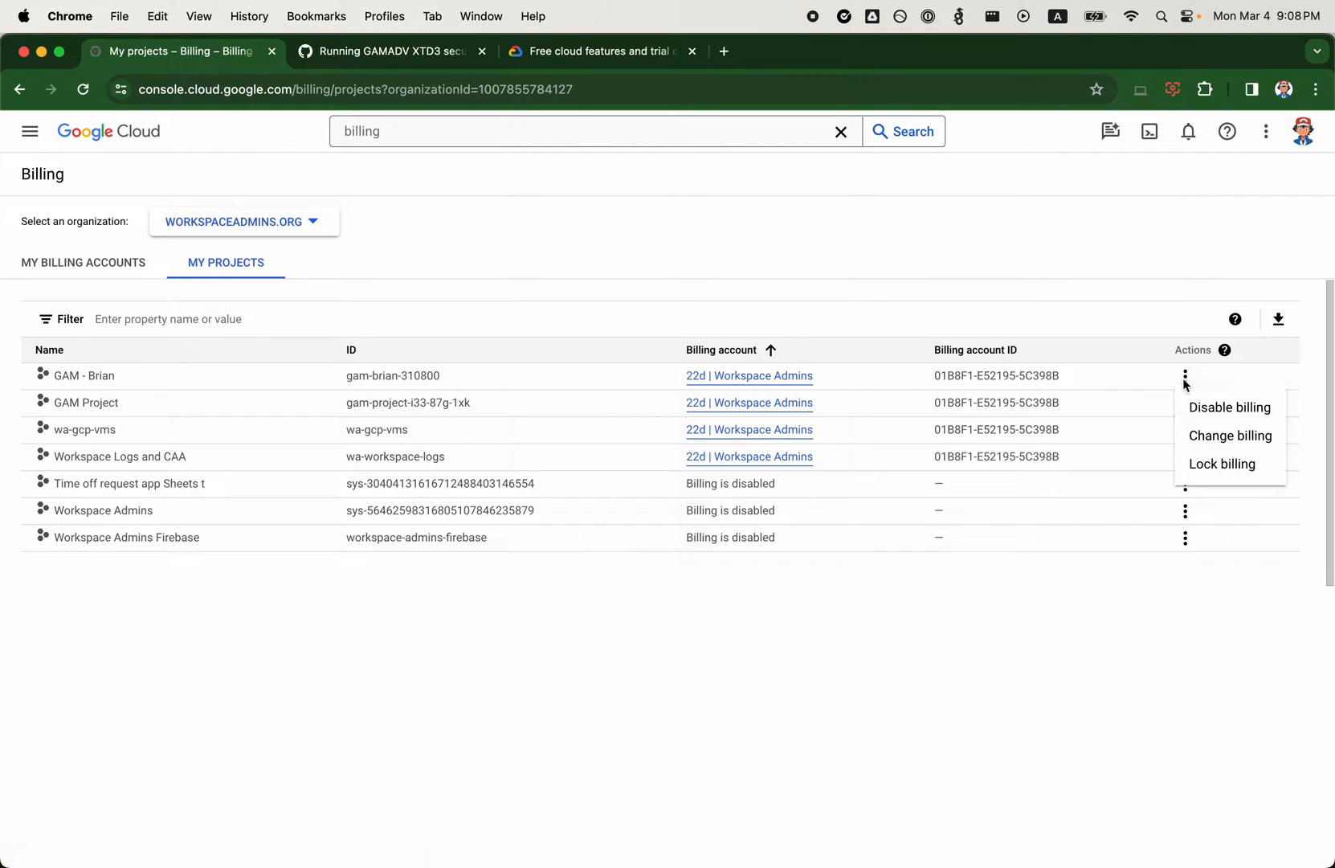
click(1230, 436)
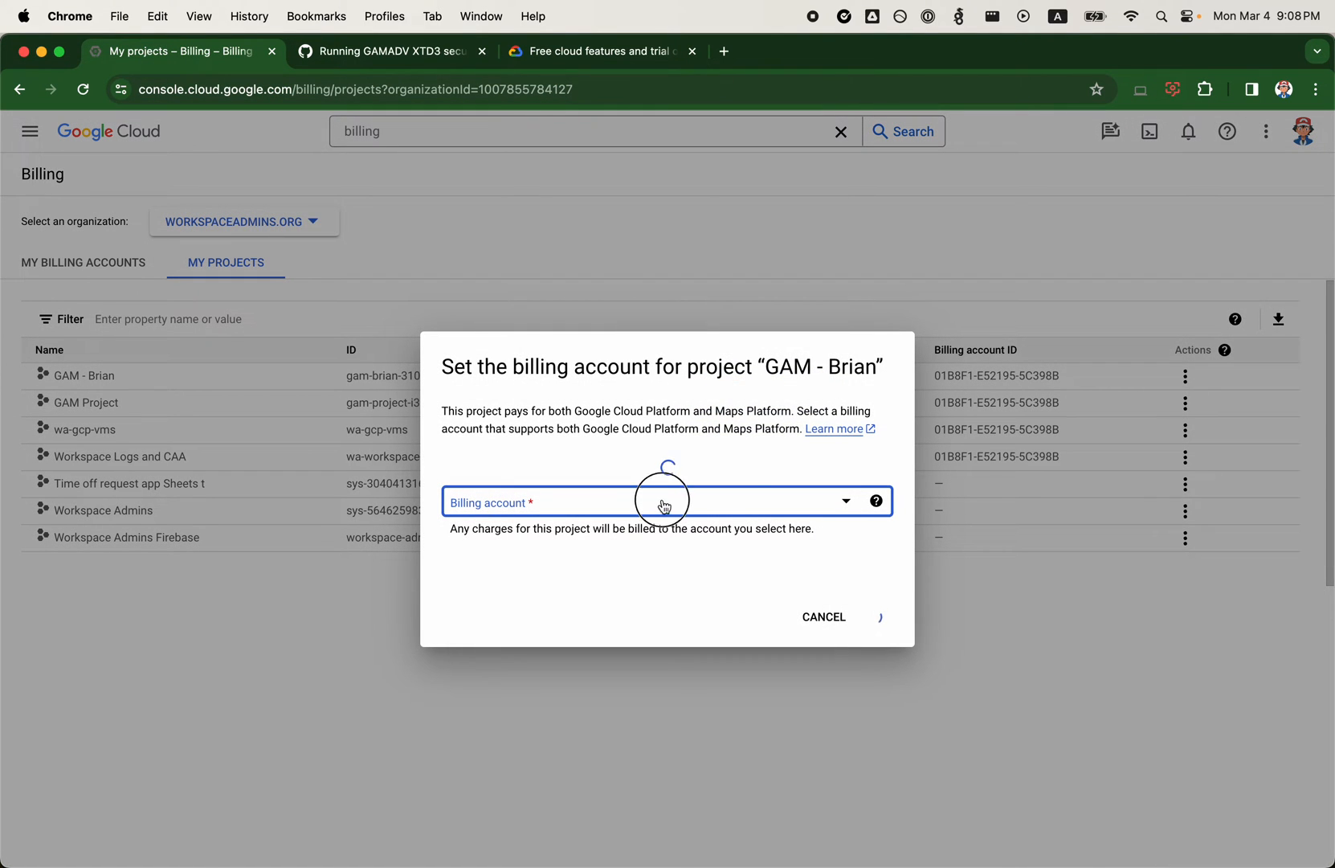
click(666, 501)
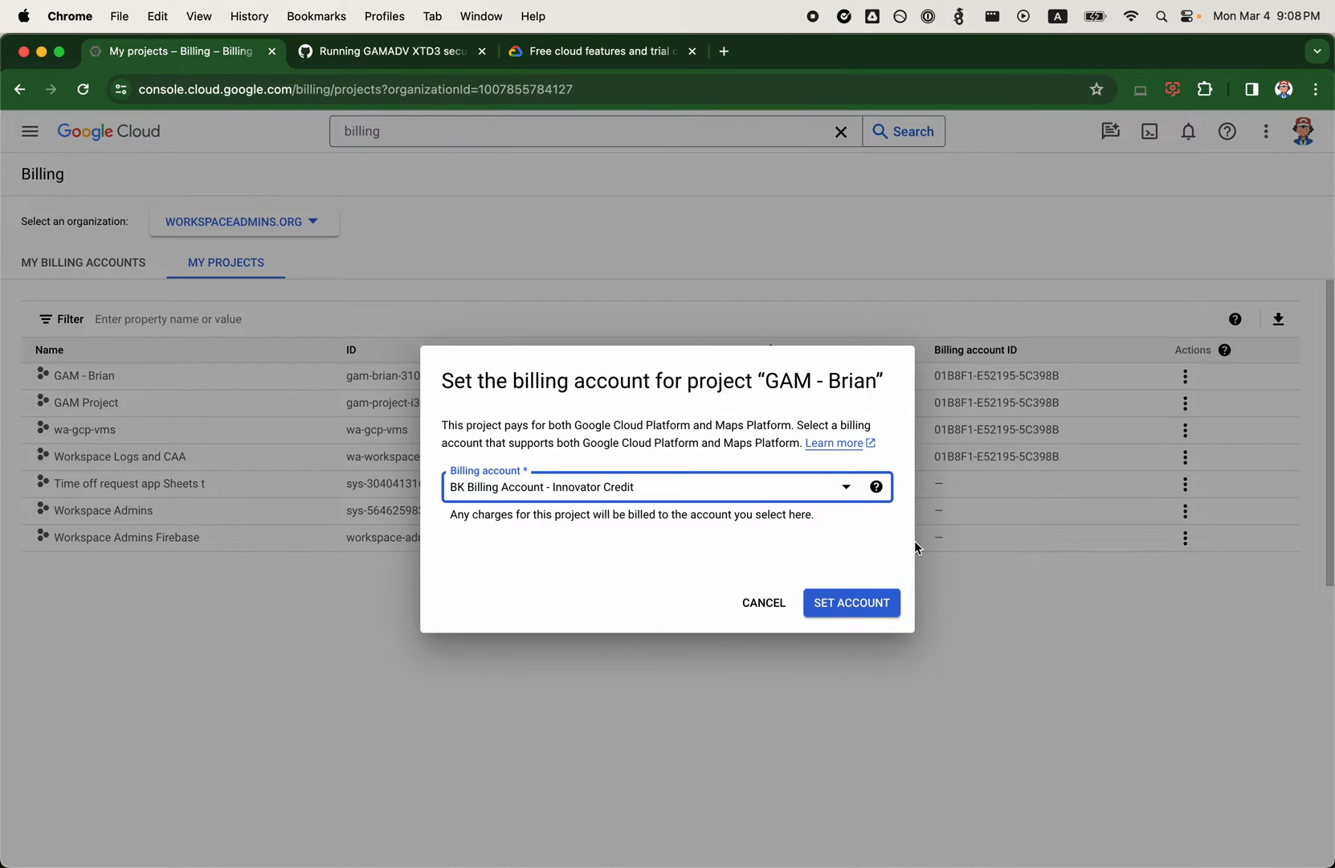
click(851, 602)
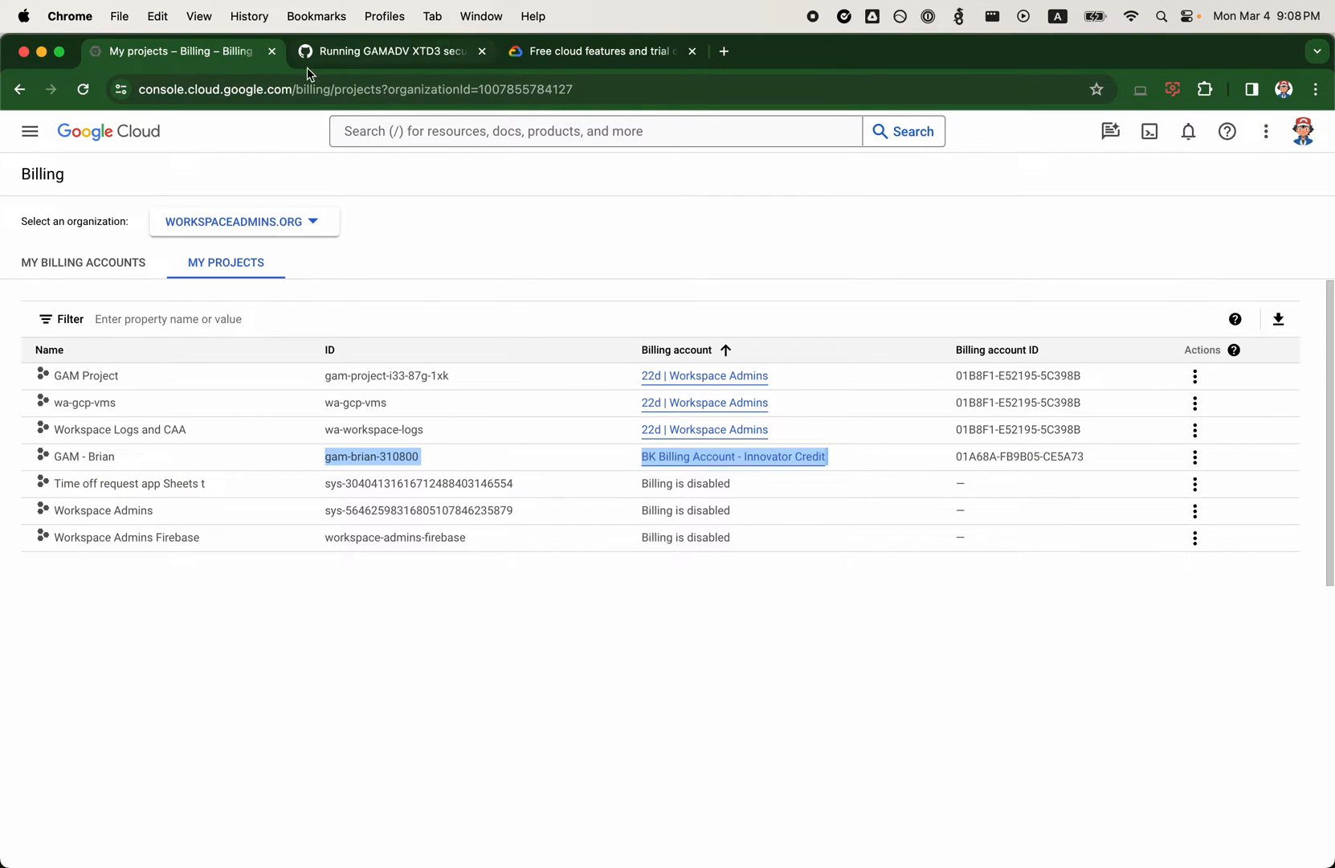
mouse_move(218, 138)
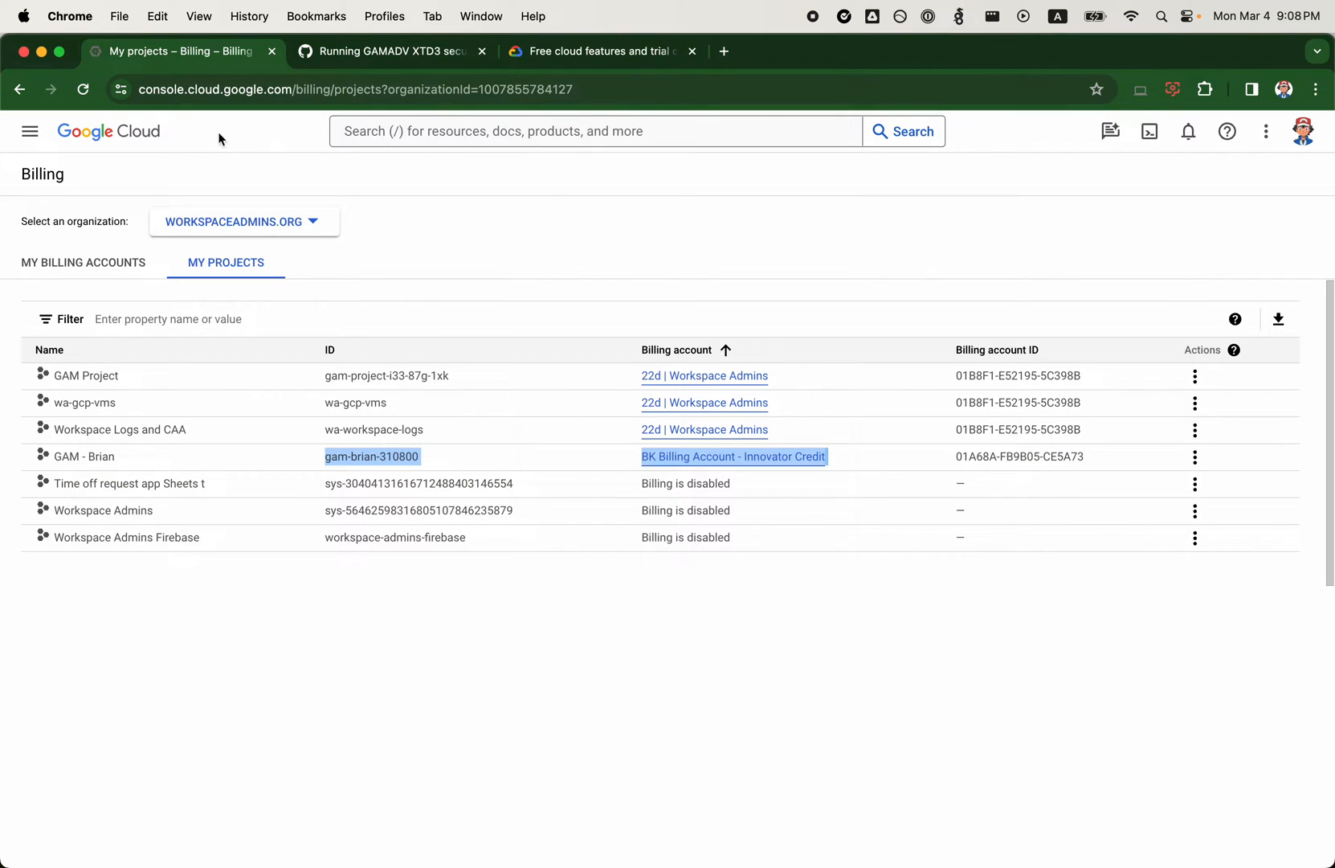
mouse_move(485, 130)
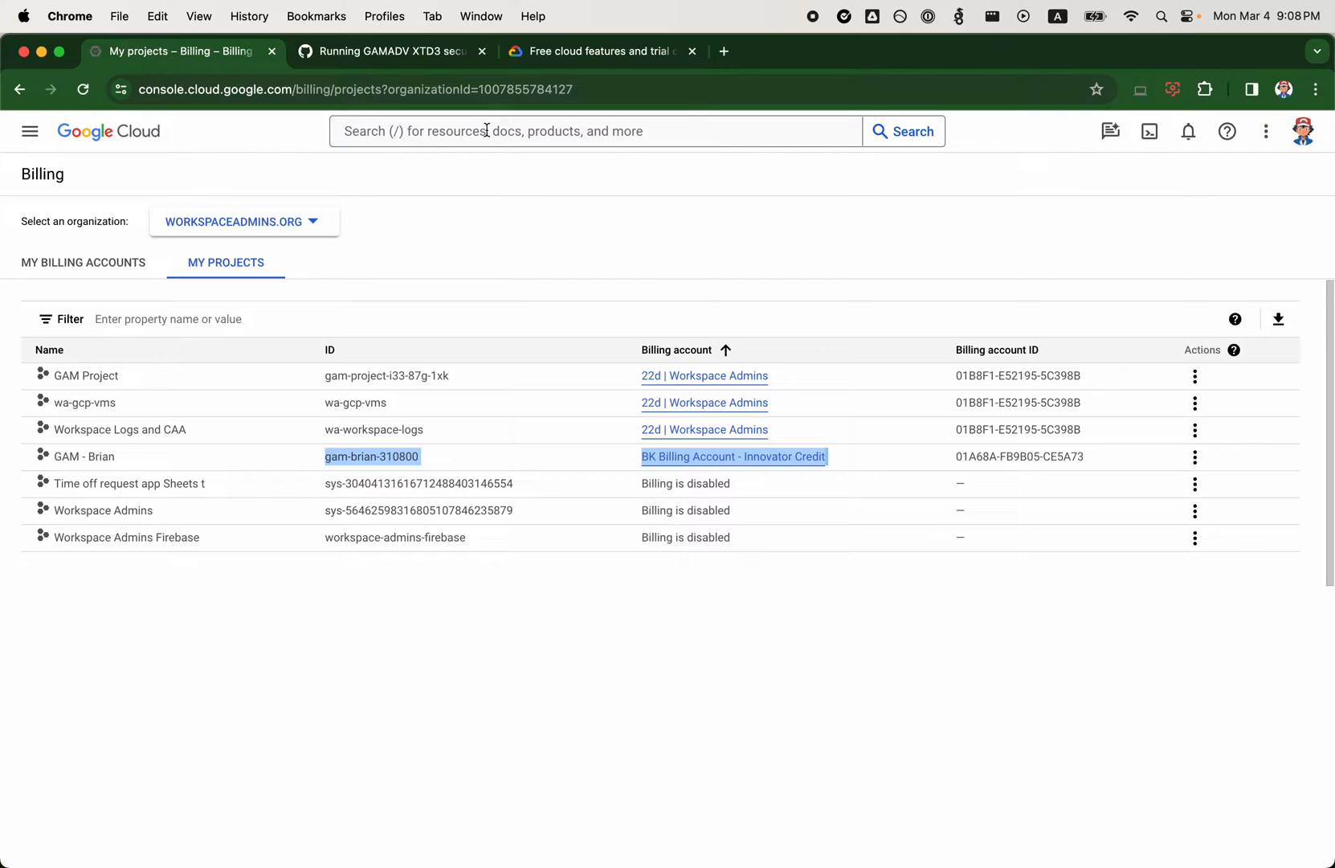
mouse_move(473, 155)
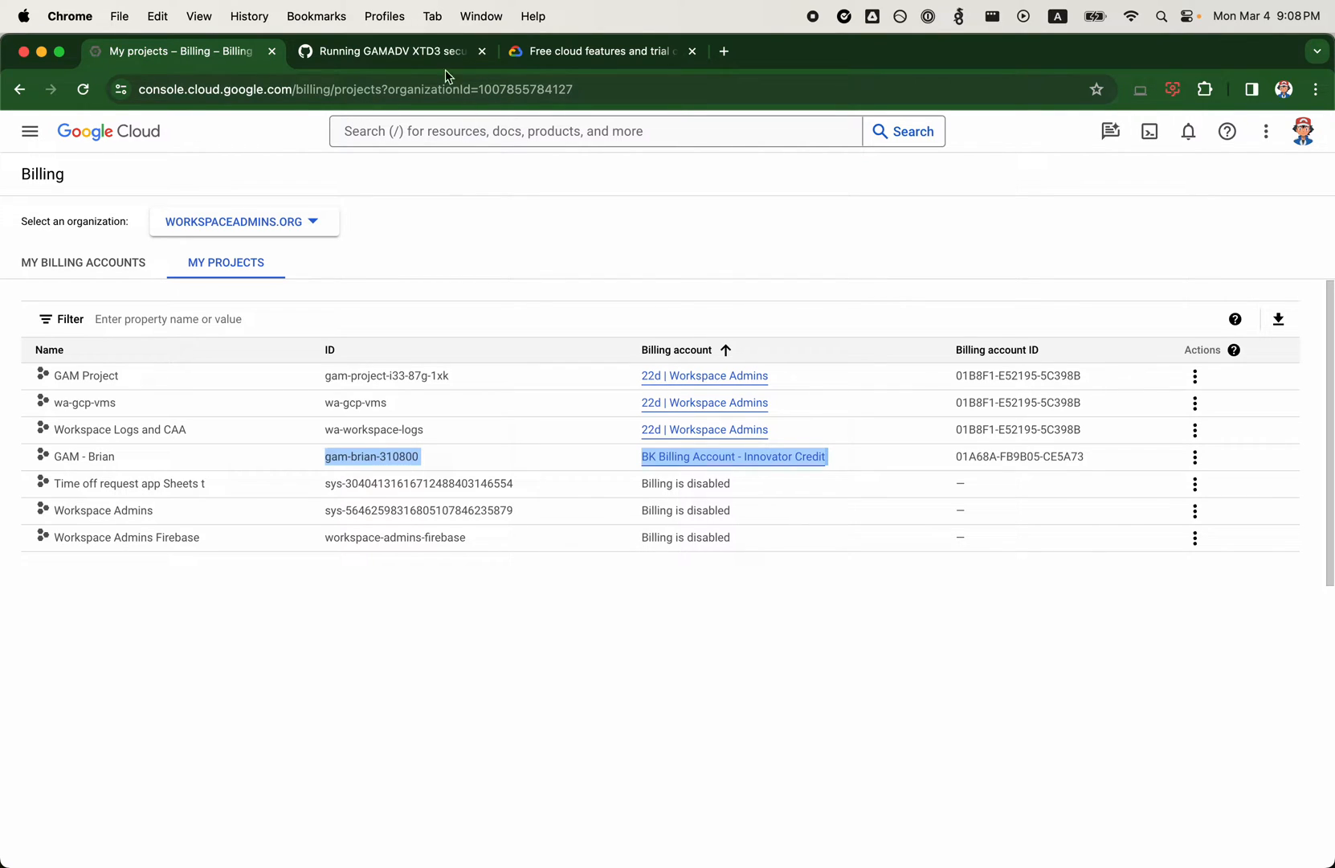
Recheck the free-tier regions, then open Compute Engine for the GAM - Brian project
click(596, 52)
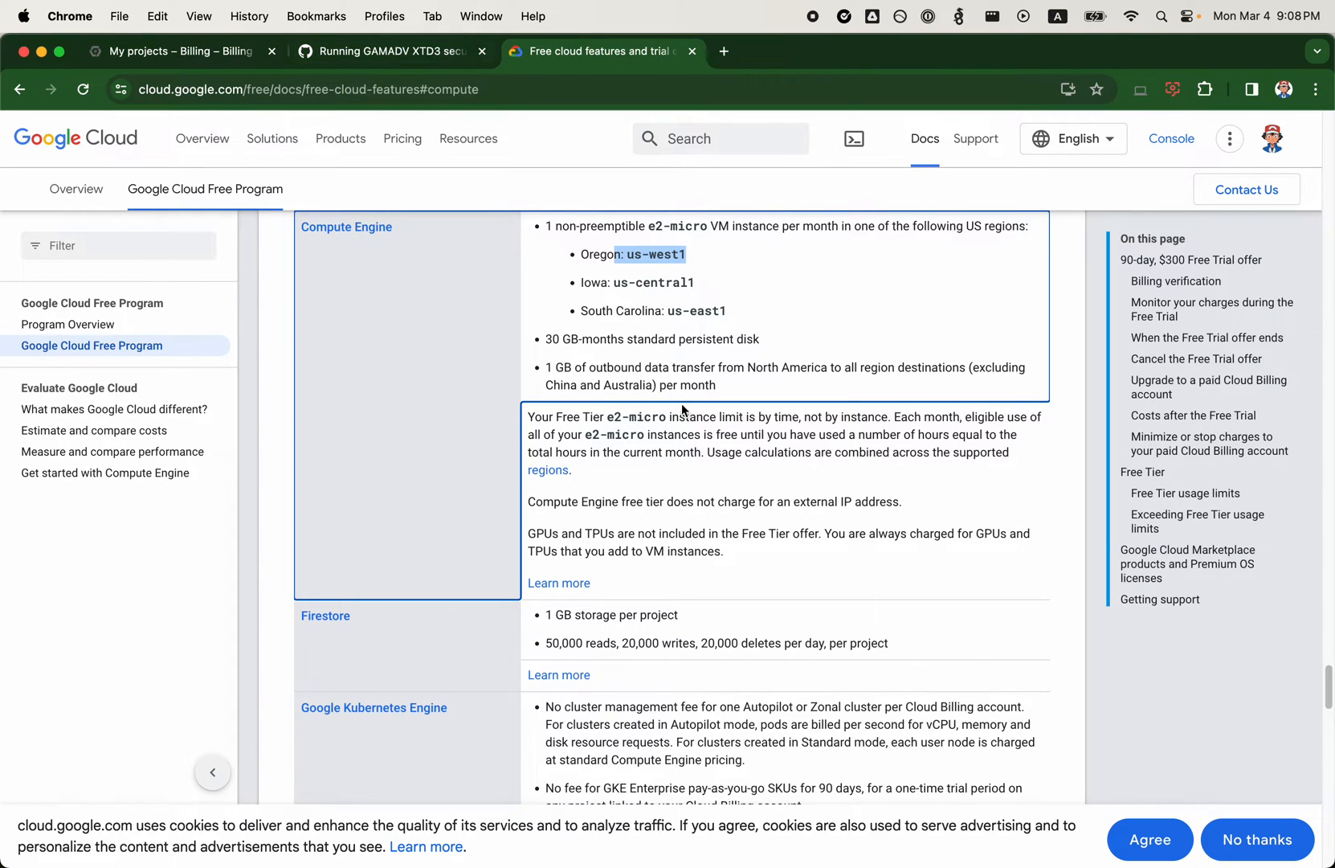
click(171, 51)
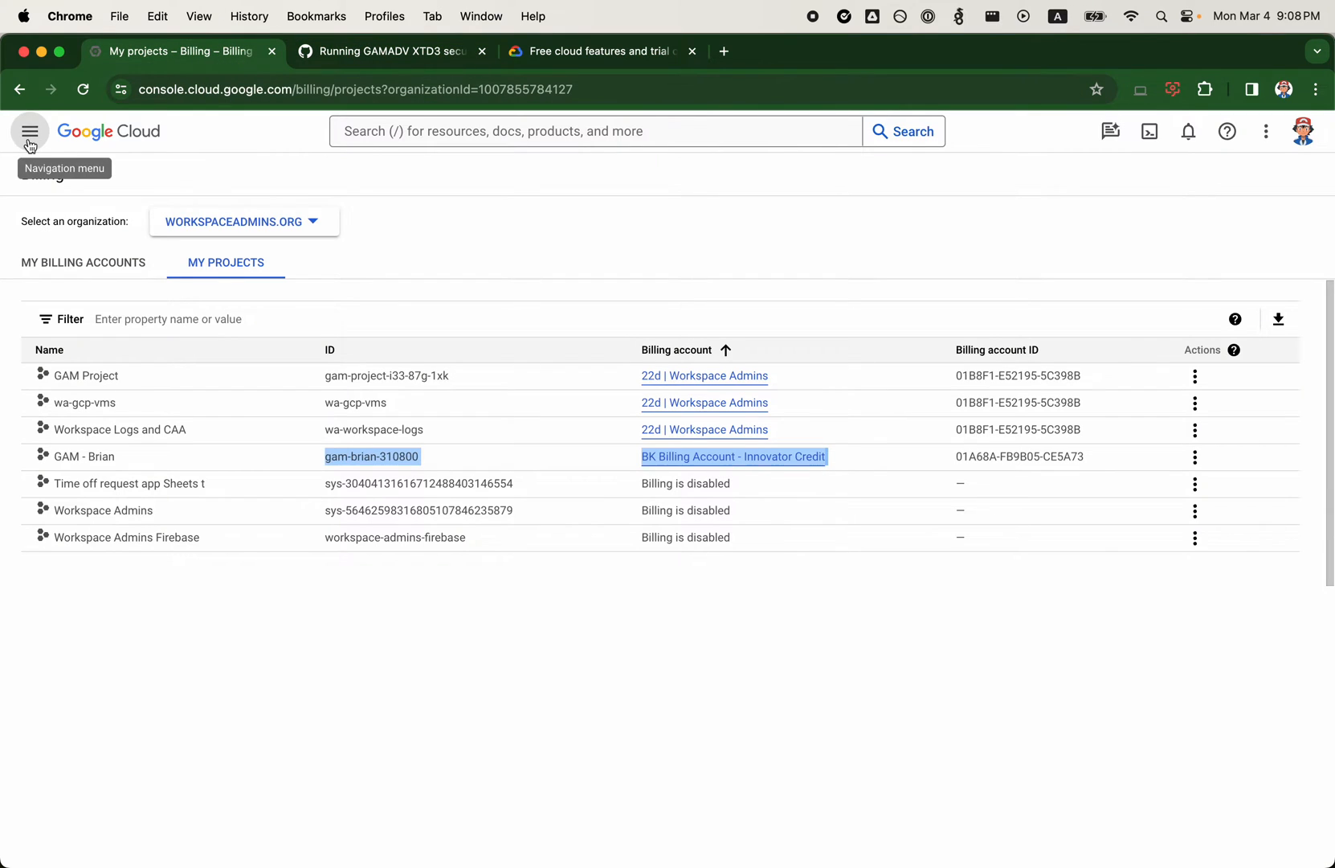
click(30, 131)
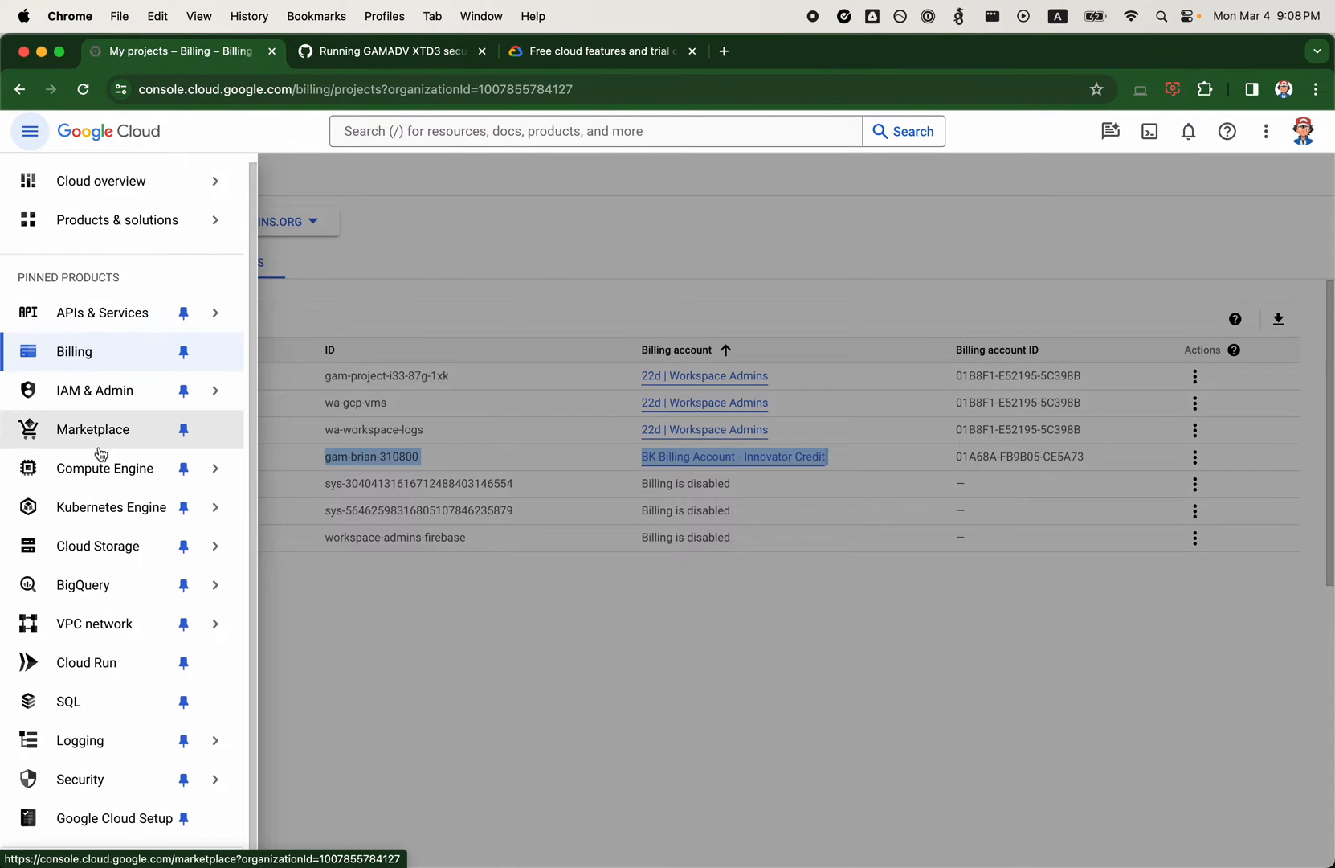
click(105, 468)
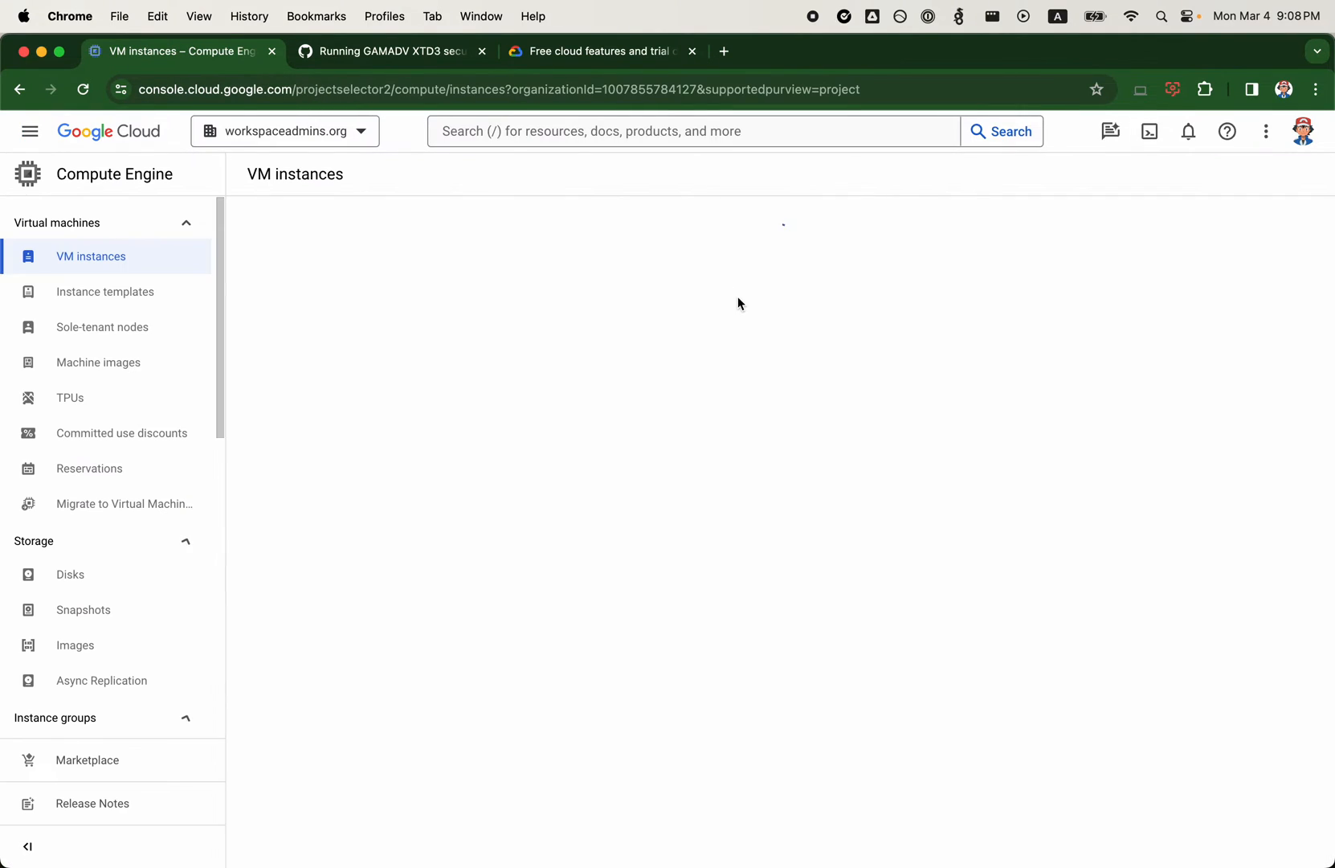
click(596, 51)
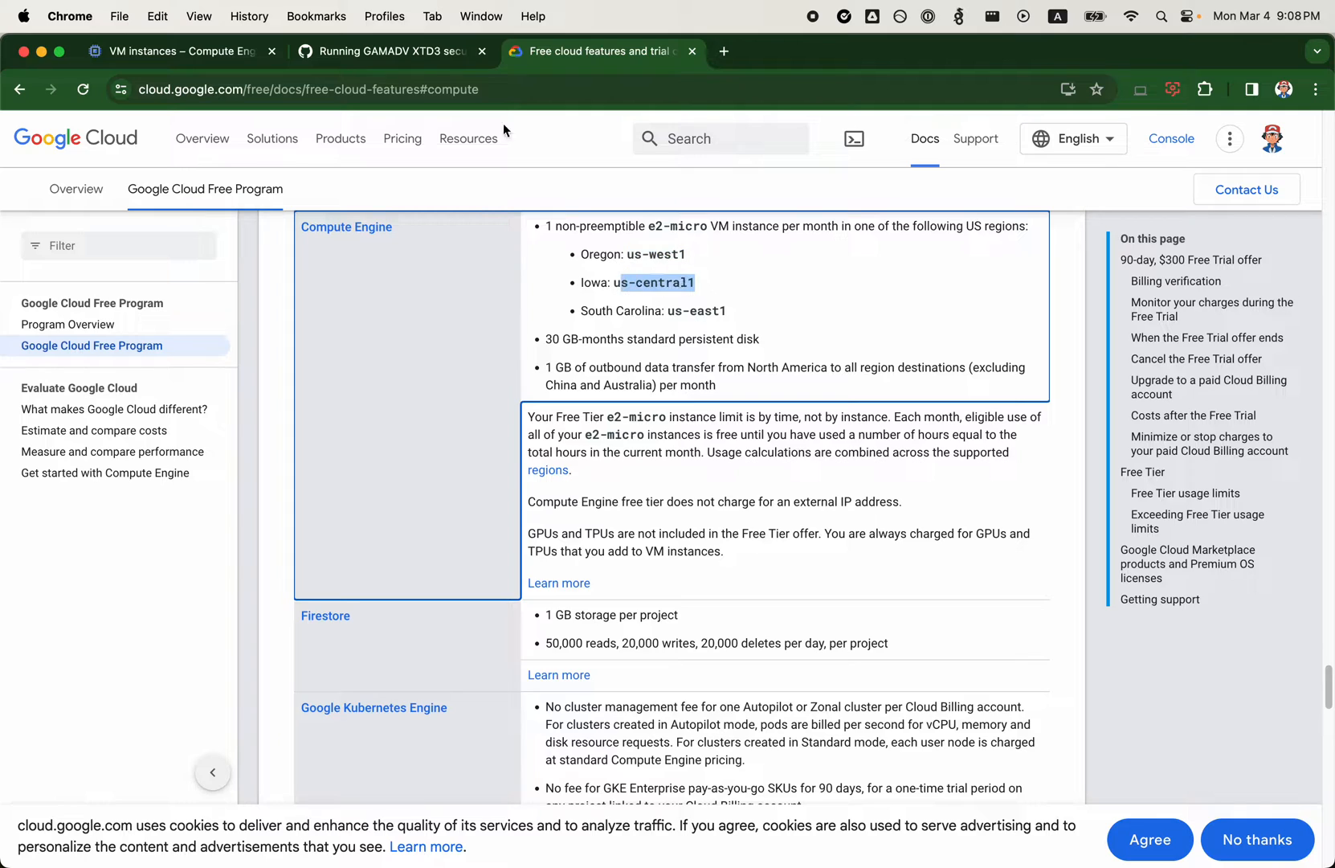
click(174, 52)
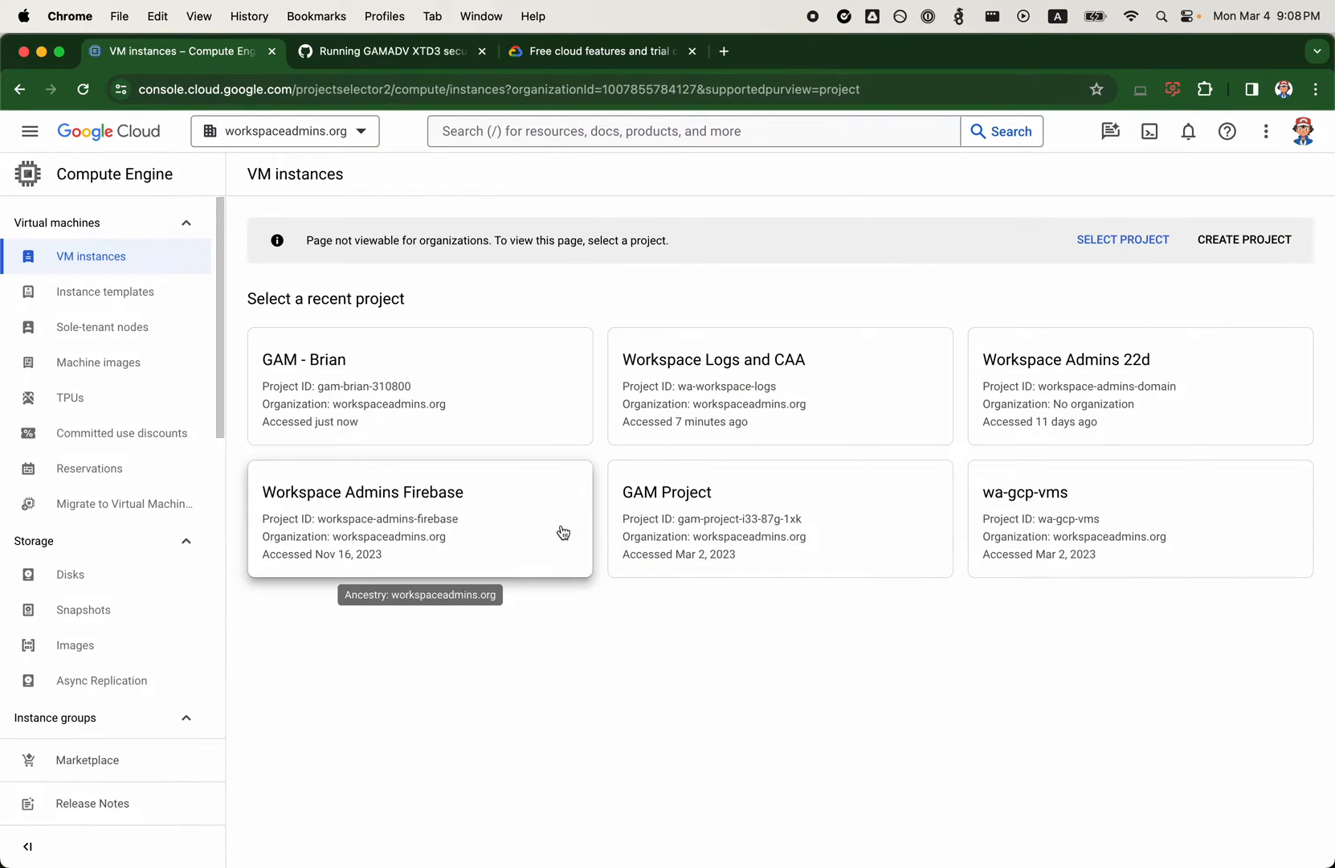
click(419, 386)
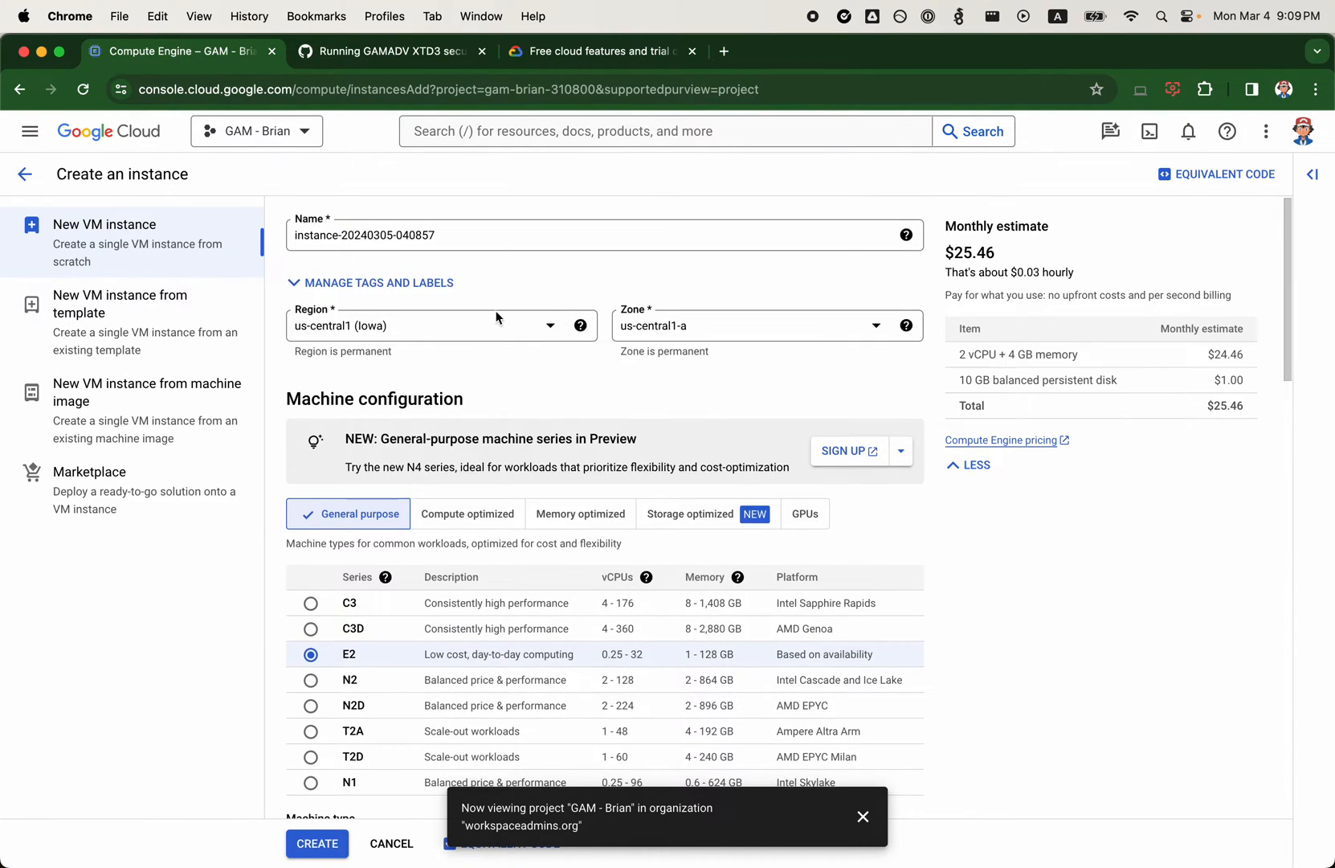
Choose the VM's region, the e2-micro machine type and GAM-SA as its service account
click(442, 326)
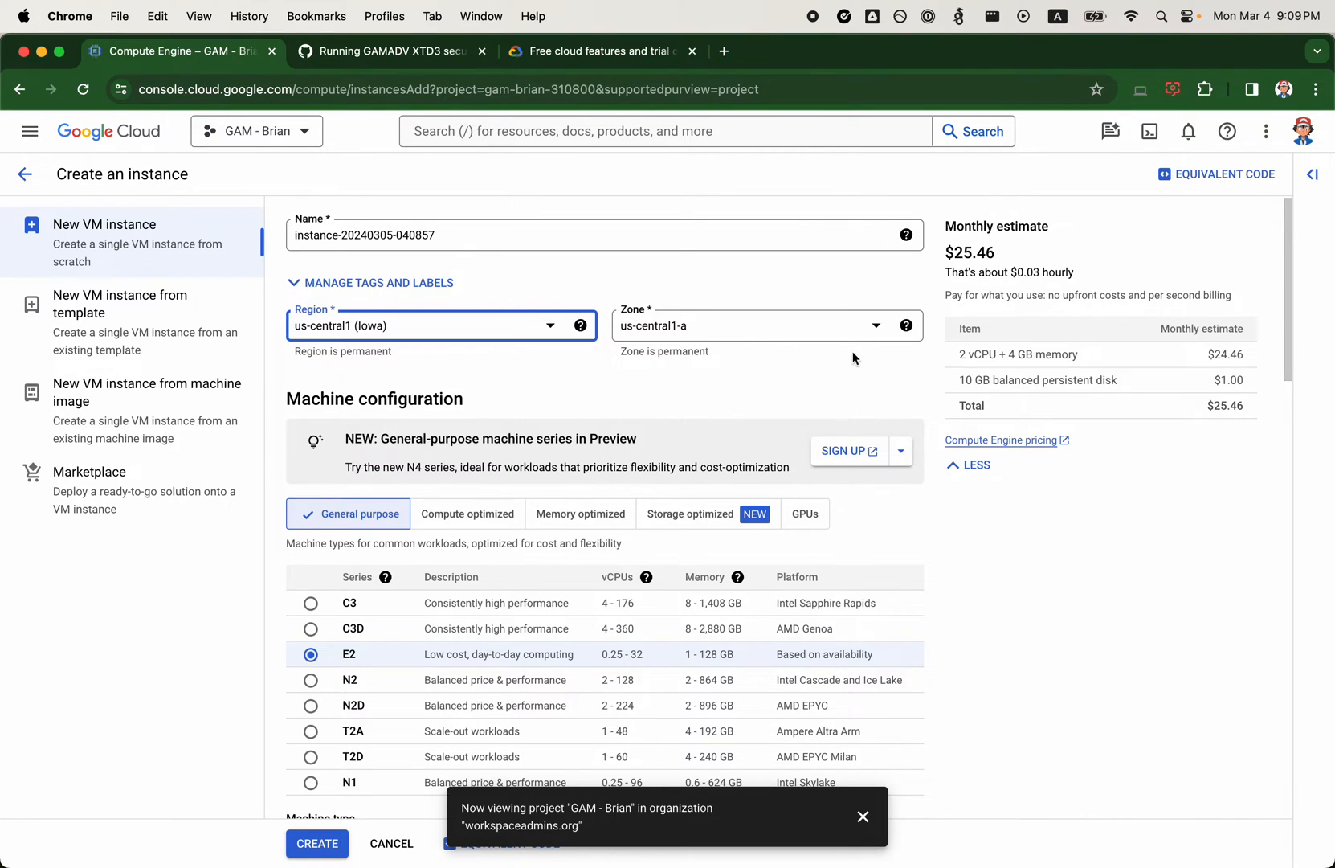
scroll(down, 3)
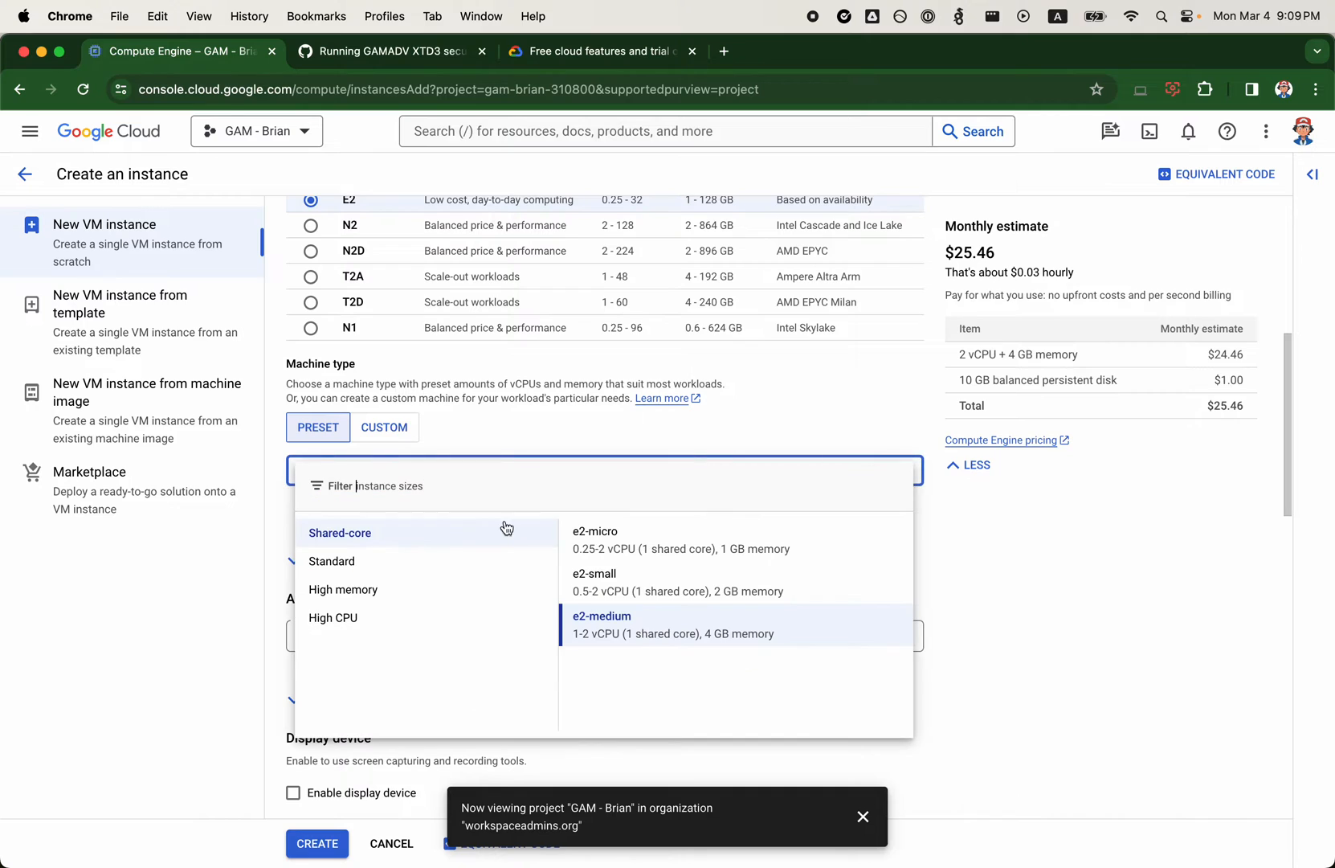
click(595, 530)
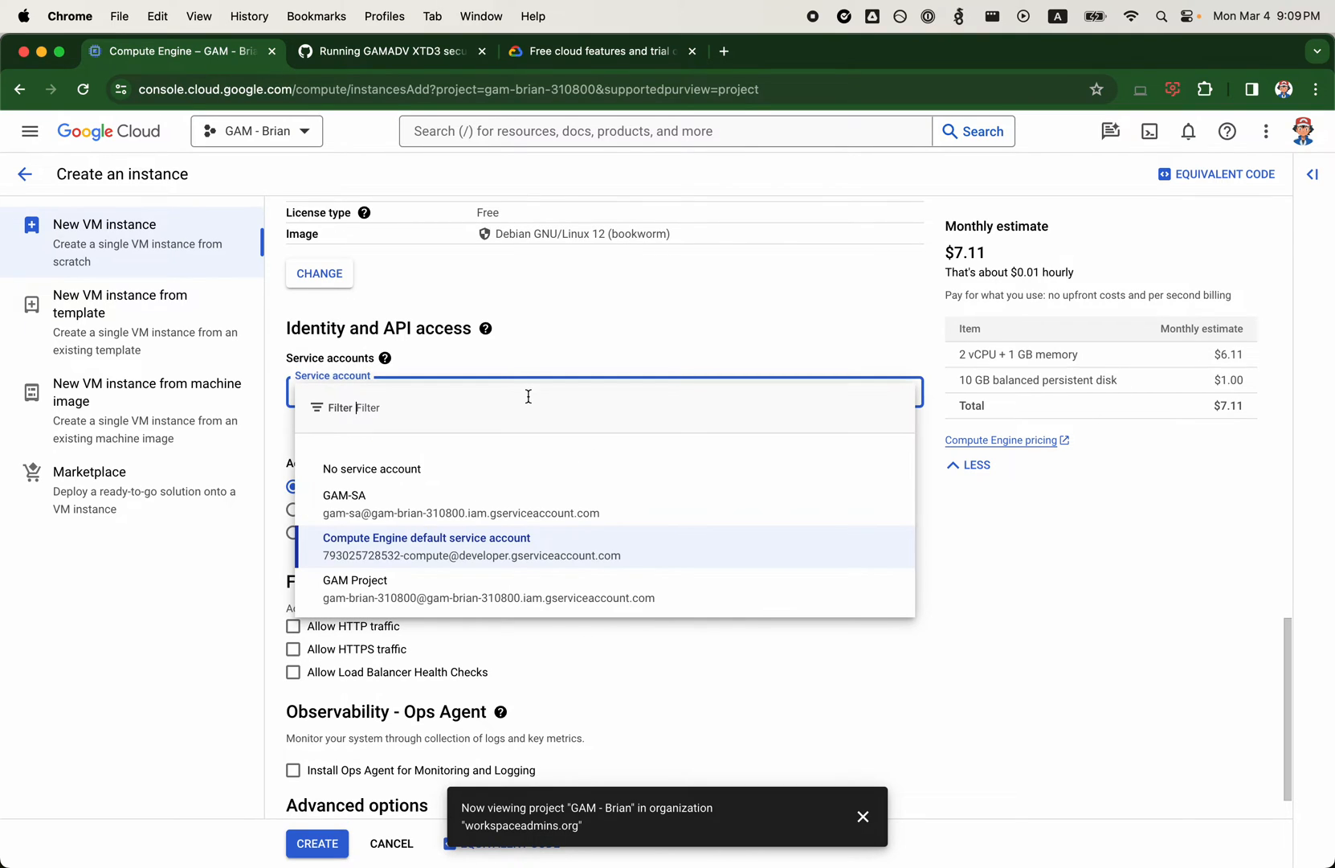
click(343, 495)
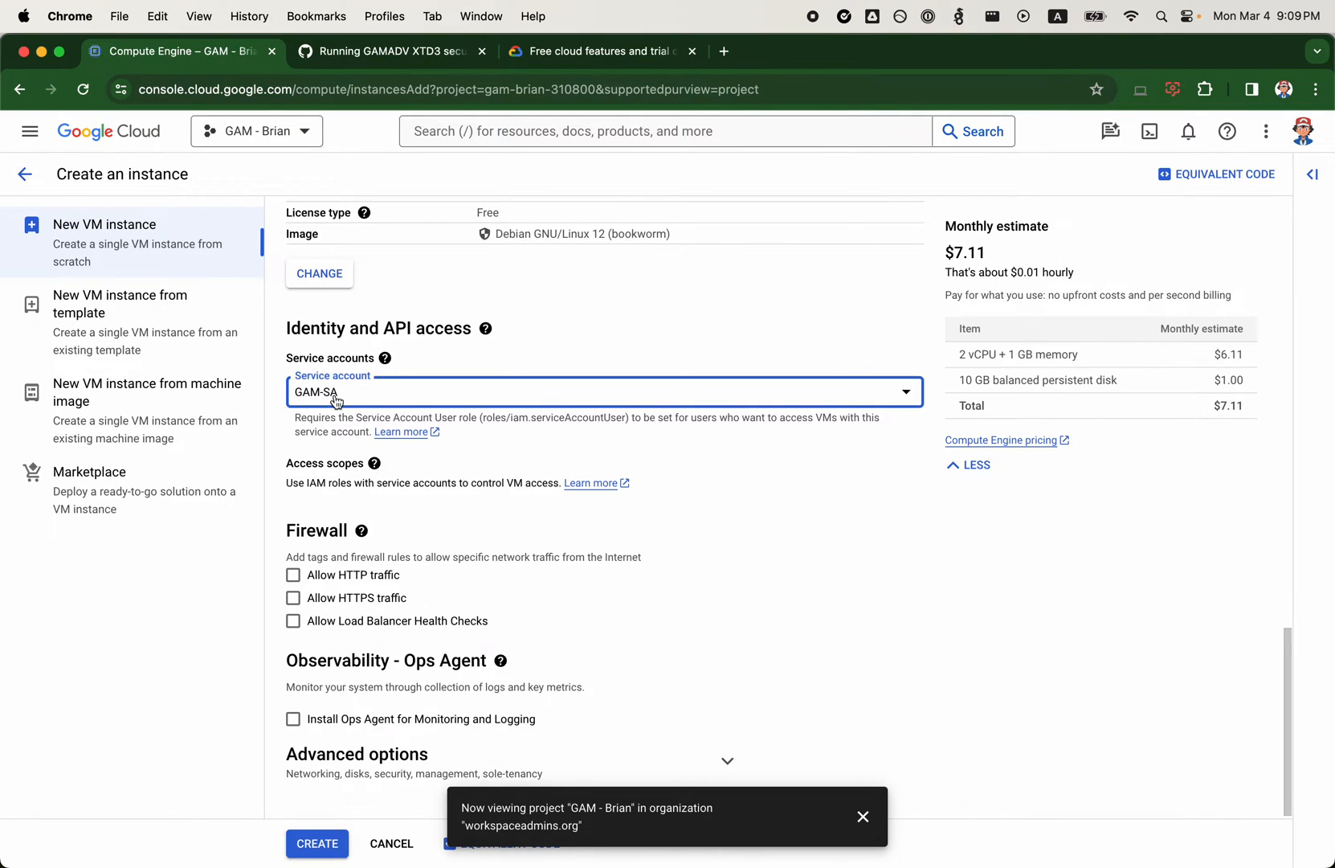
mouse_move(559, 366)
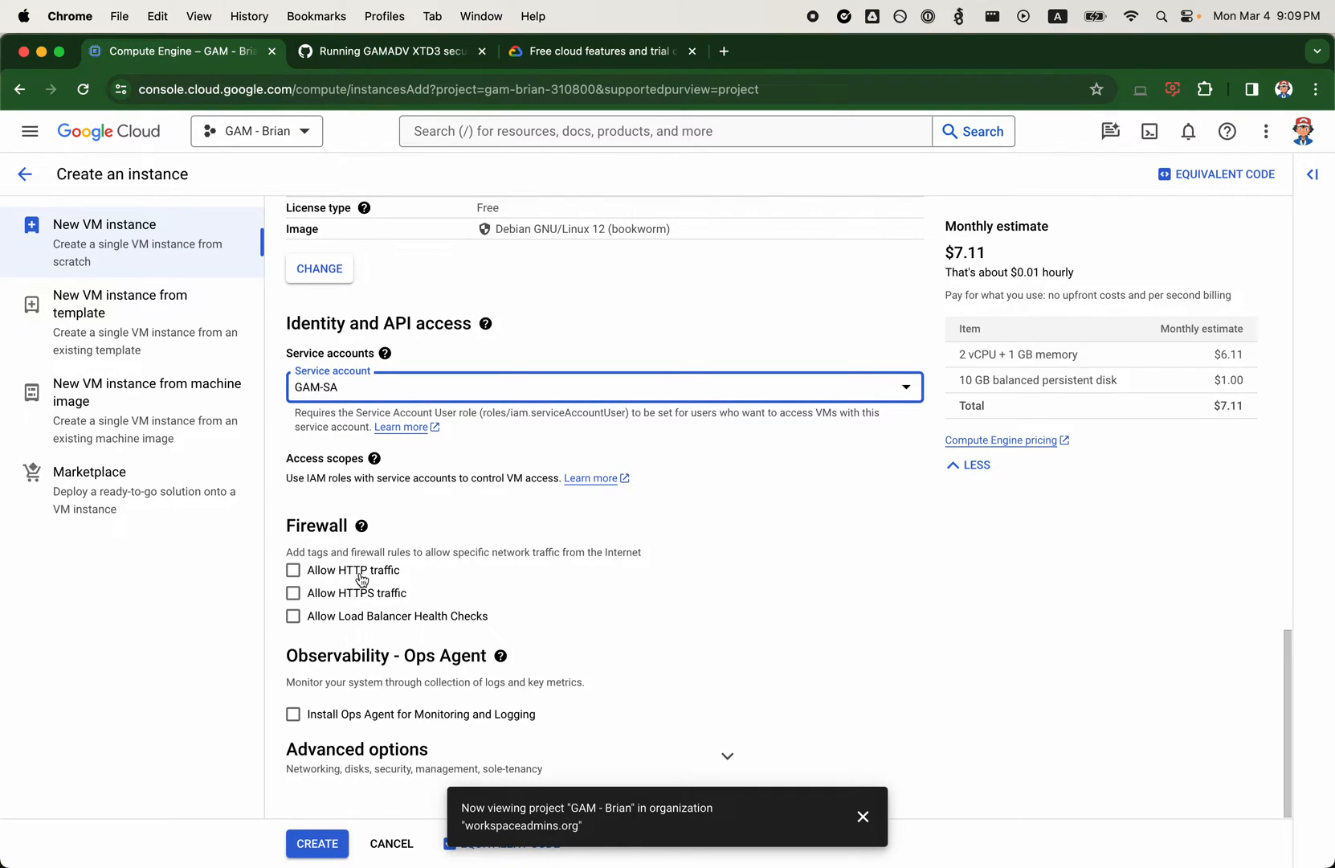
mouse_move(886, 567)
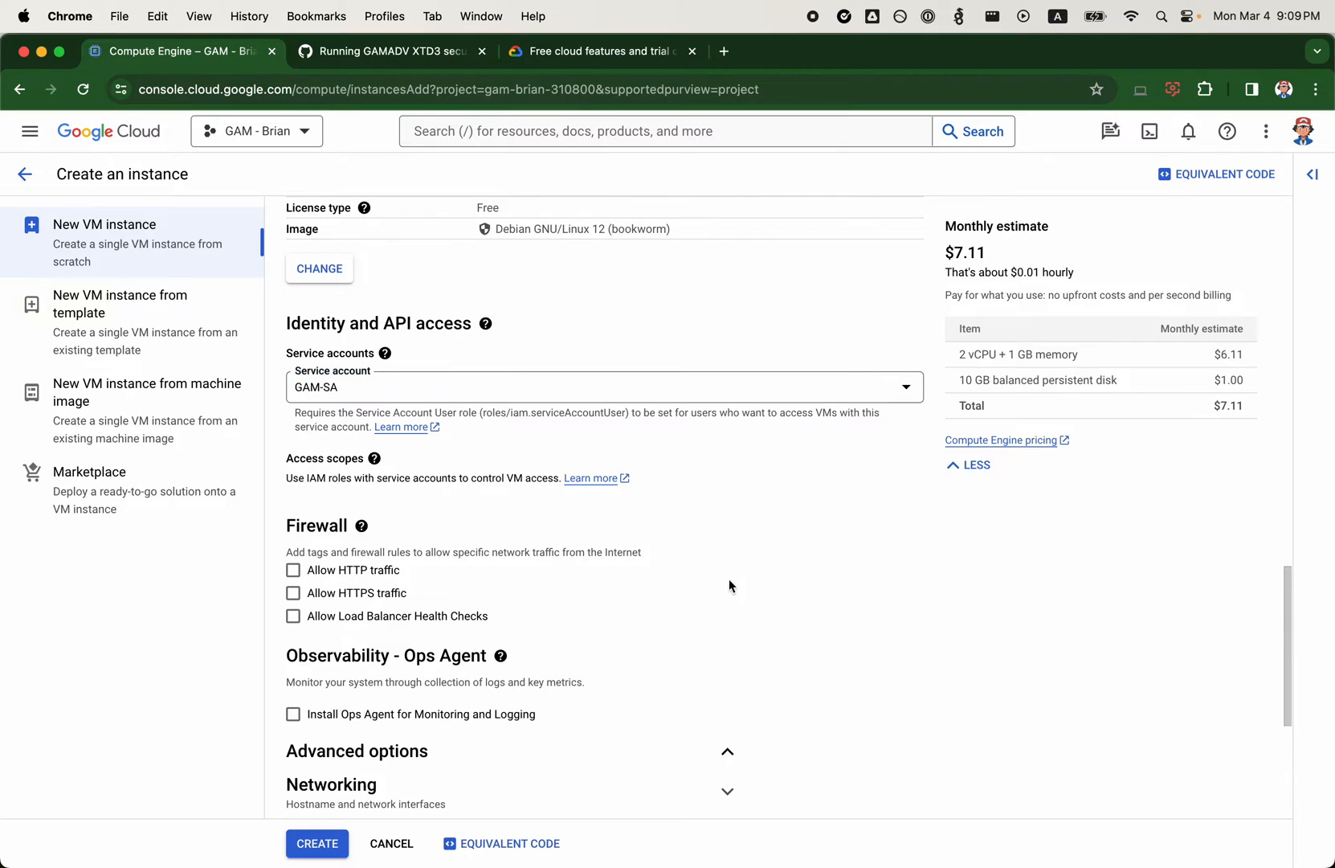
Review the Management and Security advanced option sections of the new instance
scroll(down, 3)
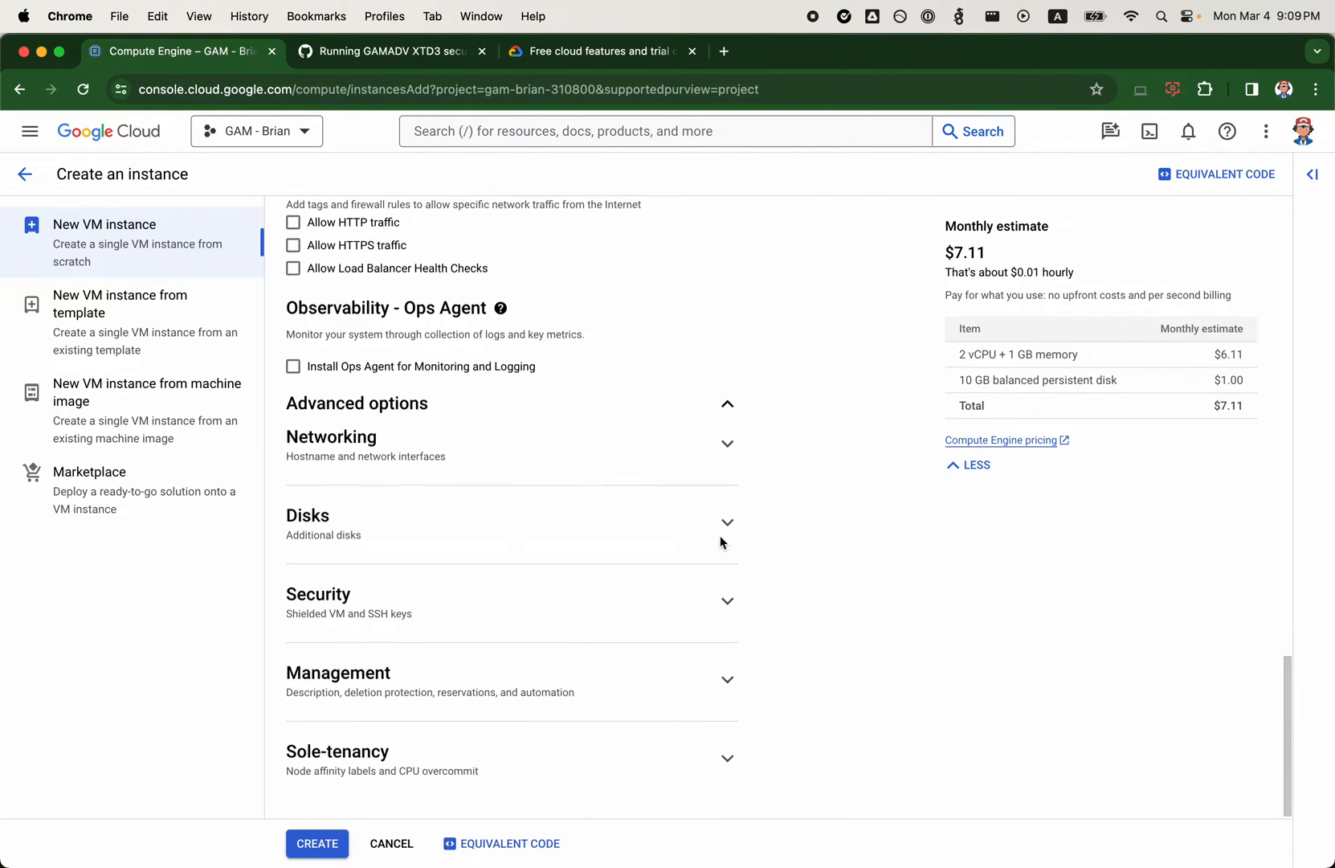
click(726, 679)
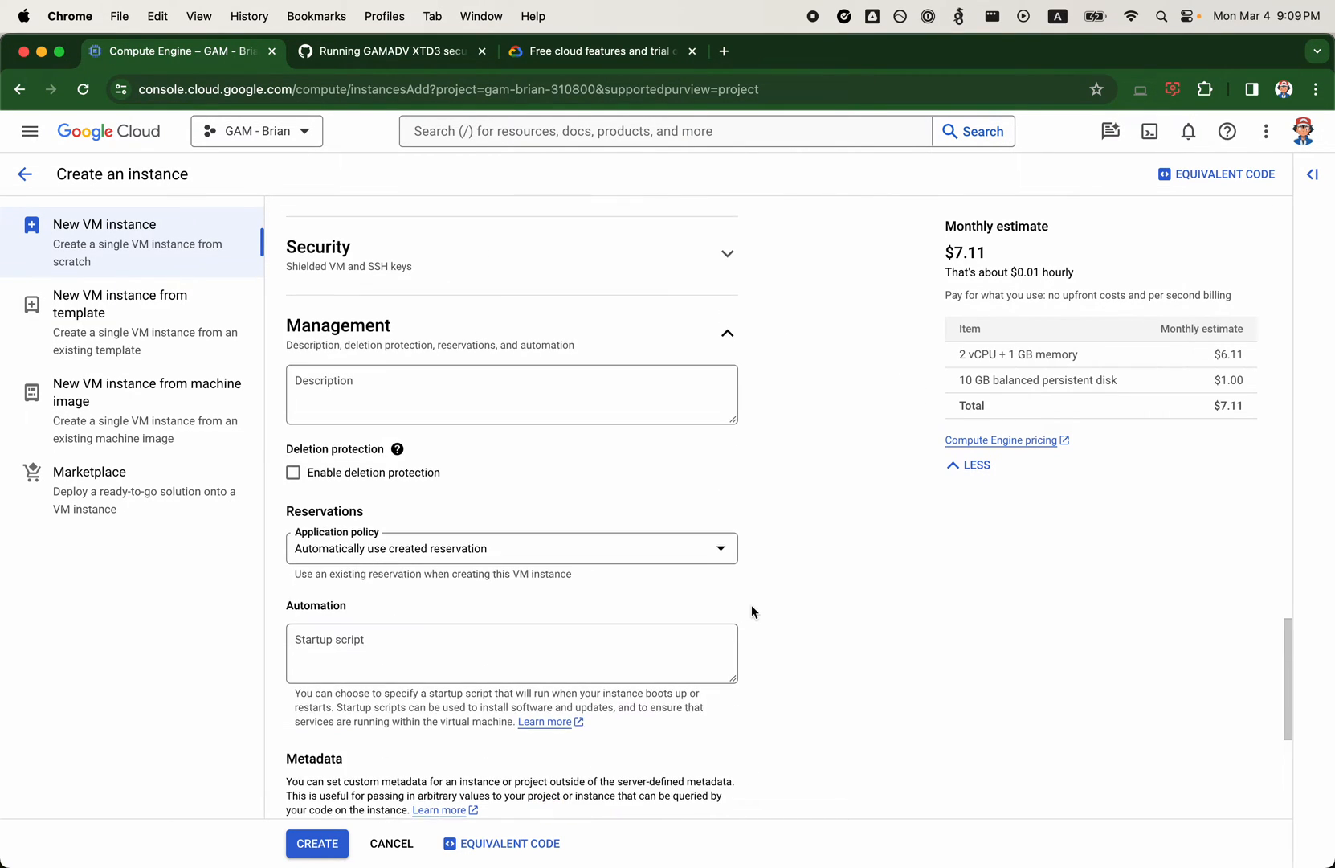
scroll(down, 3)
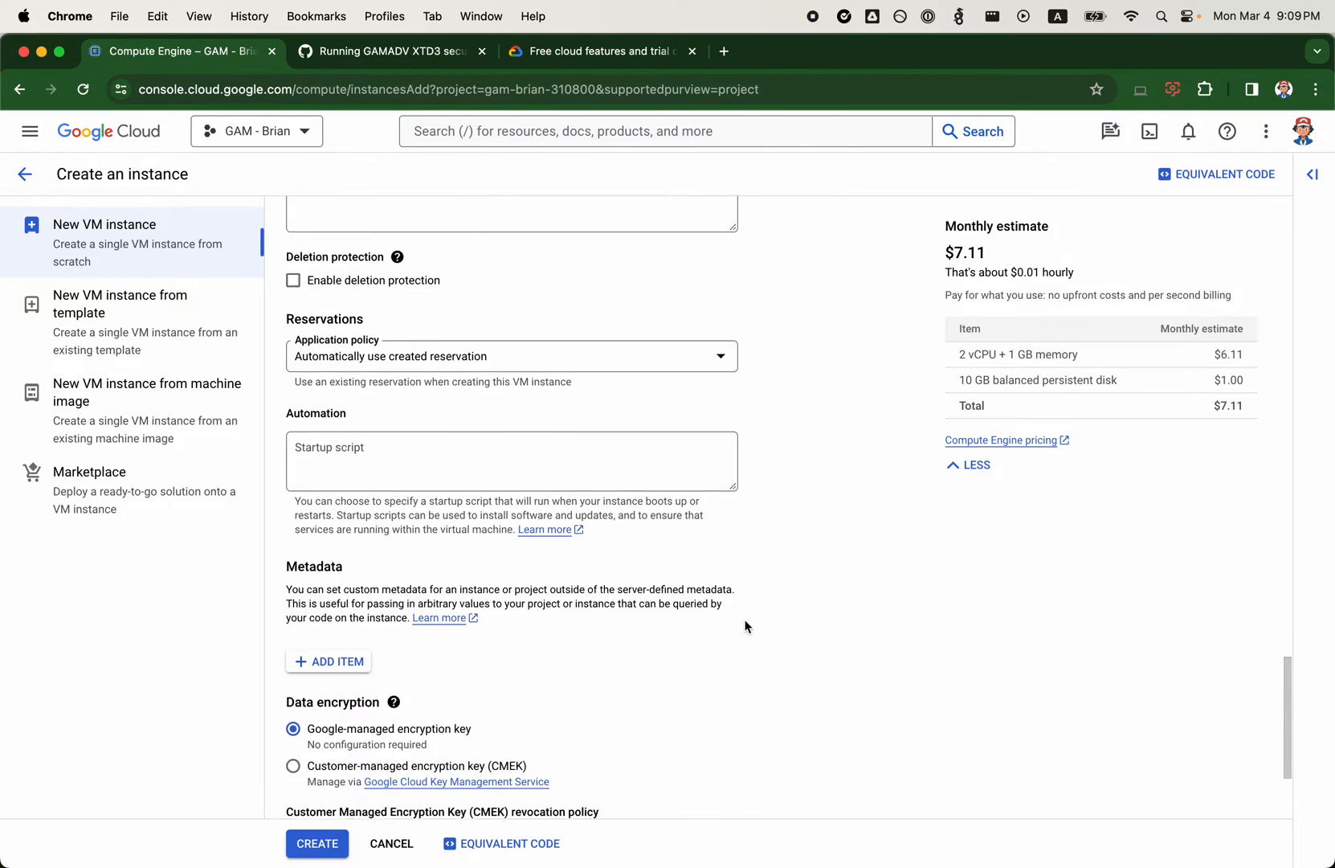
scroll(up, 3)
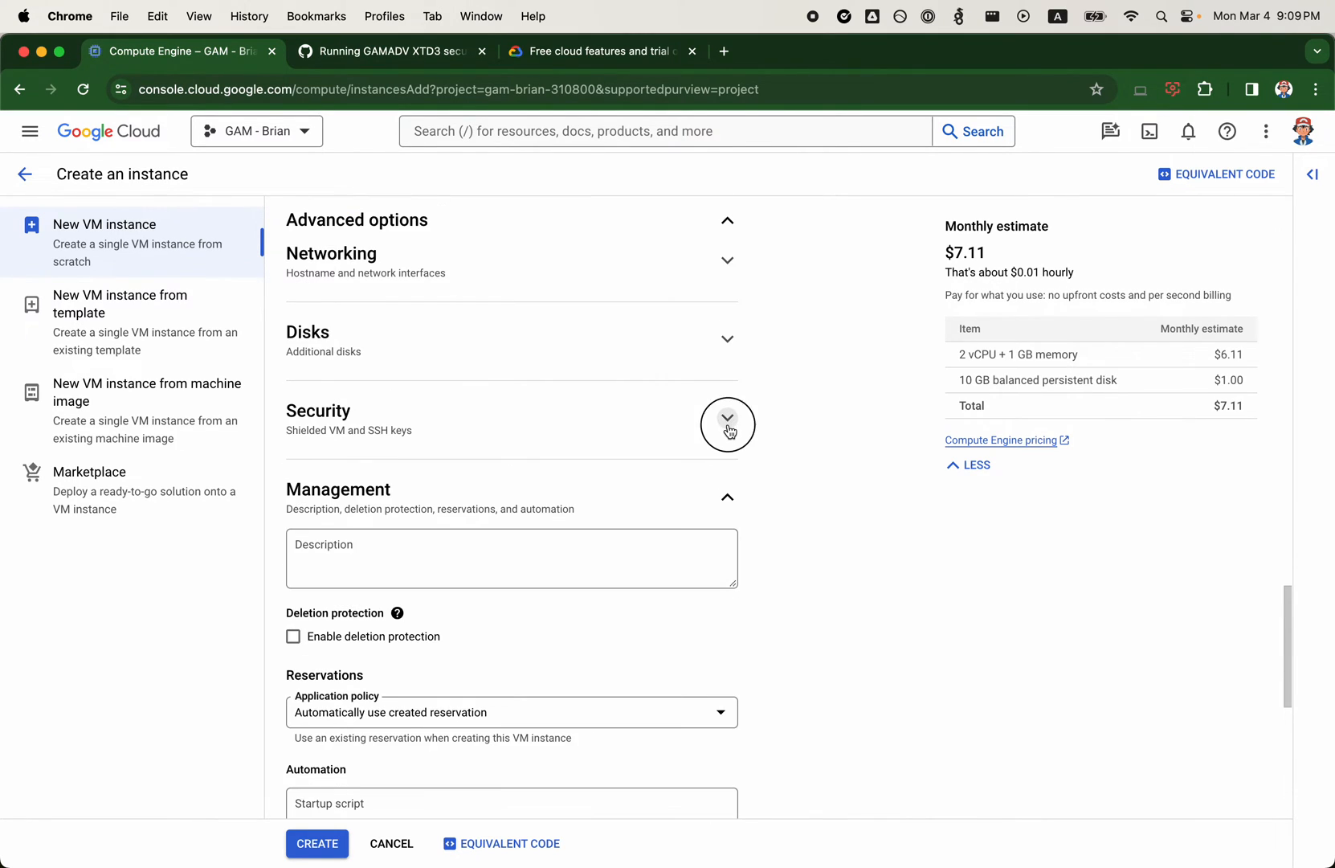
click(726, 417)
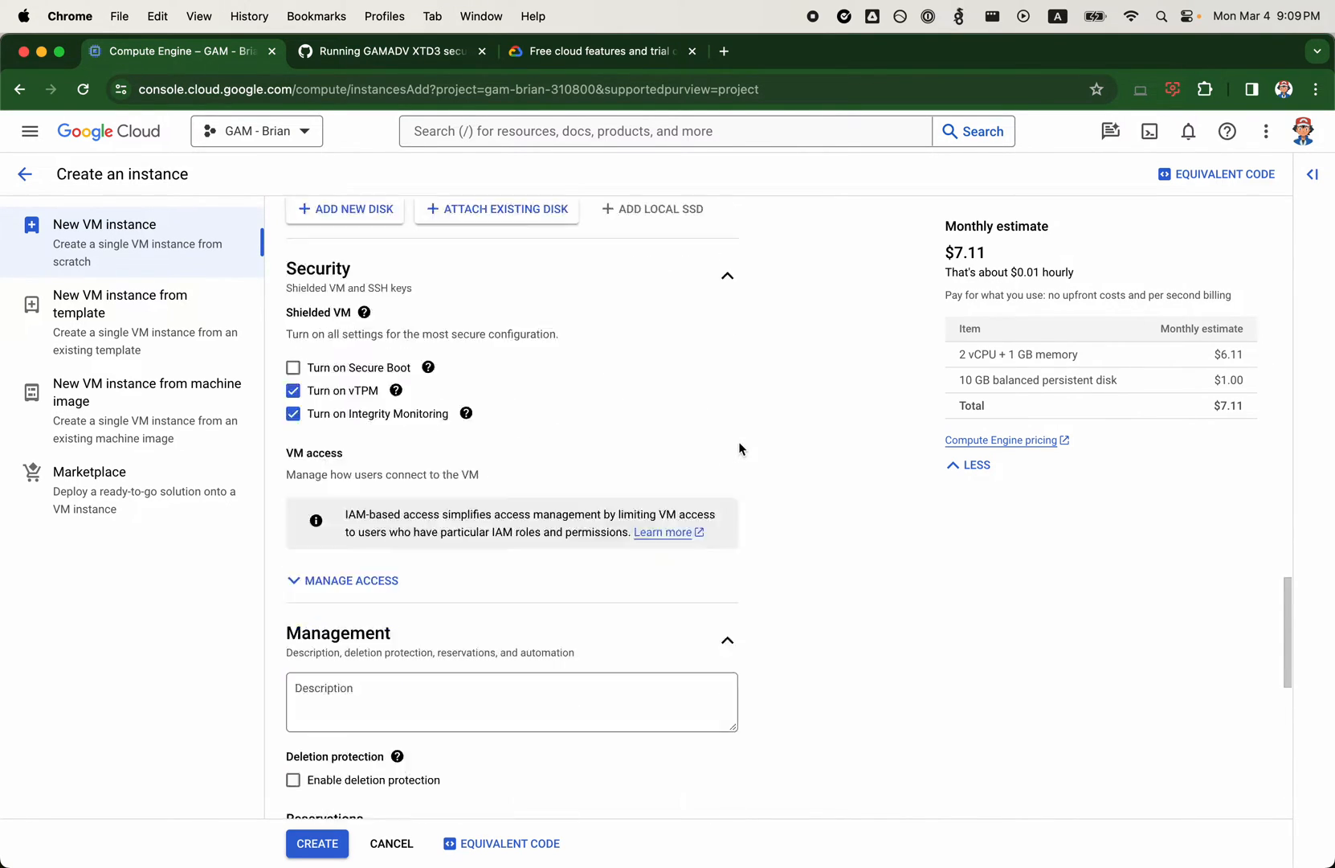
scroll(down, 3)
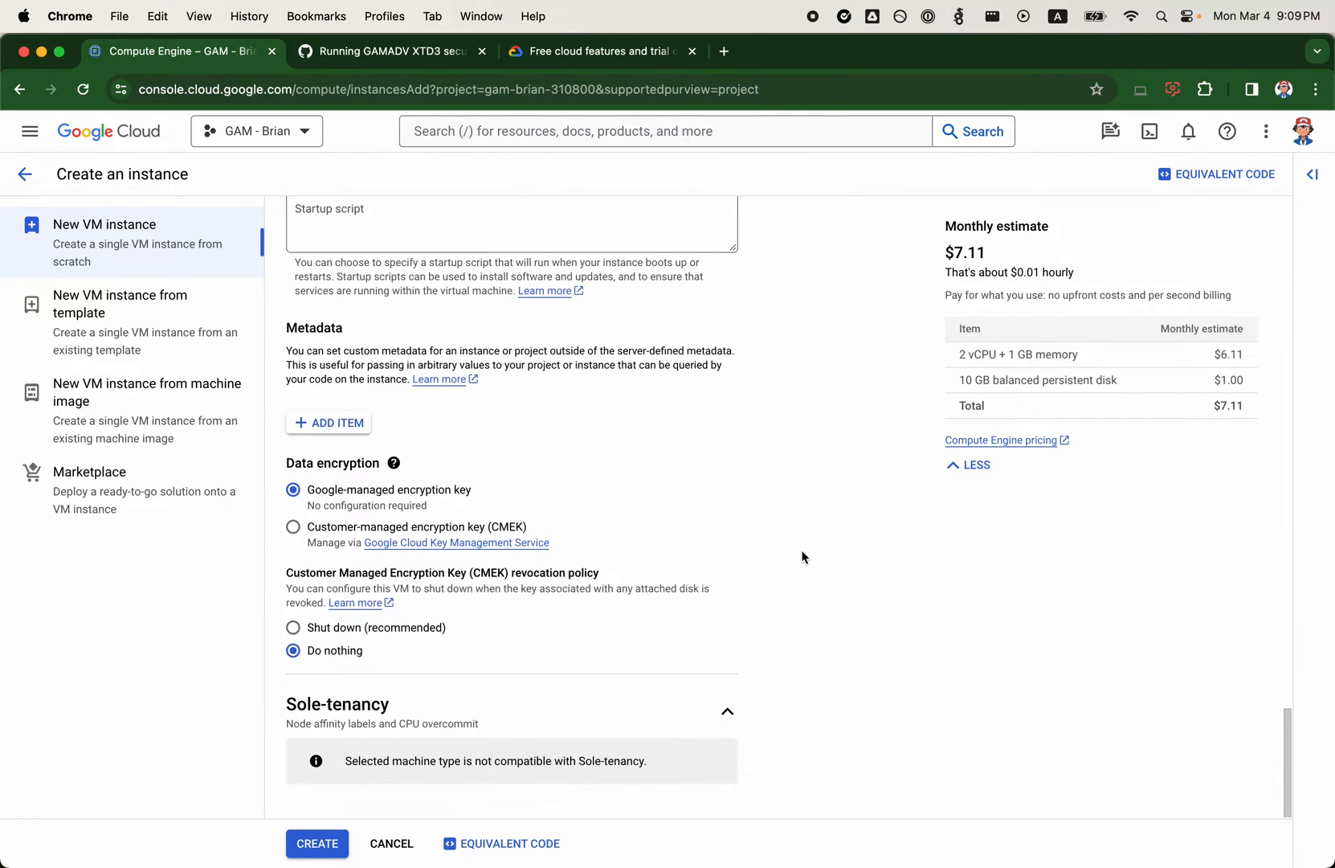
scroll(up, 3)
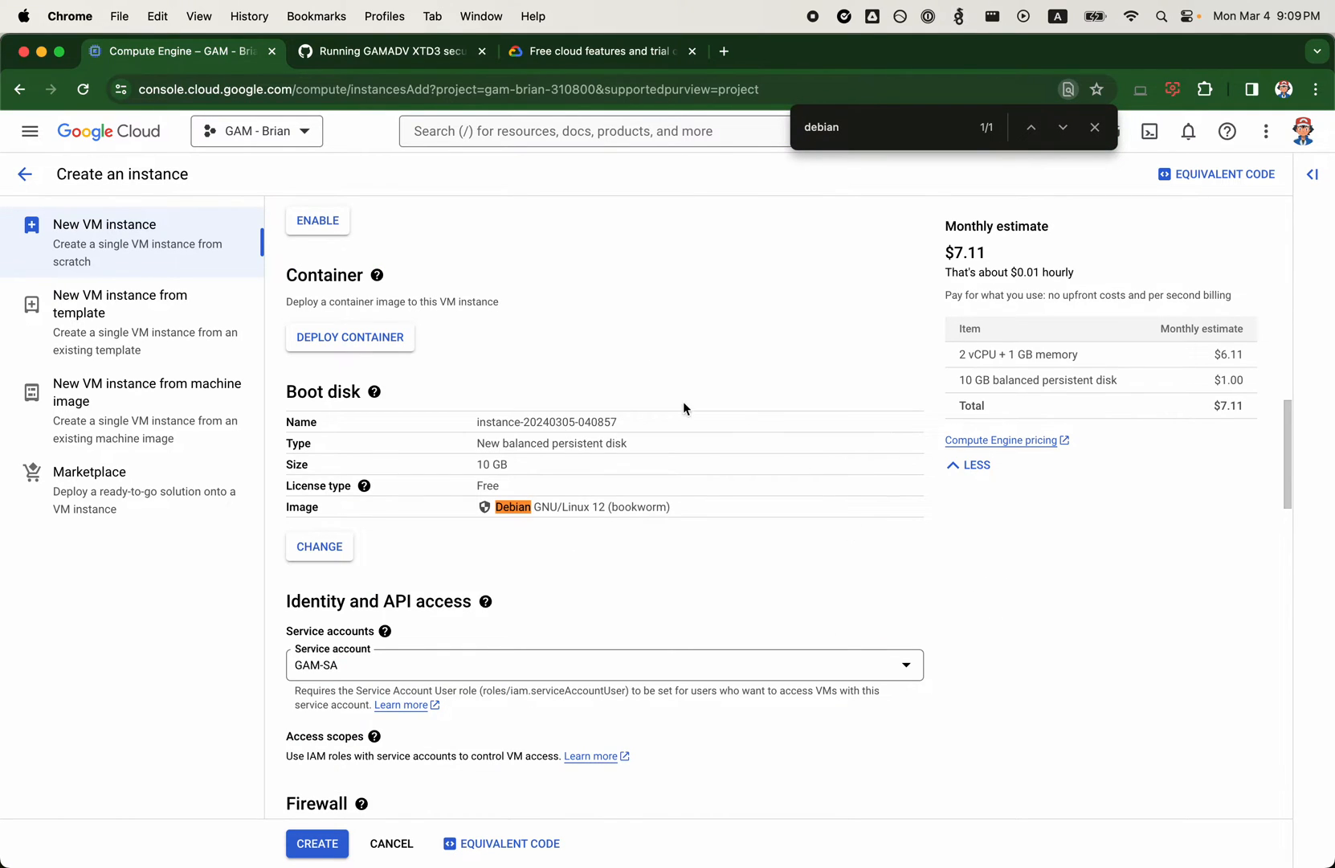
mouse_move(639, 551)
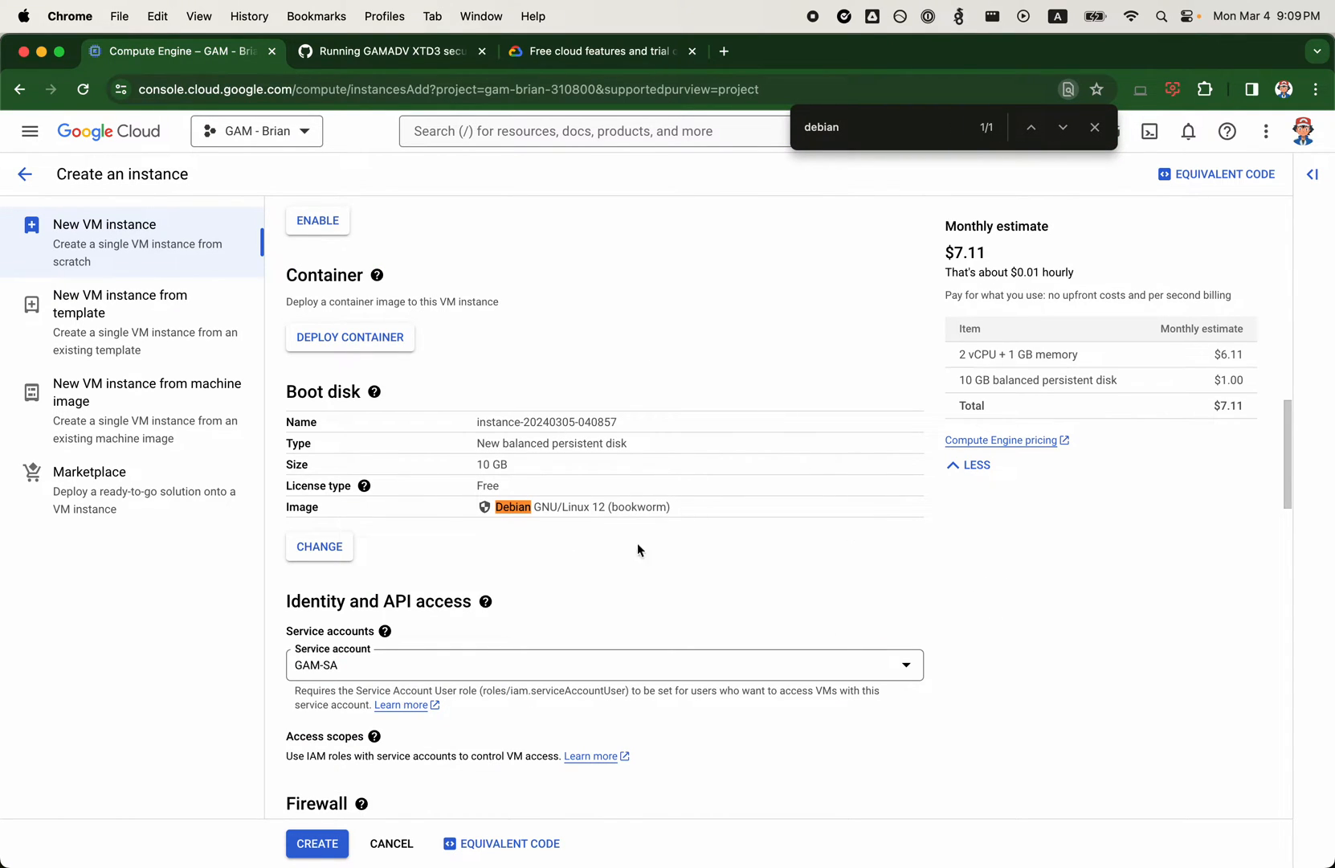
mouse_move(400, 458)
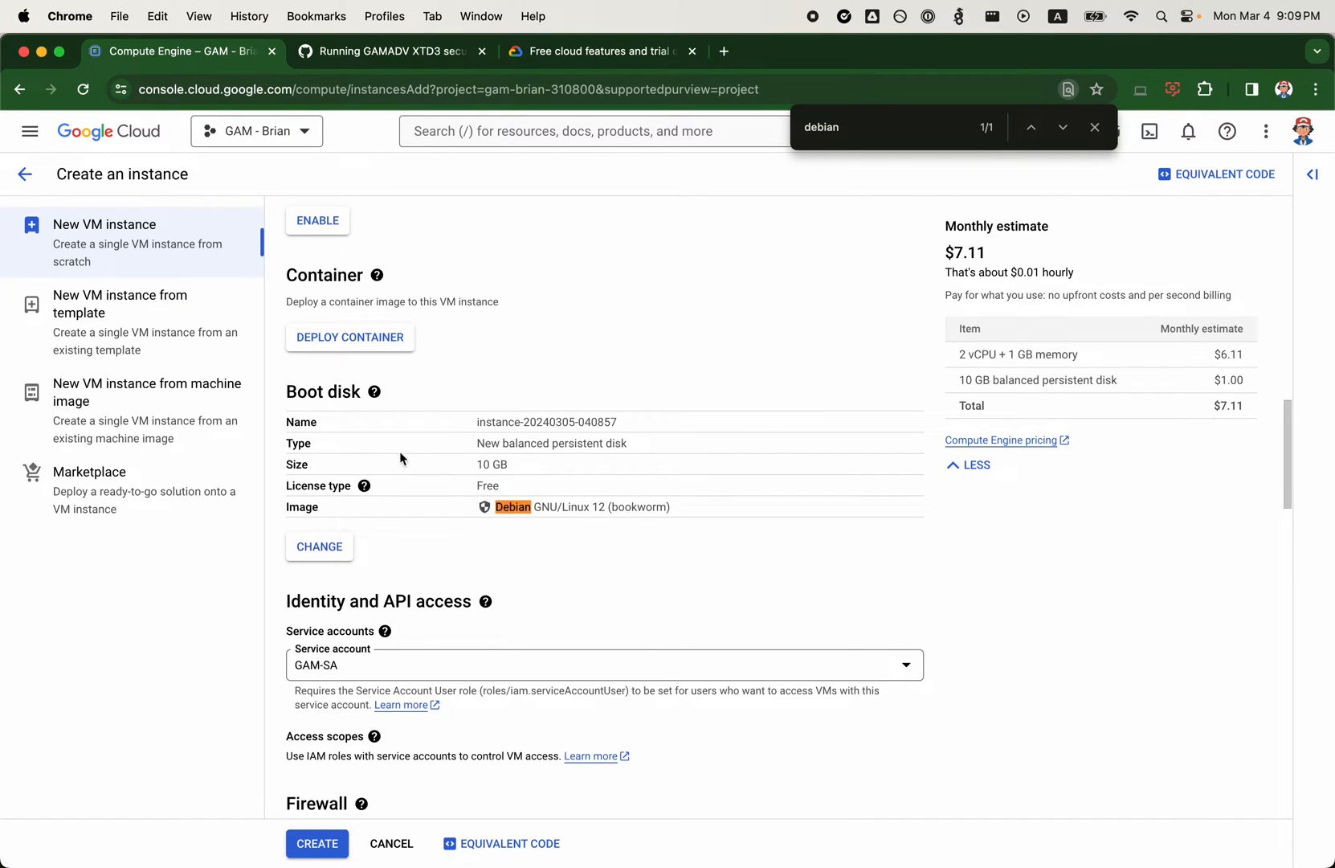
scroll(down, 3)
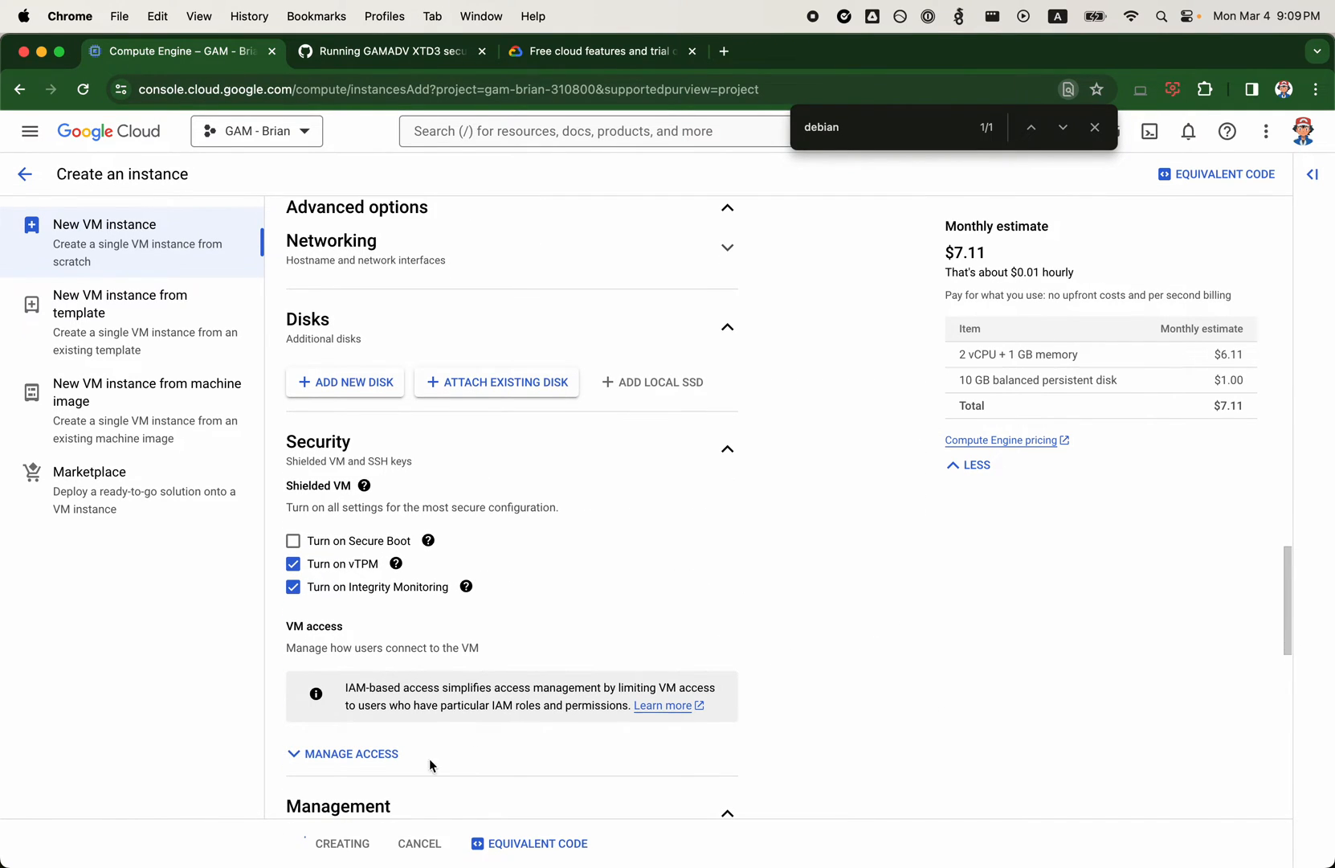
Create the VM, wait until it runs in us-central1-a, then start an SSH-in-browser session
click(341, 842)
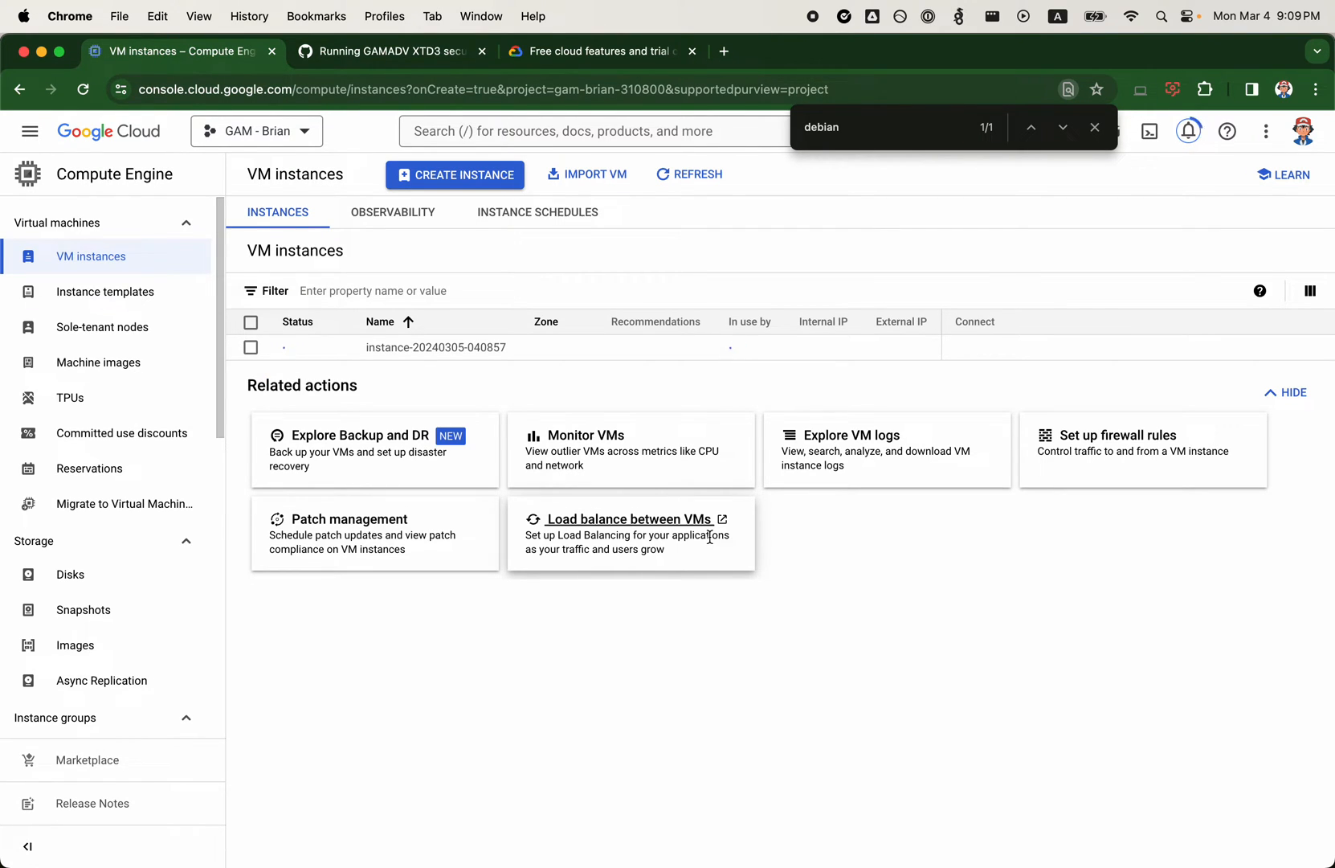
click(691, 173)
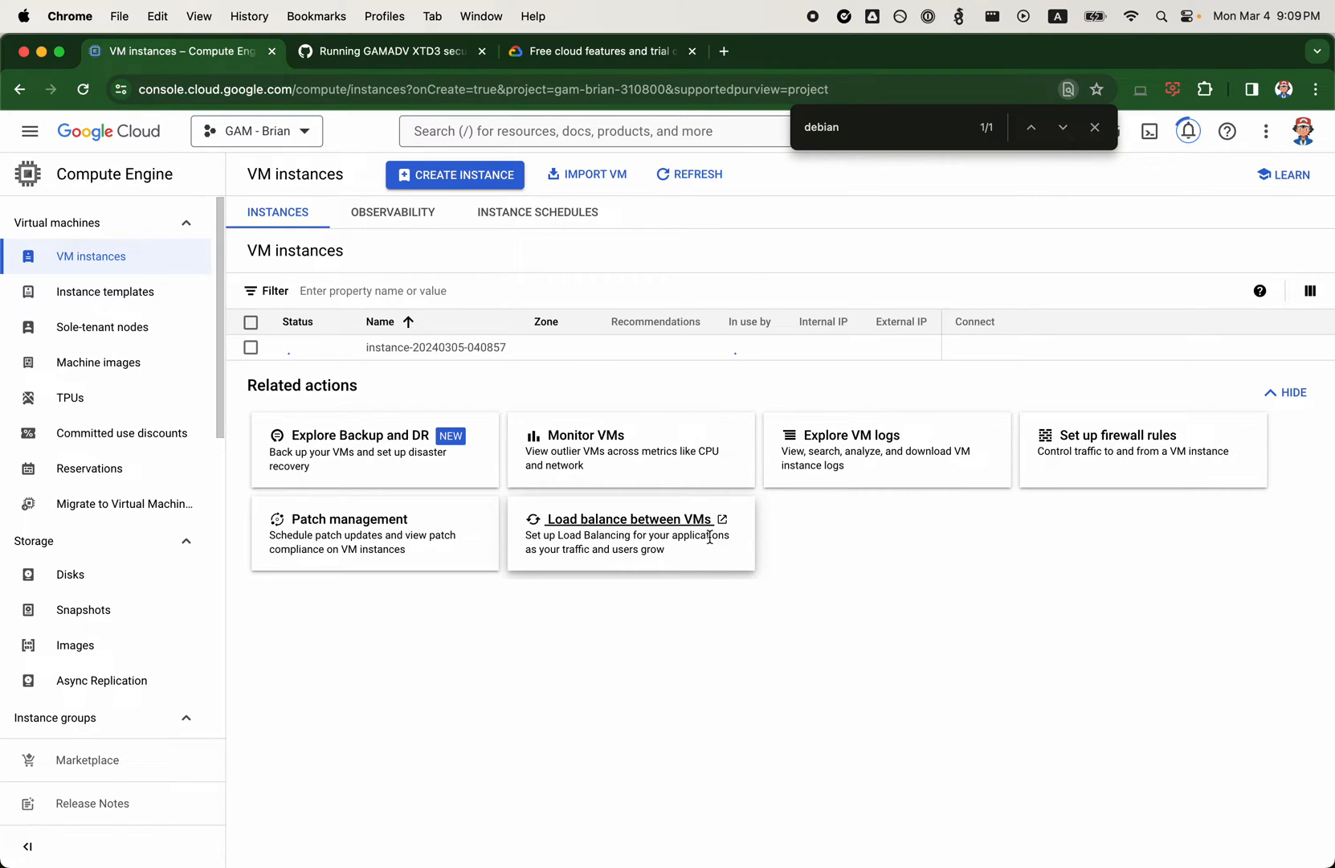
click(688, 173)
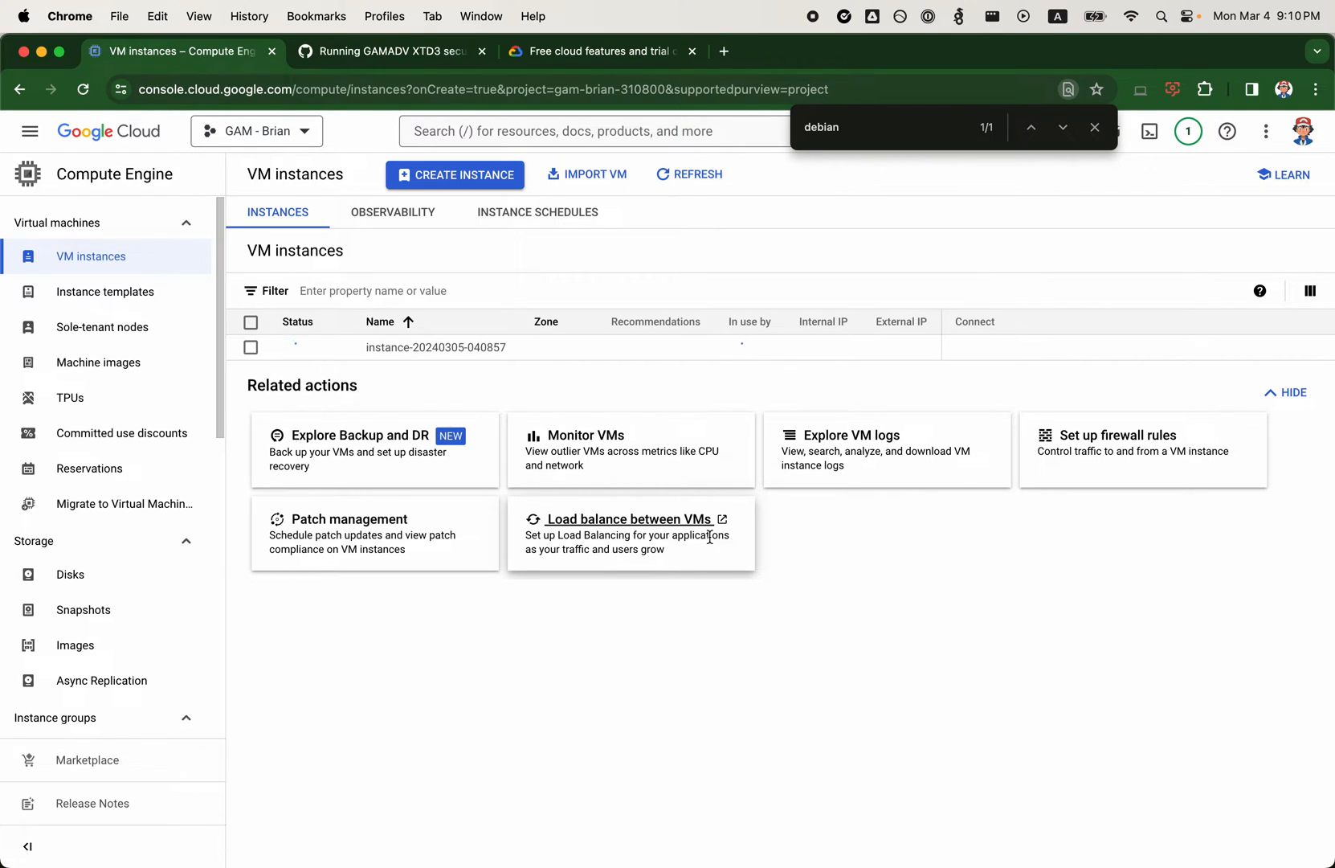
click(690, 173)
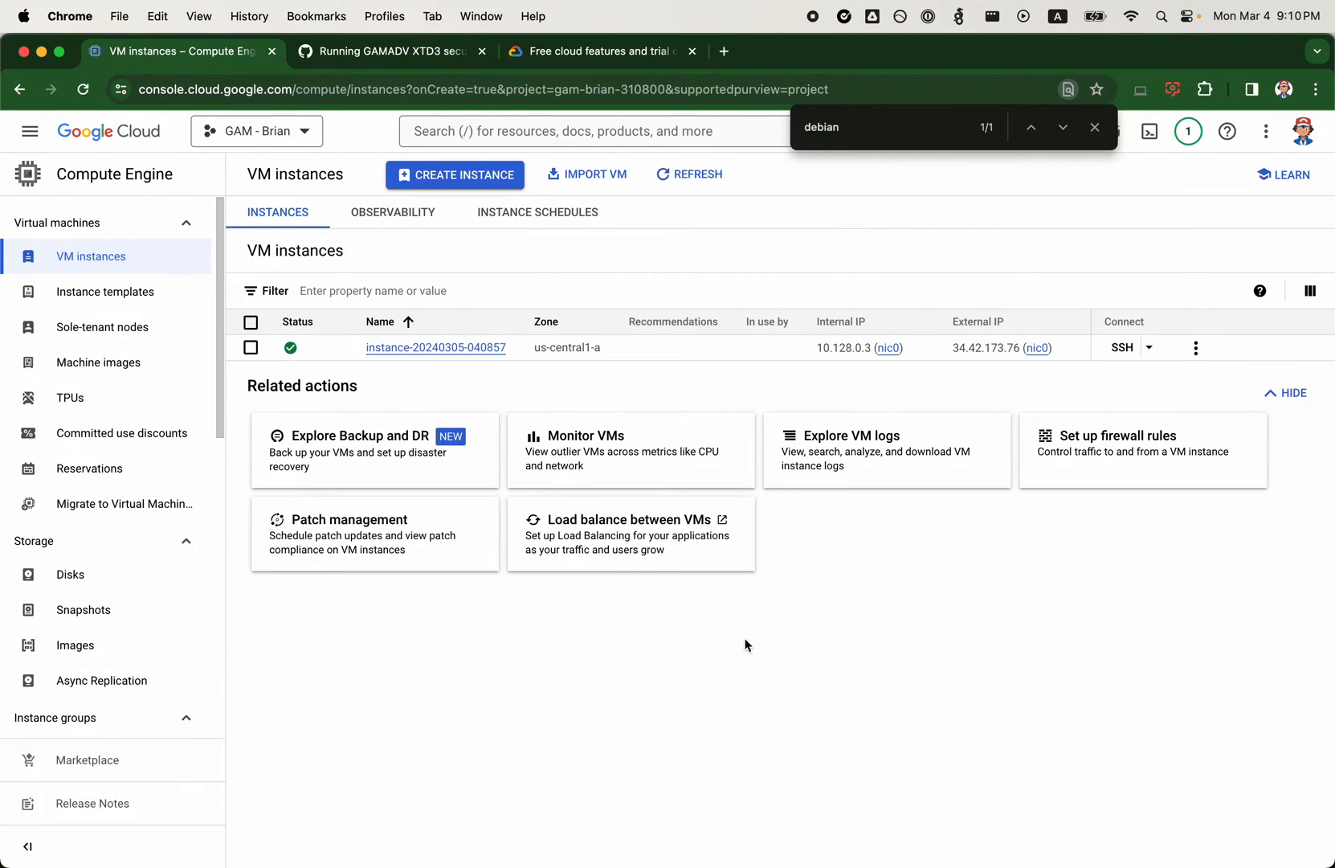
mouse_move(913, 333)
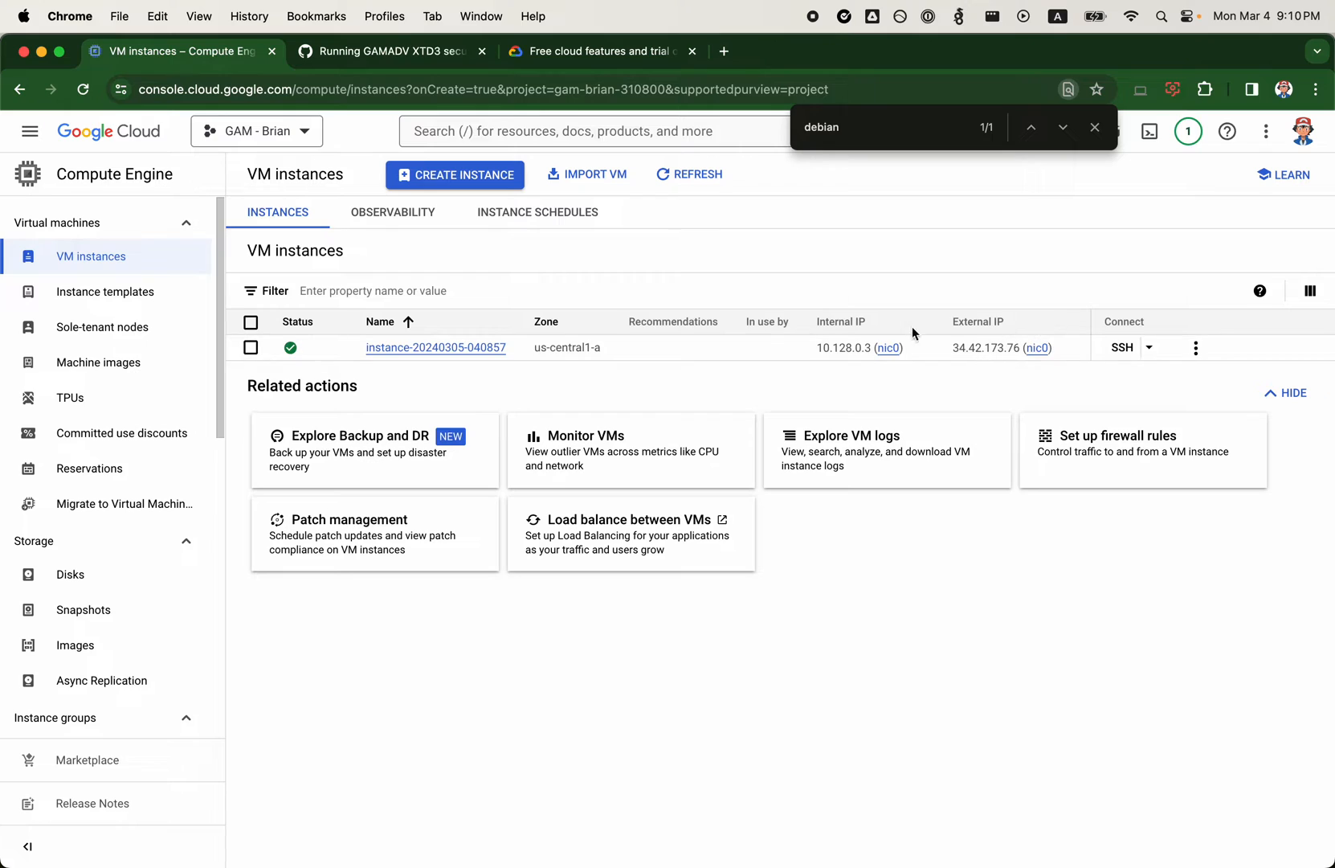
mouse_move(1094, 313)
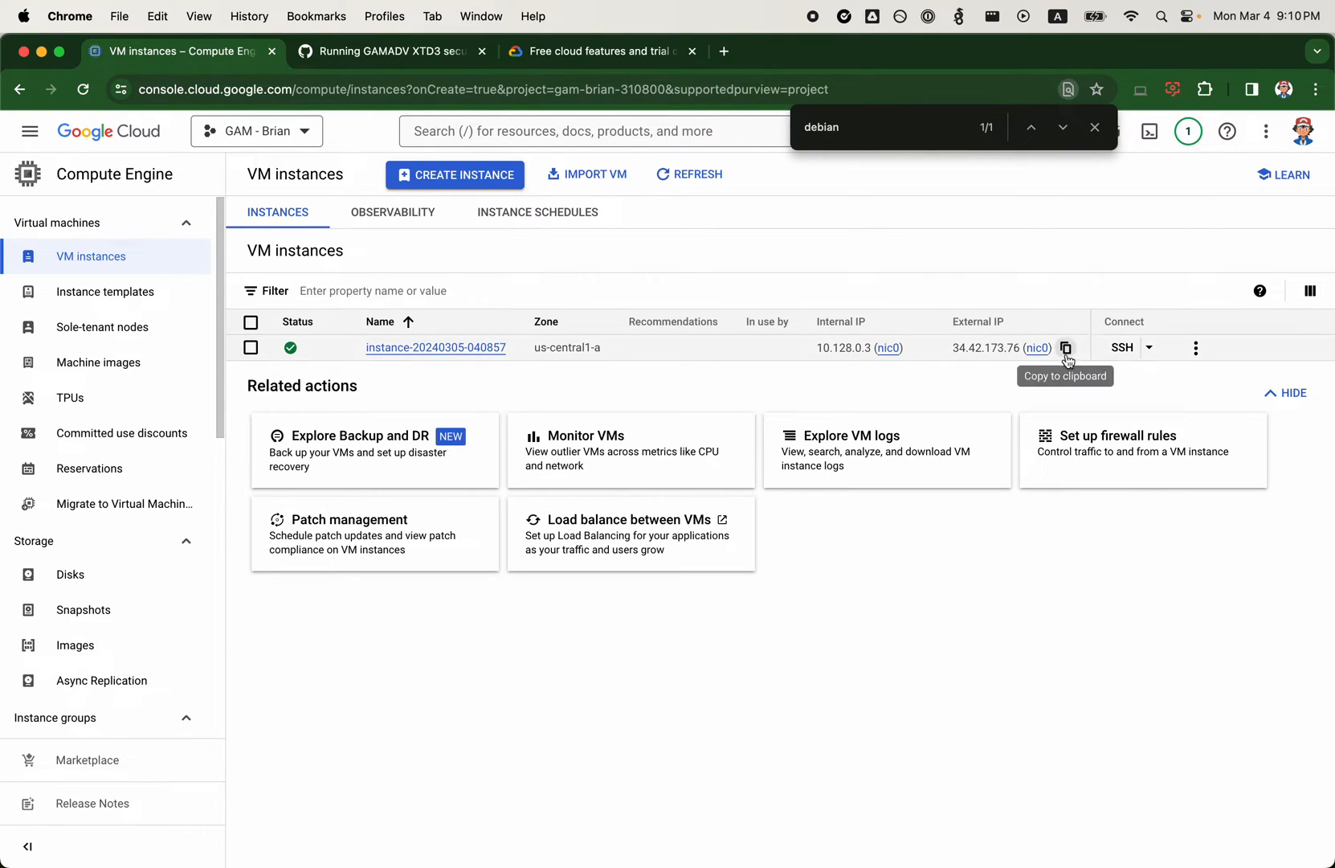
click(1123, 346)
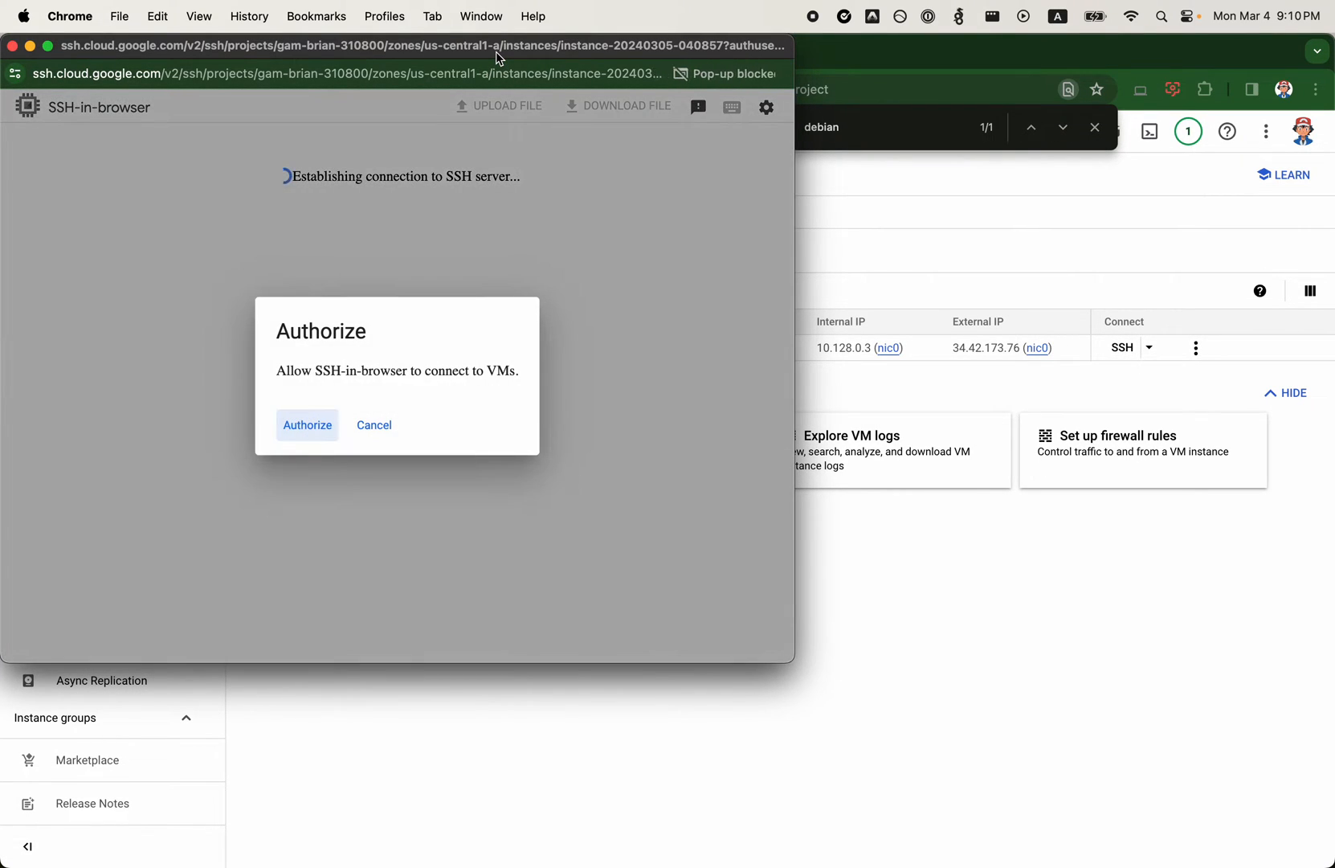
click(307, 425)
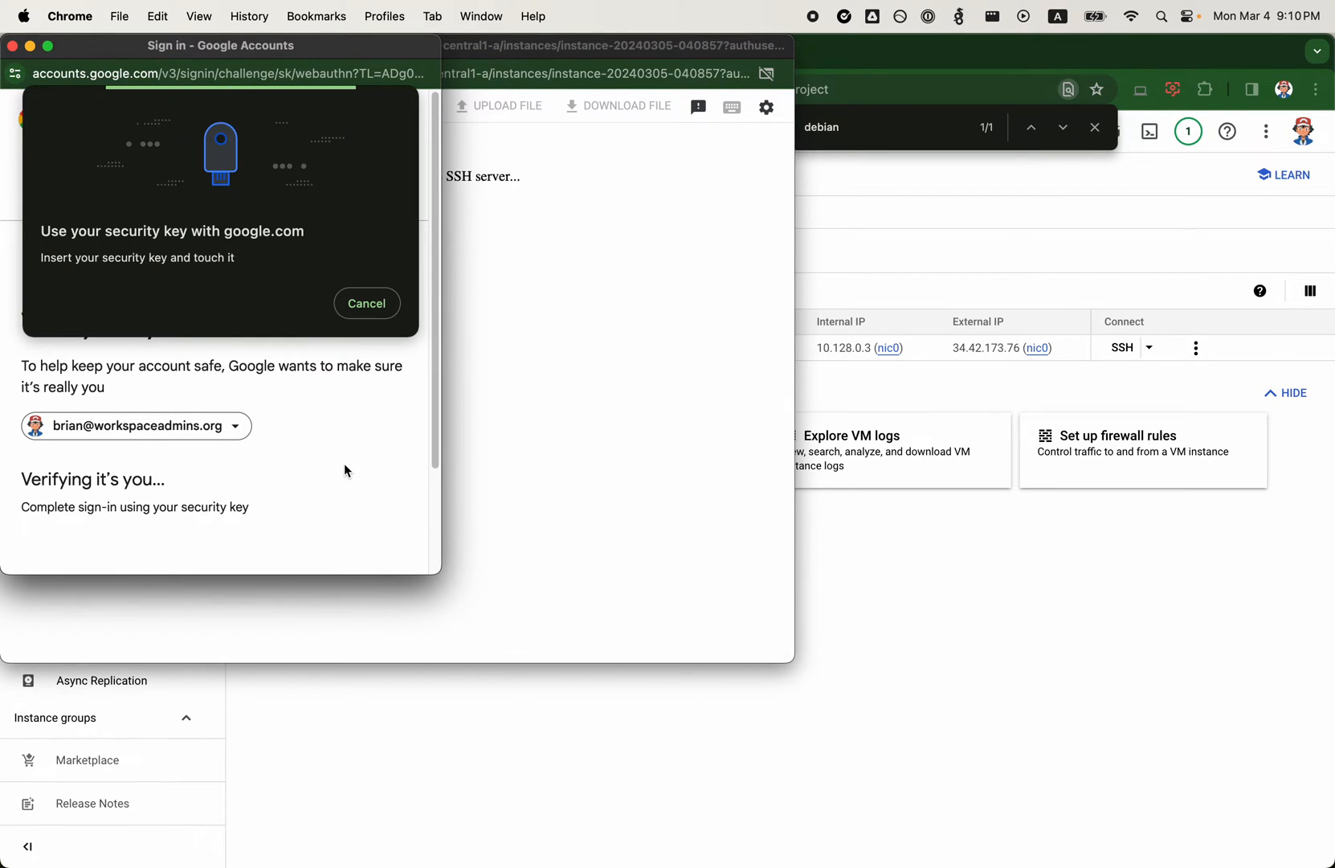
click(367, 303)
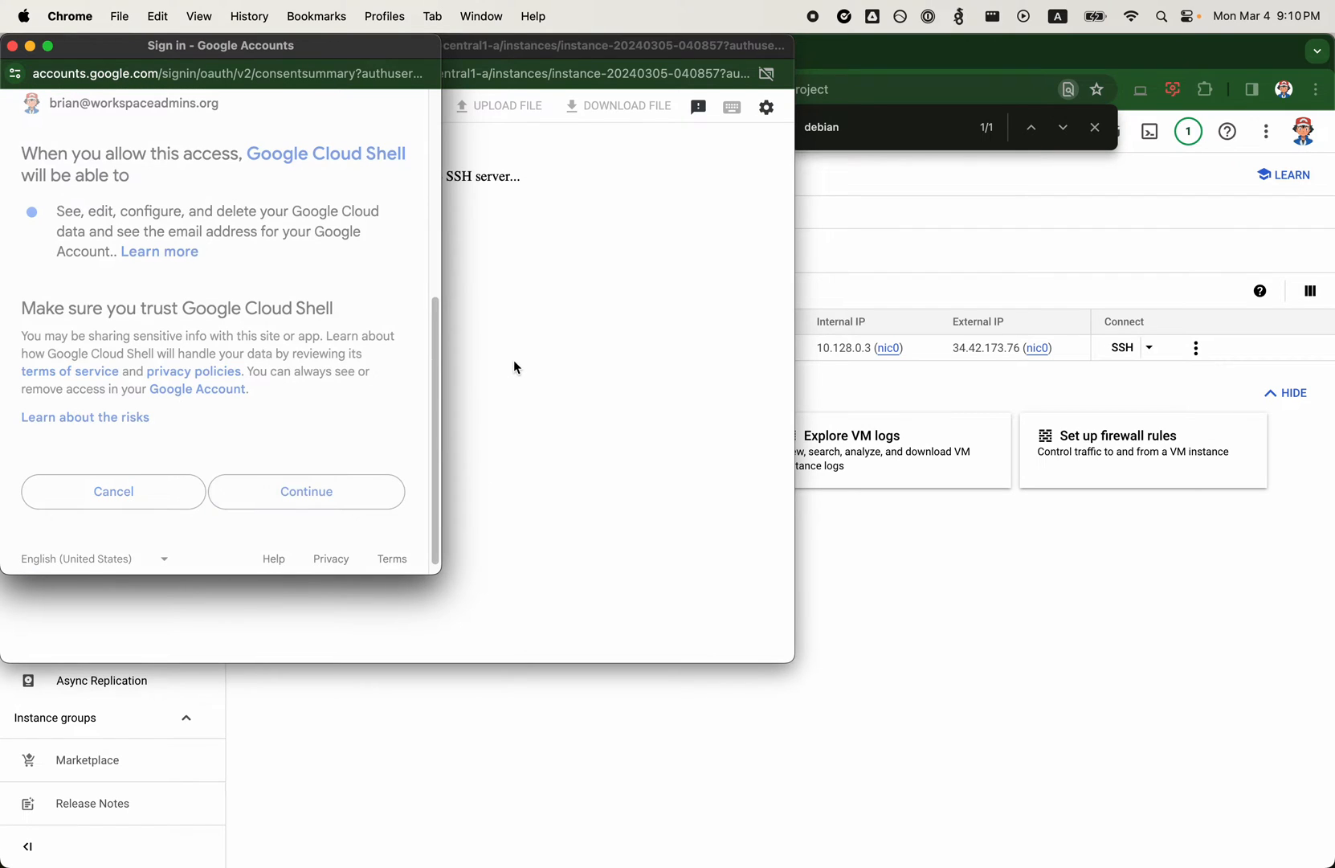
click(306, 492)
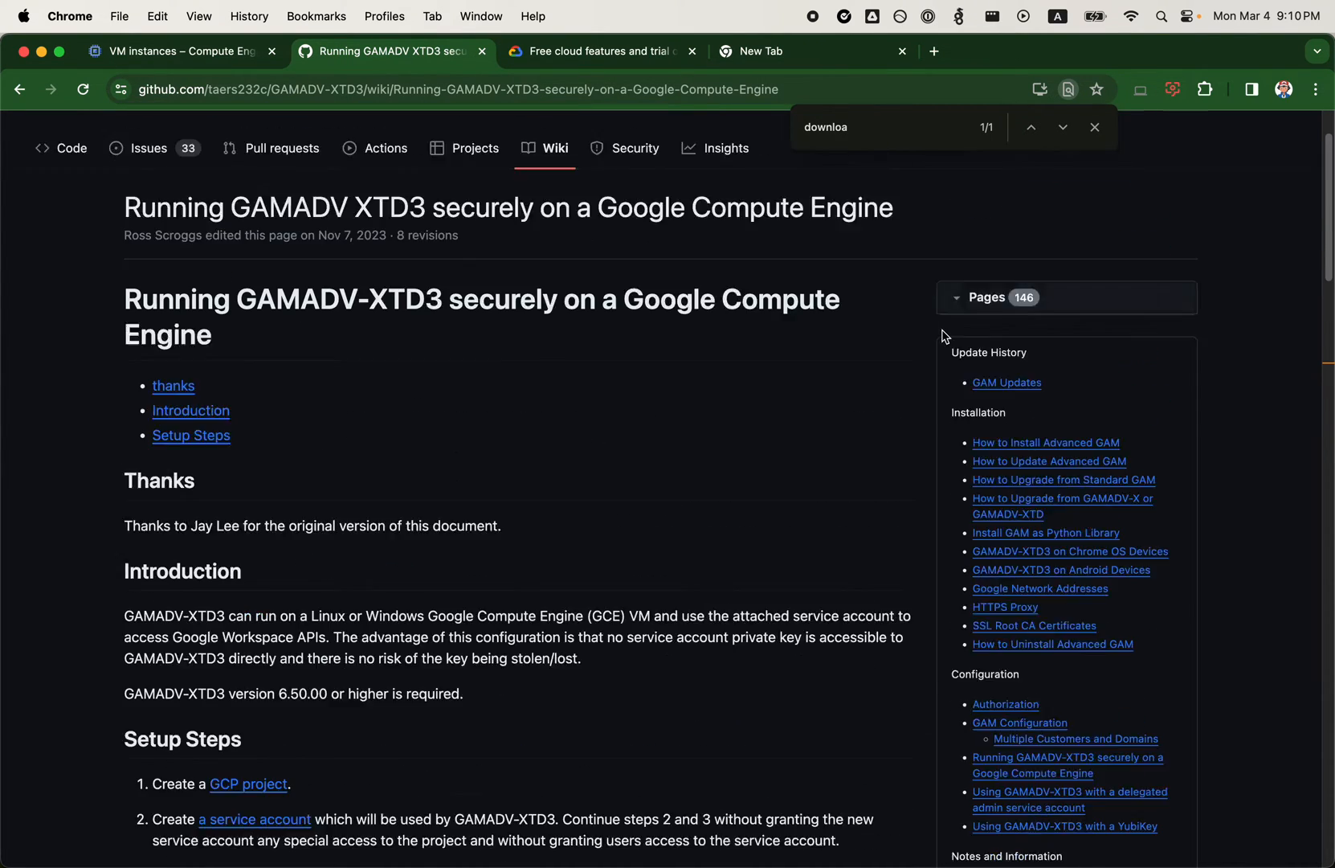
Copy the 'Update to latest version' command from the GAMADV-XTD3 Downloads page, then return to VM instances
click(554, 147)
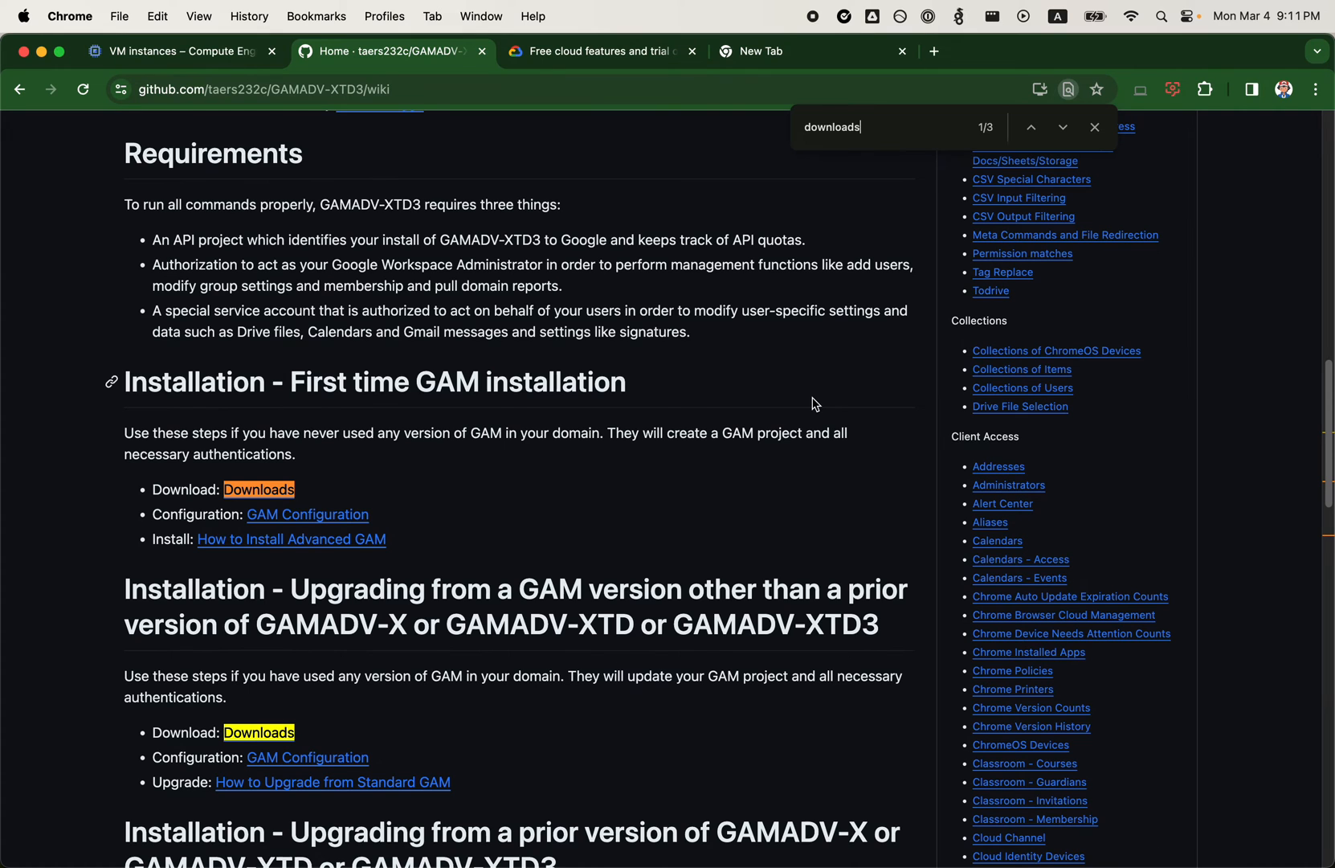
click(258, 489)
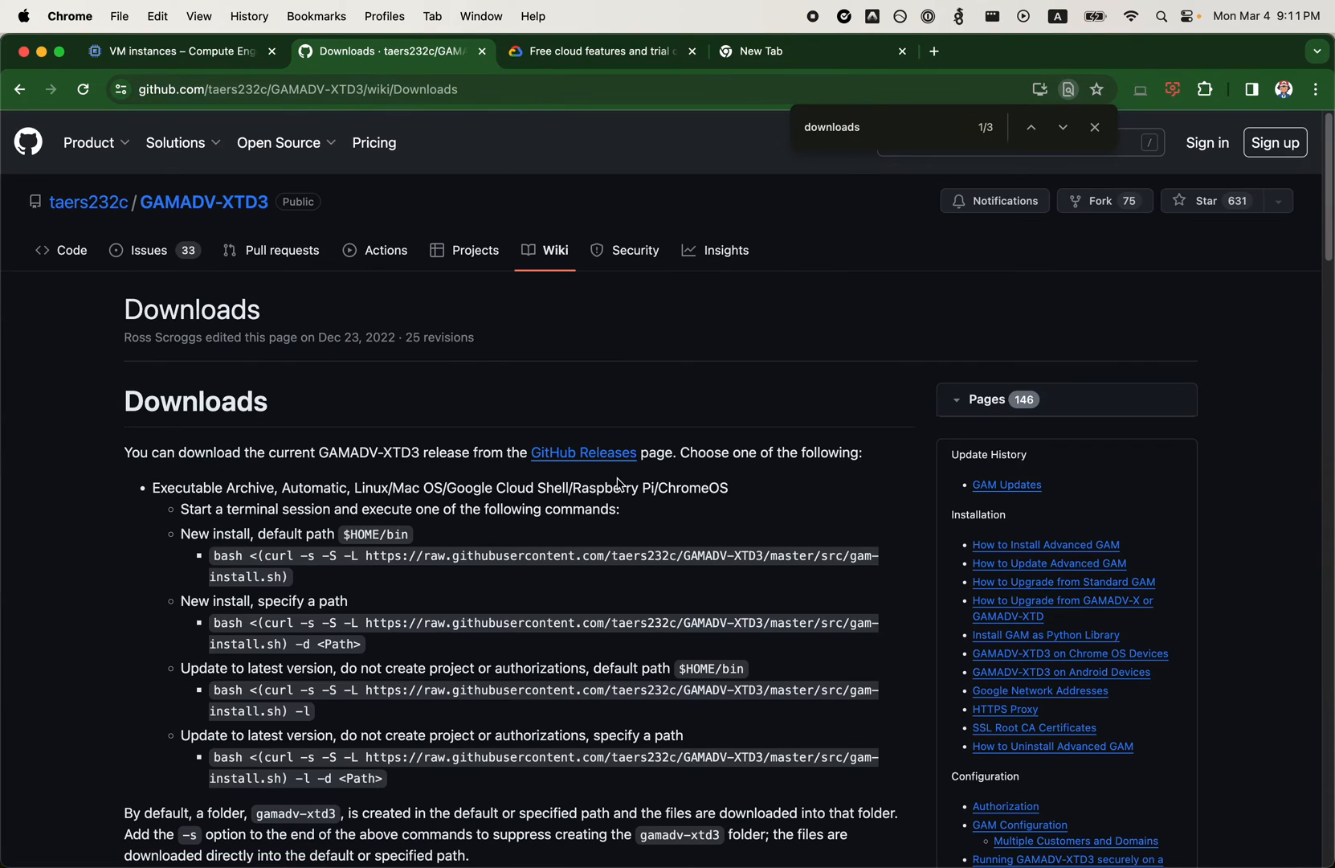
scroll(down, 3)
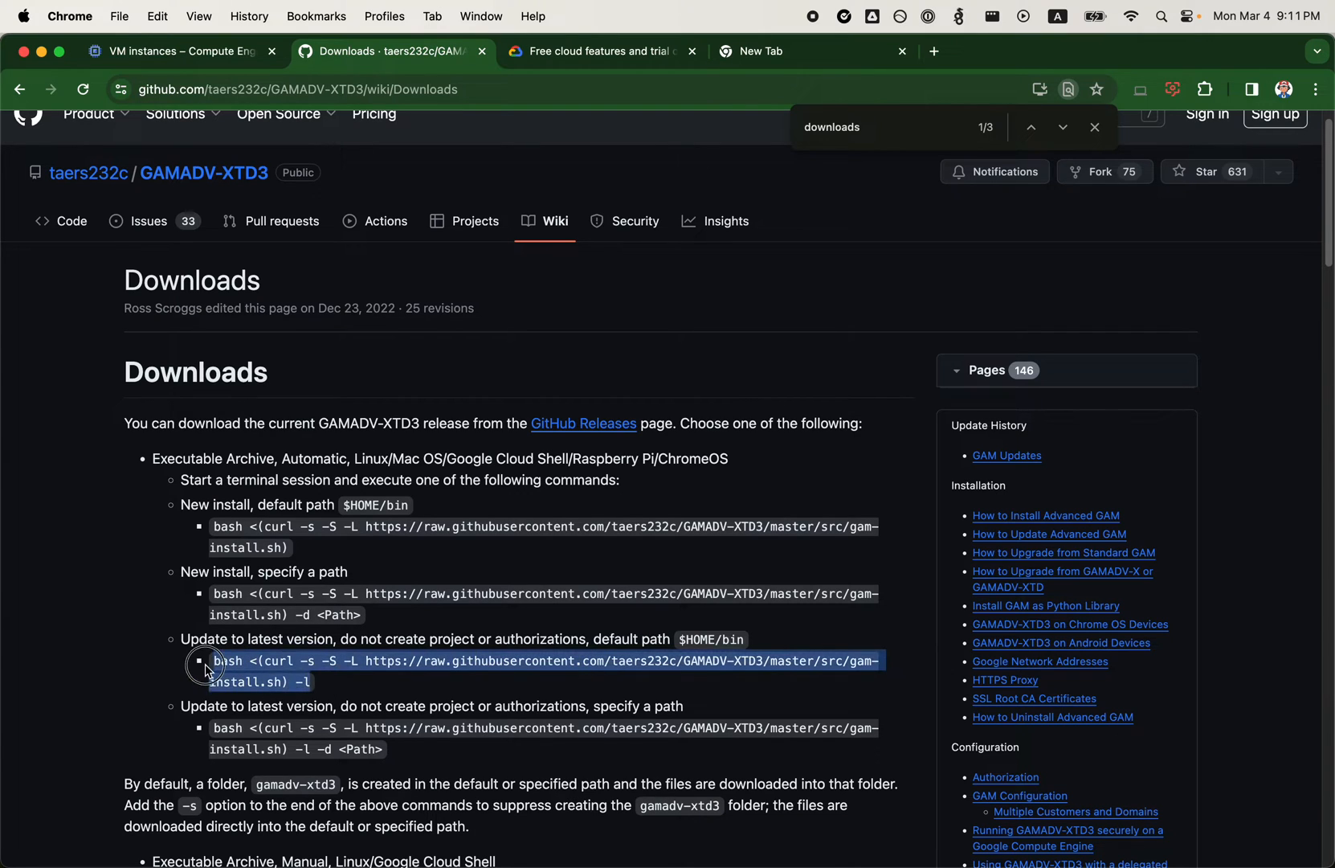
click(176, 51)
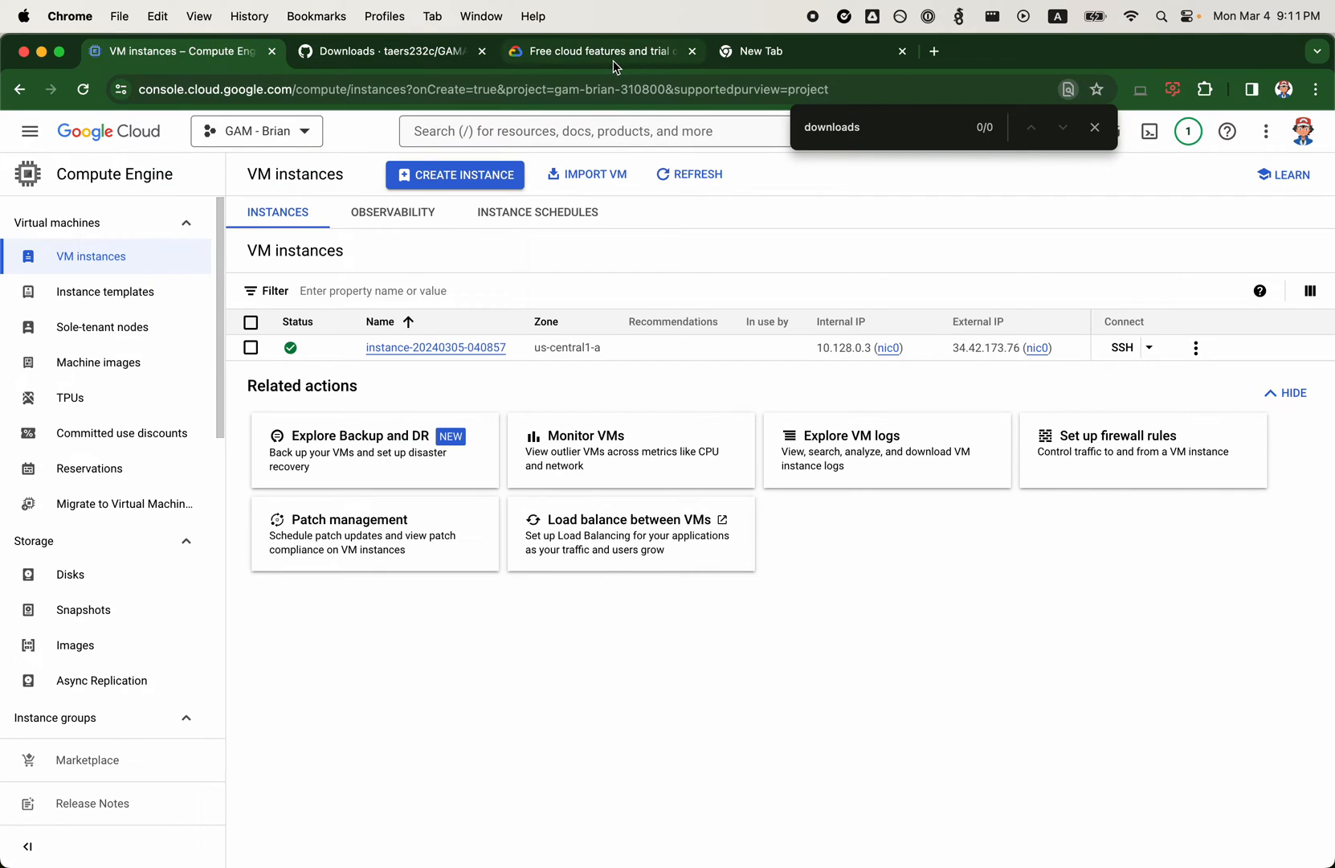
mouse_move(597, 253)
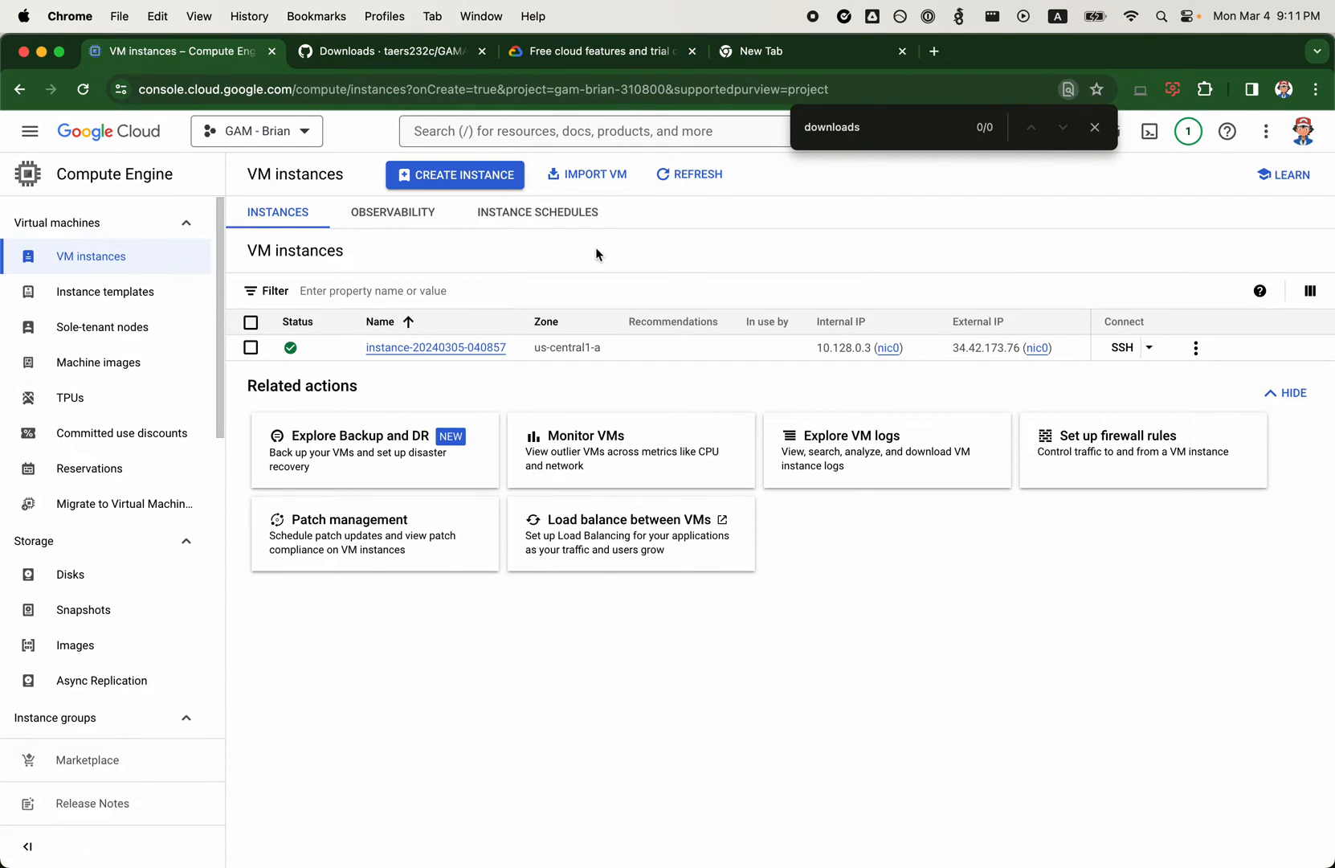
In the SSH session, run 'restart' after the GAM upgrade completes, then revisit the docs
click(1121, 346)
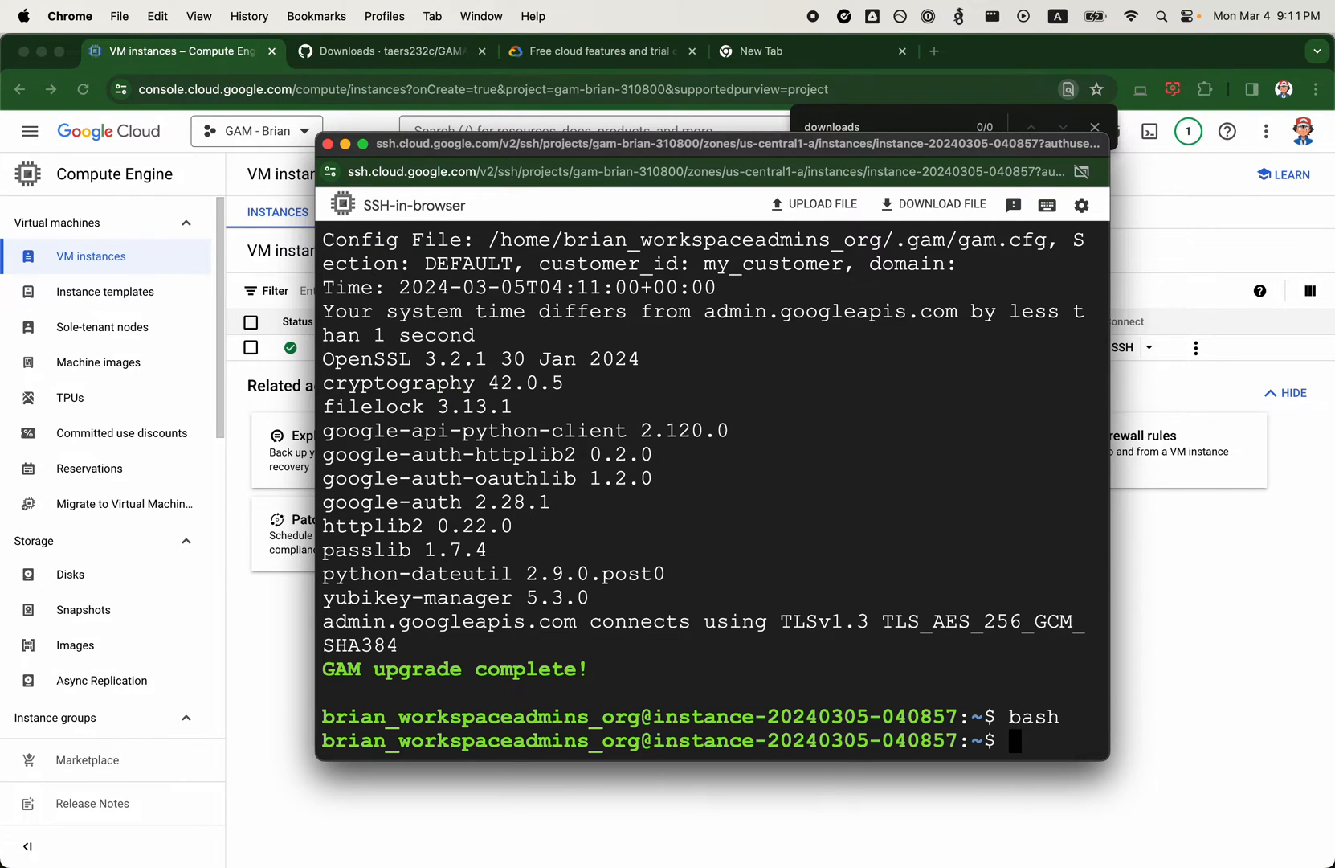
text(restart)
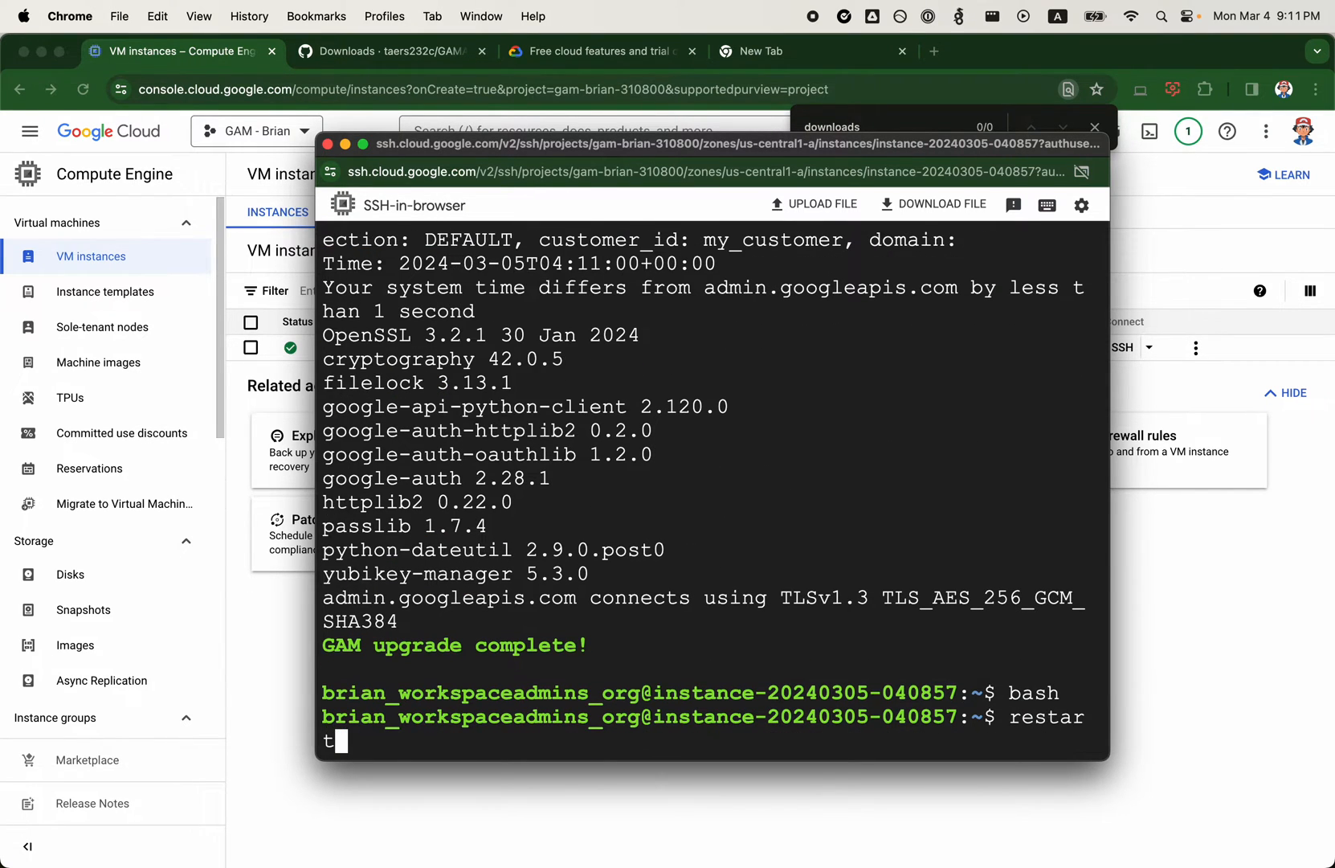
key(Return)
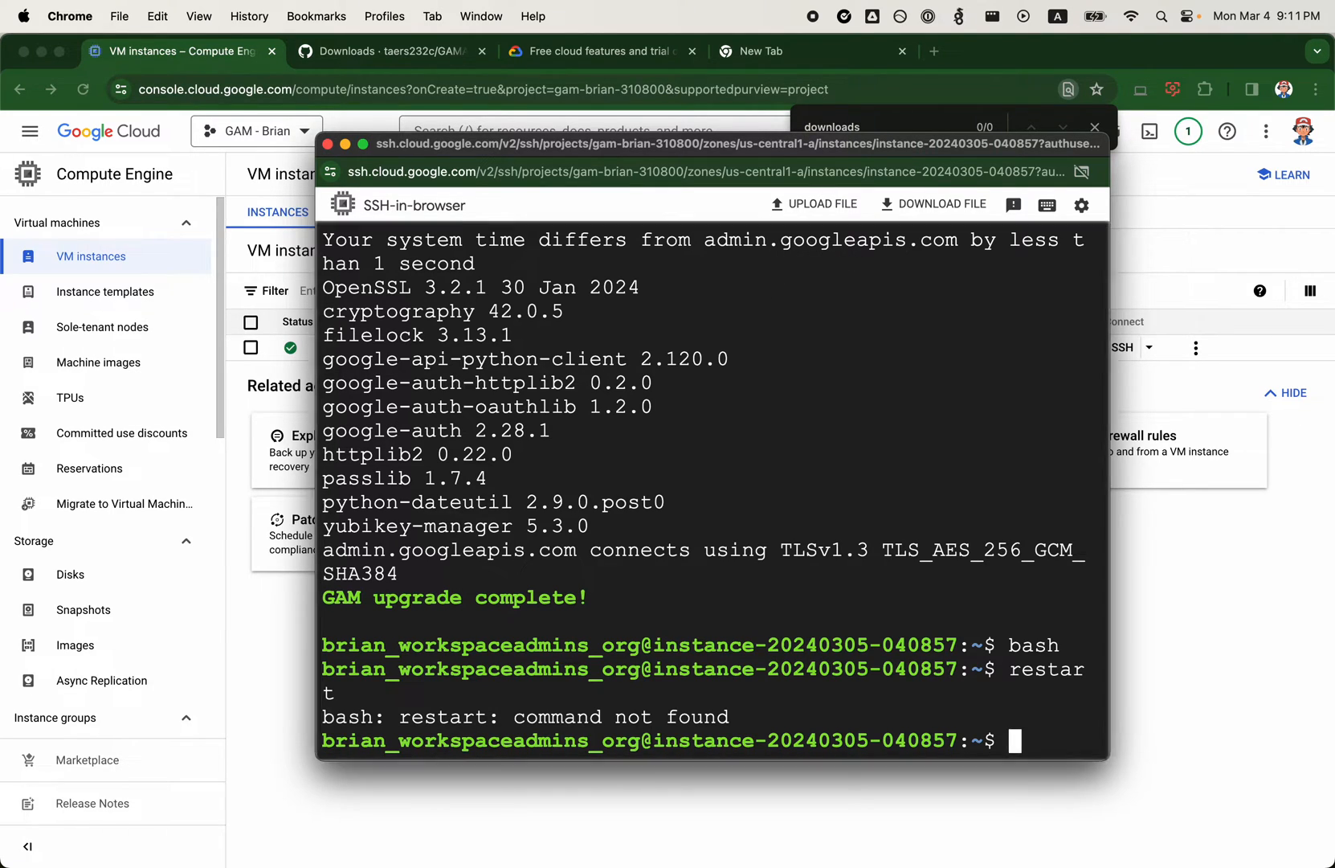
click(388, 51)
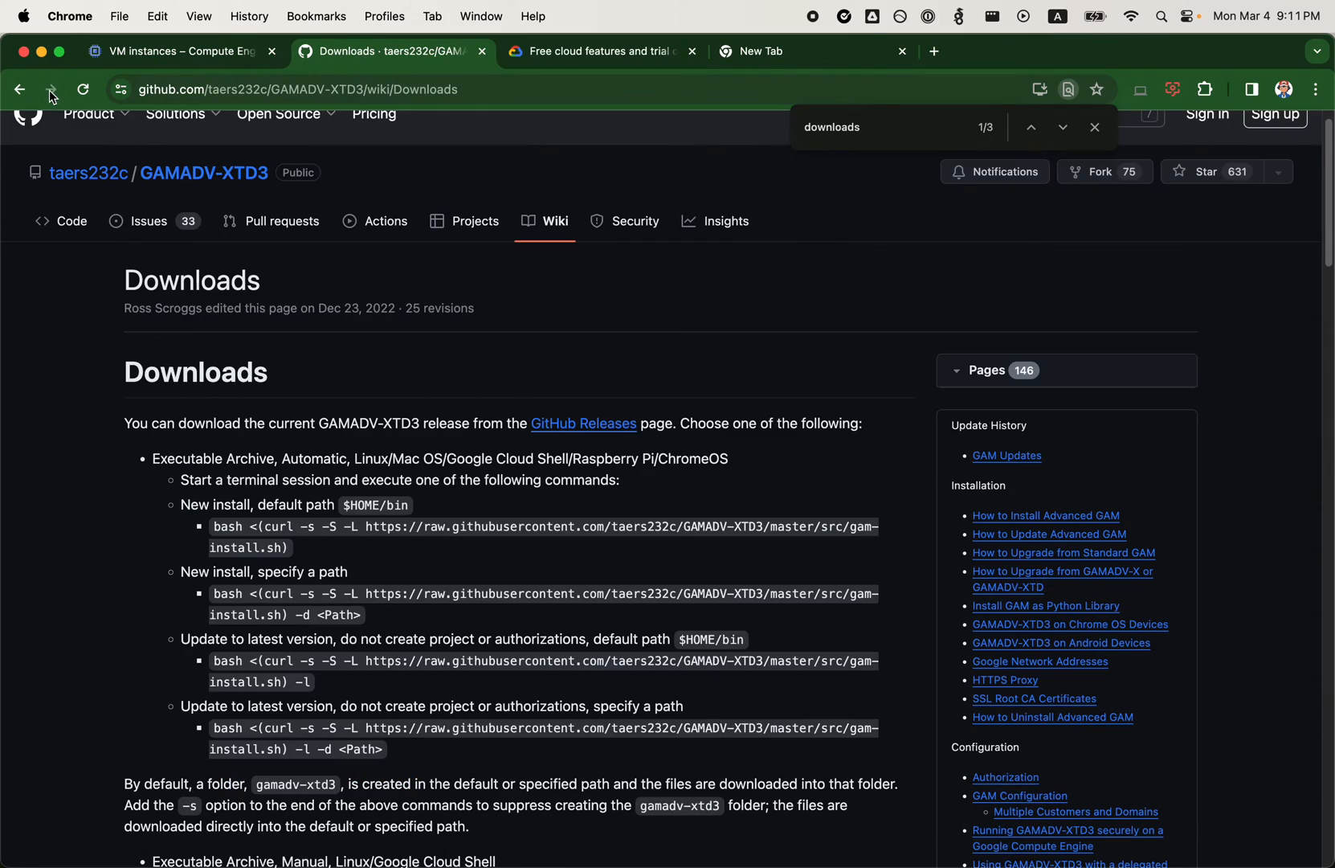
Revisit the 'Running GAMADV-XTD3 securely' wiki's gcpserviceaccount step, then return to VM instances
click(52, 88)
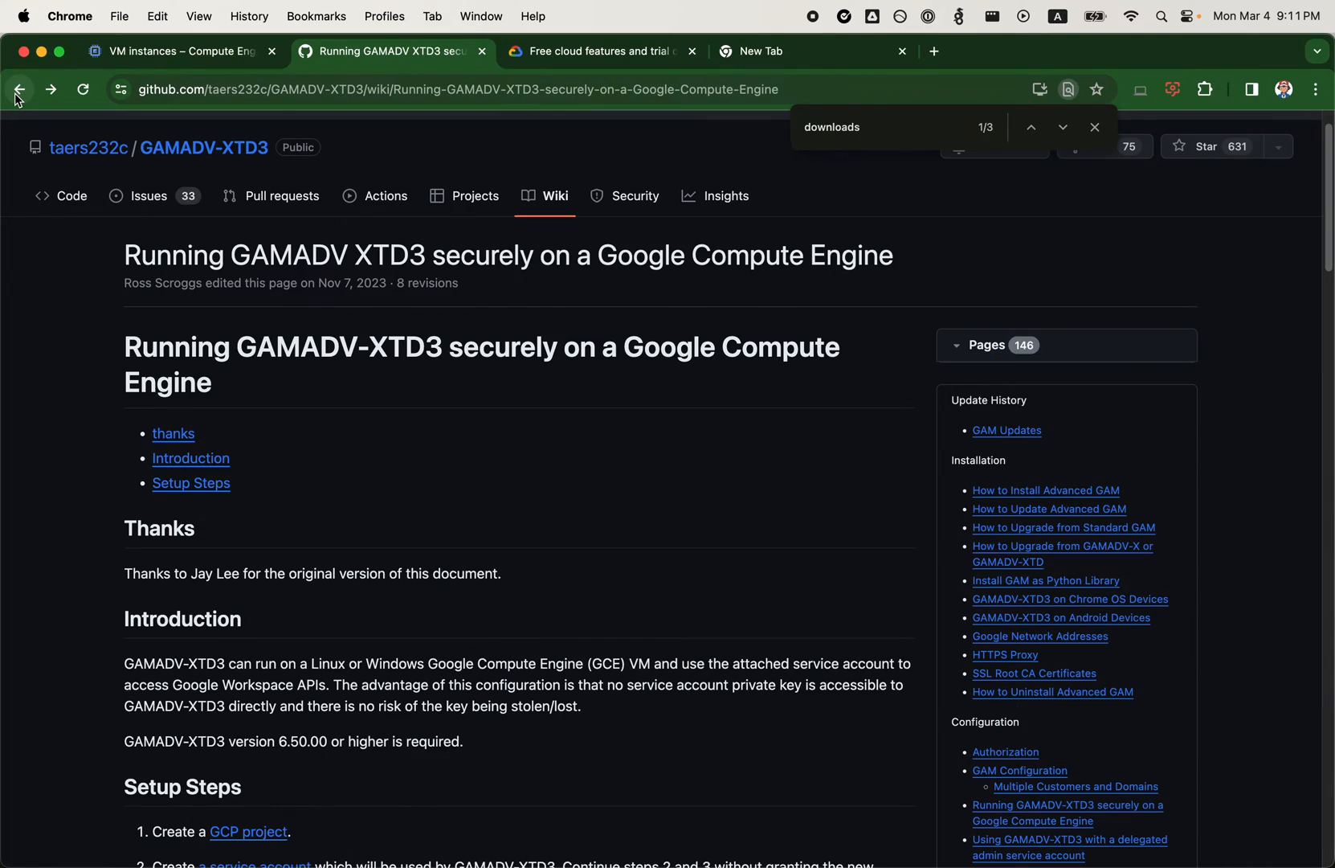
scroll(down, 3)
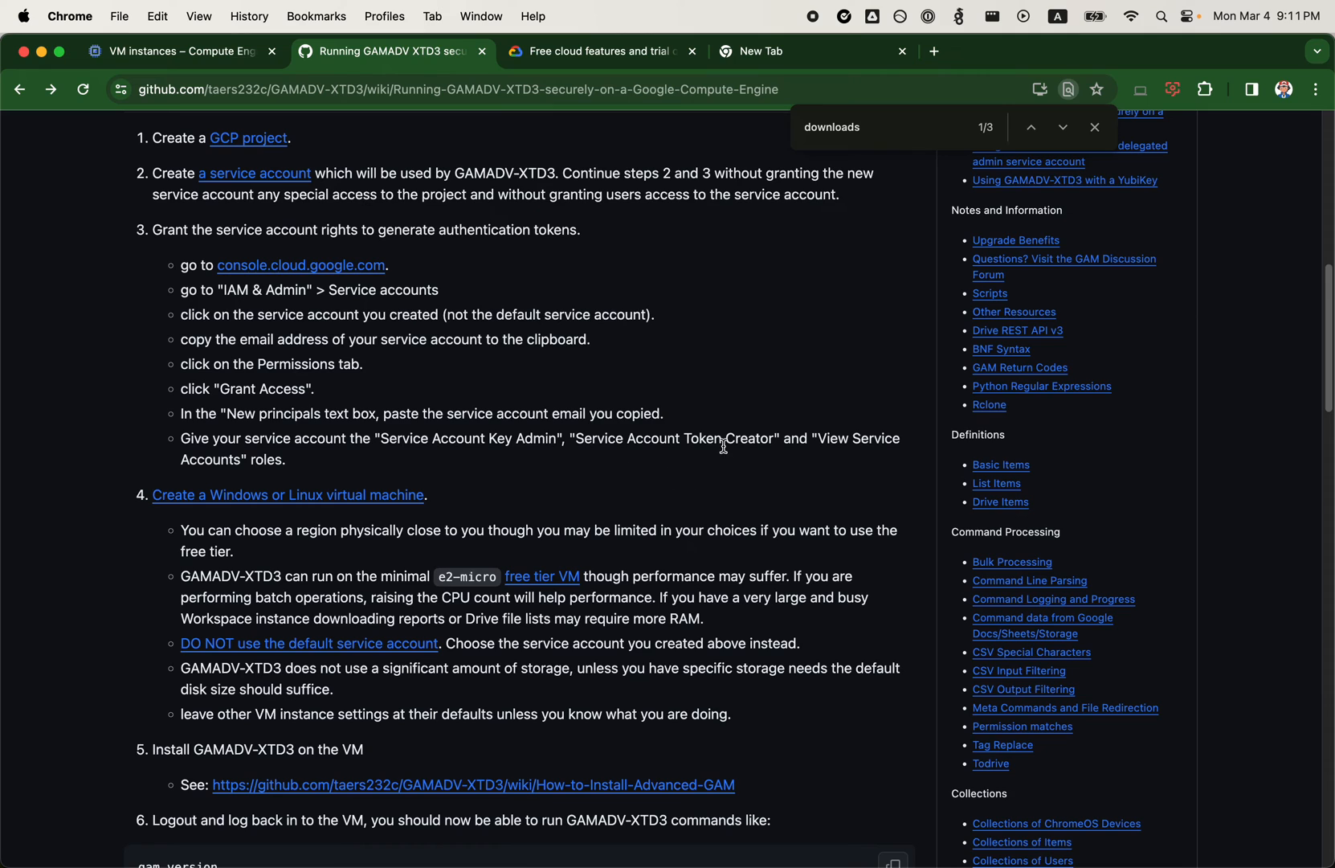
scroll(down, 3)
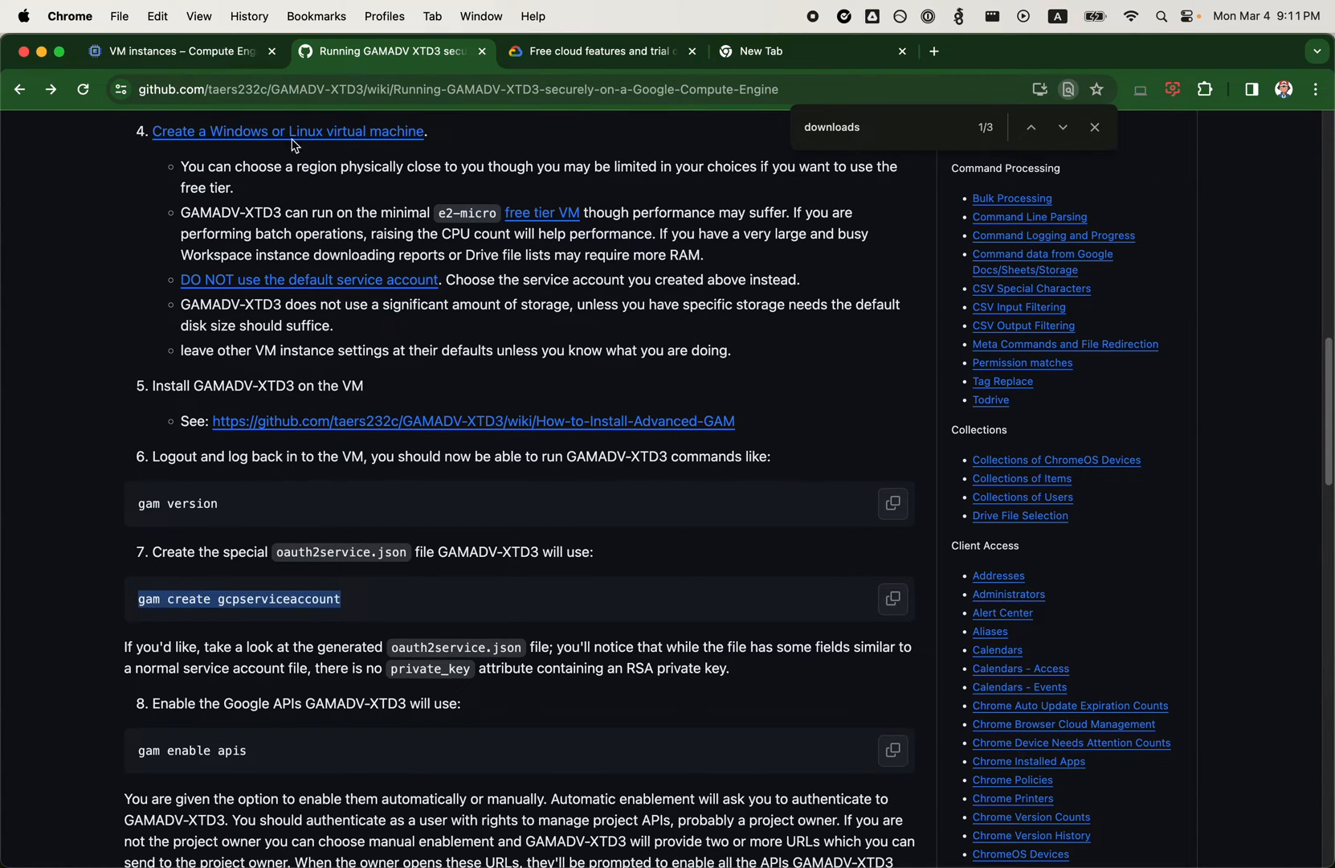
click(179, 52)
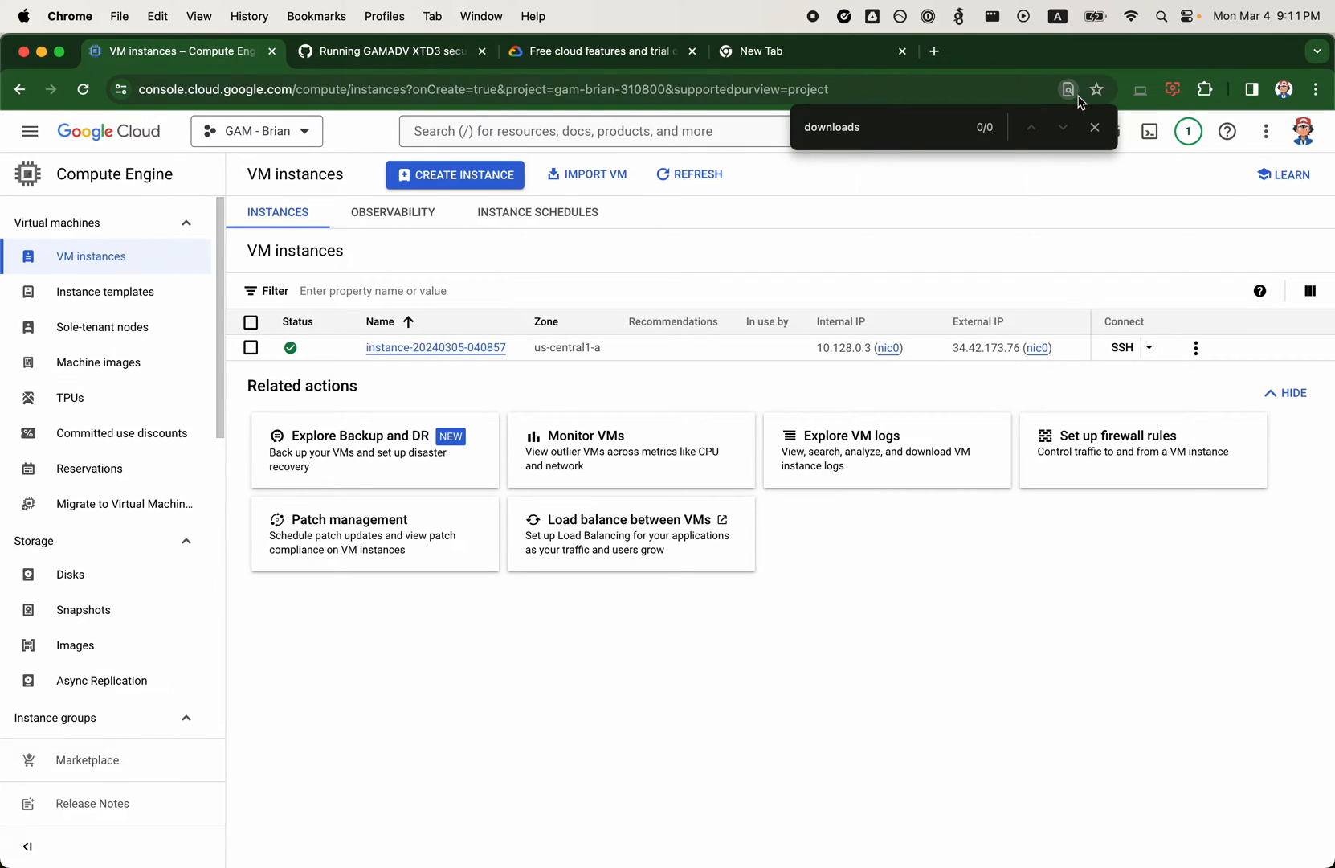
Run 'gam create gcpserviceaccount' over SSH to create the SignJWT account gam-sa@gam-brian-310800
click(1120, 348)
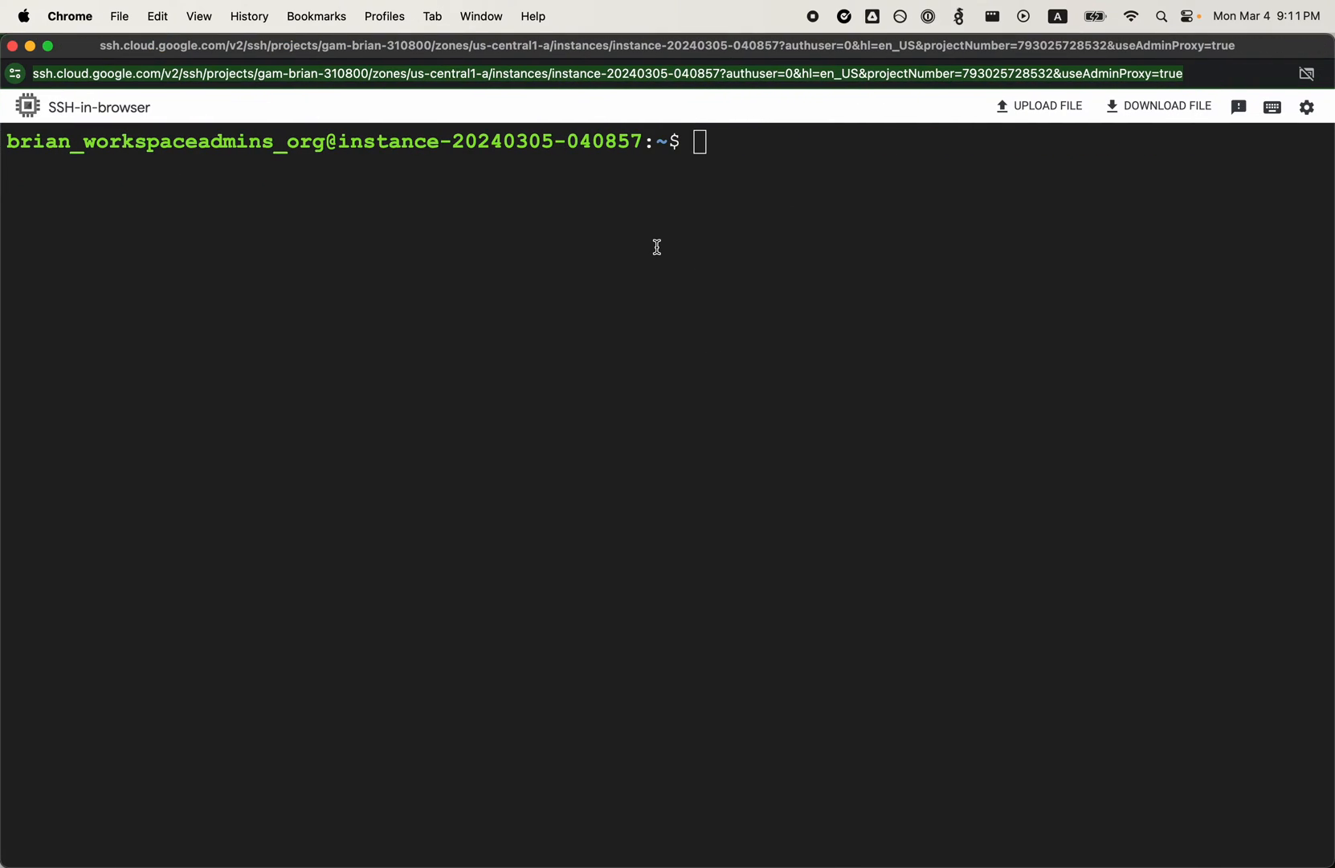
text(gam create gcpserviceaccount)
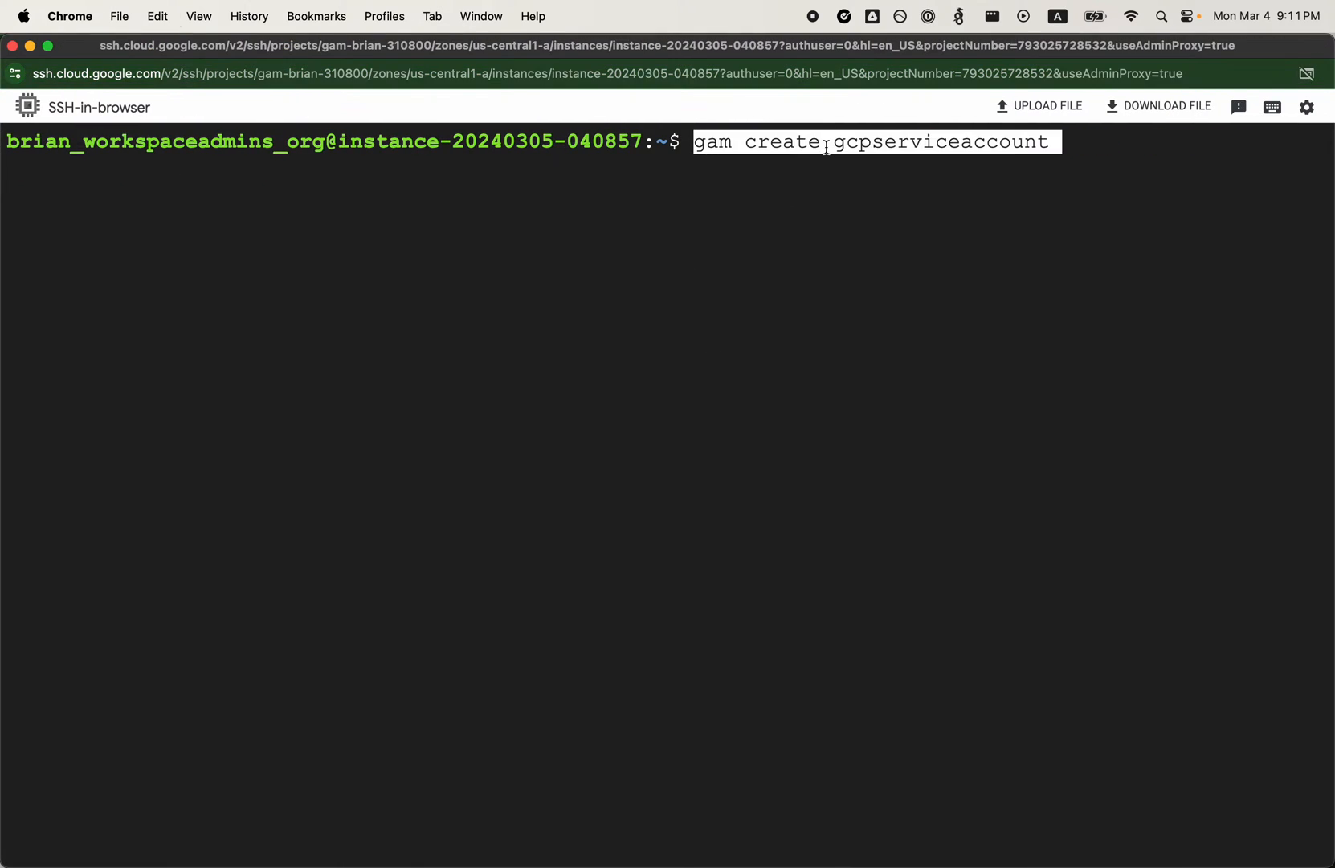
key(Return)
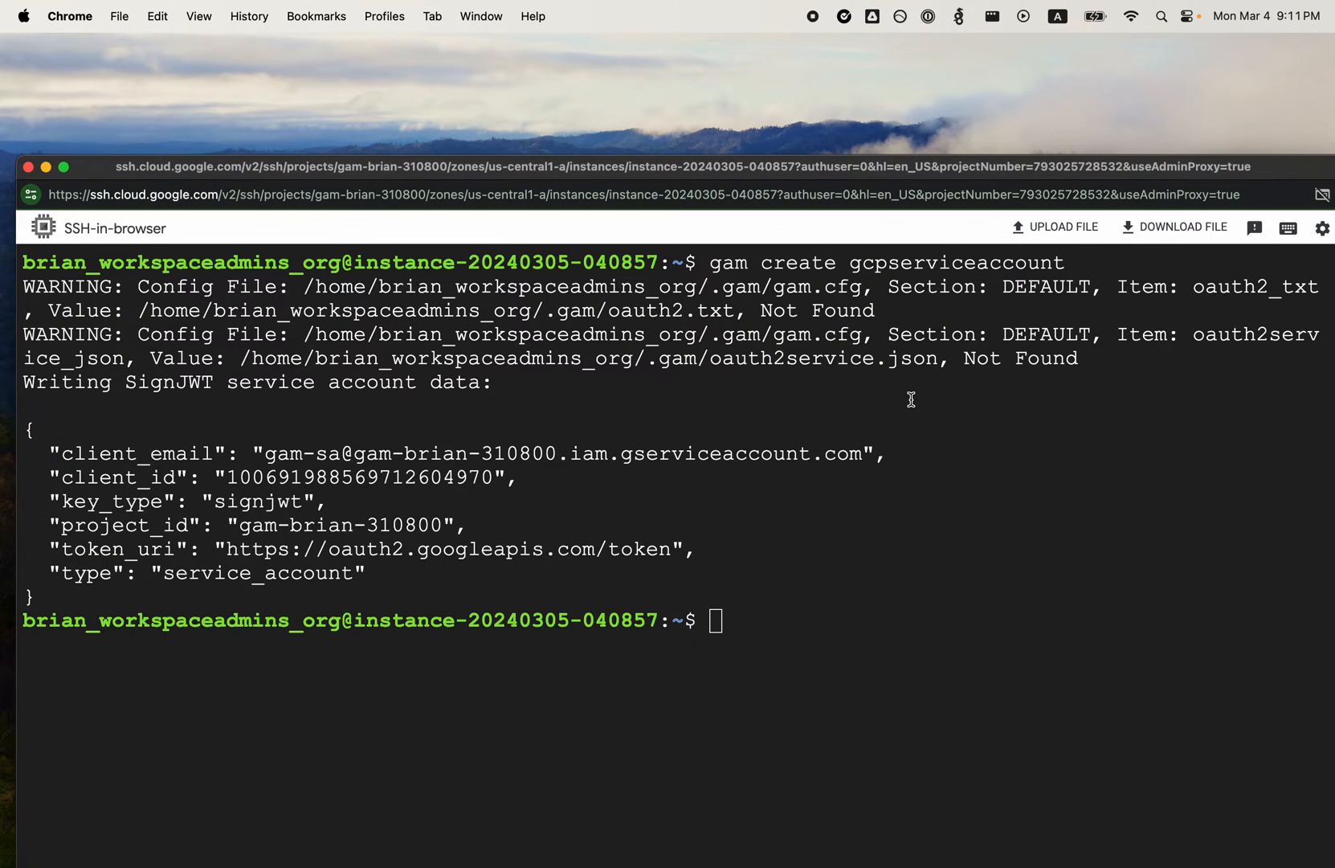
mouse_move(718, 167)
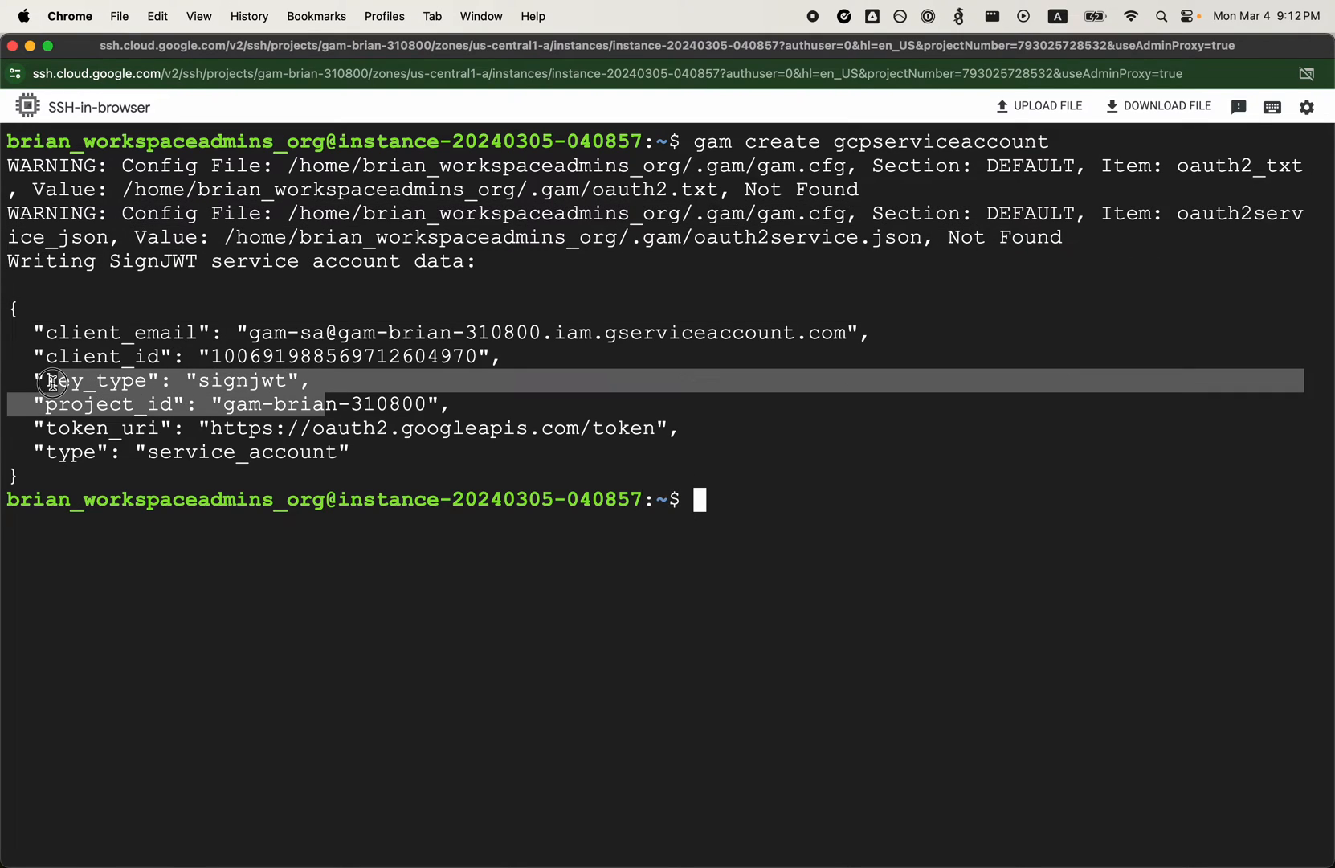
double_click(241, 380)
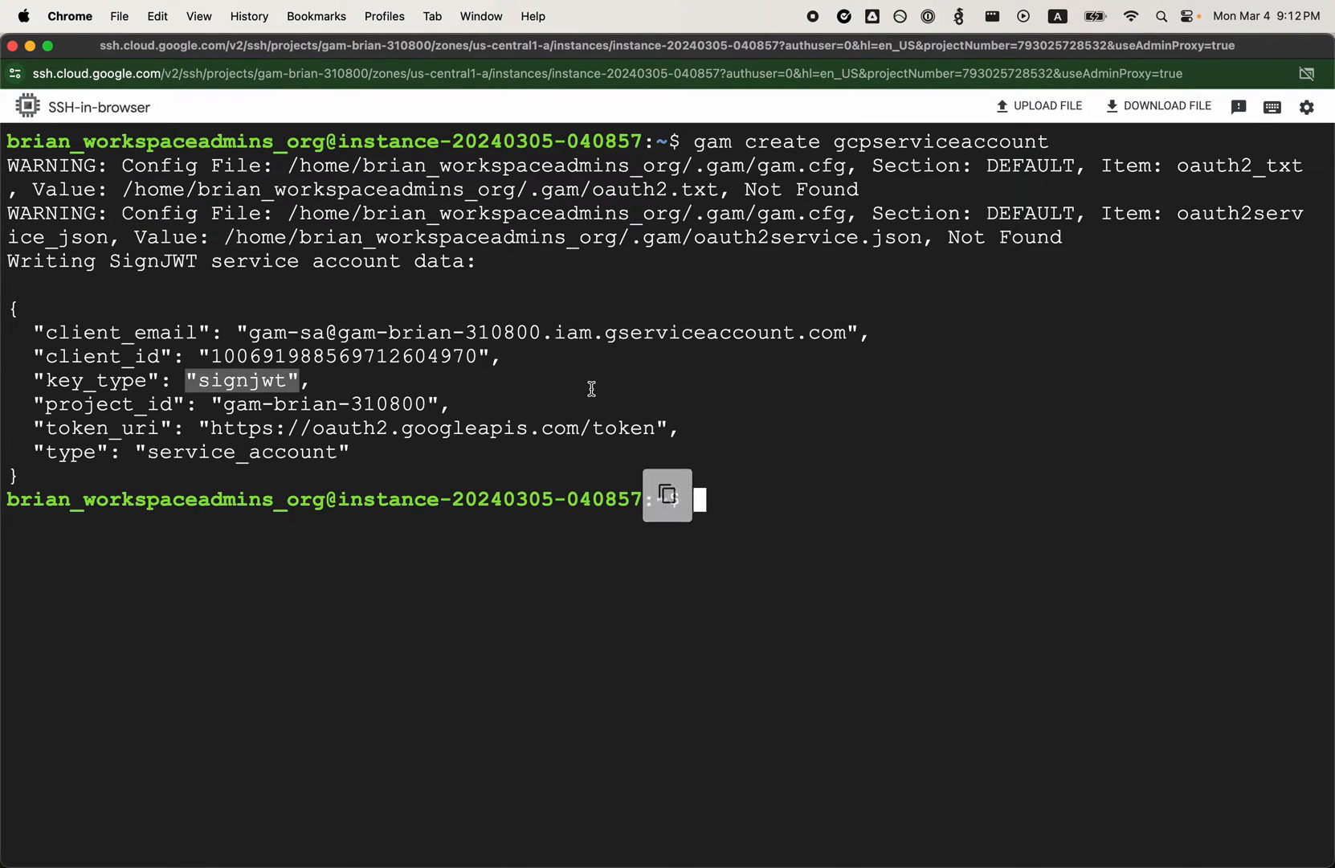
mouse_move(849, 279)
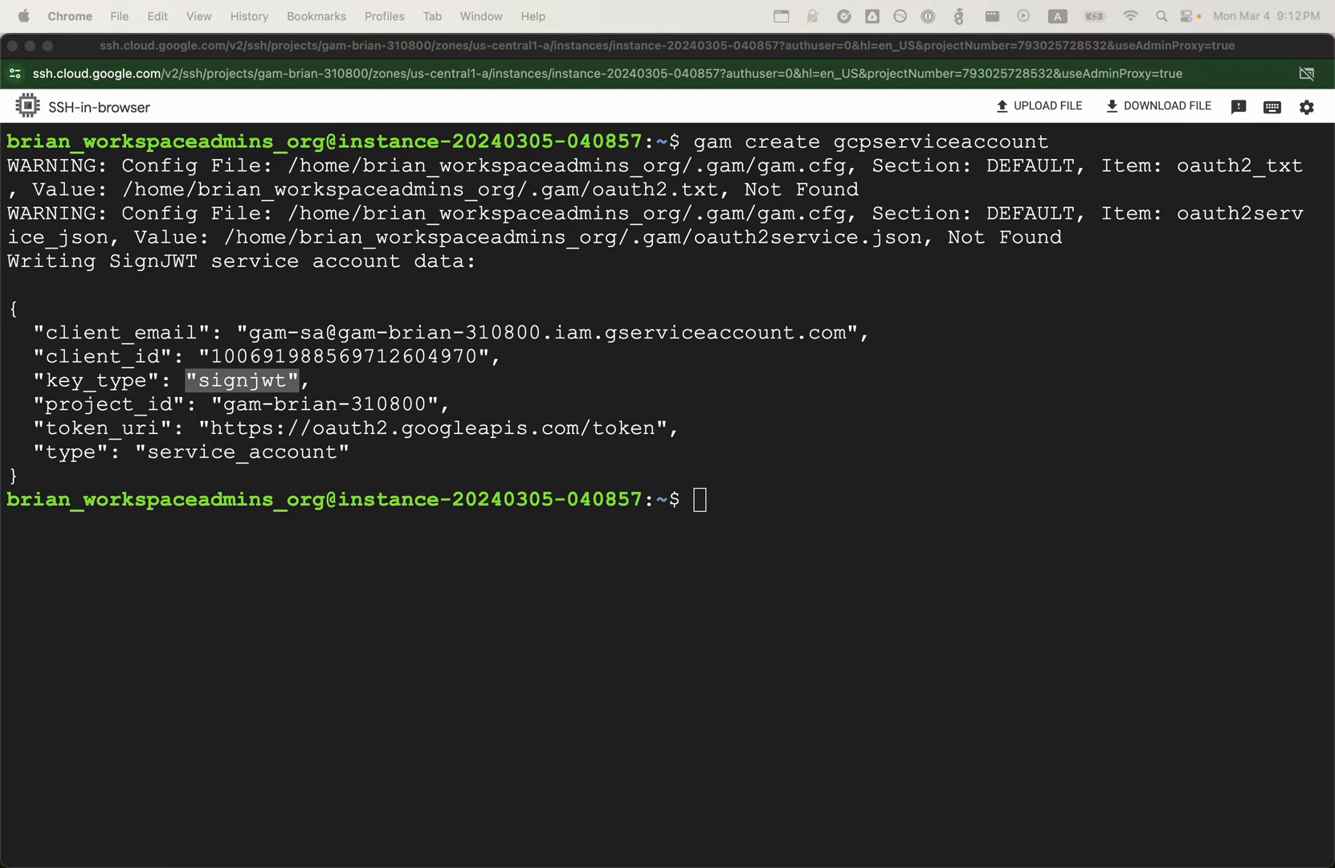
mouse_move(621, 314)
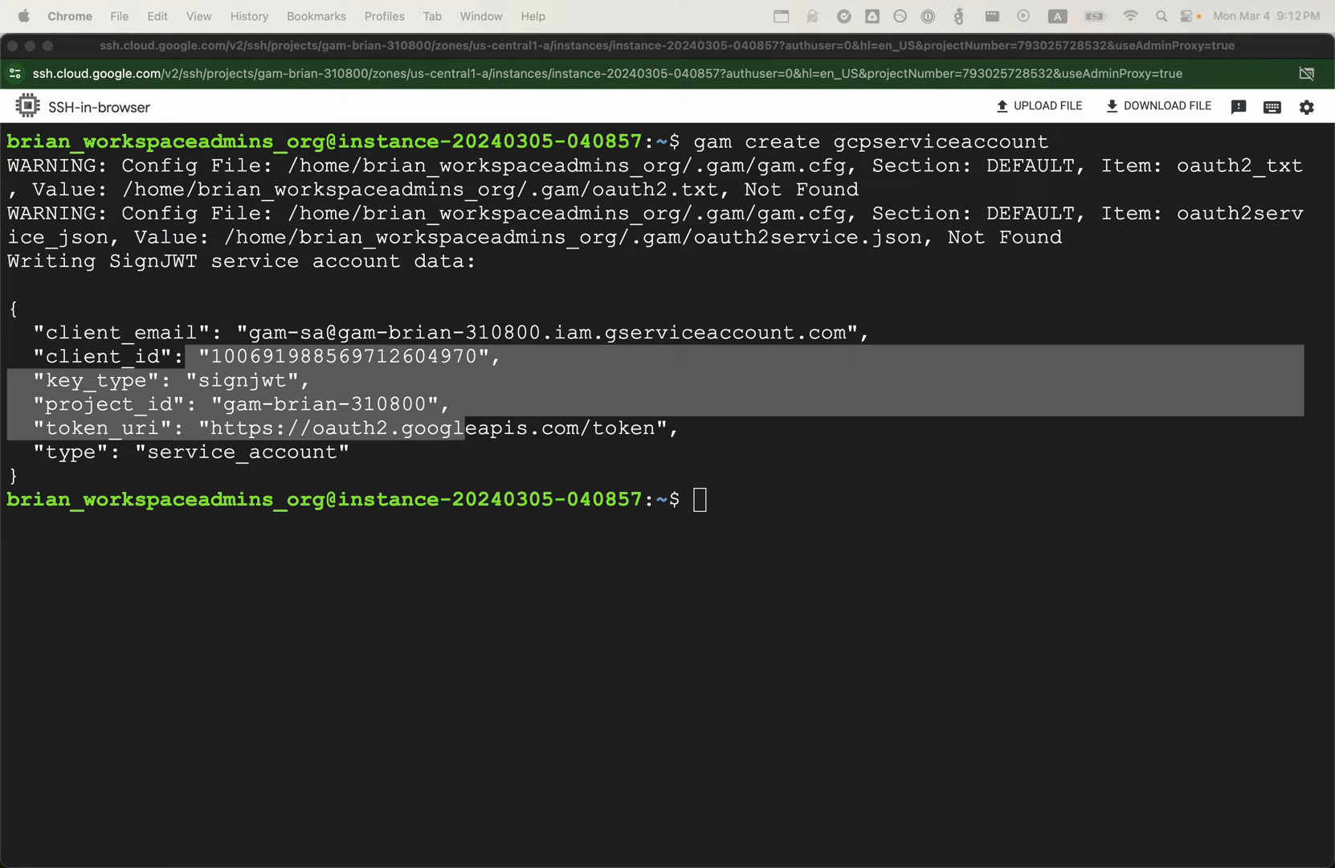
Run 'gam enable apis', choose option a, enter the admin email, and open the authorization link
text(gam)
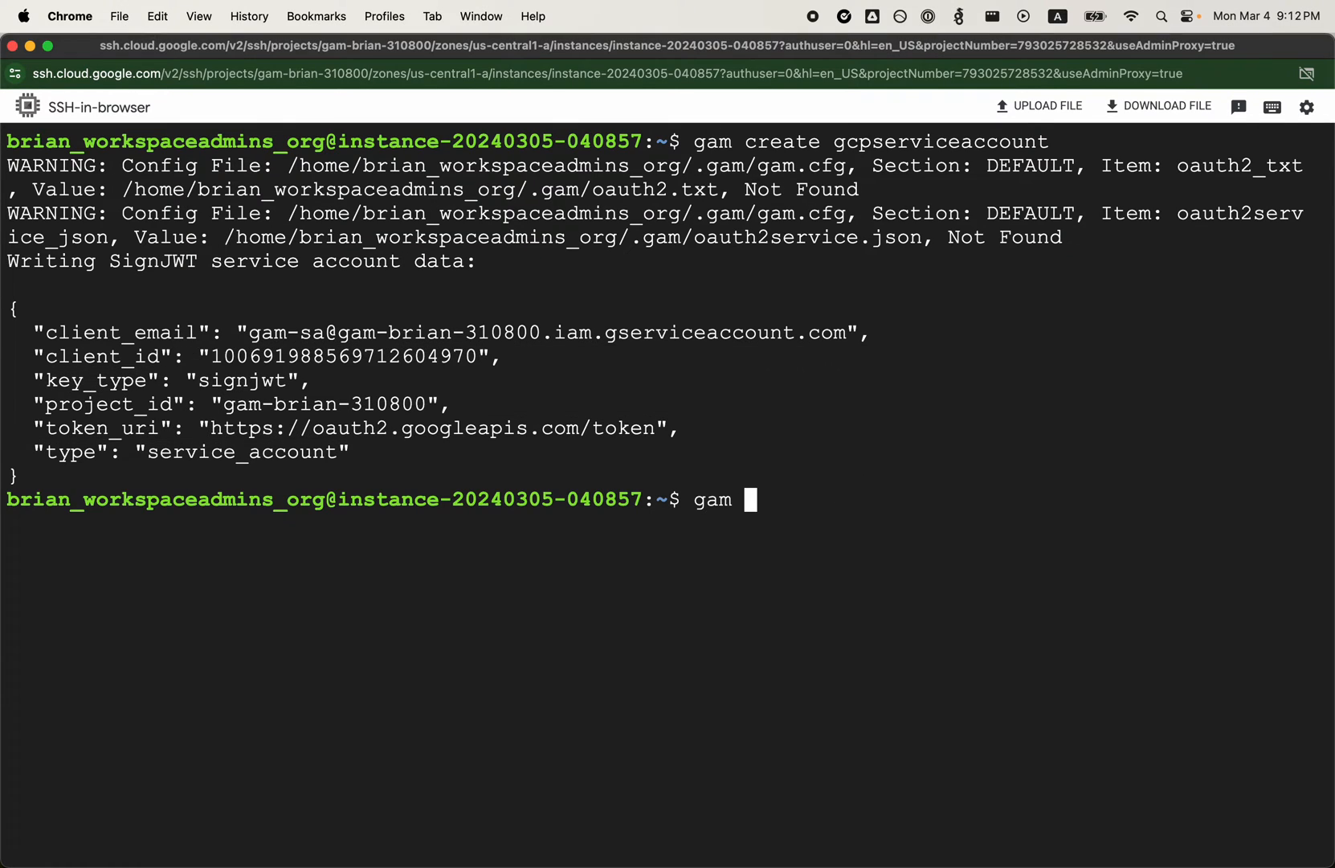
text(enable apis)
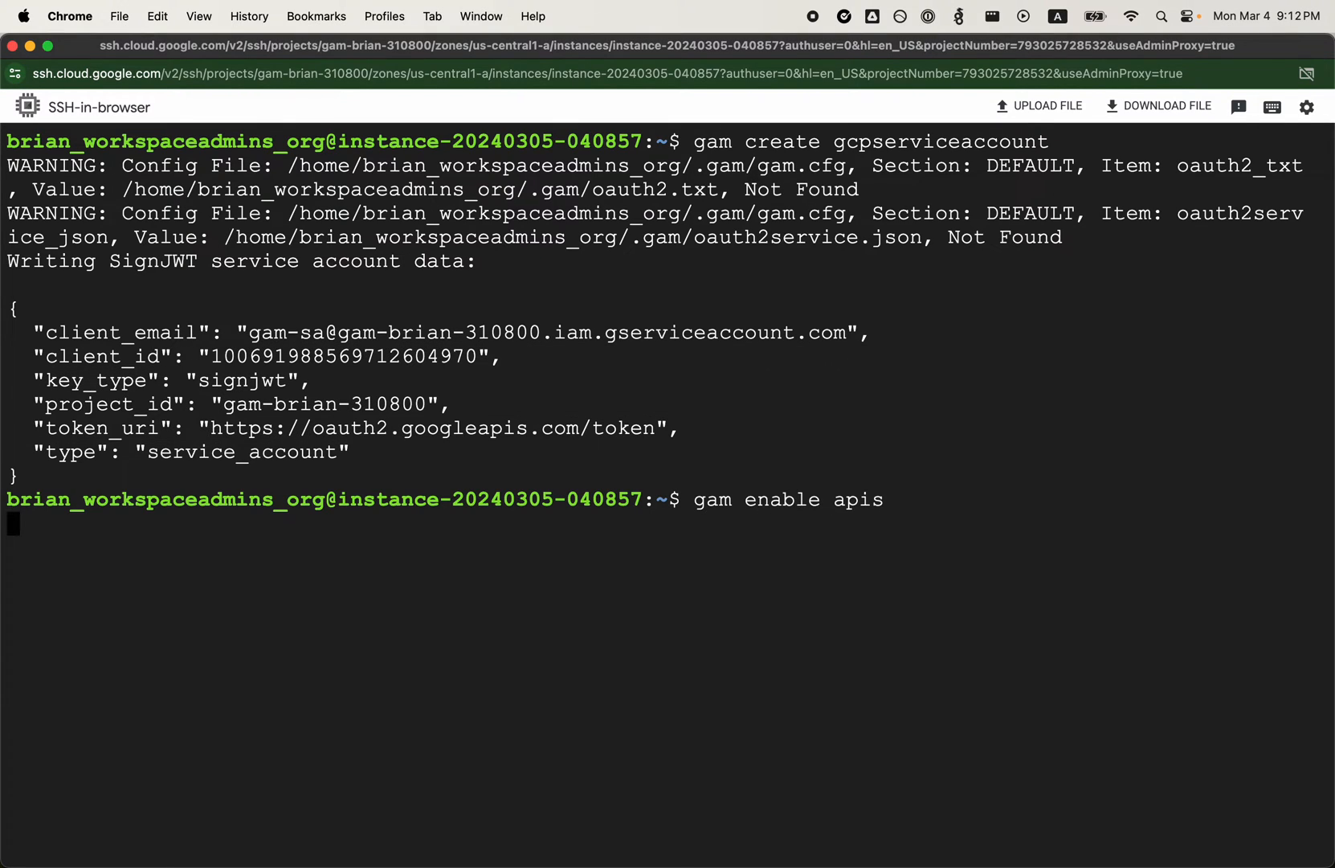
key(Return)
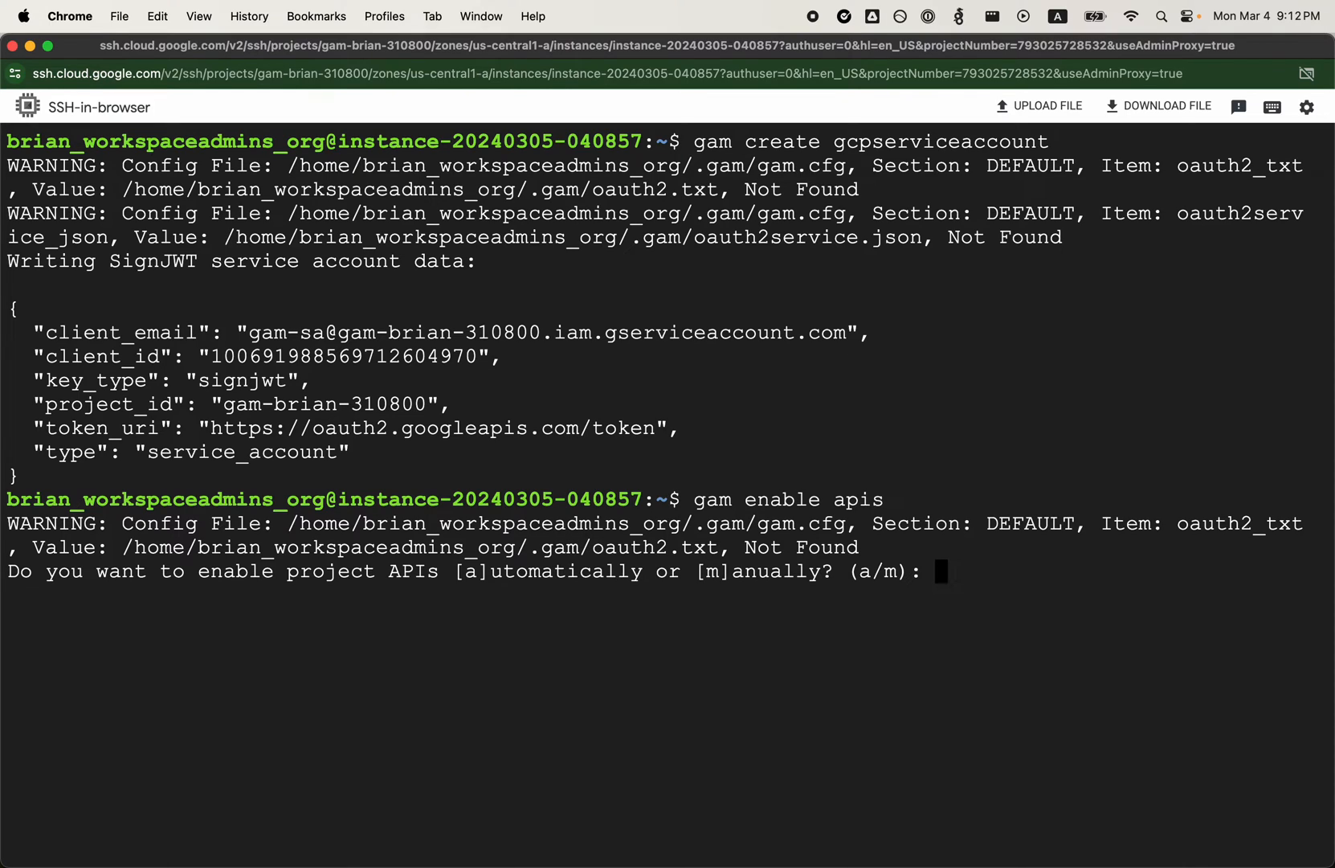
text(a)
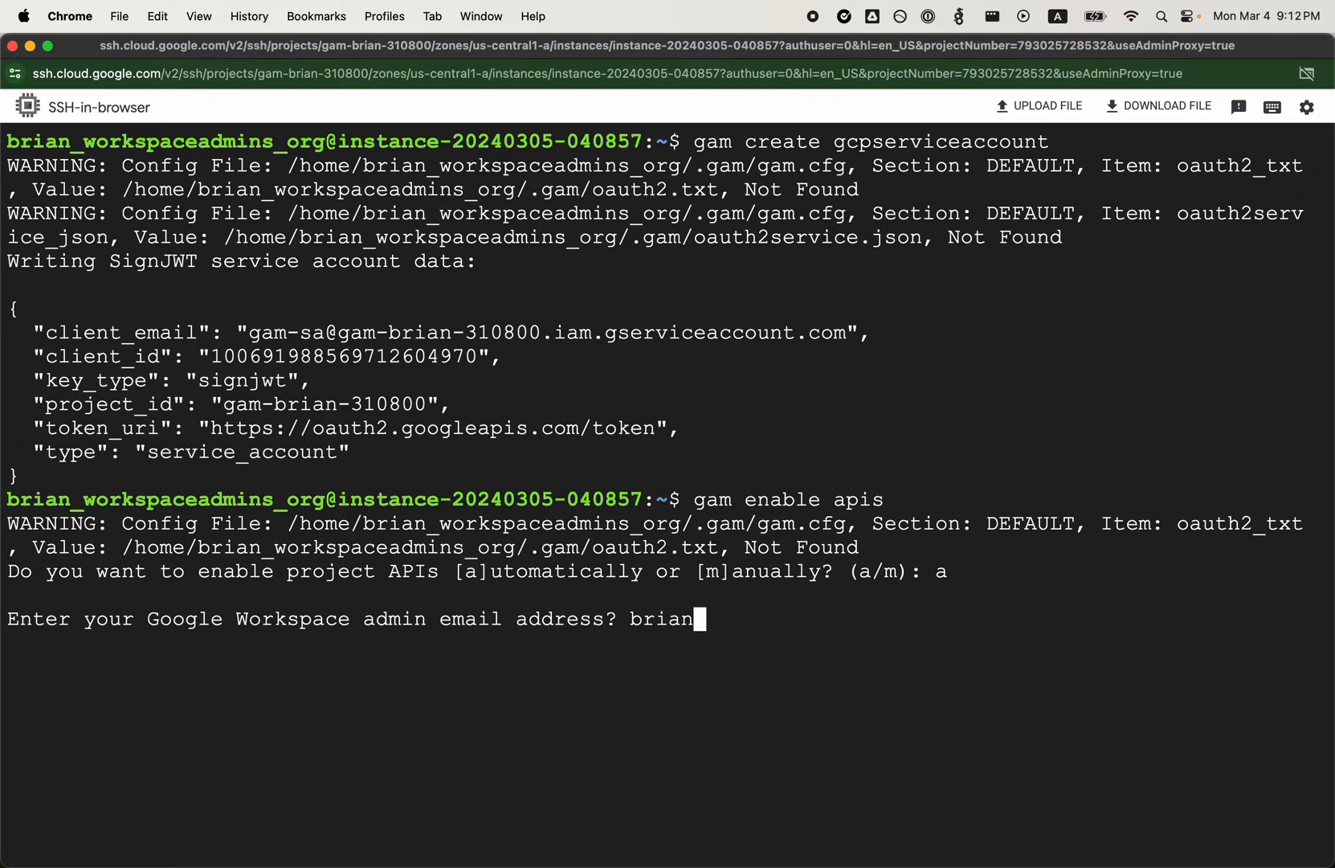
text(@workspaceadxcmins.)
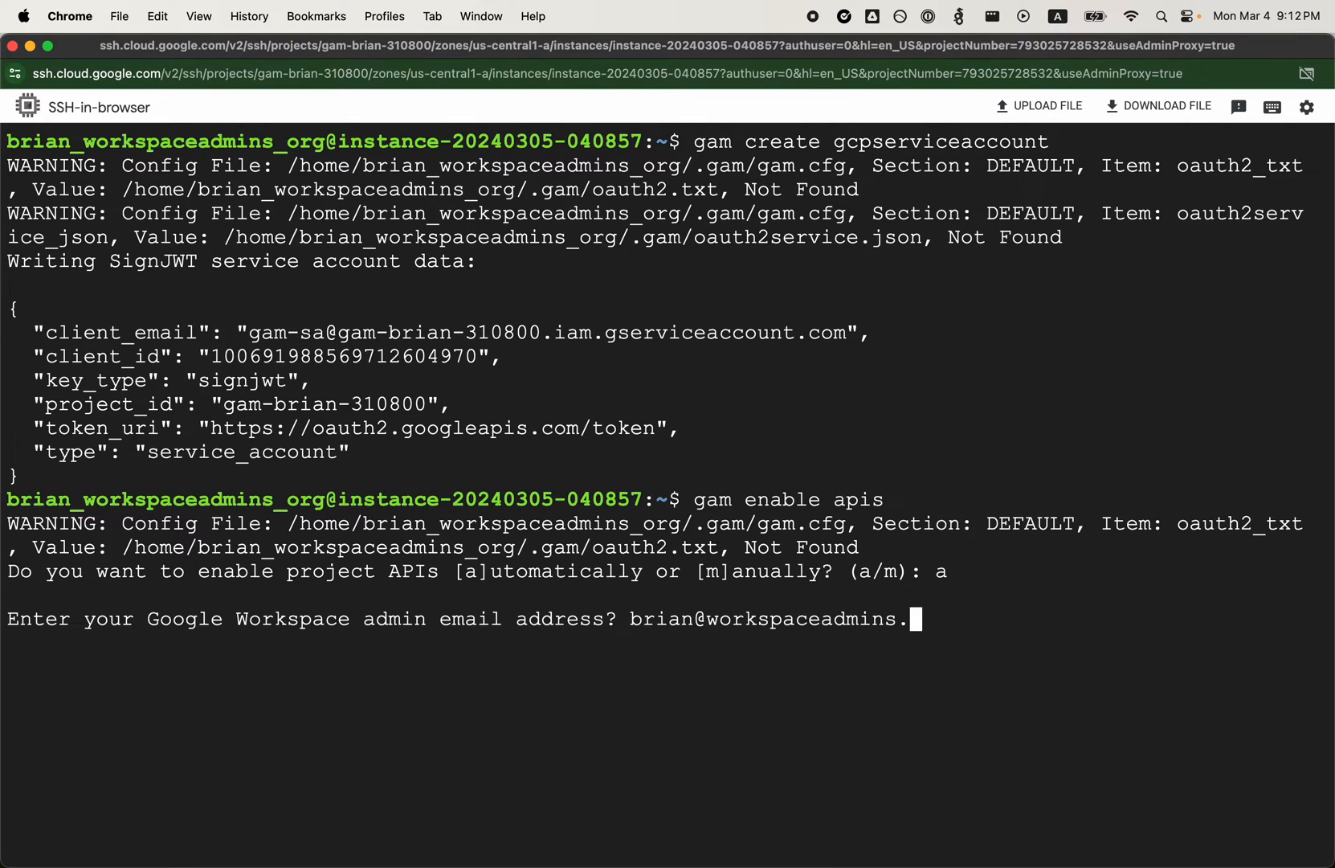
key(Return)
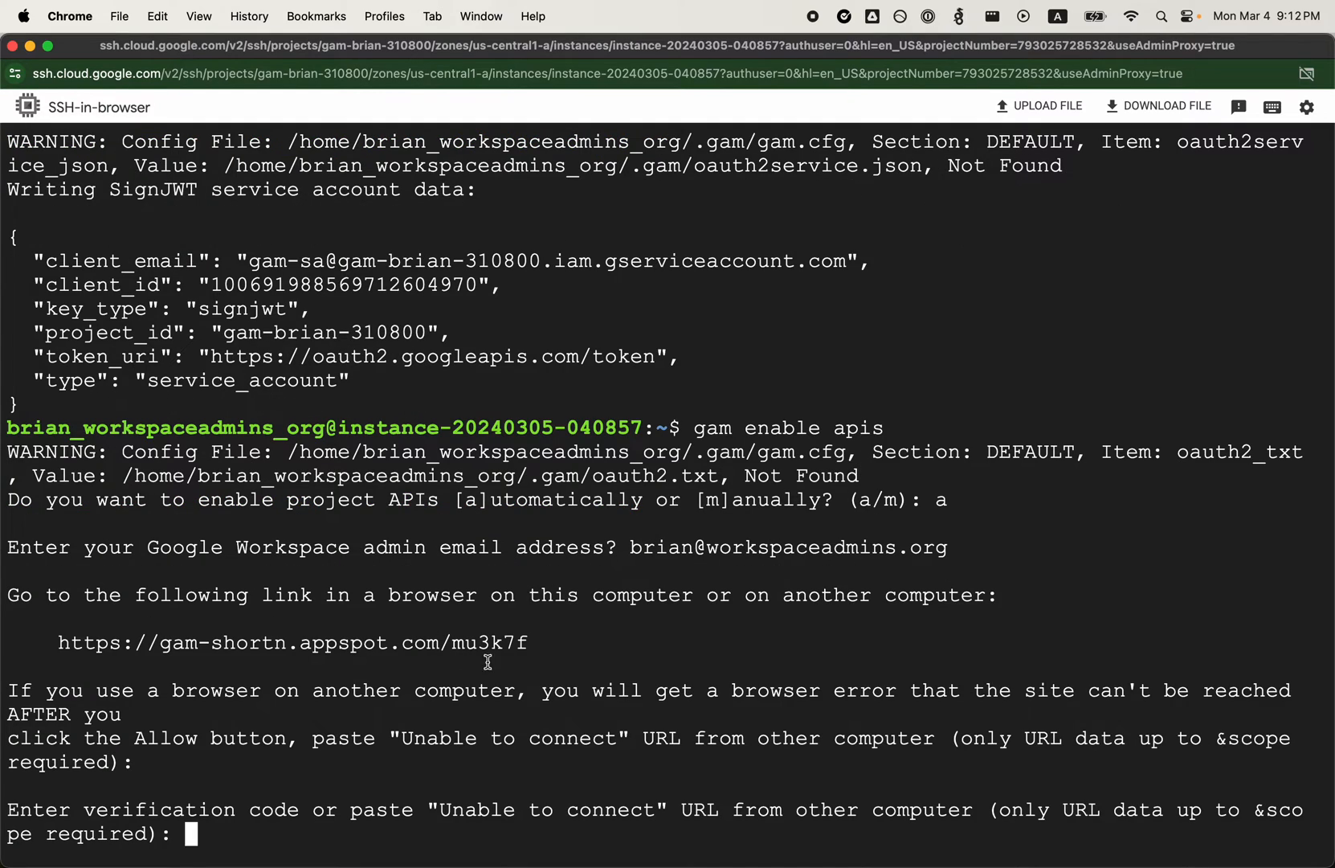
double_click(293, 642)
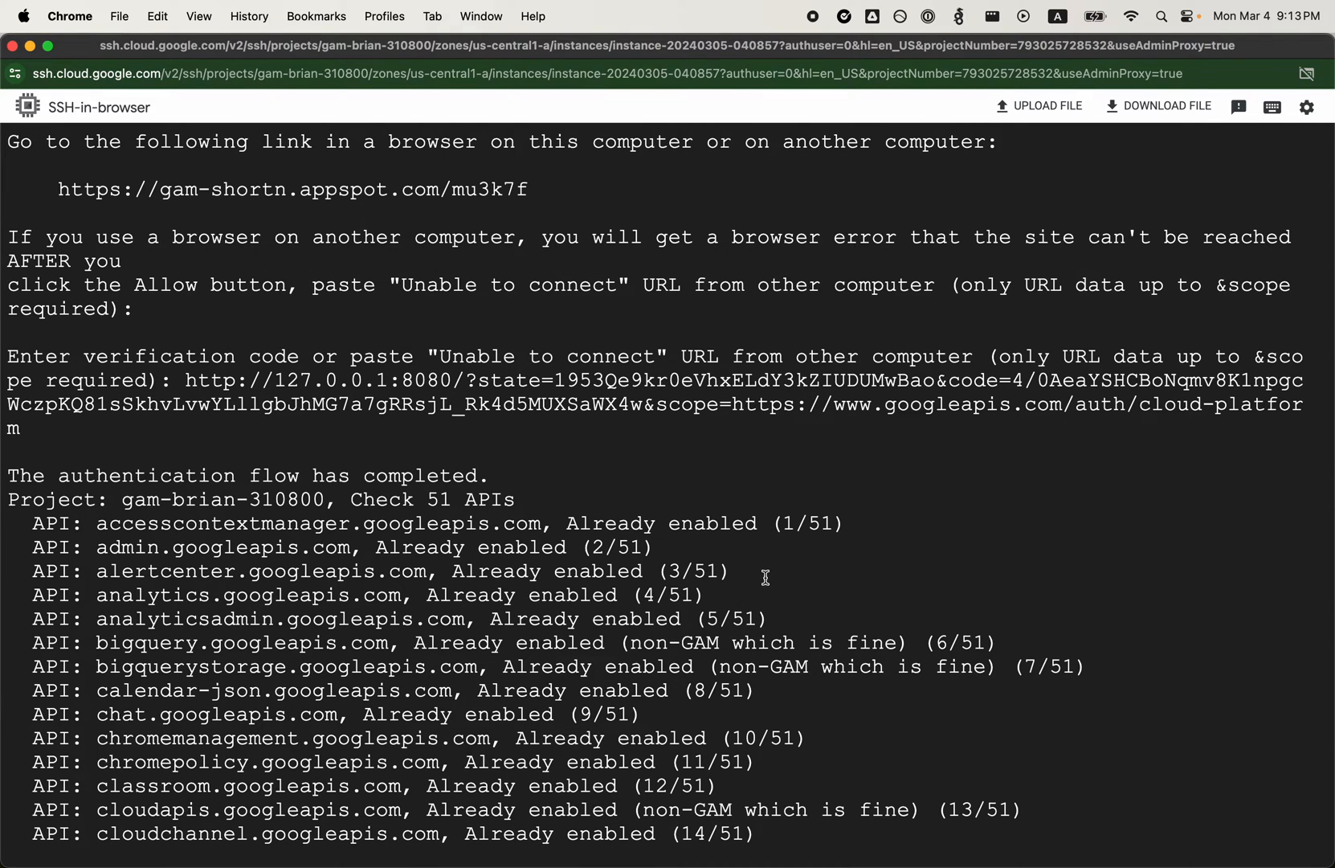
Review the 51 already-enabled APIs and run 'gam oauth create', which fails without client_secrets.json
scroll(down, 3)
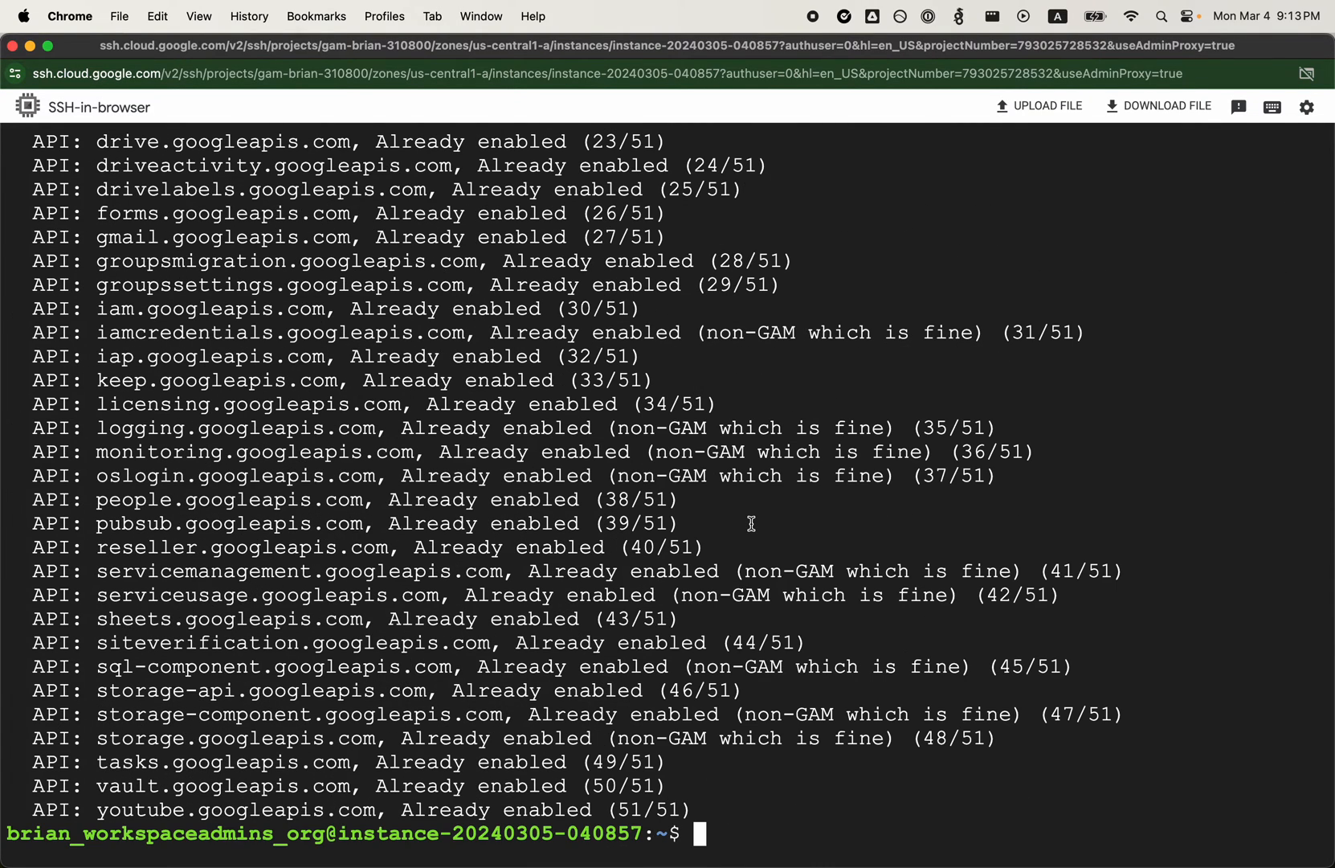
text(gam oauth create)
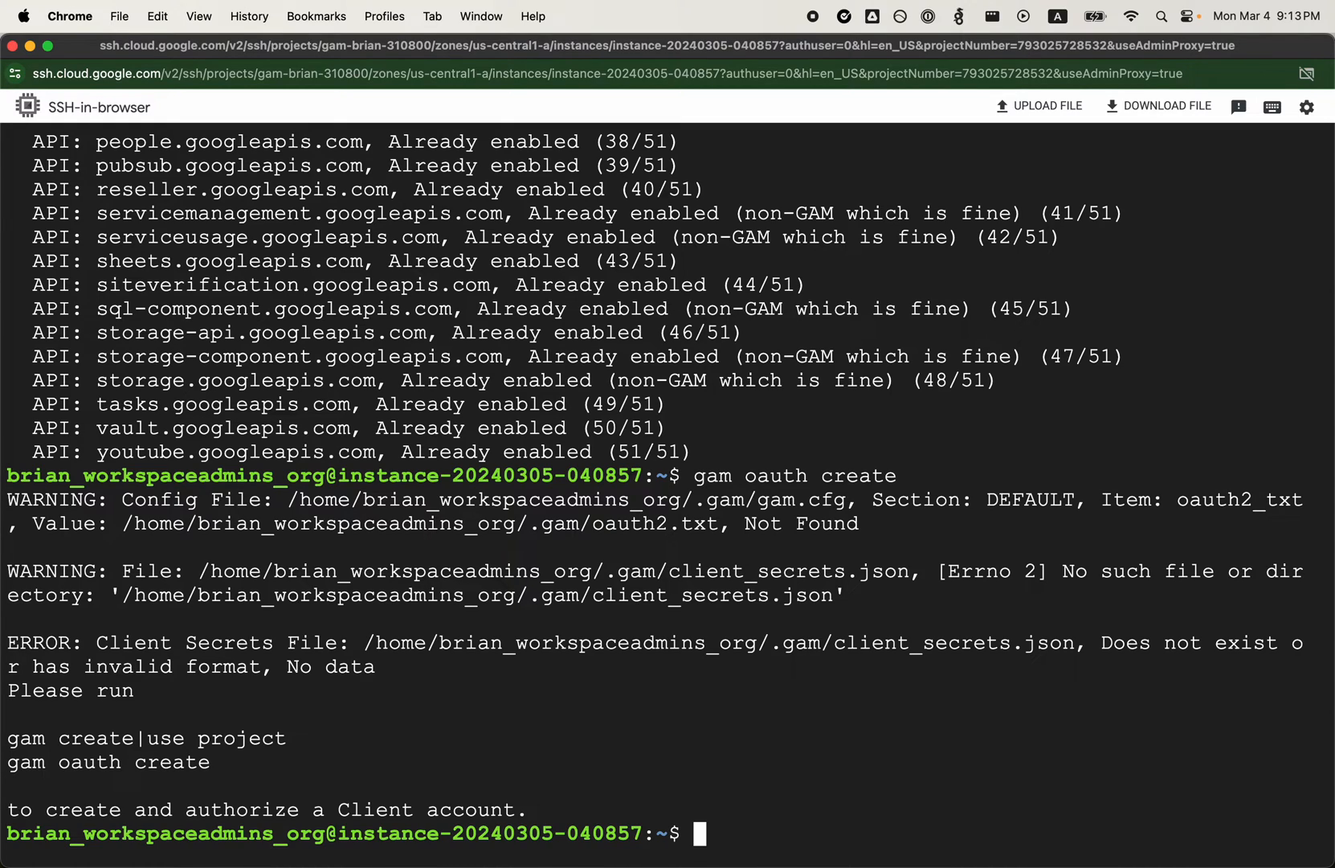
mouse_move(635, 57)
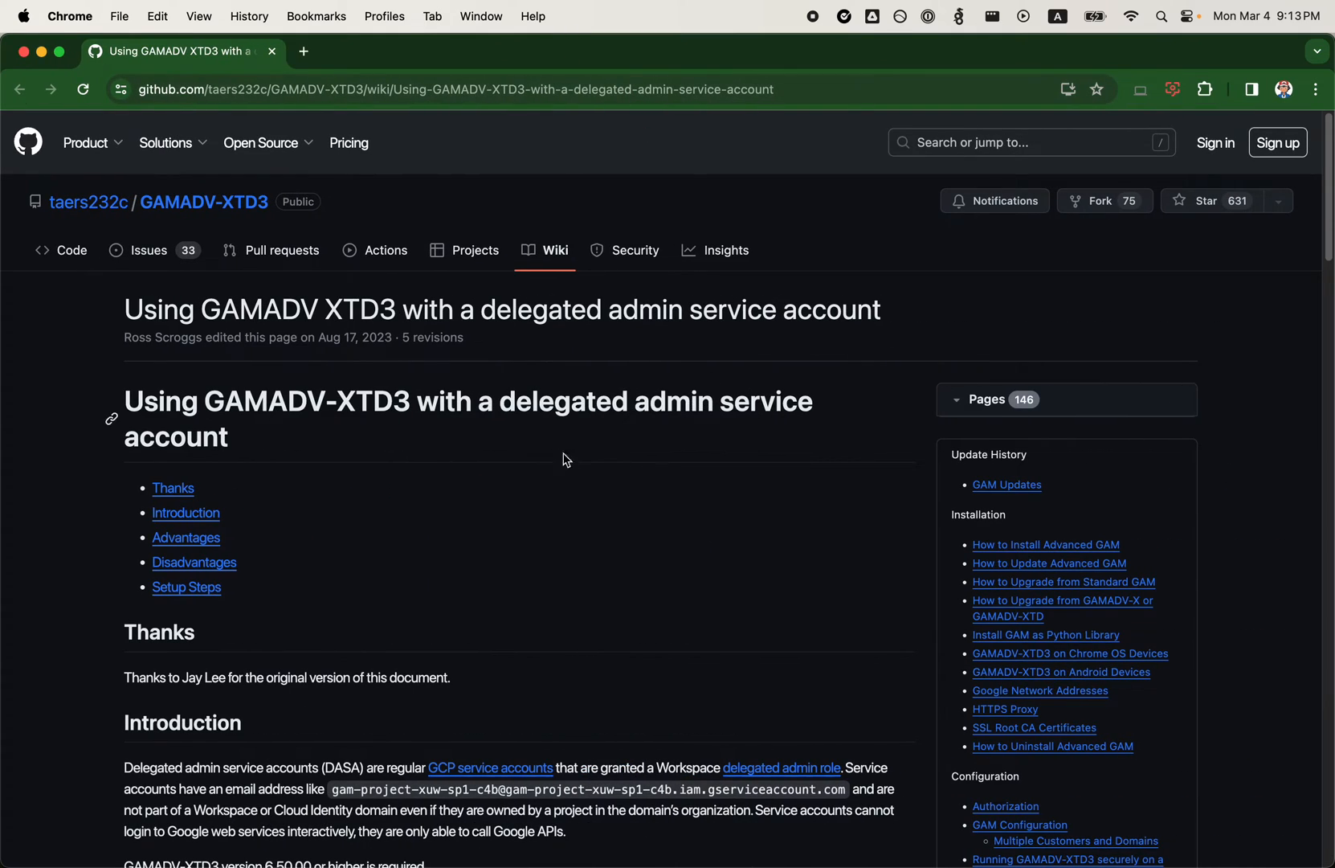
Read the delegated admin service account wiki's introduction, advantages and disadvantages
scroll(down, 3)
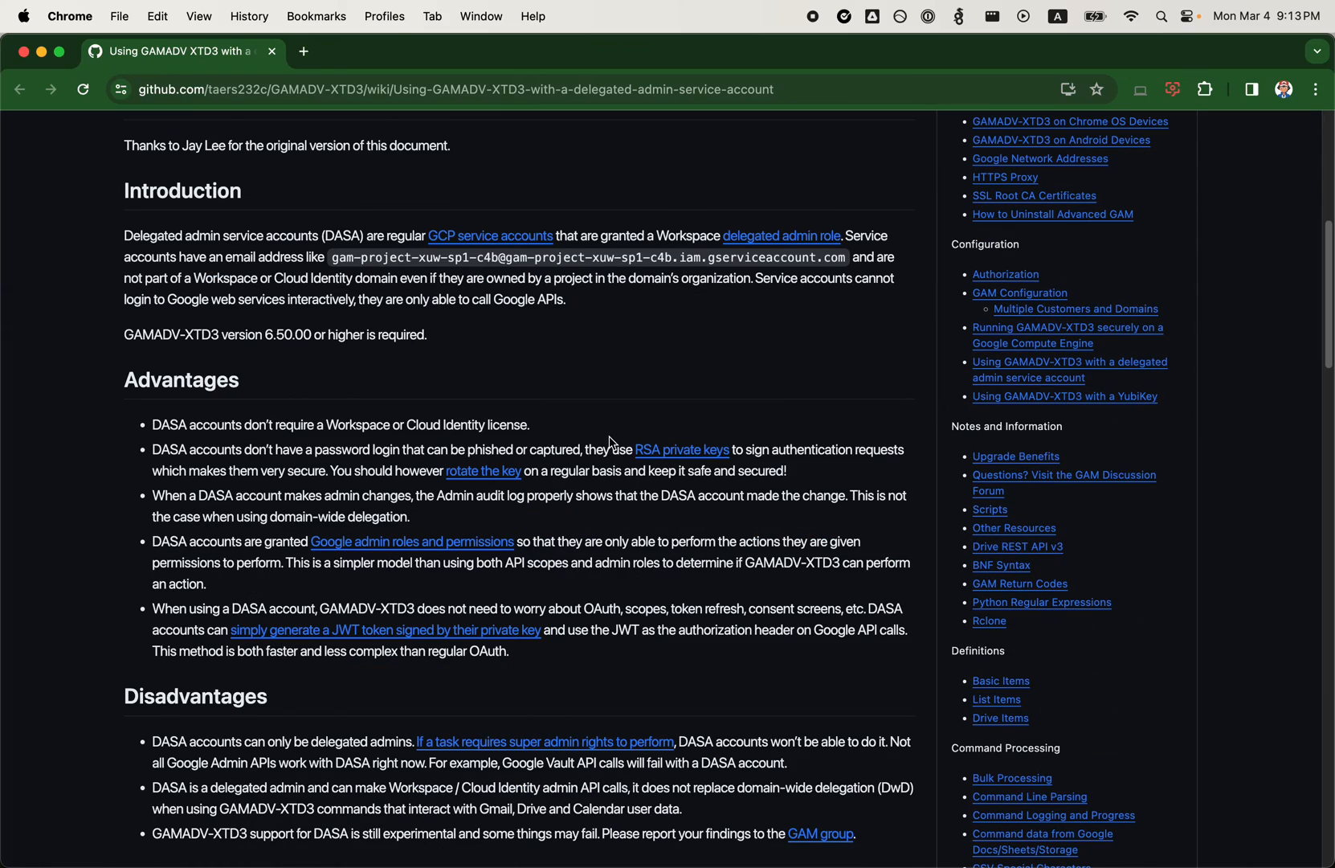
mouse_move(723, 329)
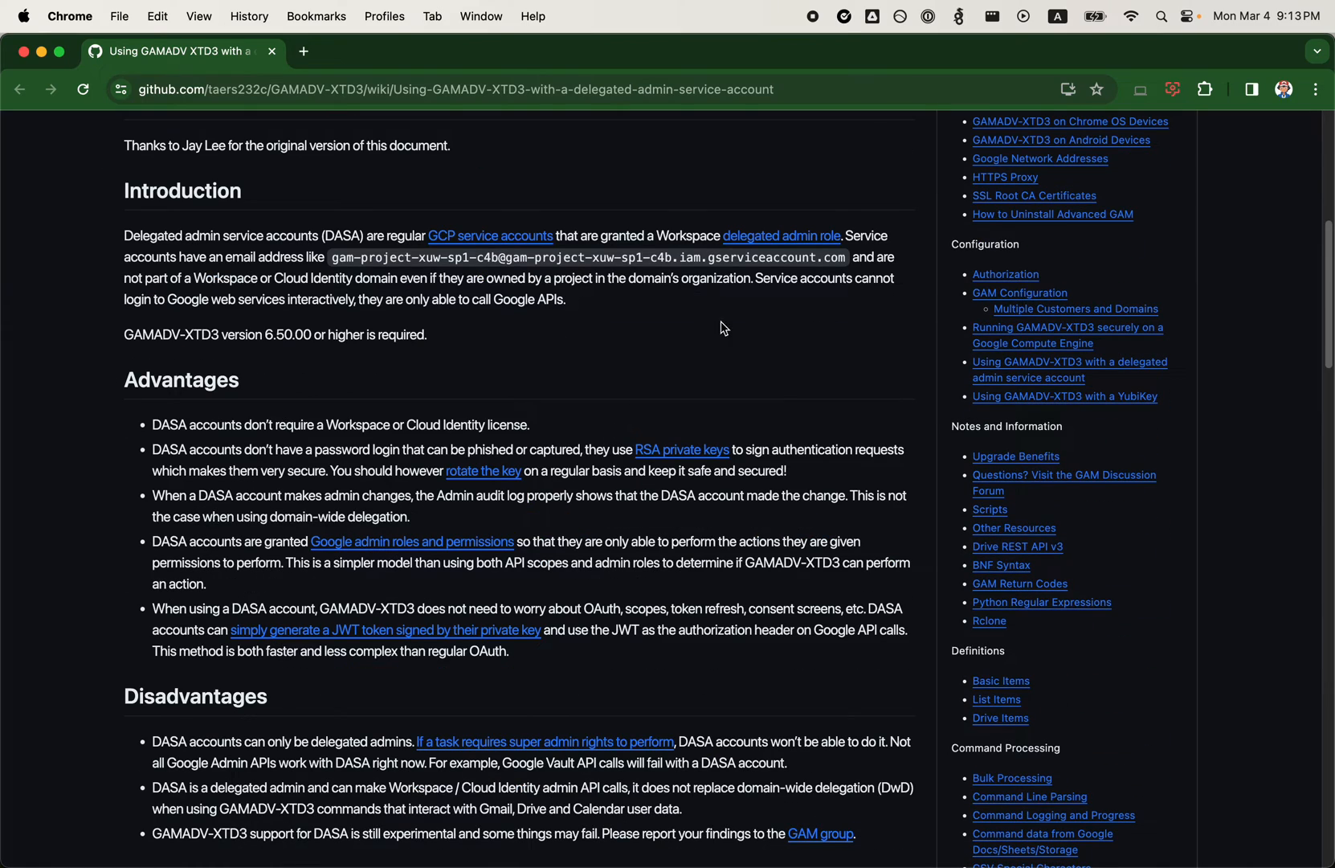
scroll(up, 3)
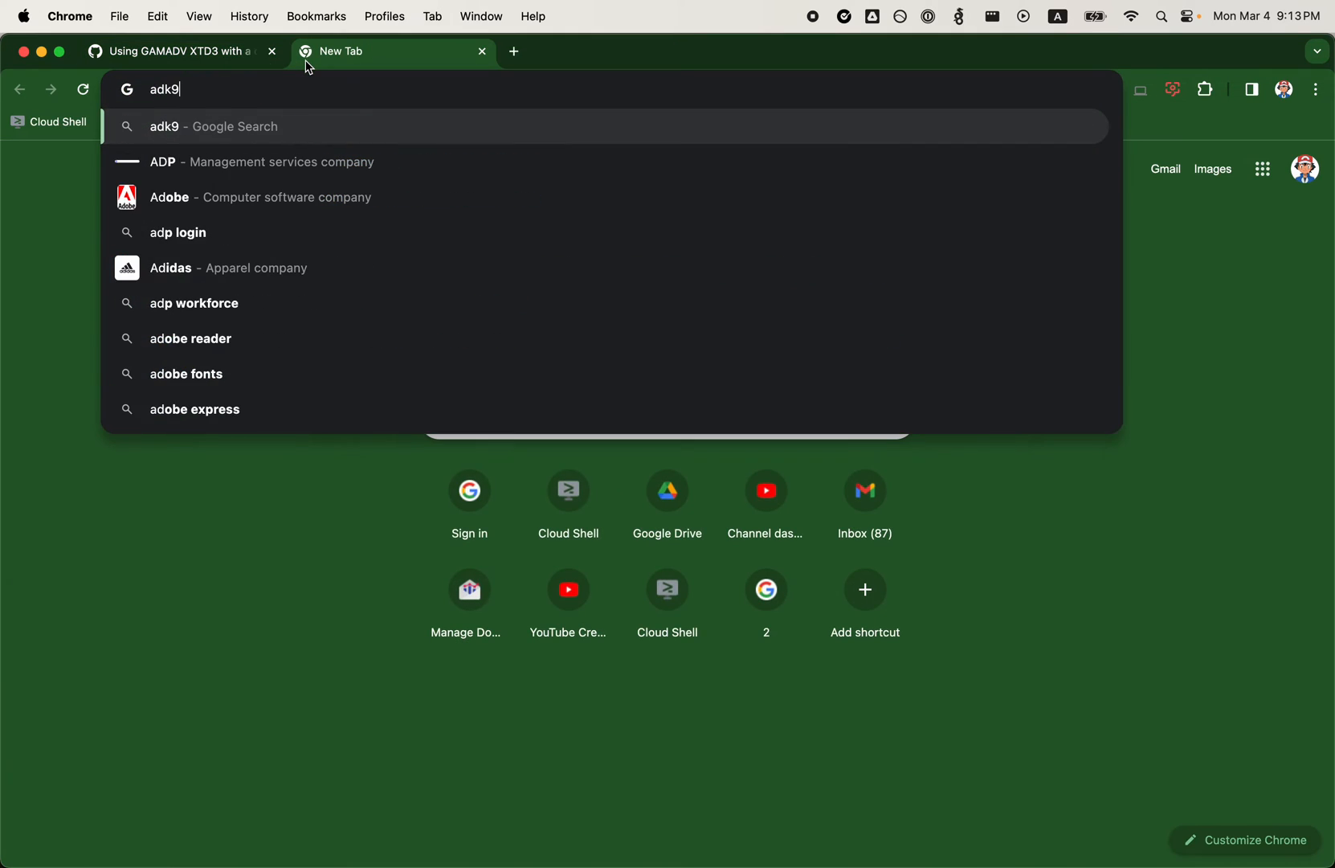
Go to admin.google.com and verify identity with a passkey to load the Admin console
text(admin.google.com)
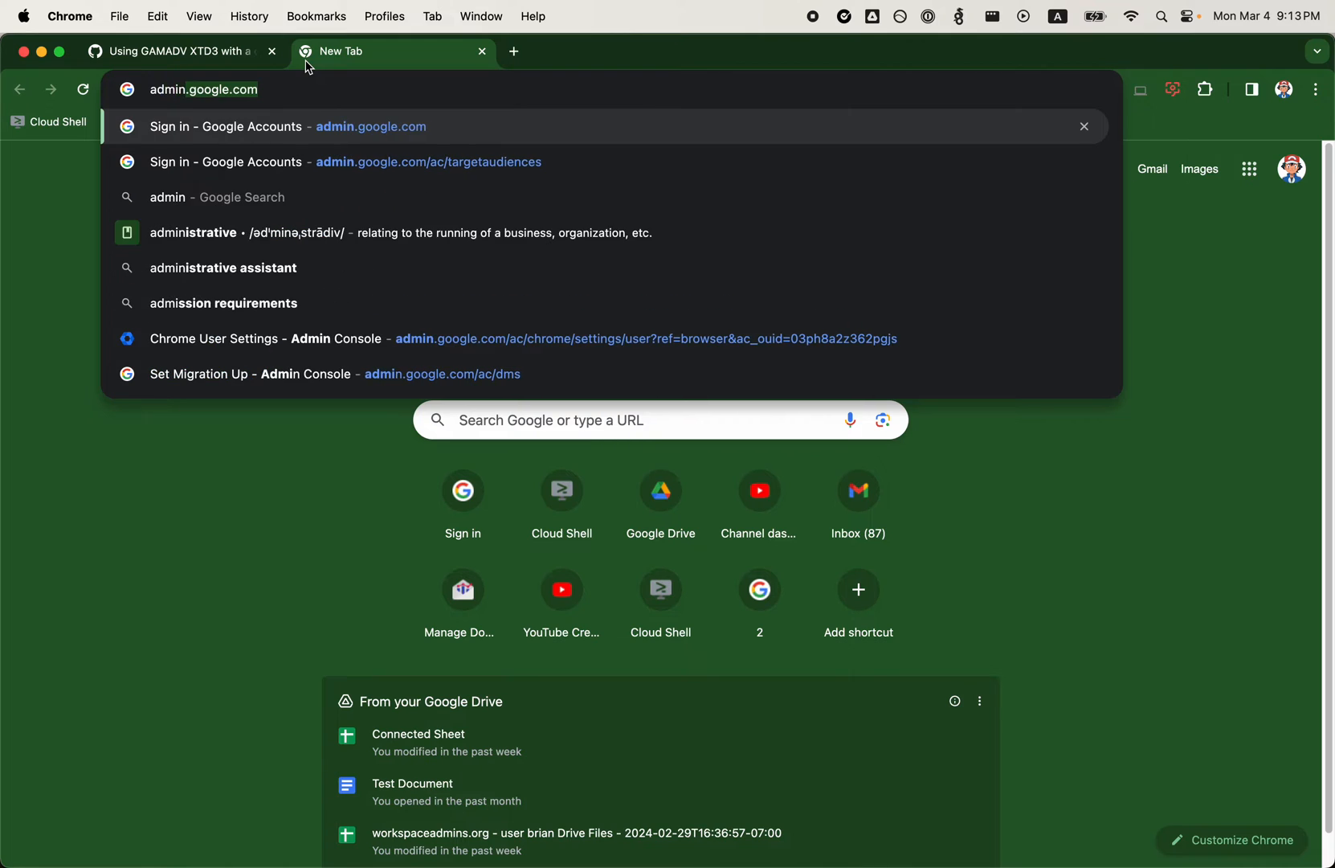
click(287, 126)
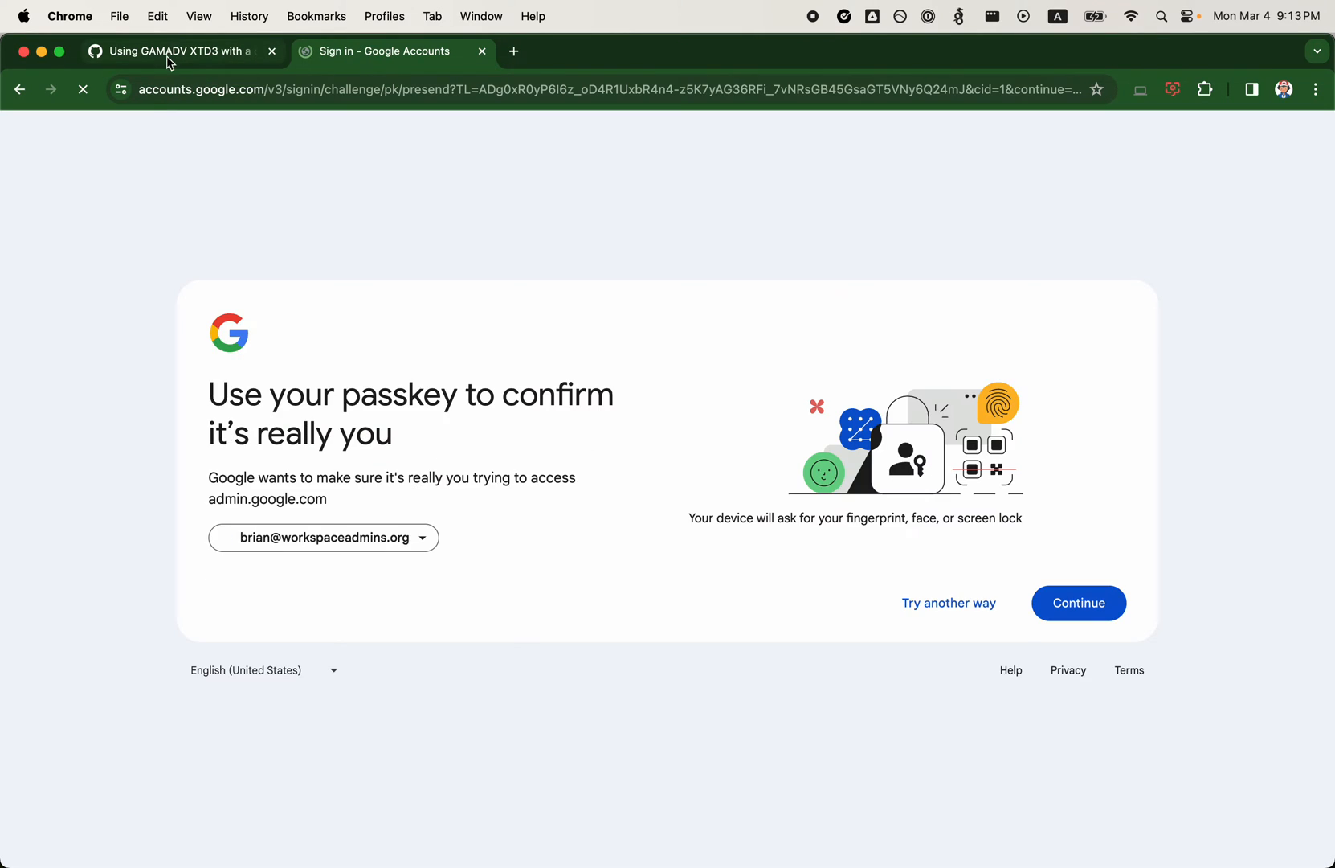
click(1078, 602)
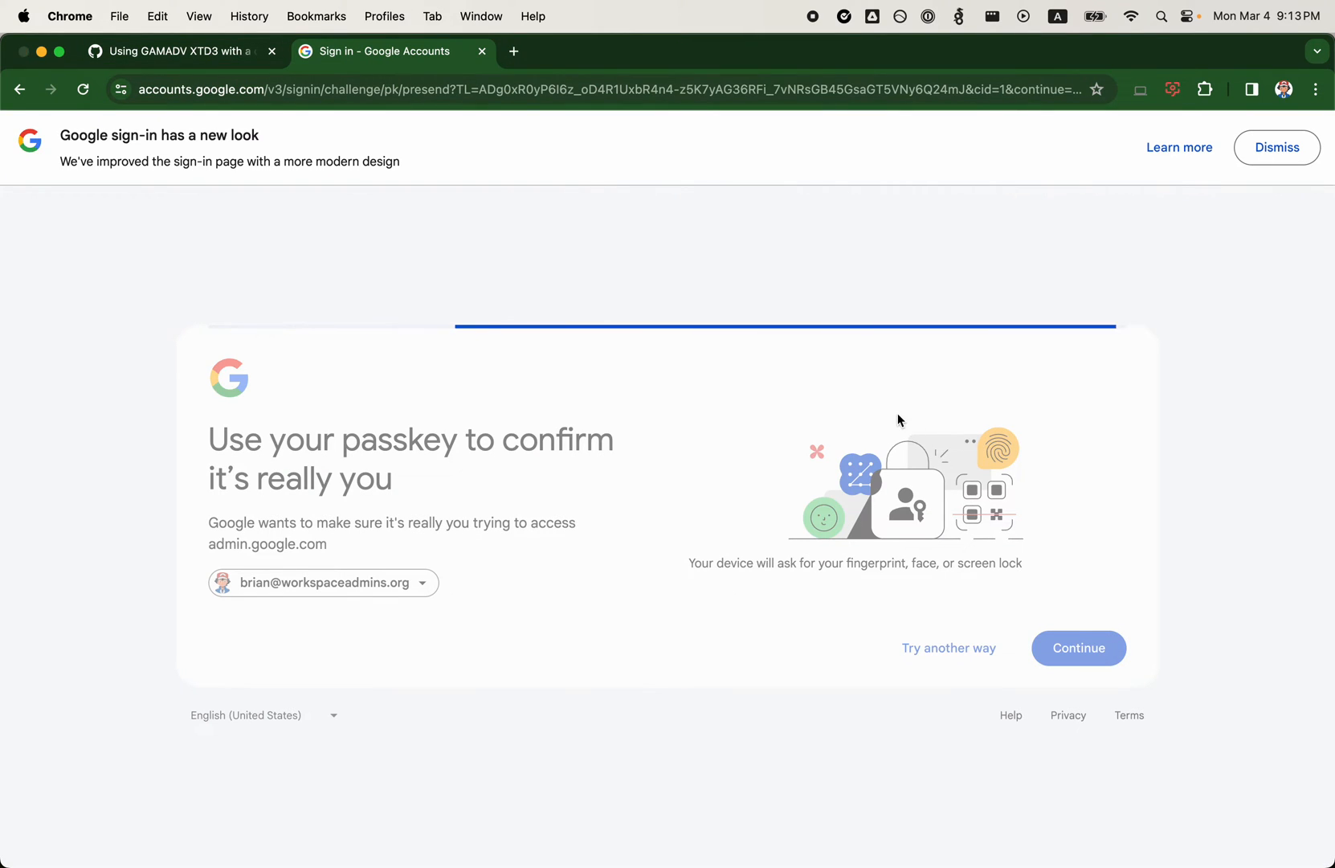
click(1078, 648)
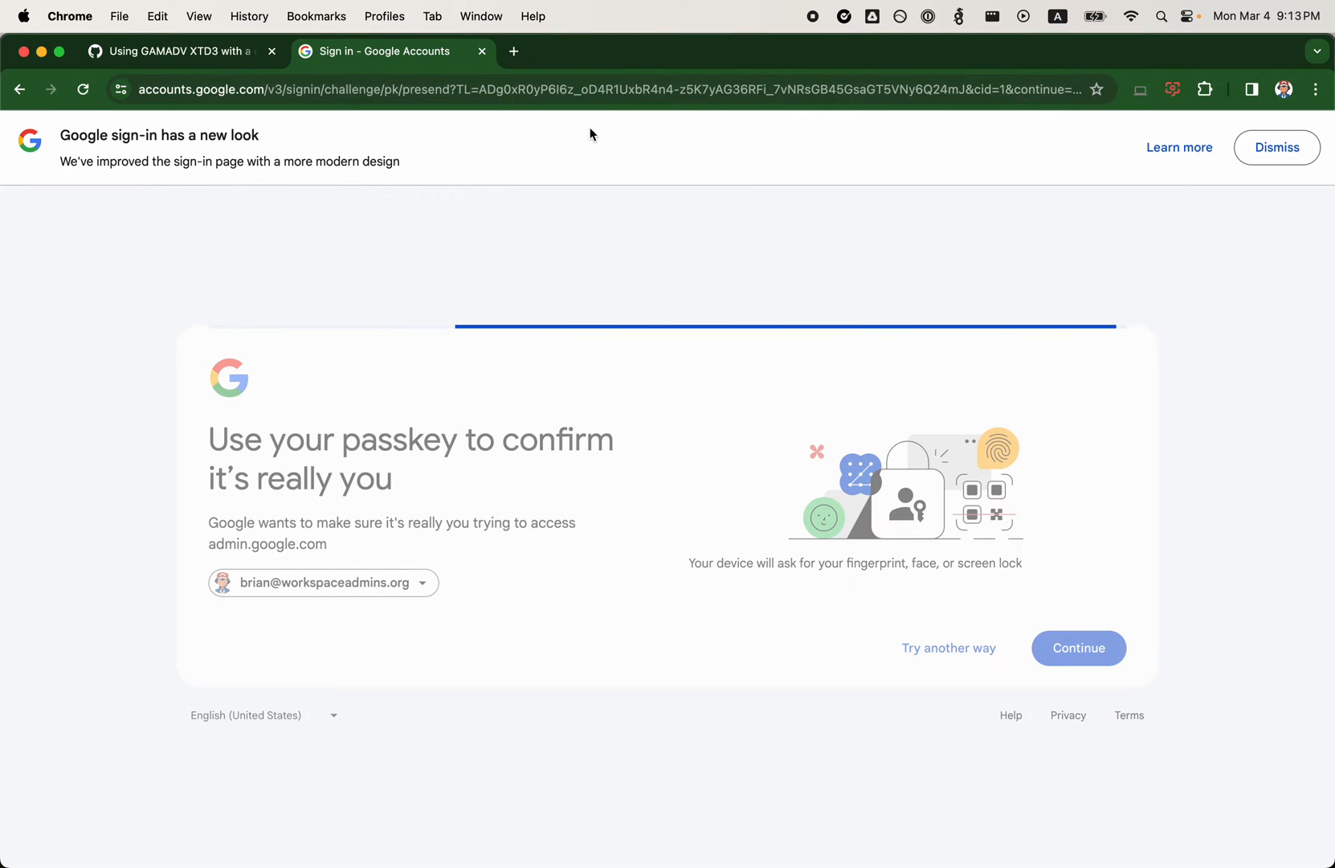
click(1078, 647)
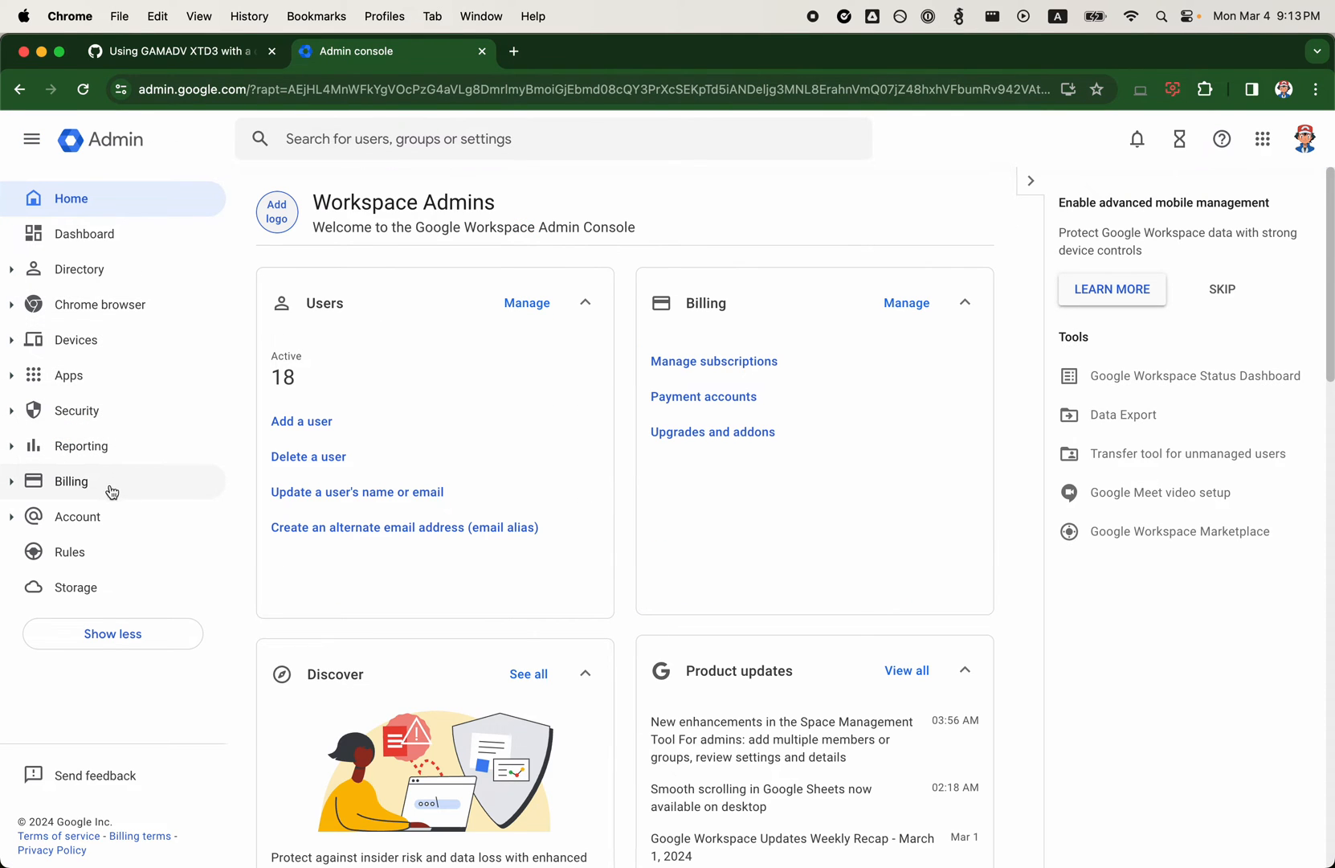
Start a new admin role under Account > Admin roles, entering name and description
click(79, 516)
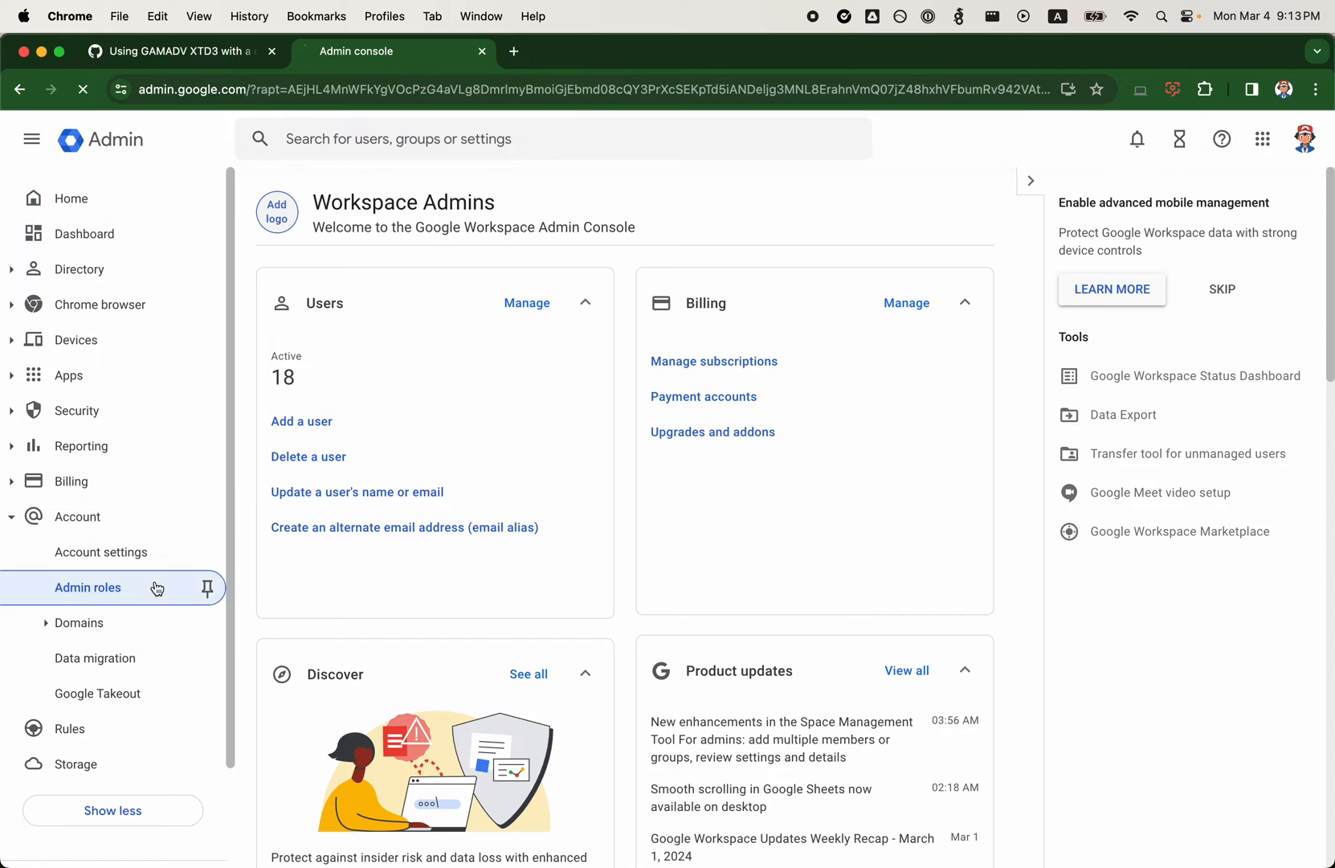
click(88, 586)
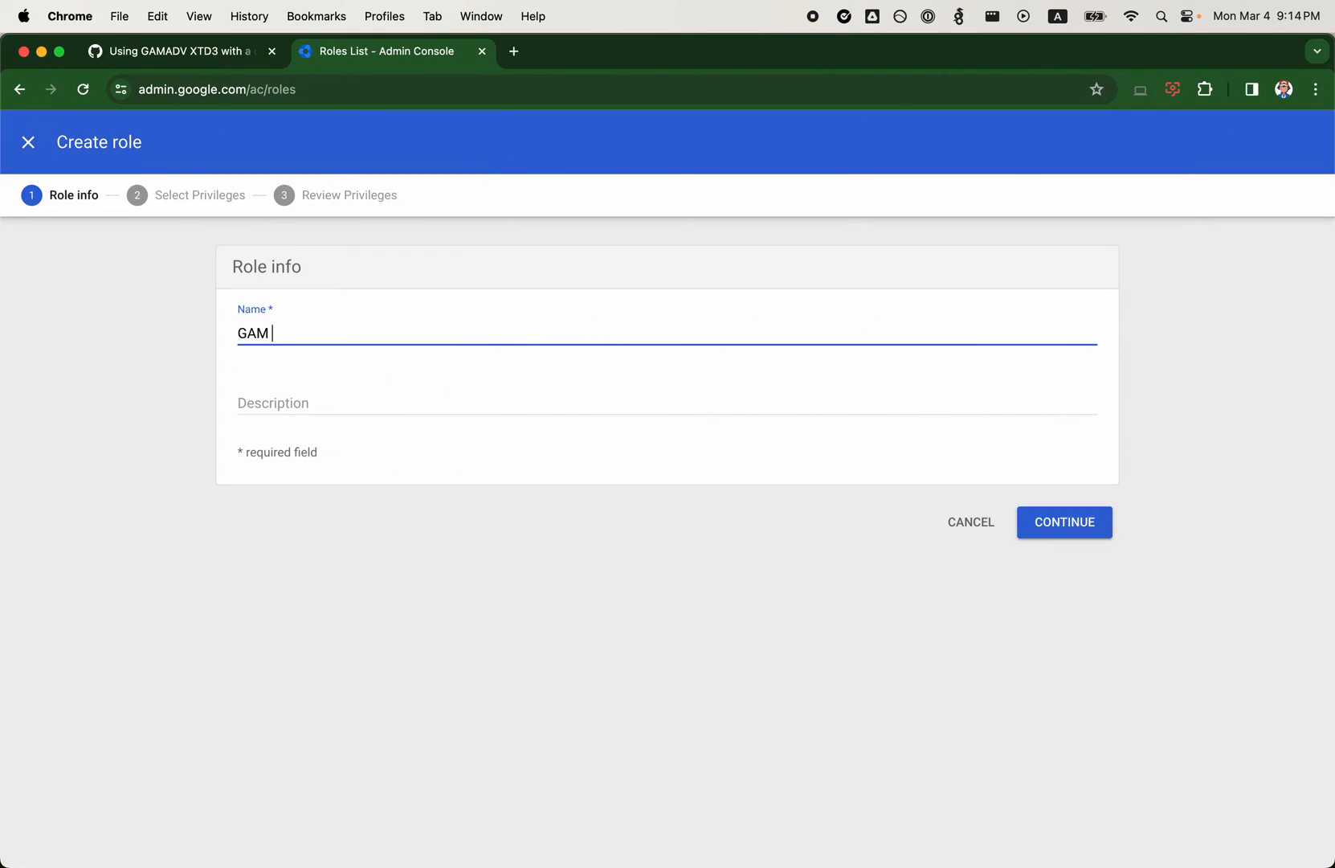
text(Servic)
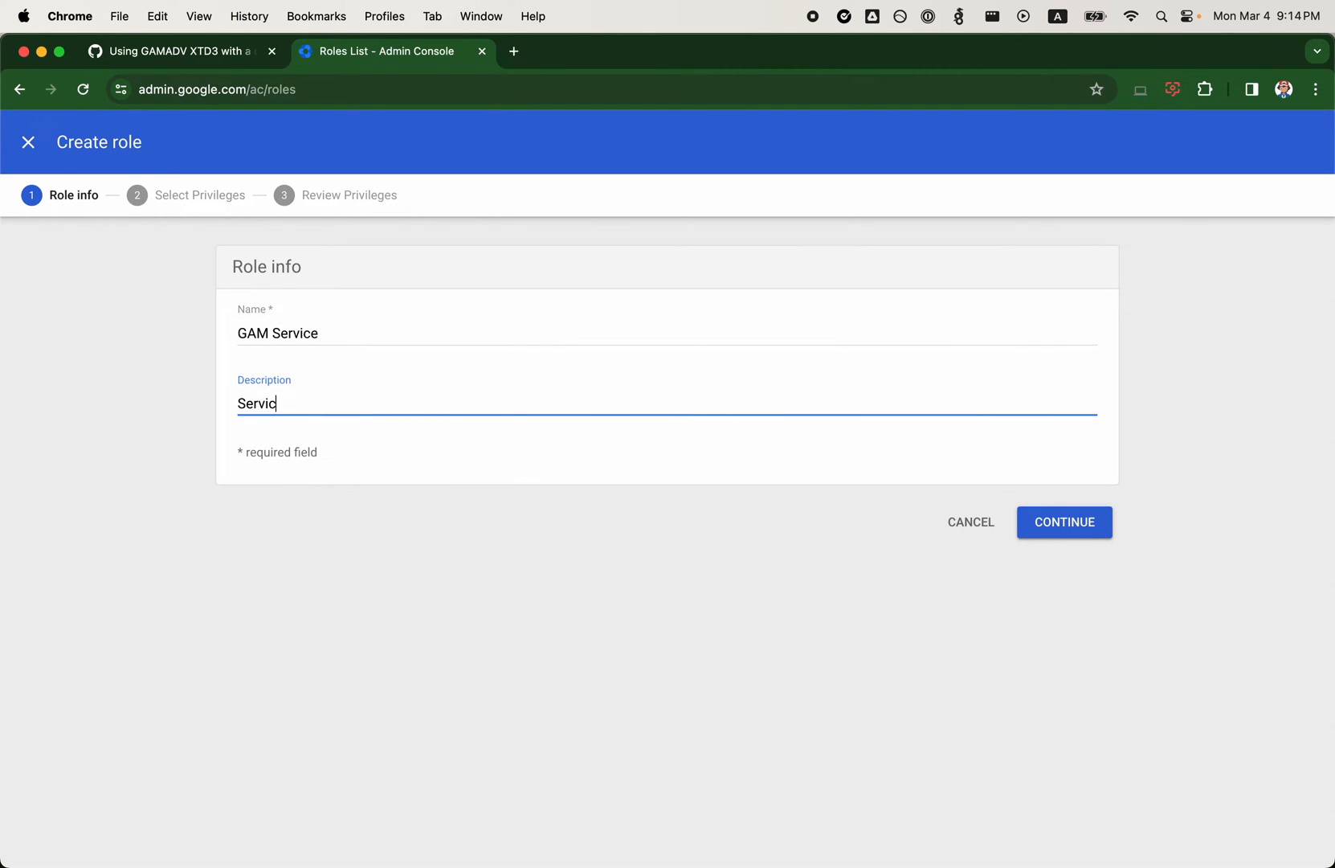
text(DASA)
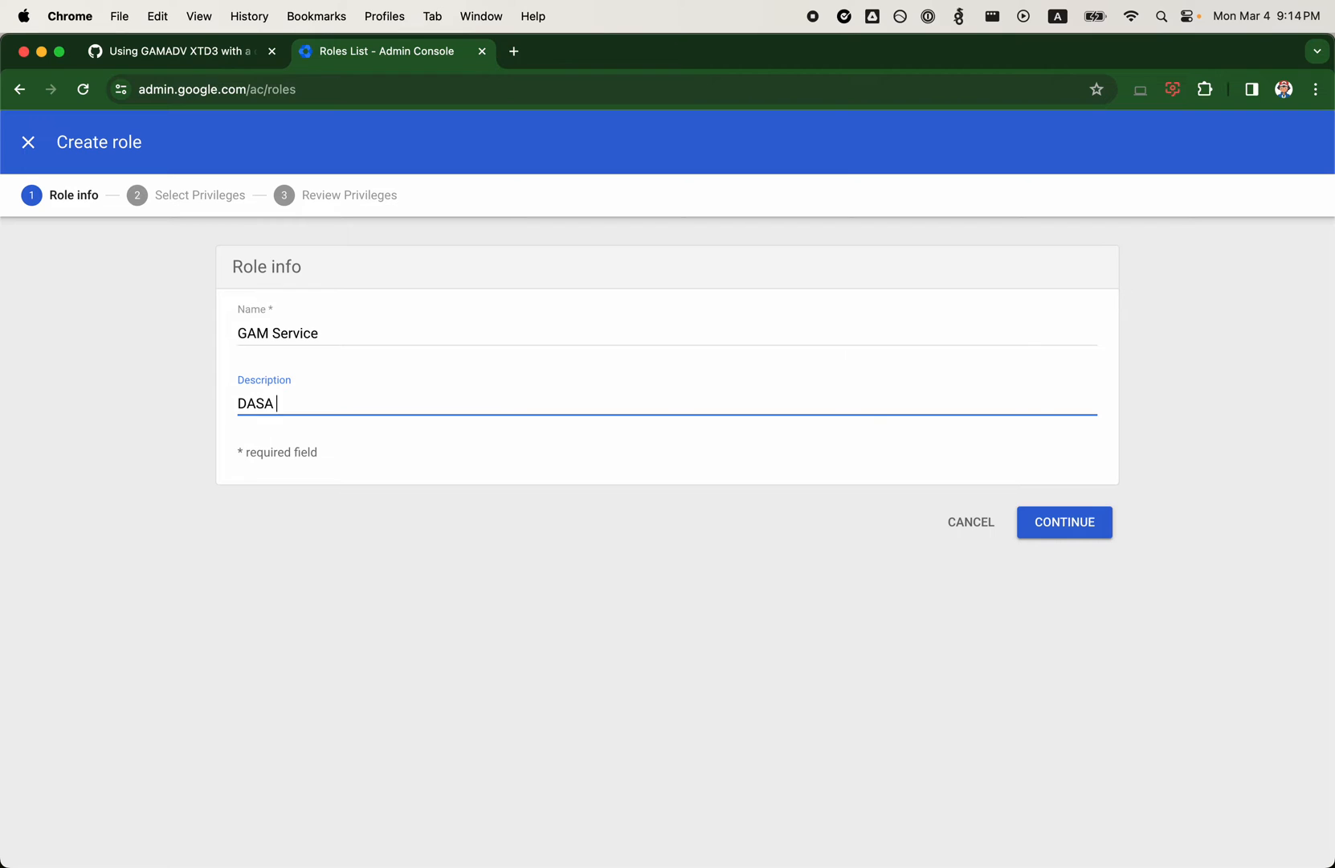
click(1064, 522)
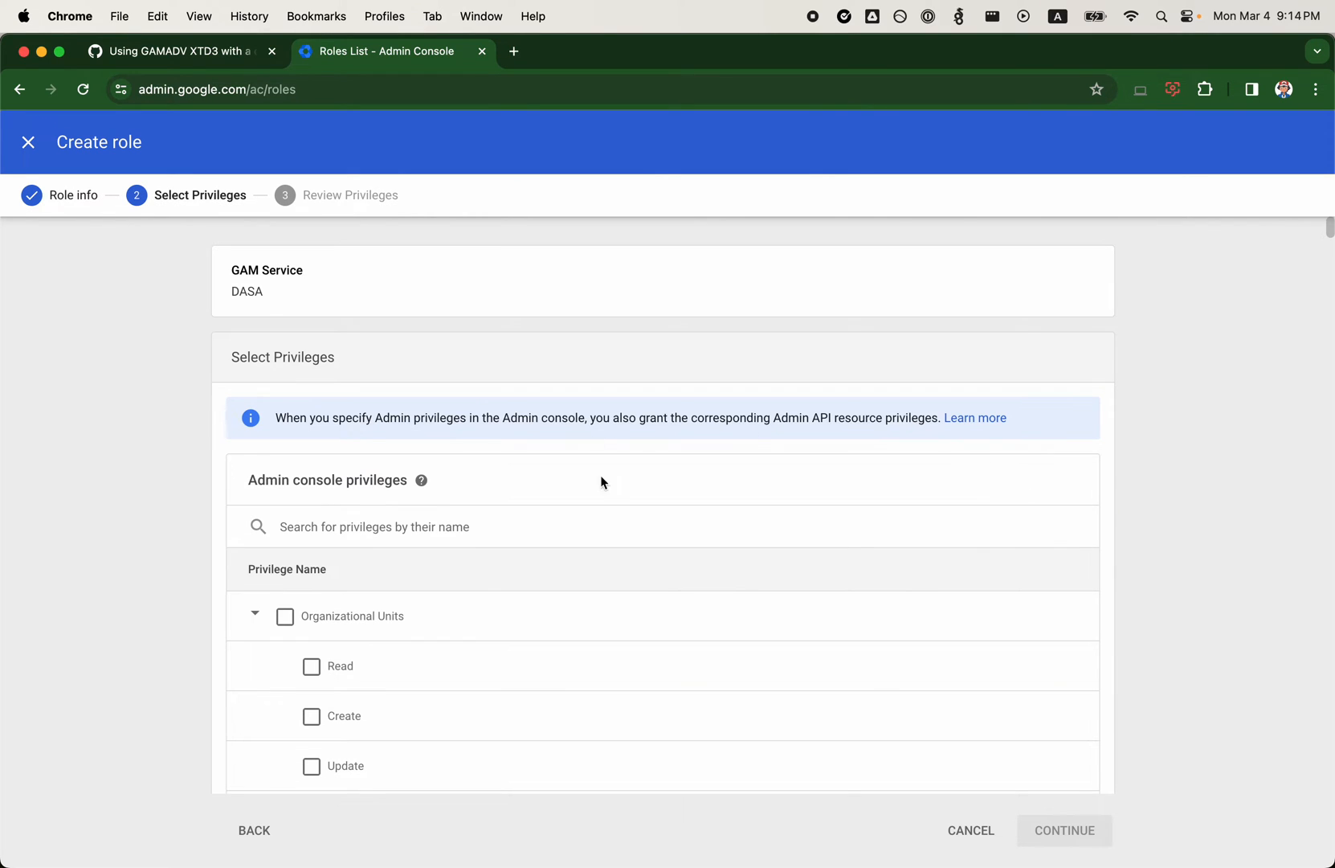
Grant Organizational Units, Domain Allowlist Management and other privileges, then create GAM Service
click(284, 616)
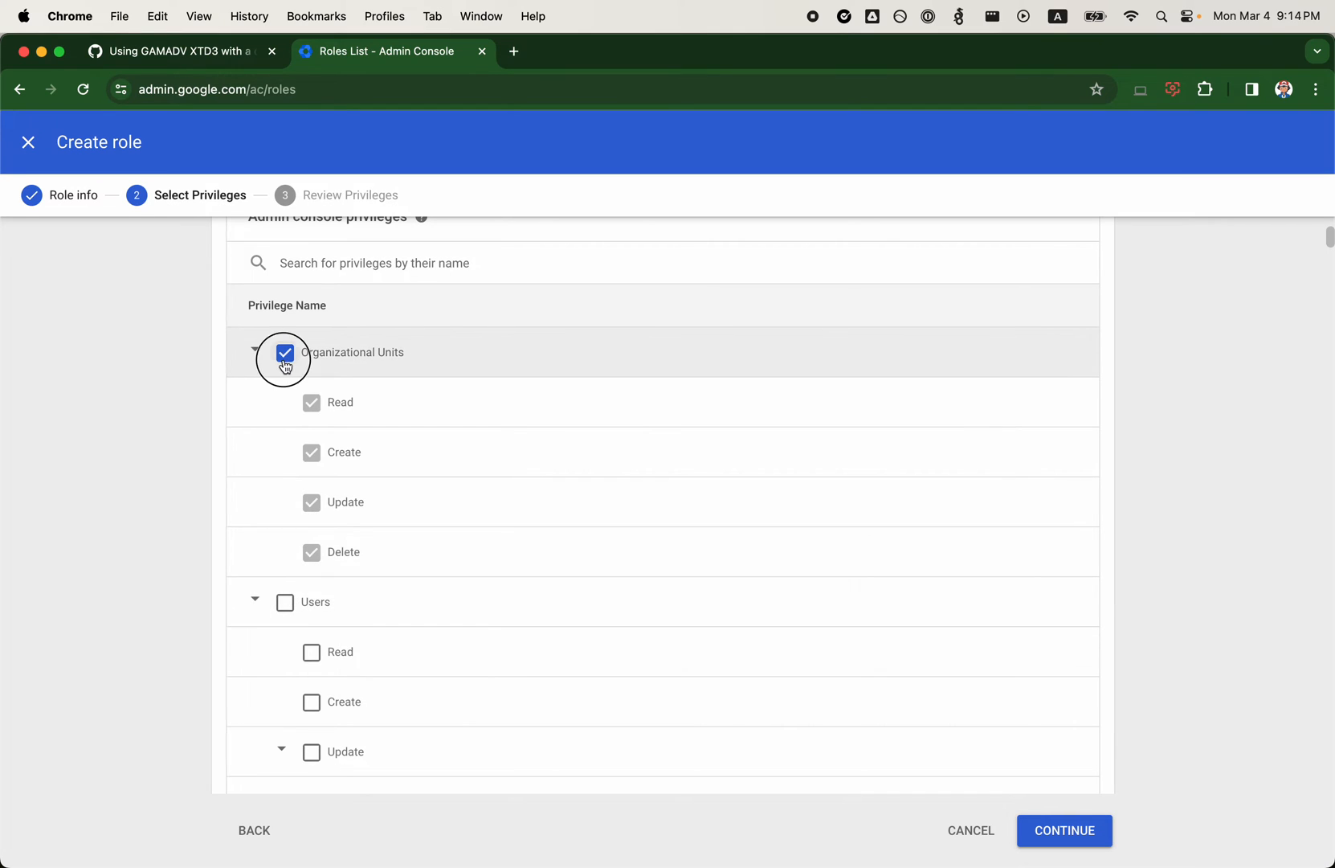
scroll(down, 3)
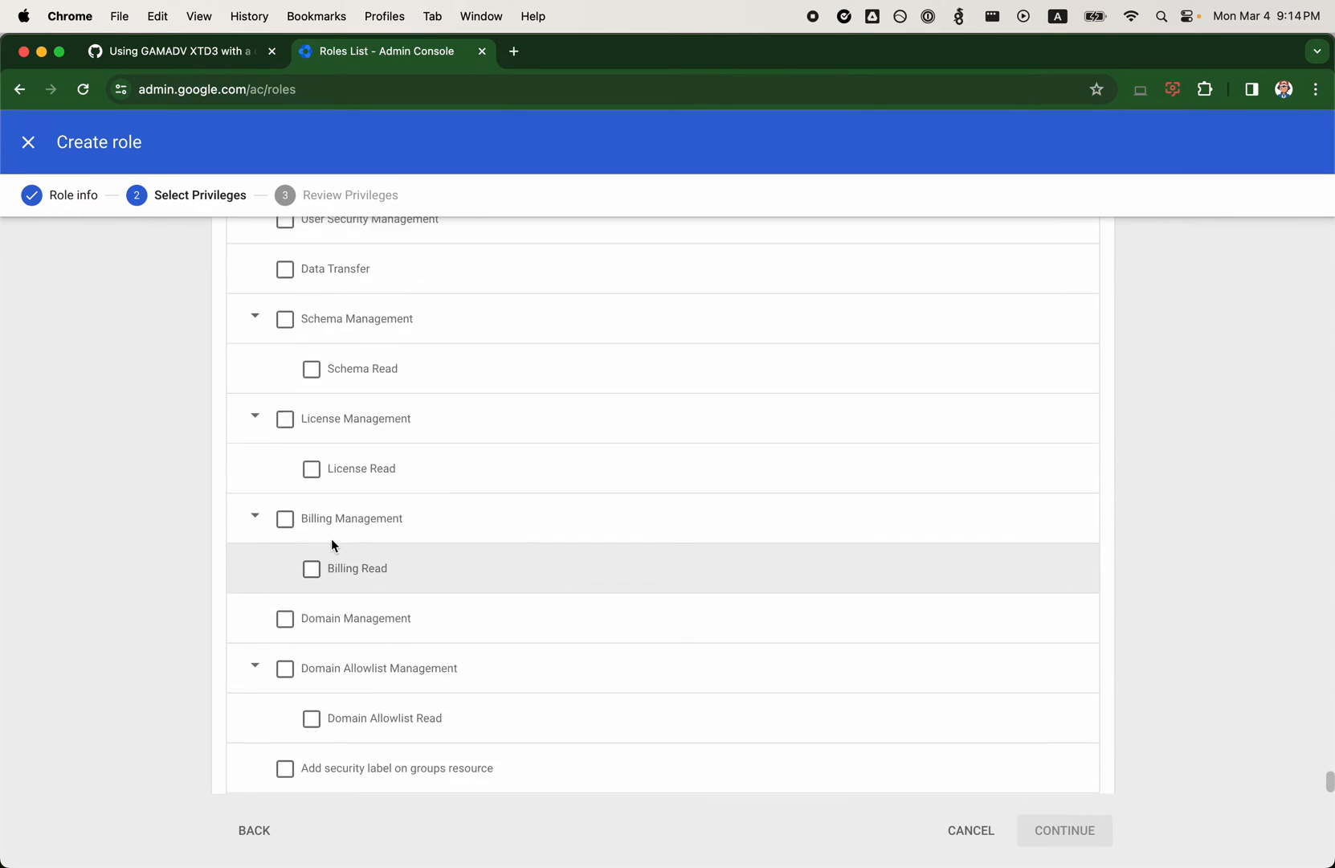
scroll(down, 3)
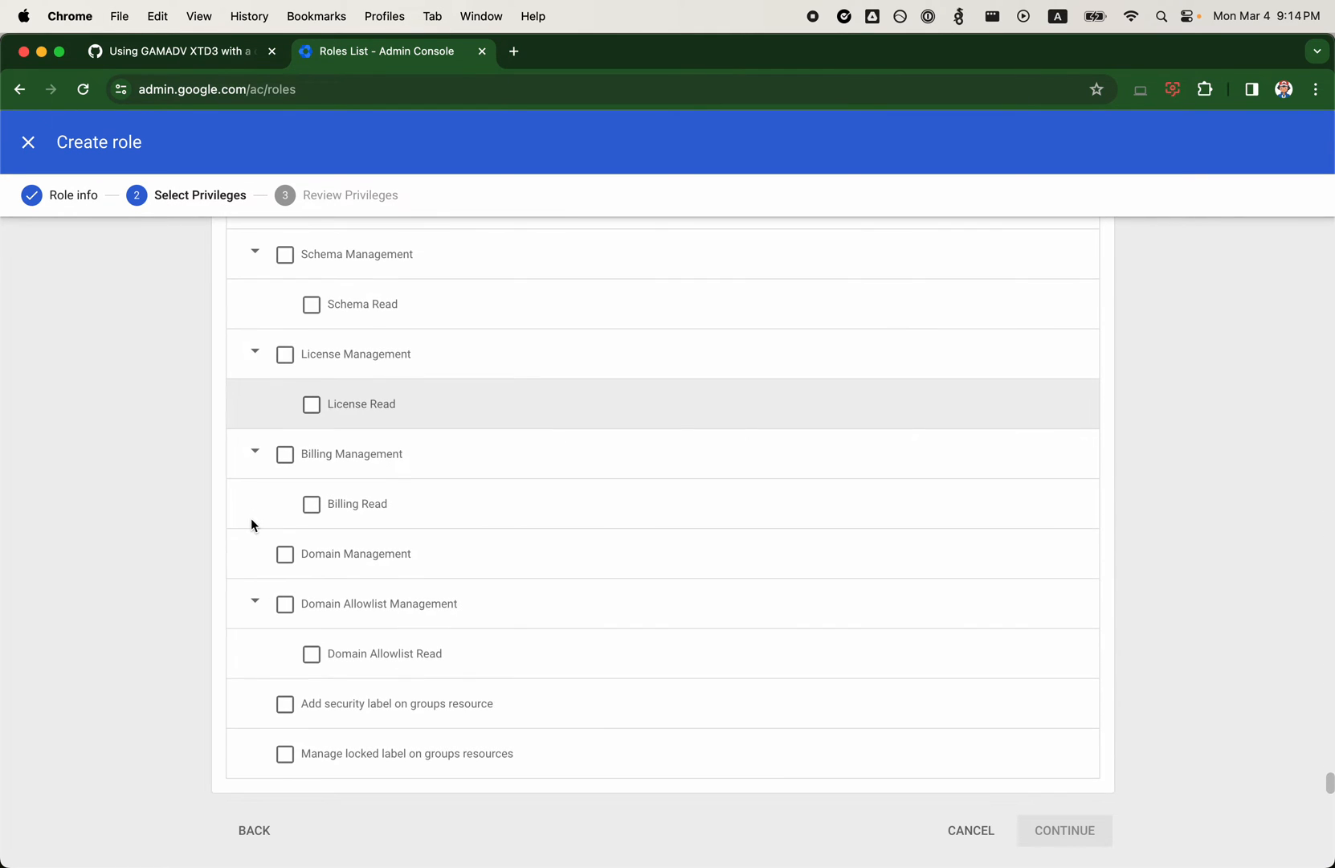
scroll(down, 3)
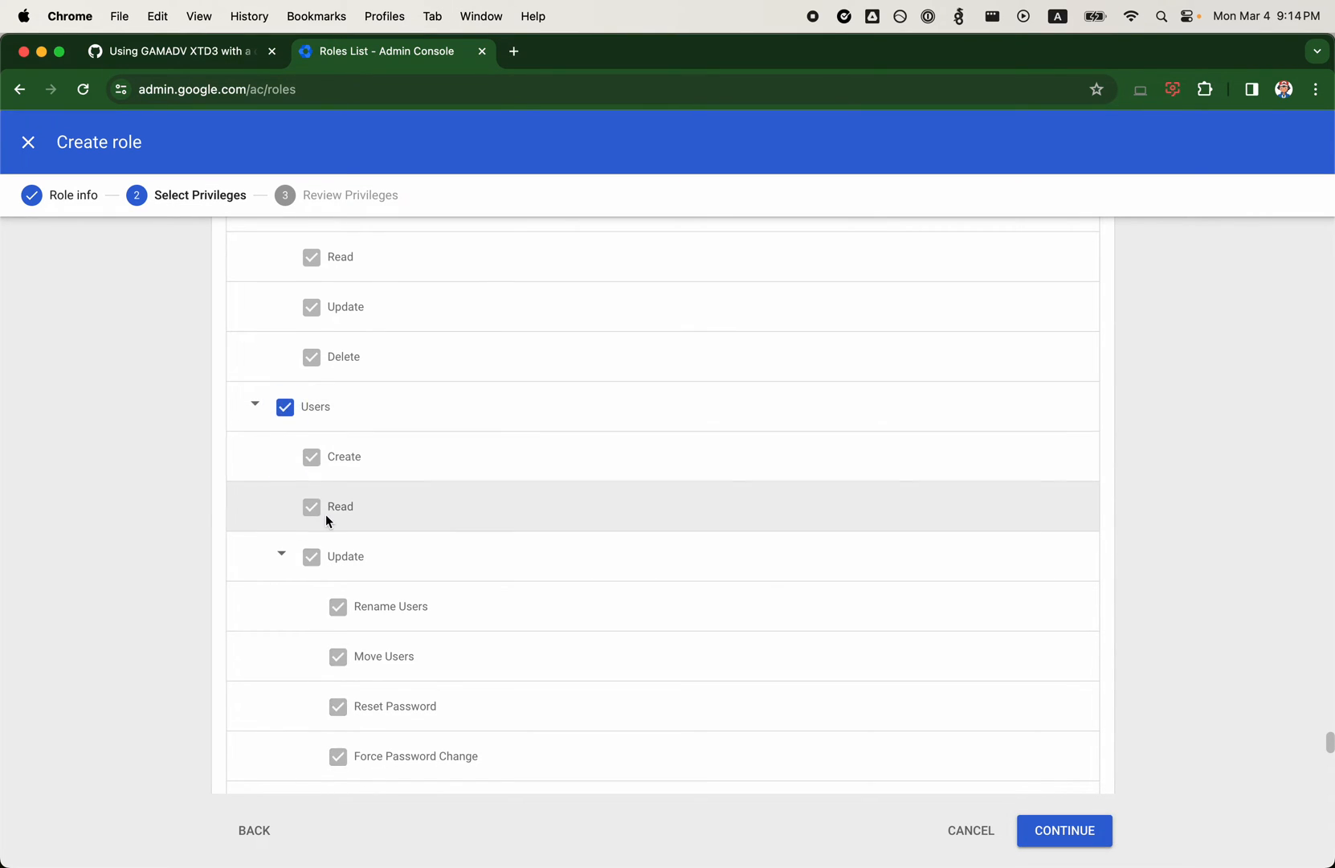
scroll(down, 3)
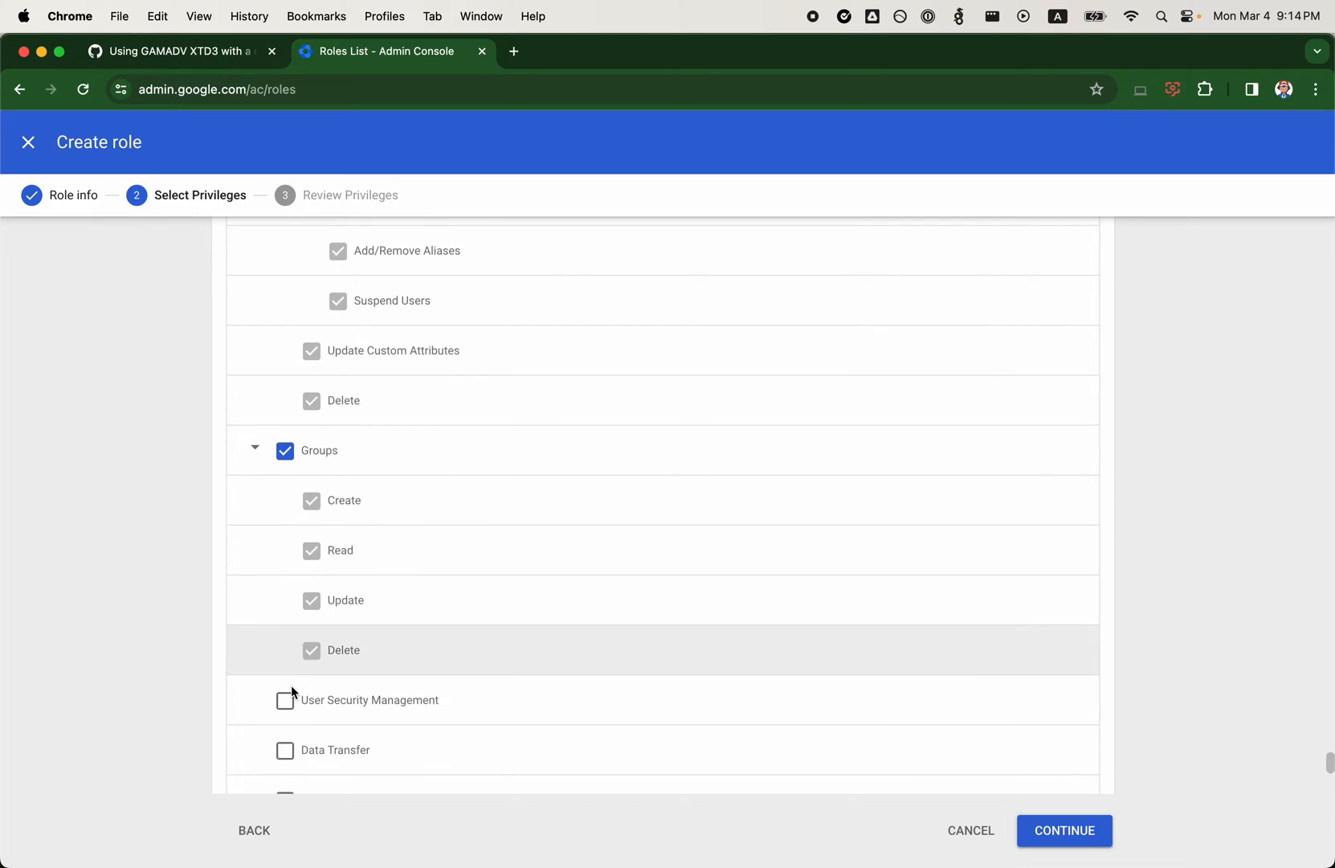
scroll(down, 3)
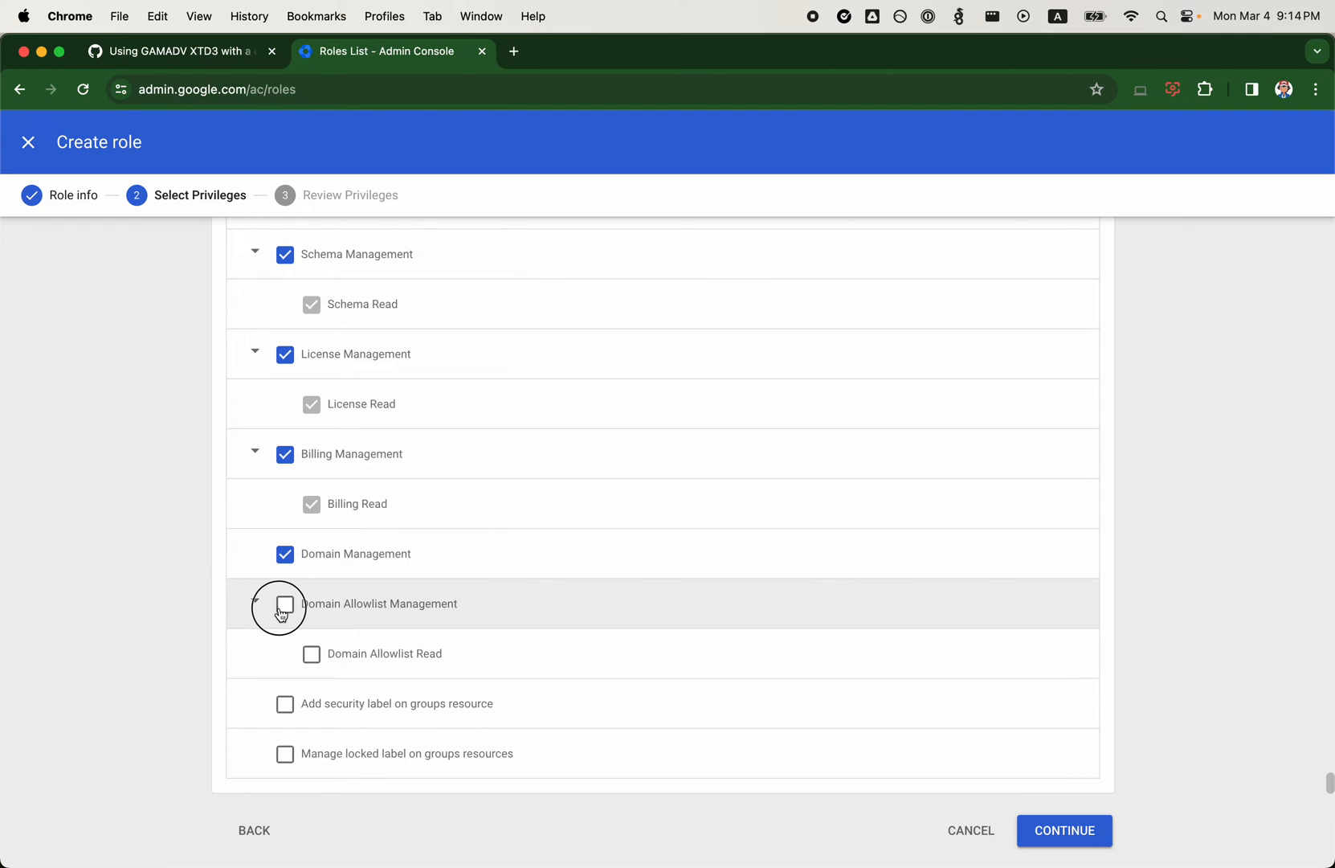
click(285, 602)
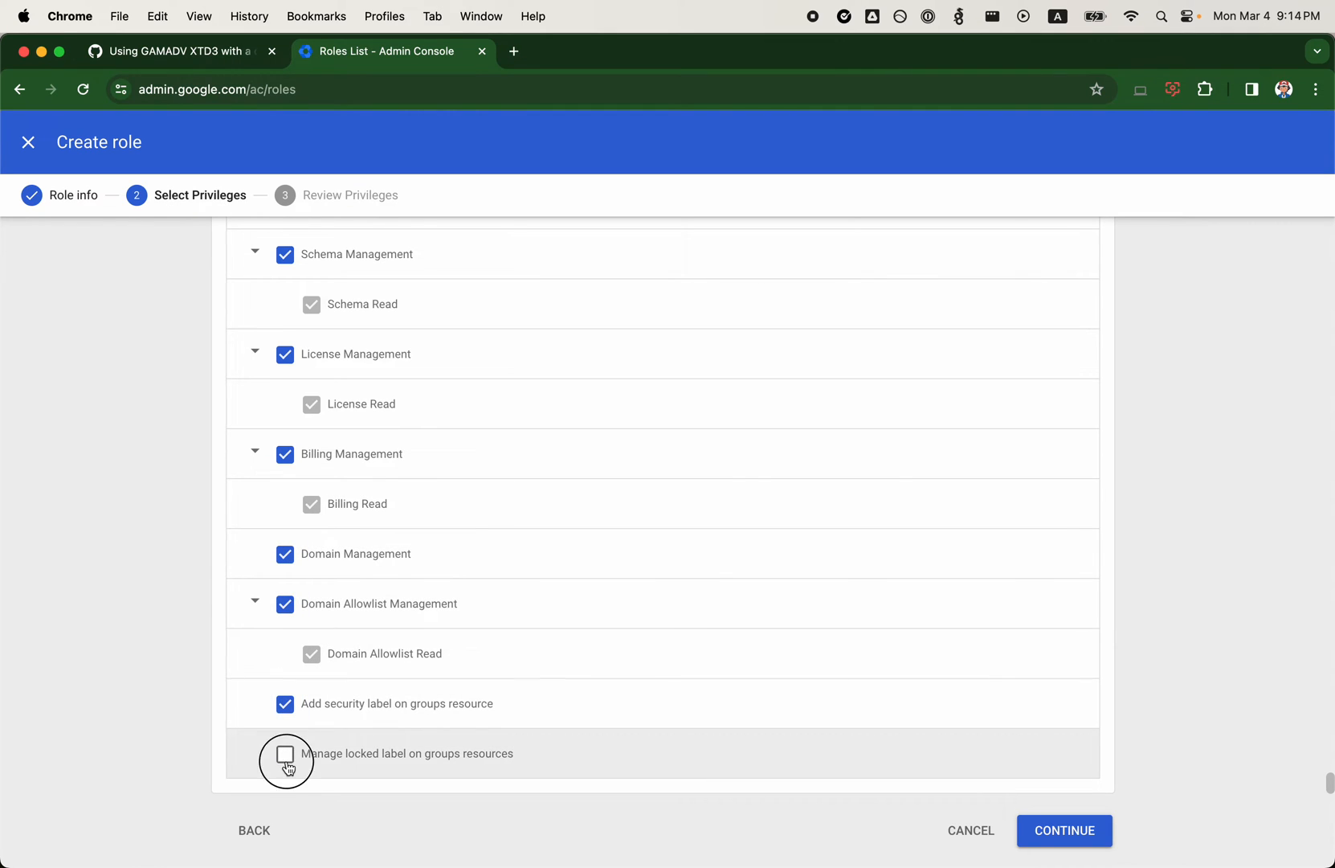
scroll(up, 3)
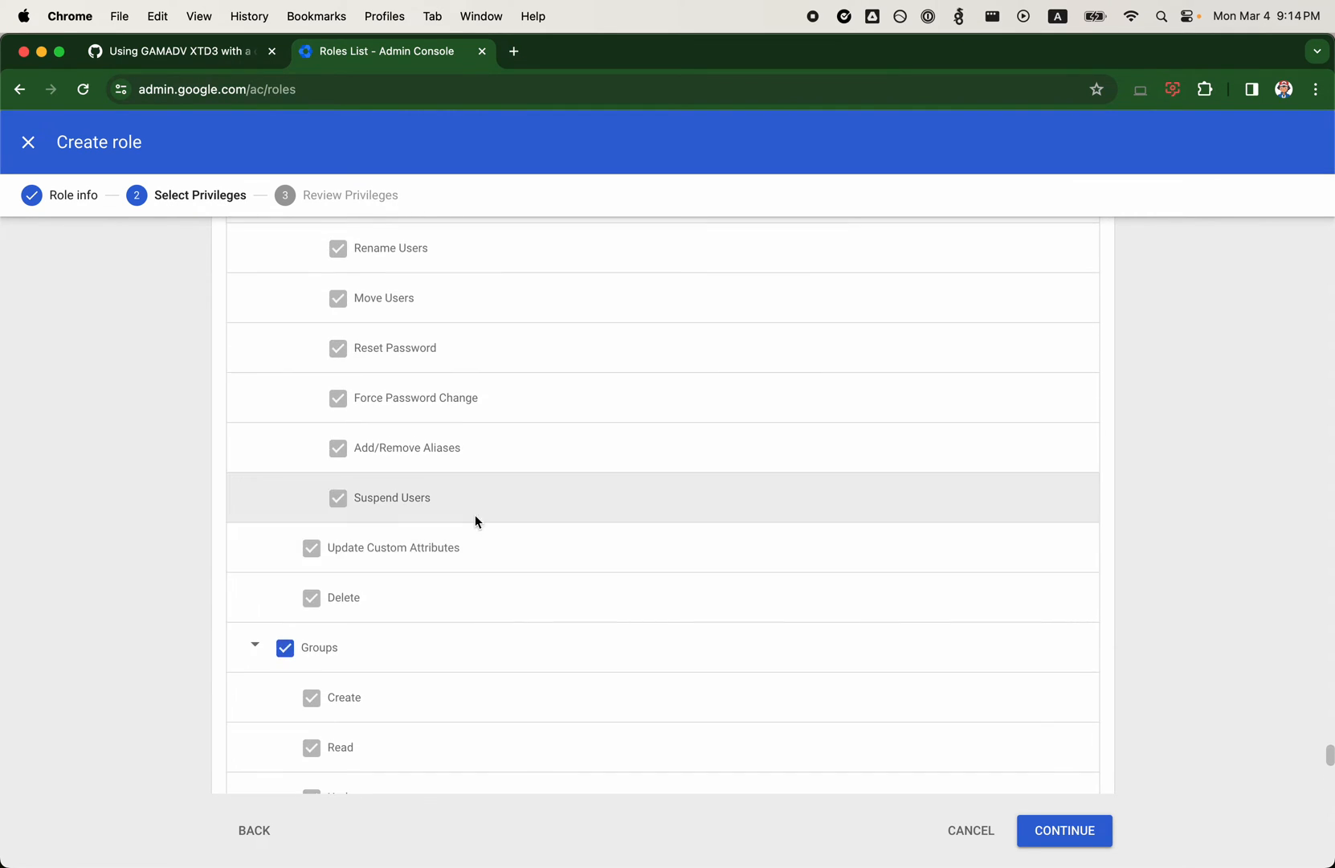
click(1063, 830)
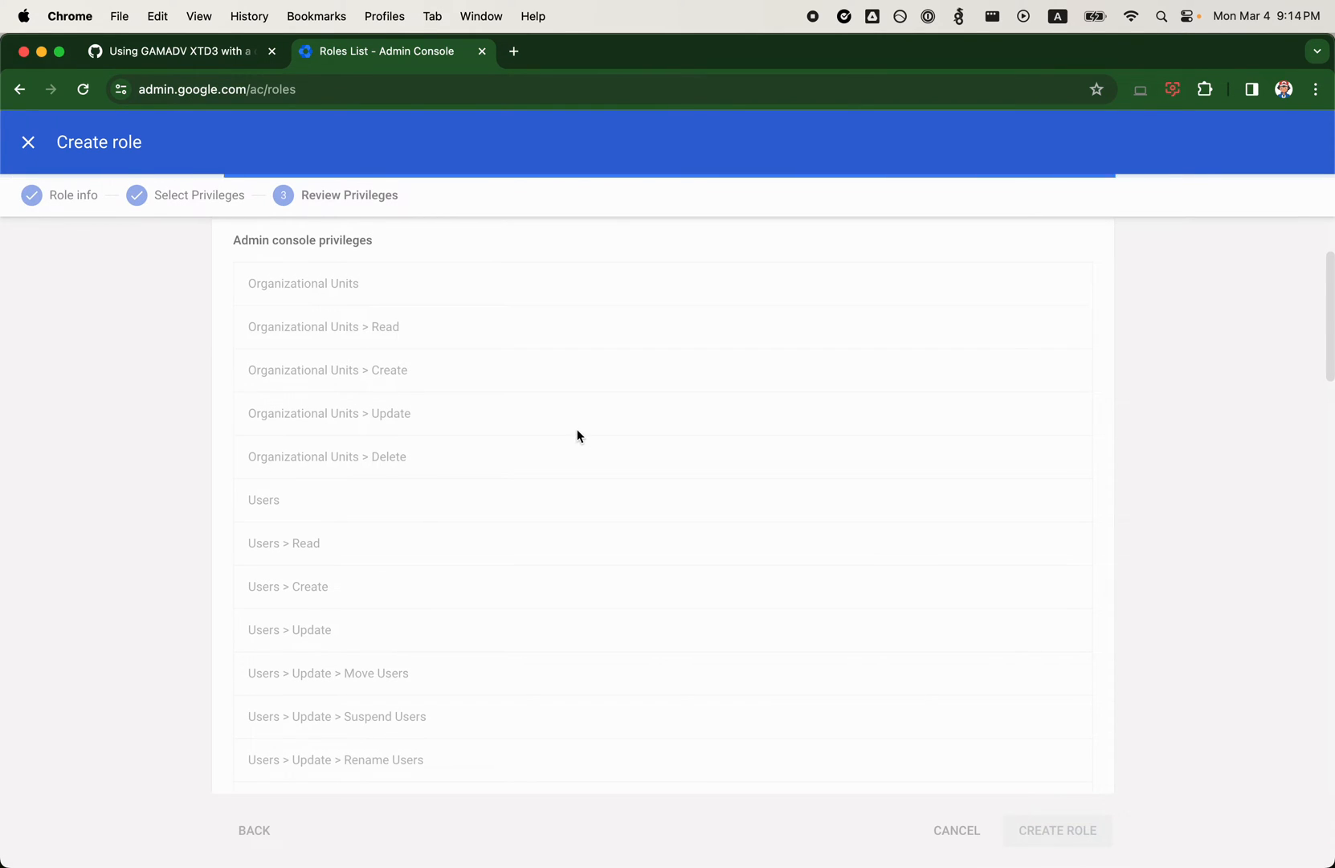
click(1057, 830)
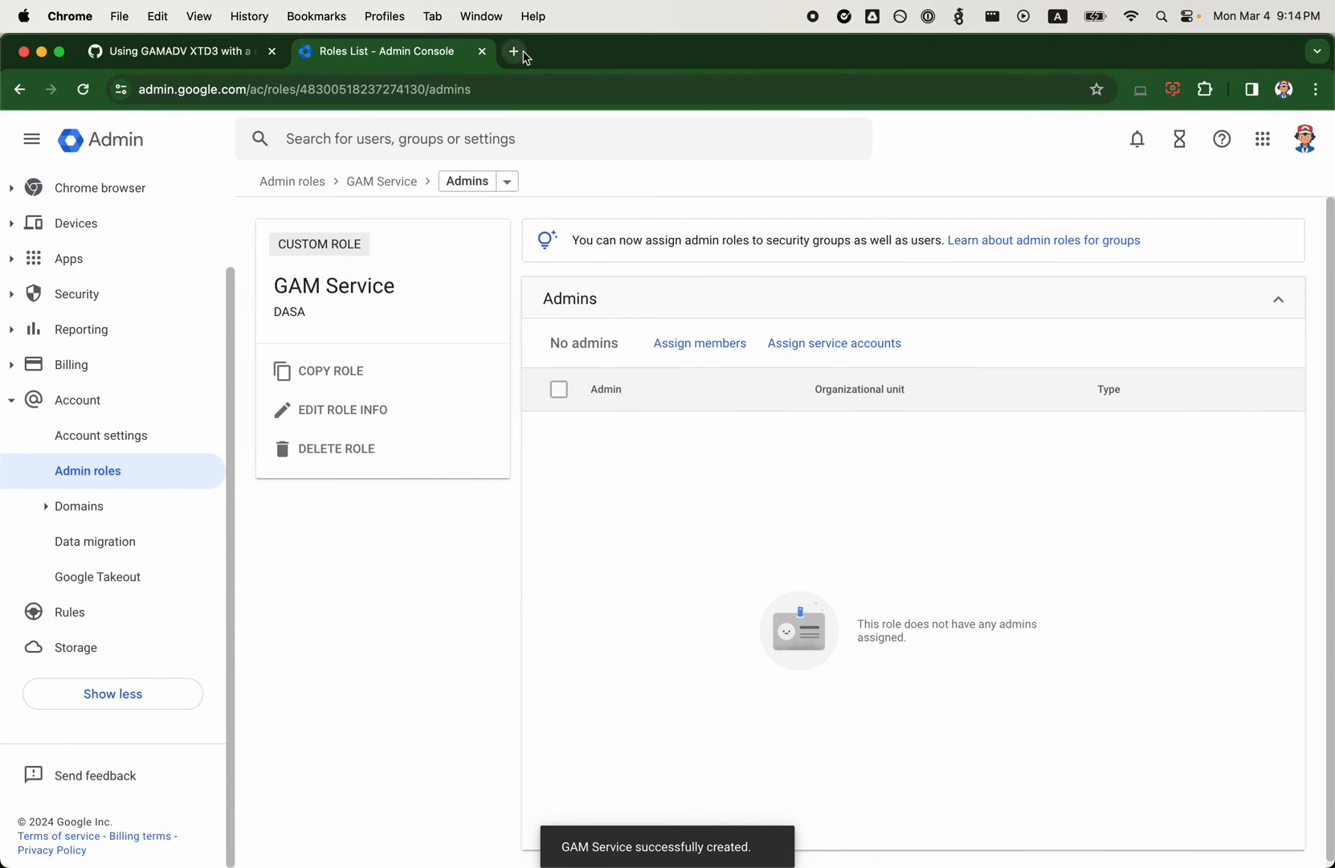
Open console.cloud.google.com IAM in a new tab to copy gam-sa's service account email
click(513, 51)
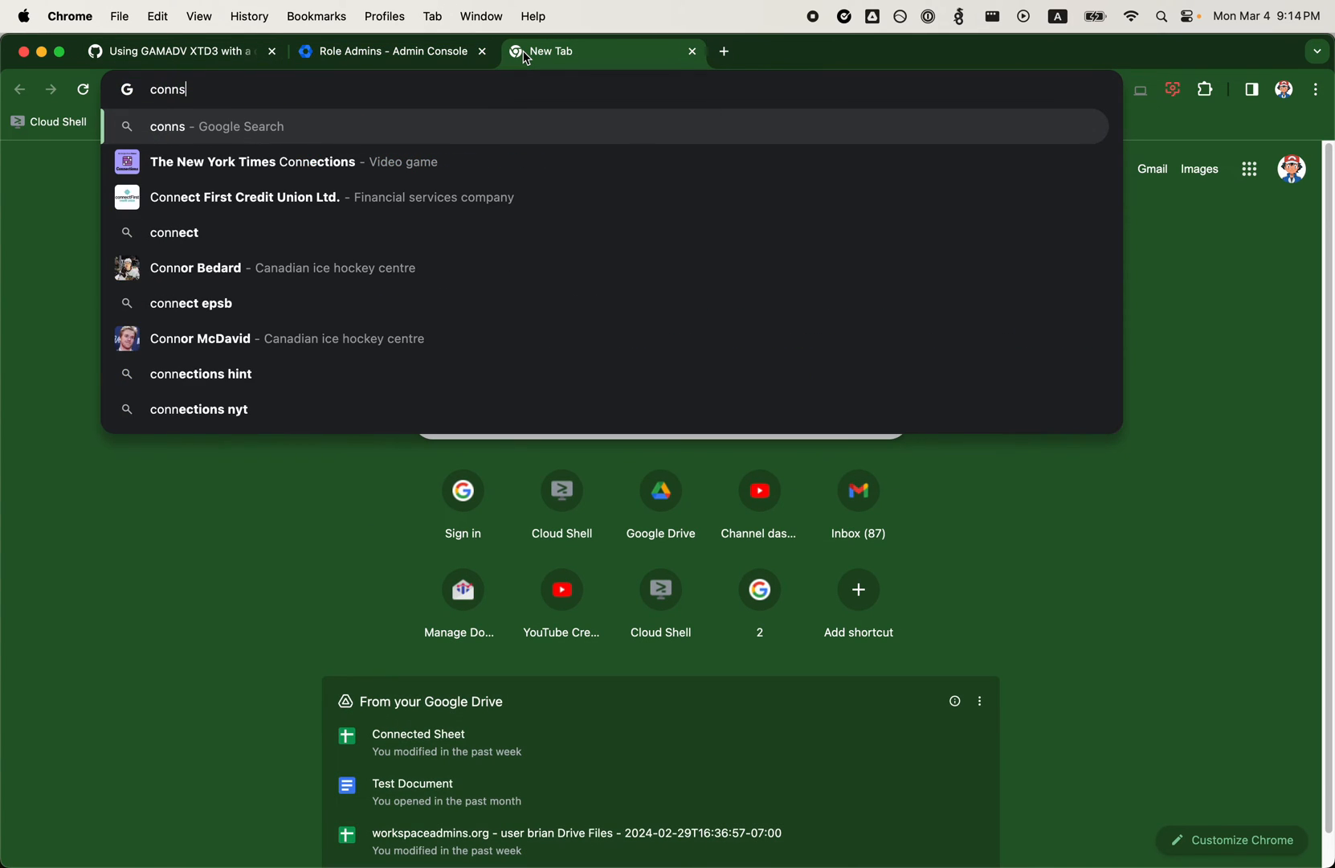
text(console.cloud.google.com/iam-admin/iam?project=gam-brian-310800)
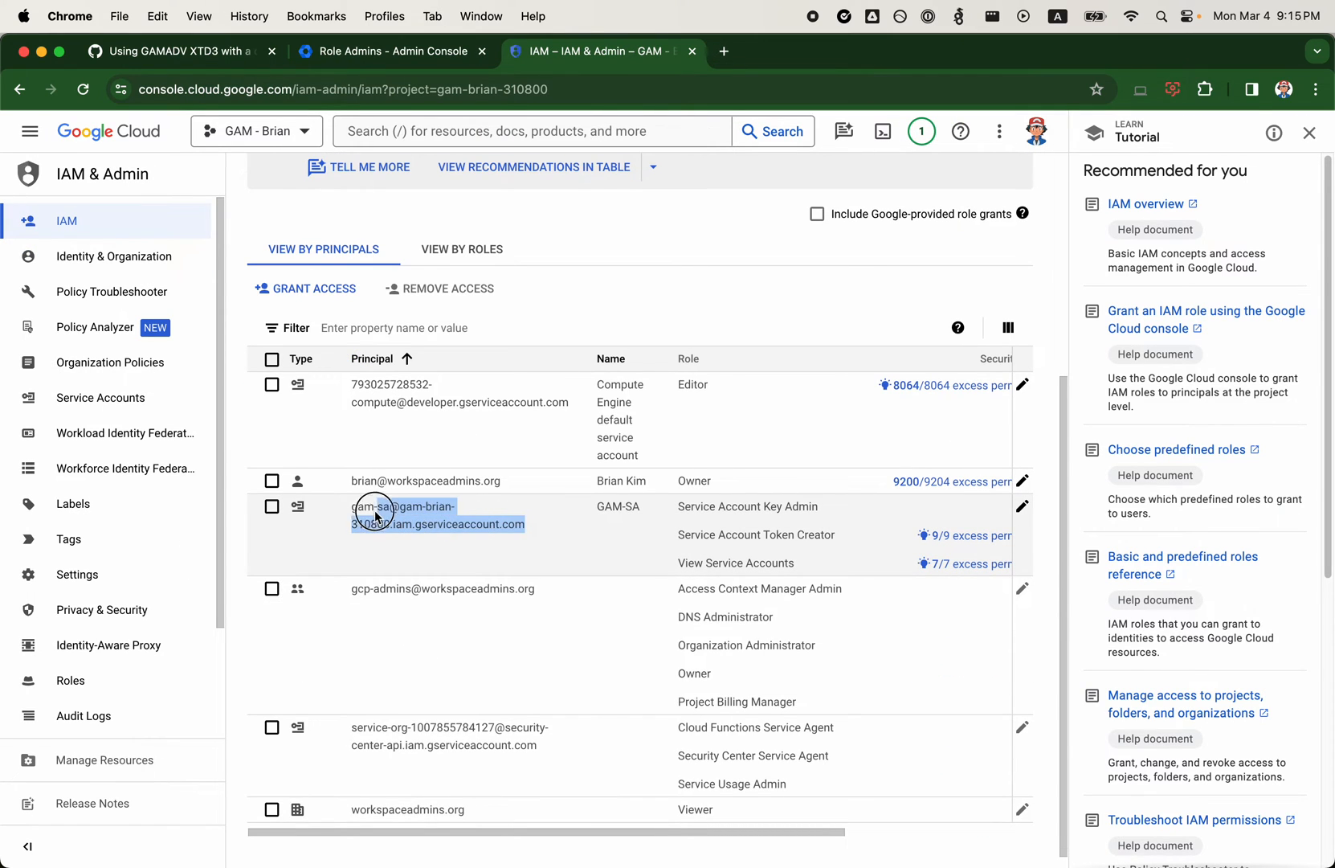
click(392, 51)
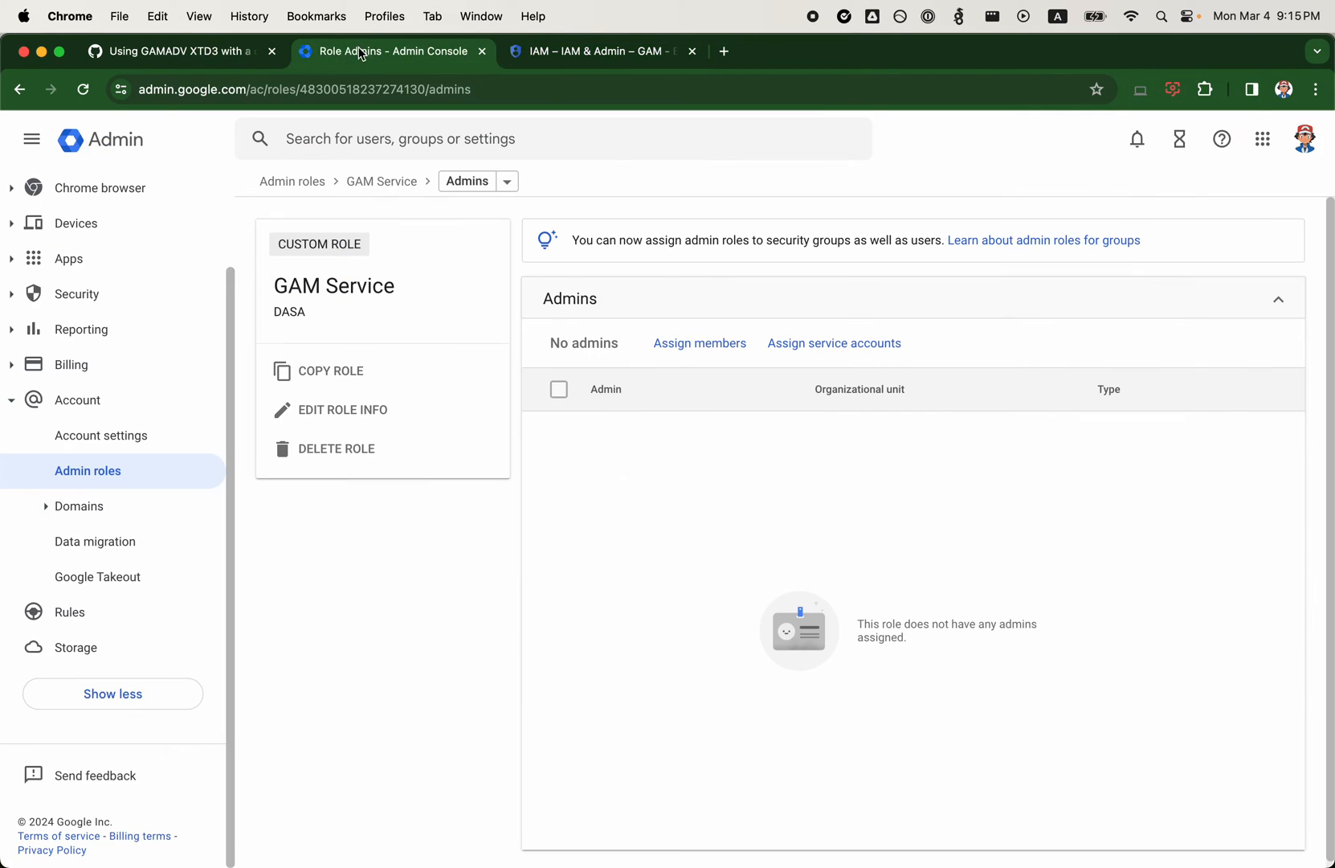
Assign the gam-sa service account to the GAM Service role across all organizational units
click(833, 342)
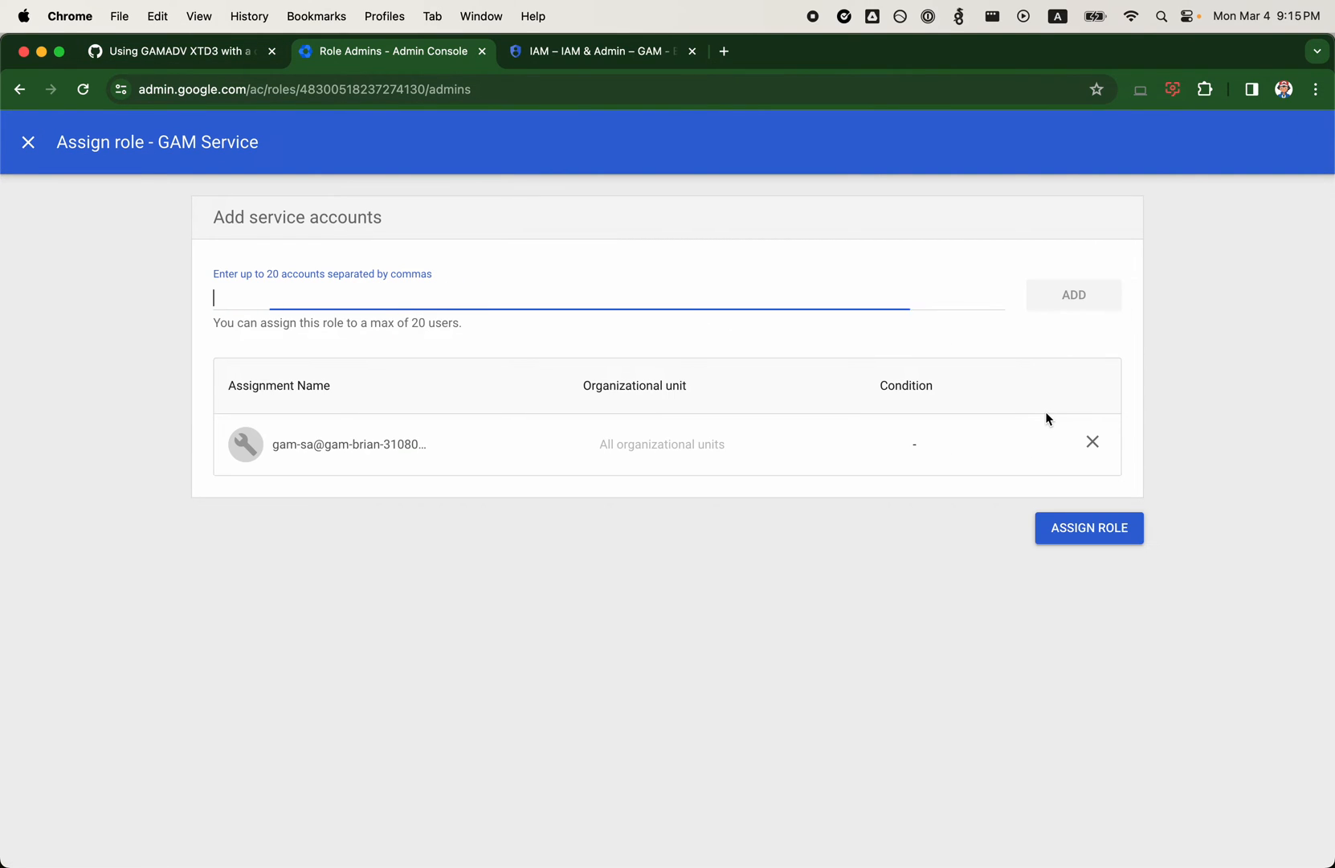
click(1088, 527)
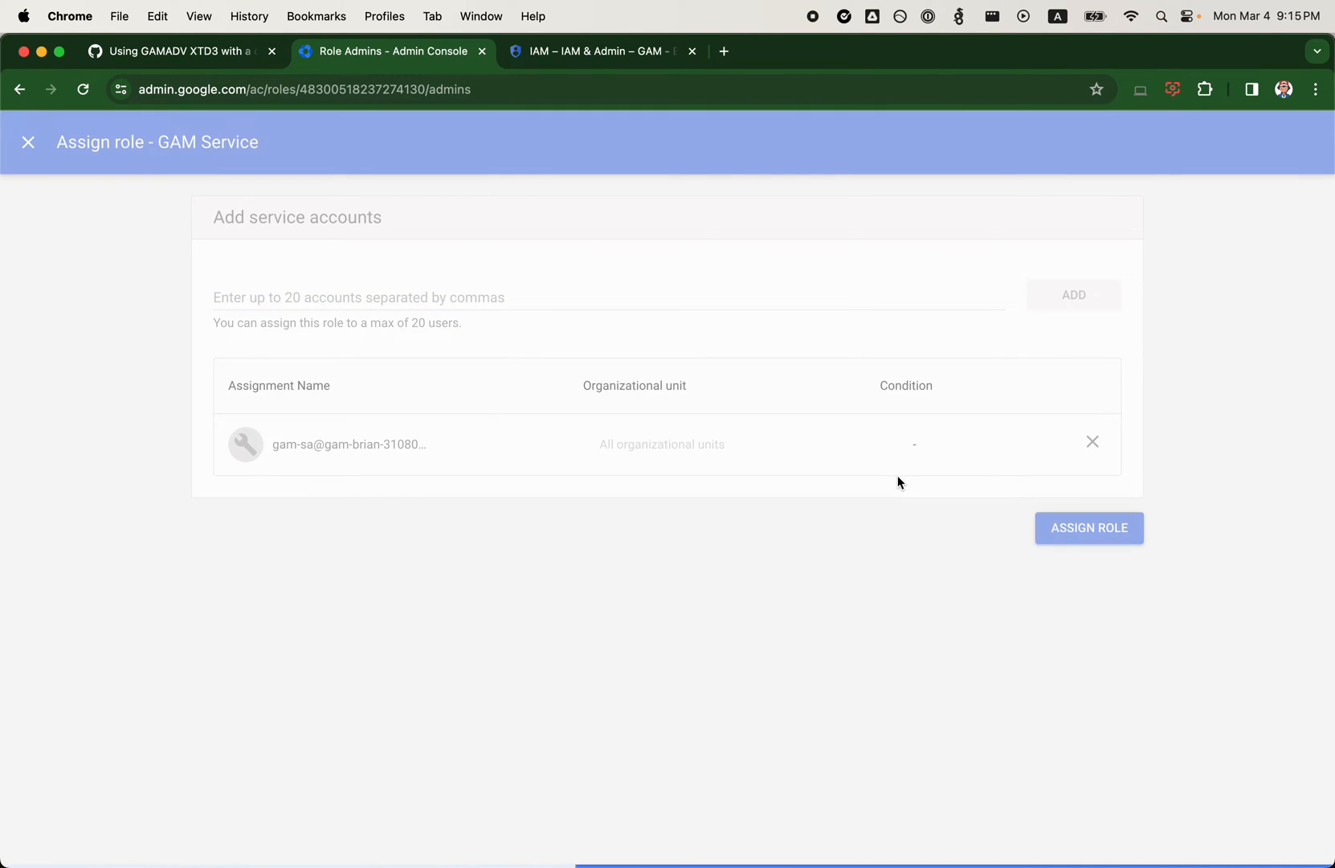
click(1090, 527)
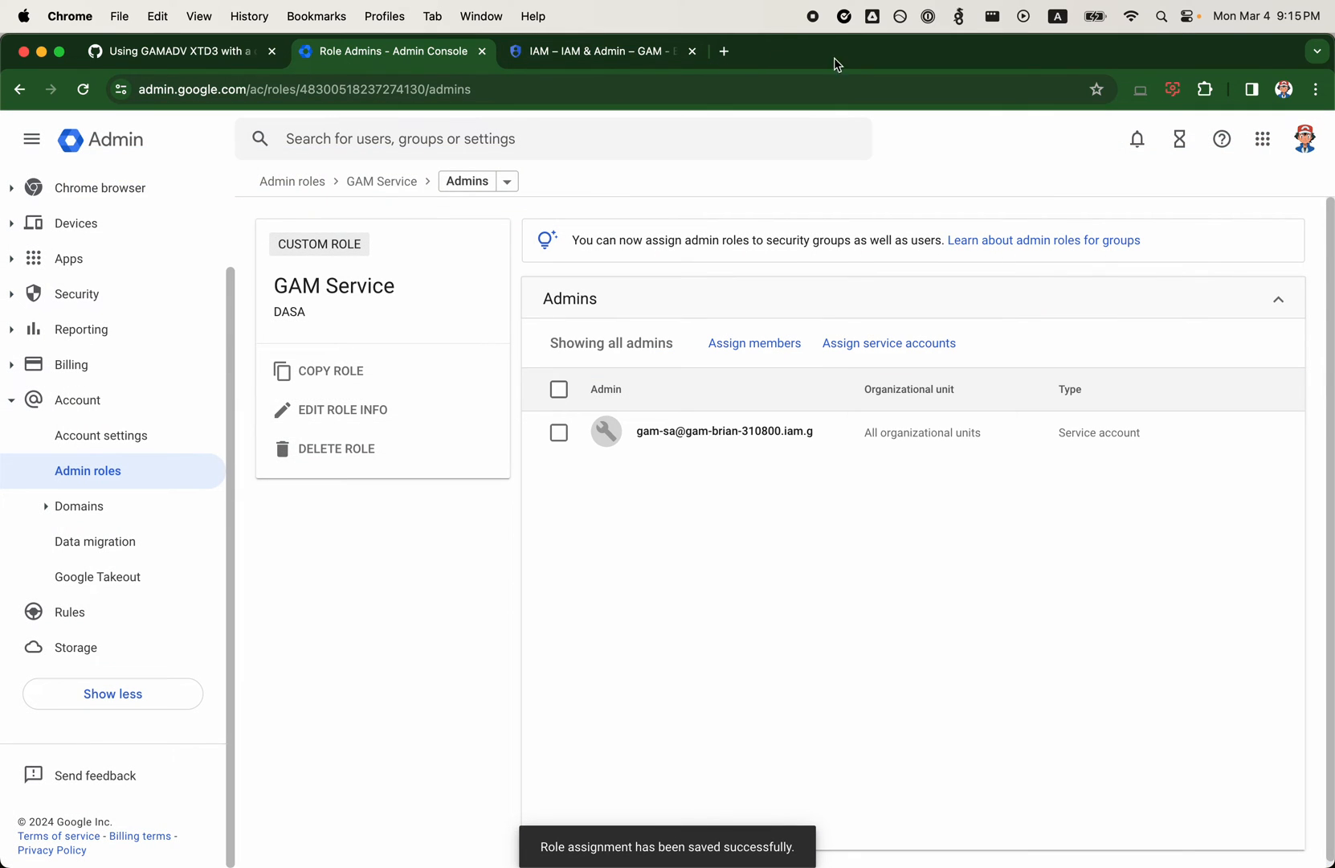
mouse_move(822, 67)
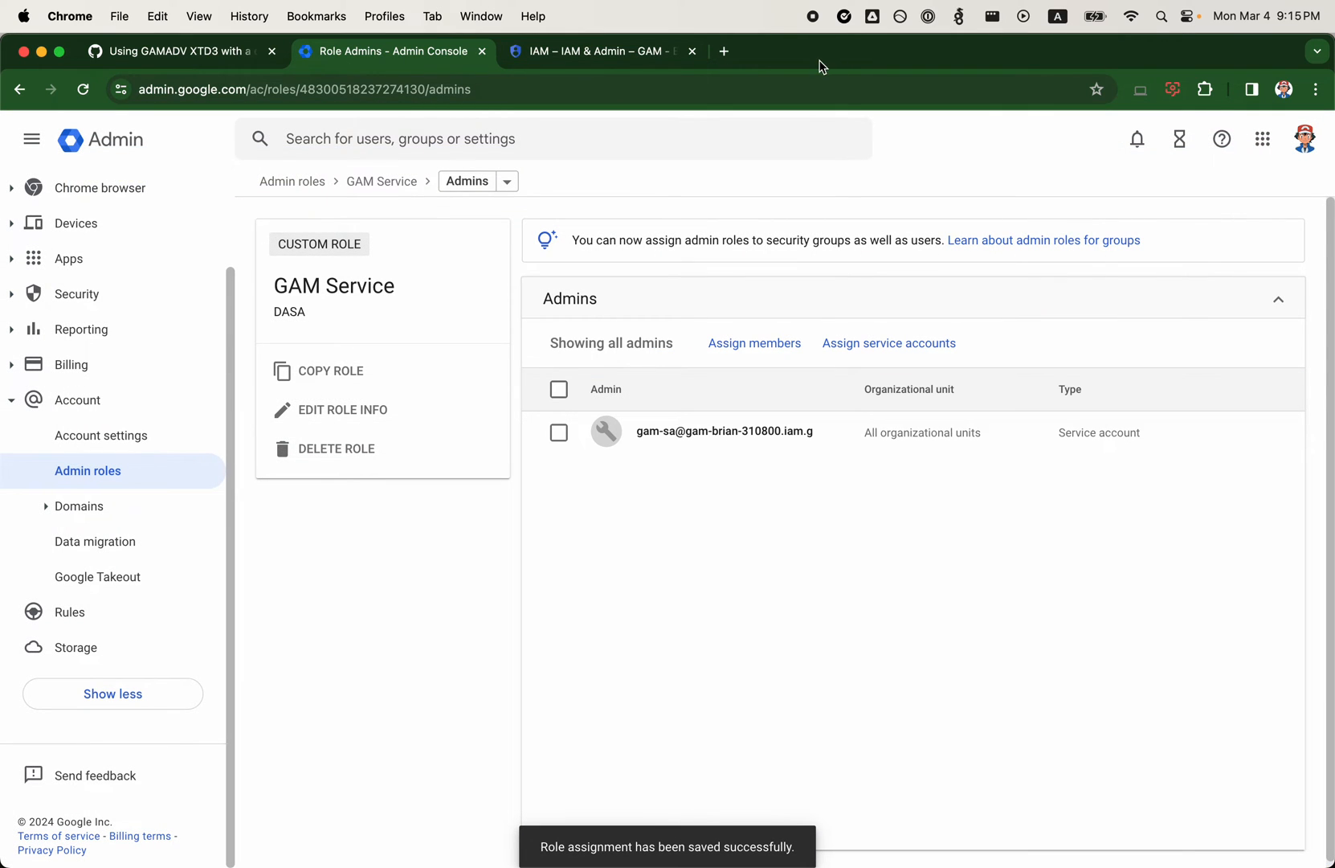
click(593, 52)
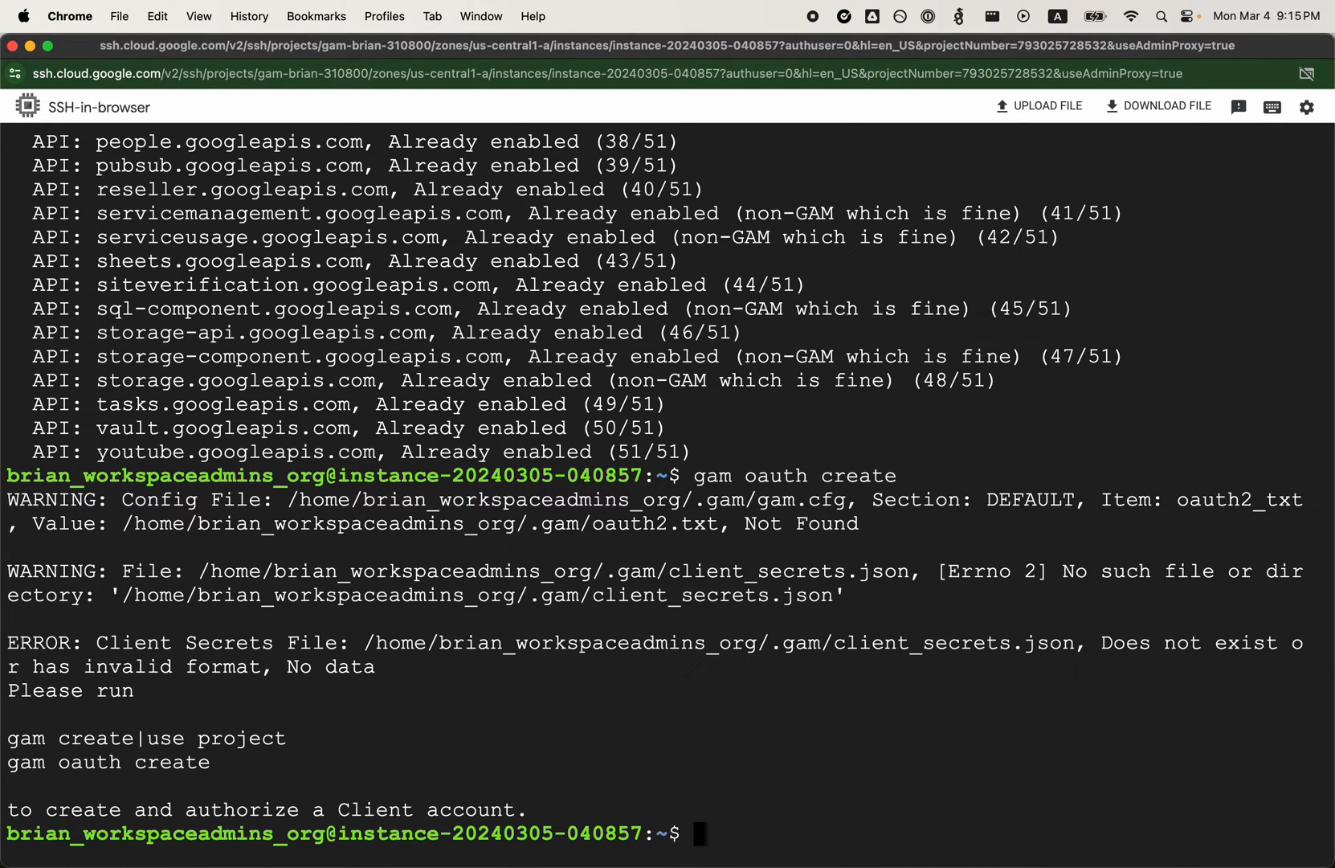
Open gam.cfg in nano and change enable_dasa from false to true
text(nano .)
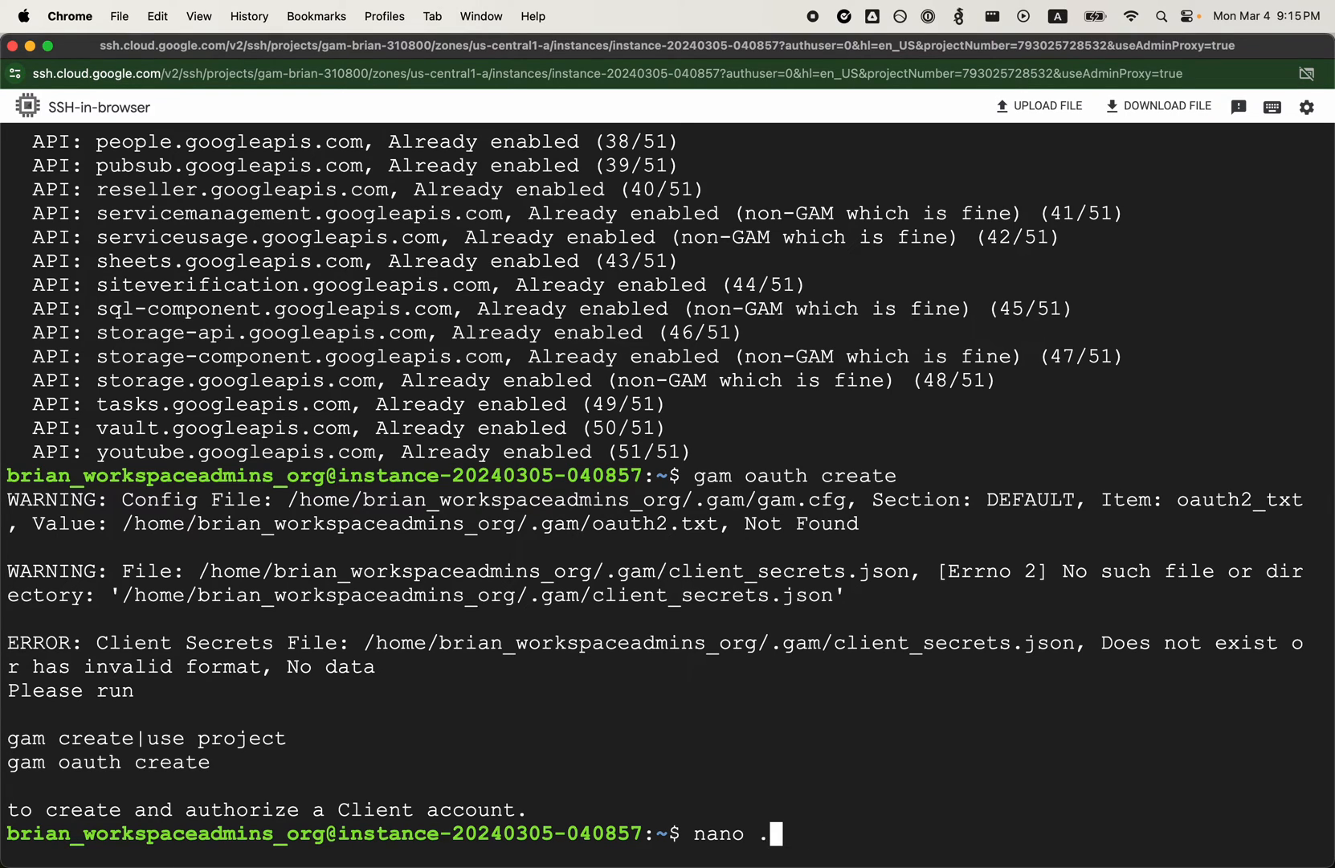
key(Return)
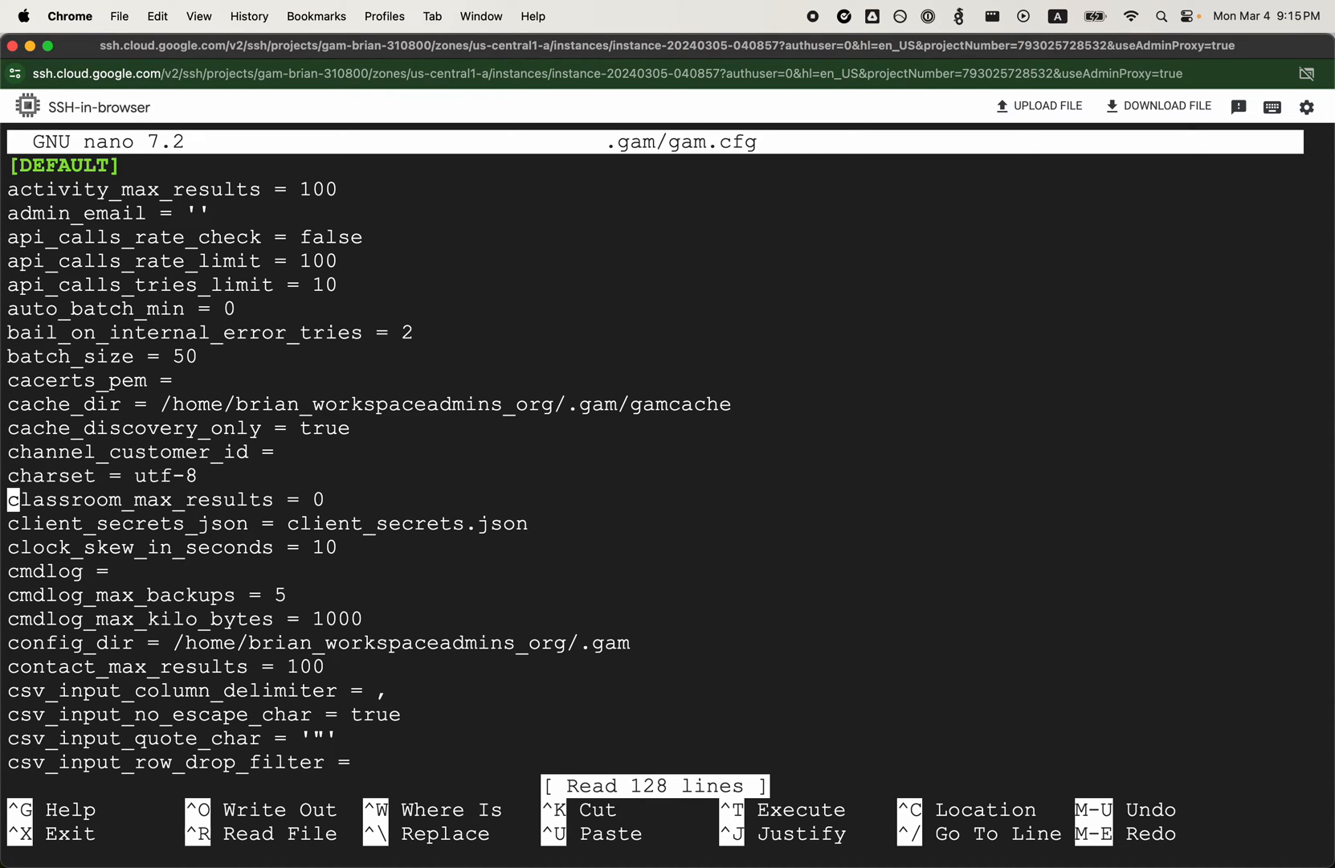
scroll(down, 3)
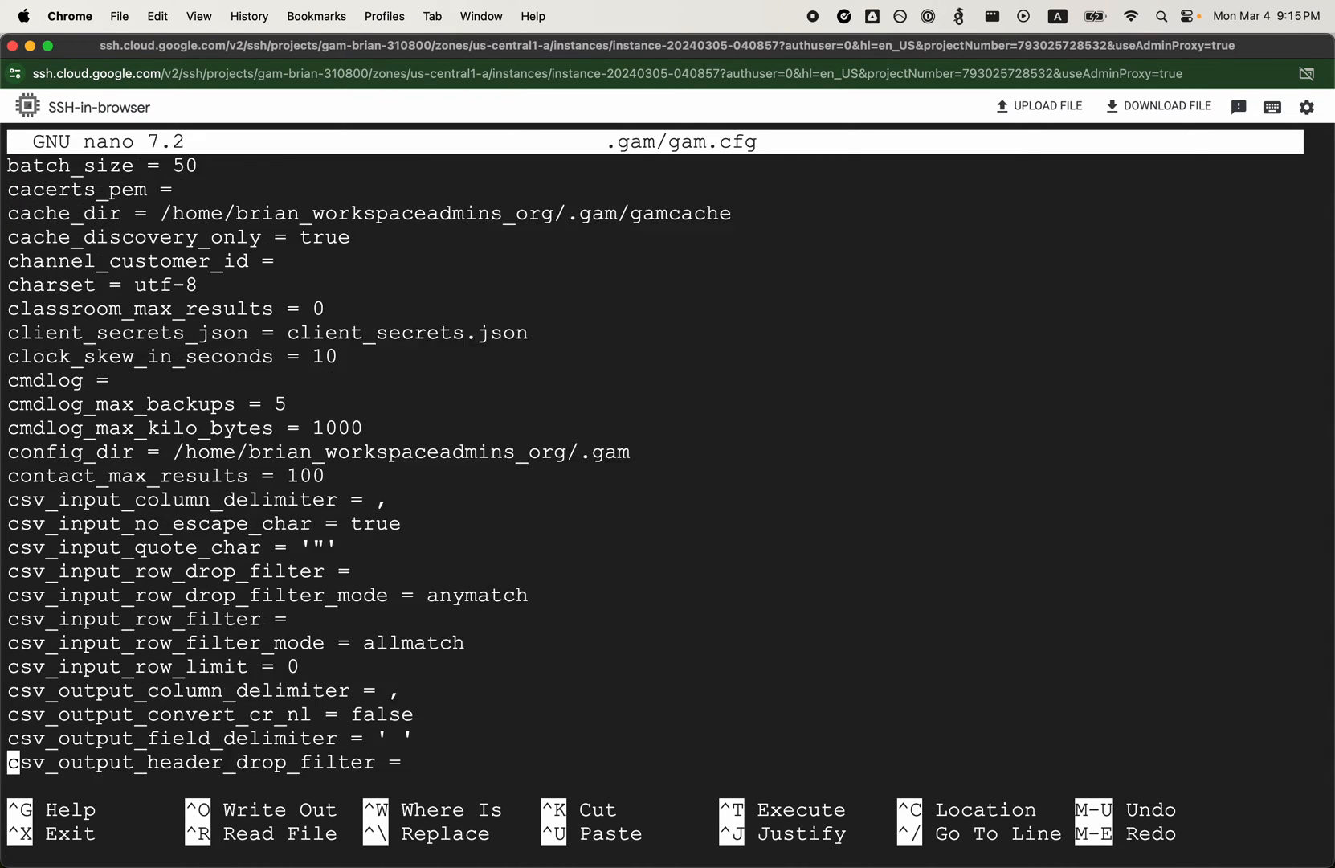
scroll(down, 3)
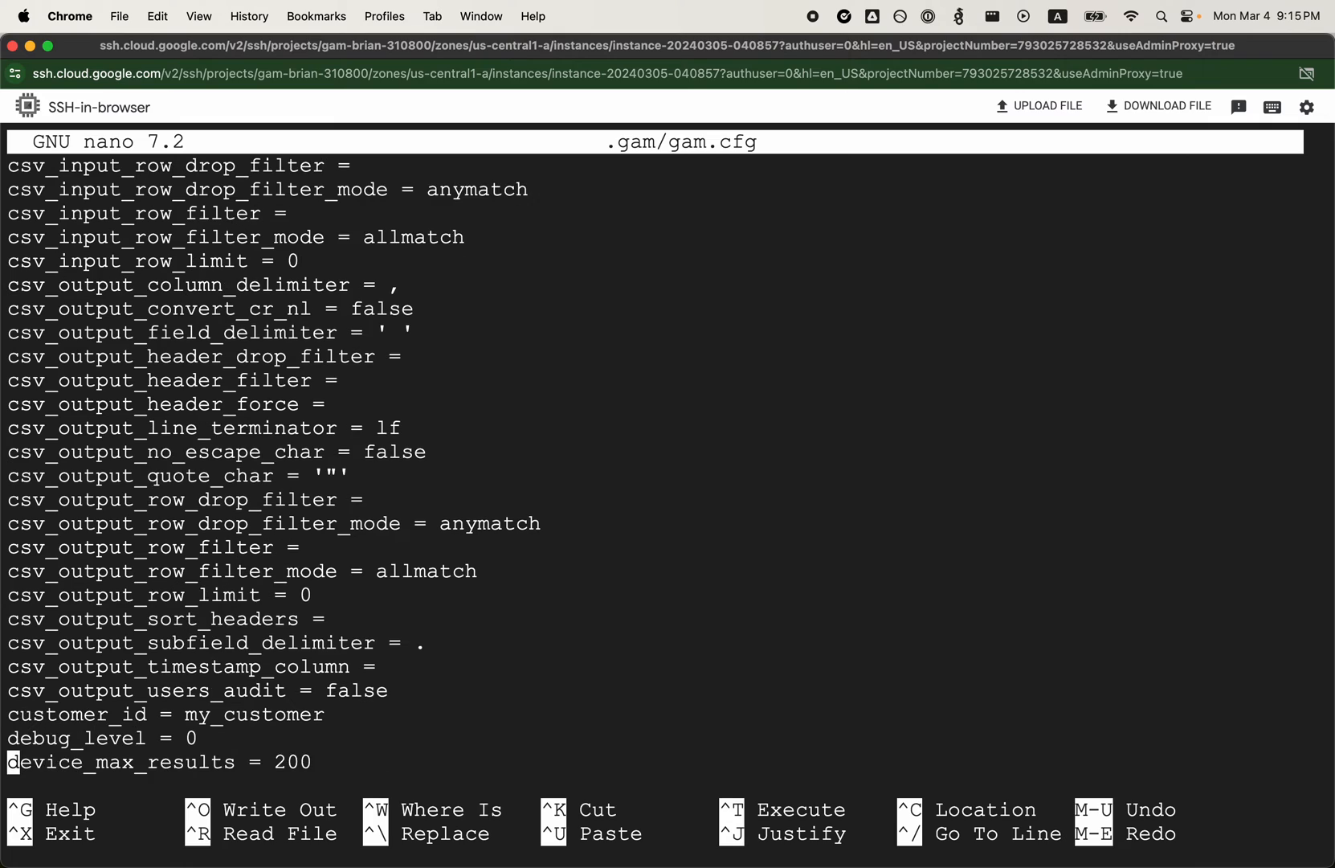
scroll(down, 3)
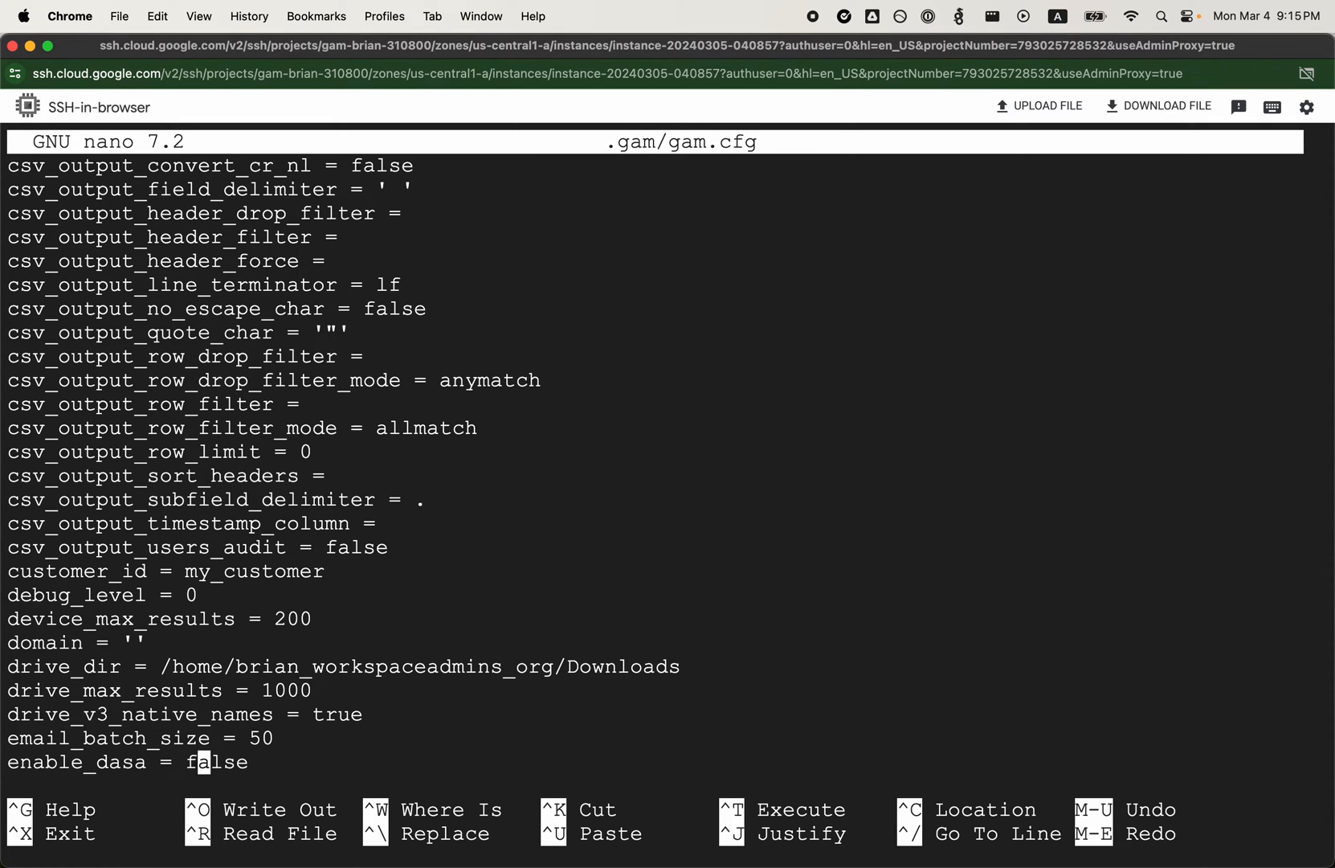
text(tr)
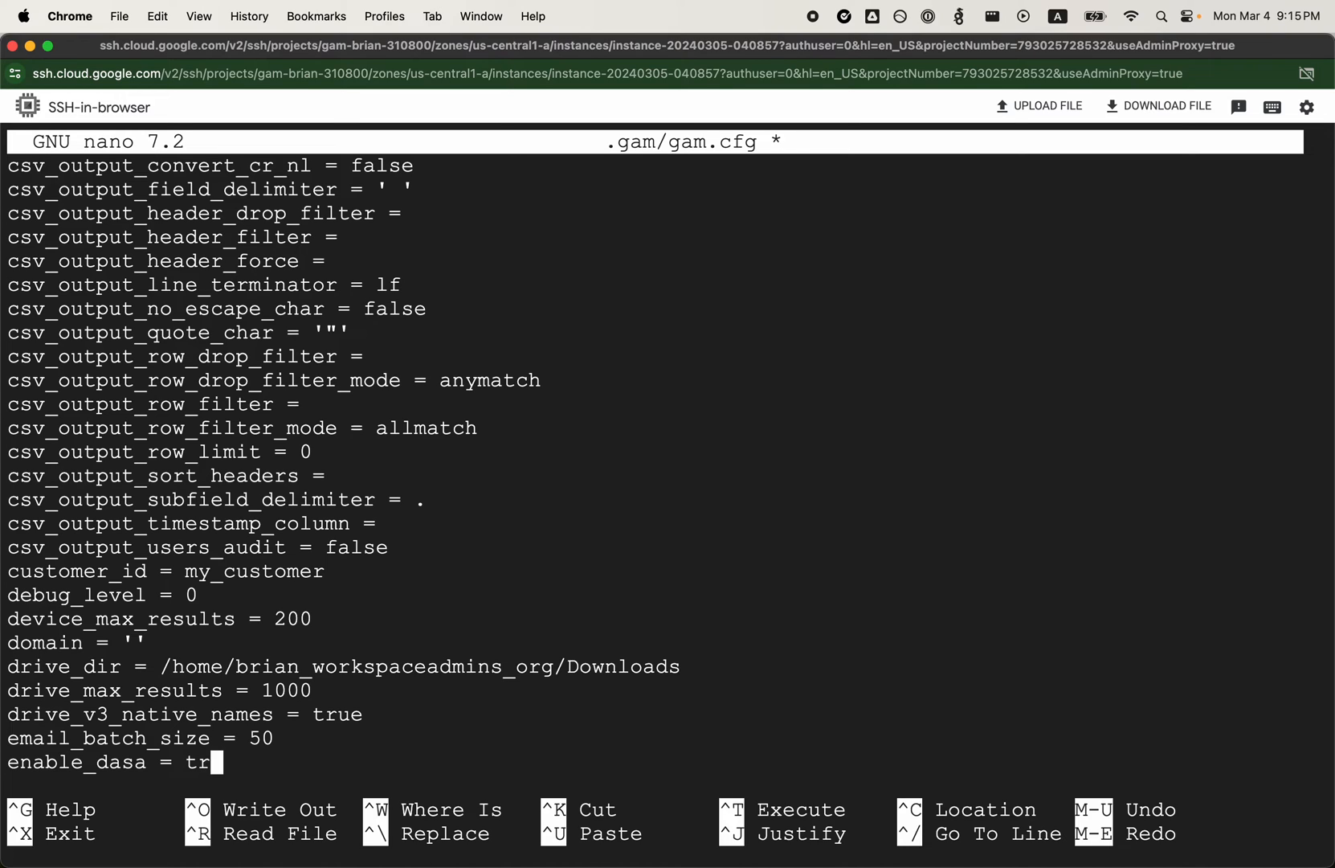
text(ue)
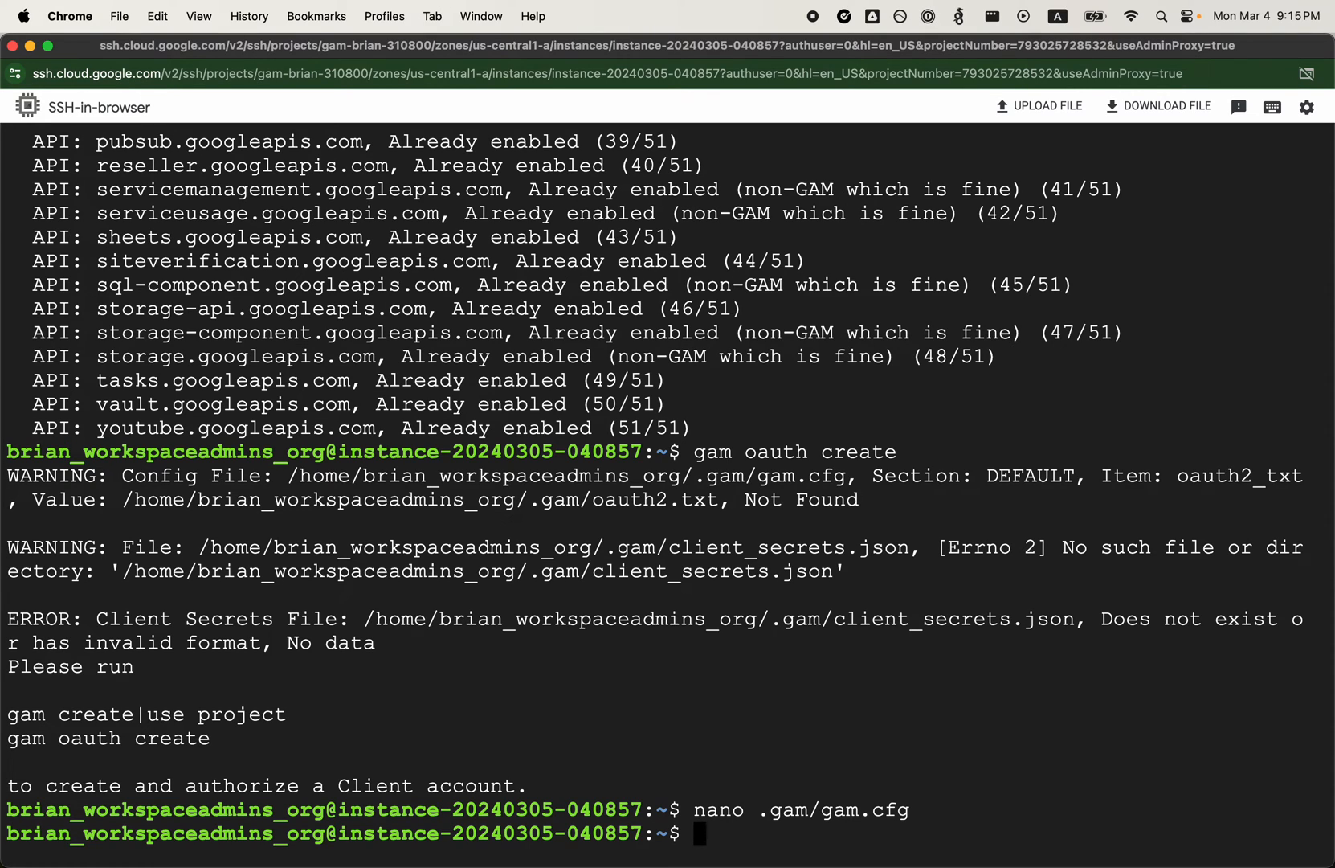
Try 'gam print users', which fails because customer_id, domain and admin_email conflict with DASA
text(gam print users)
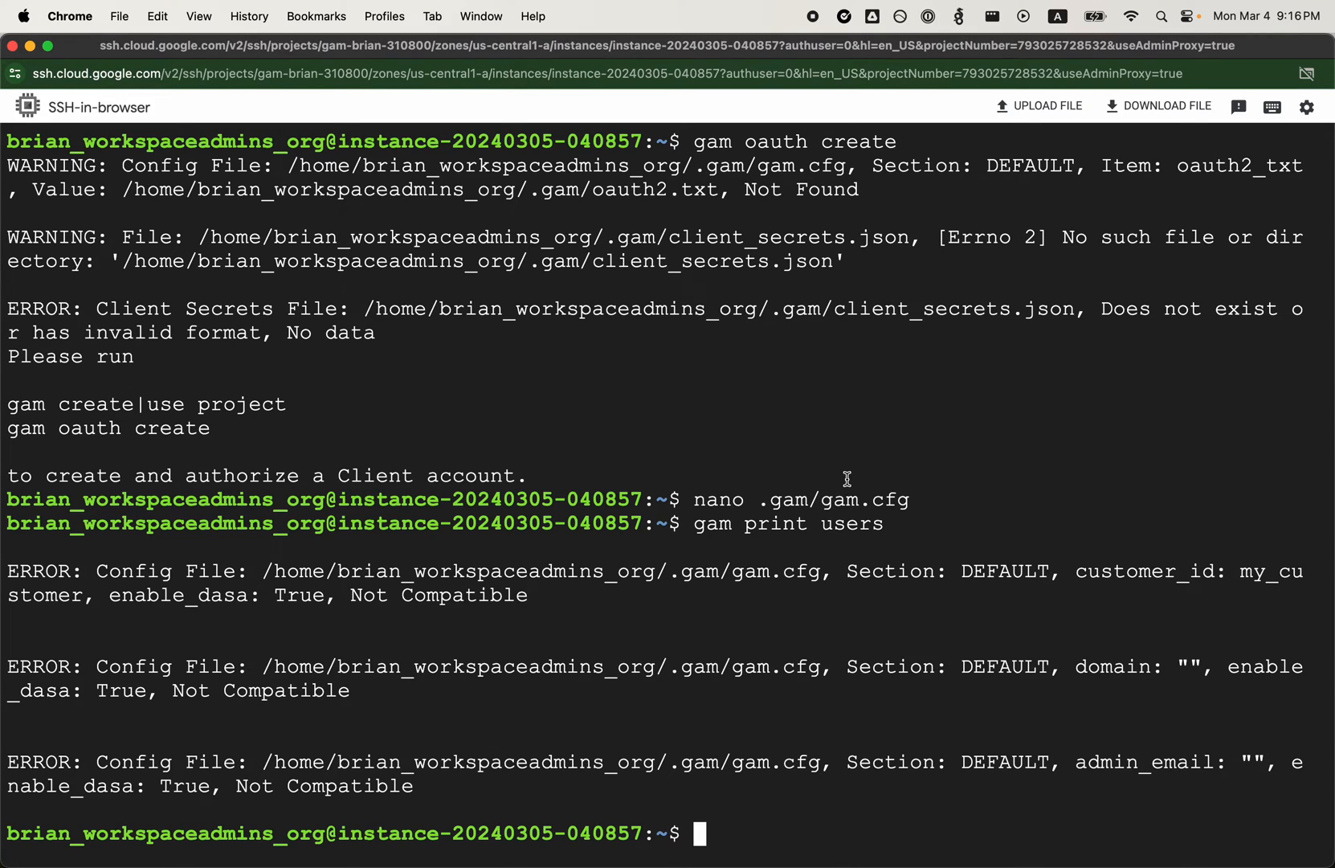
mouse_move(849, 512)
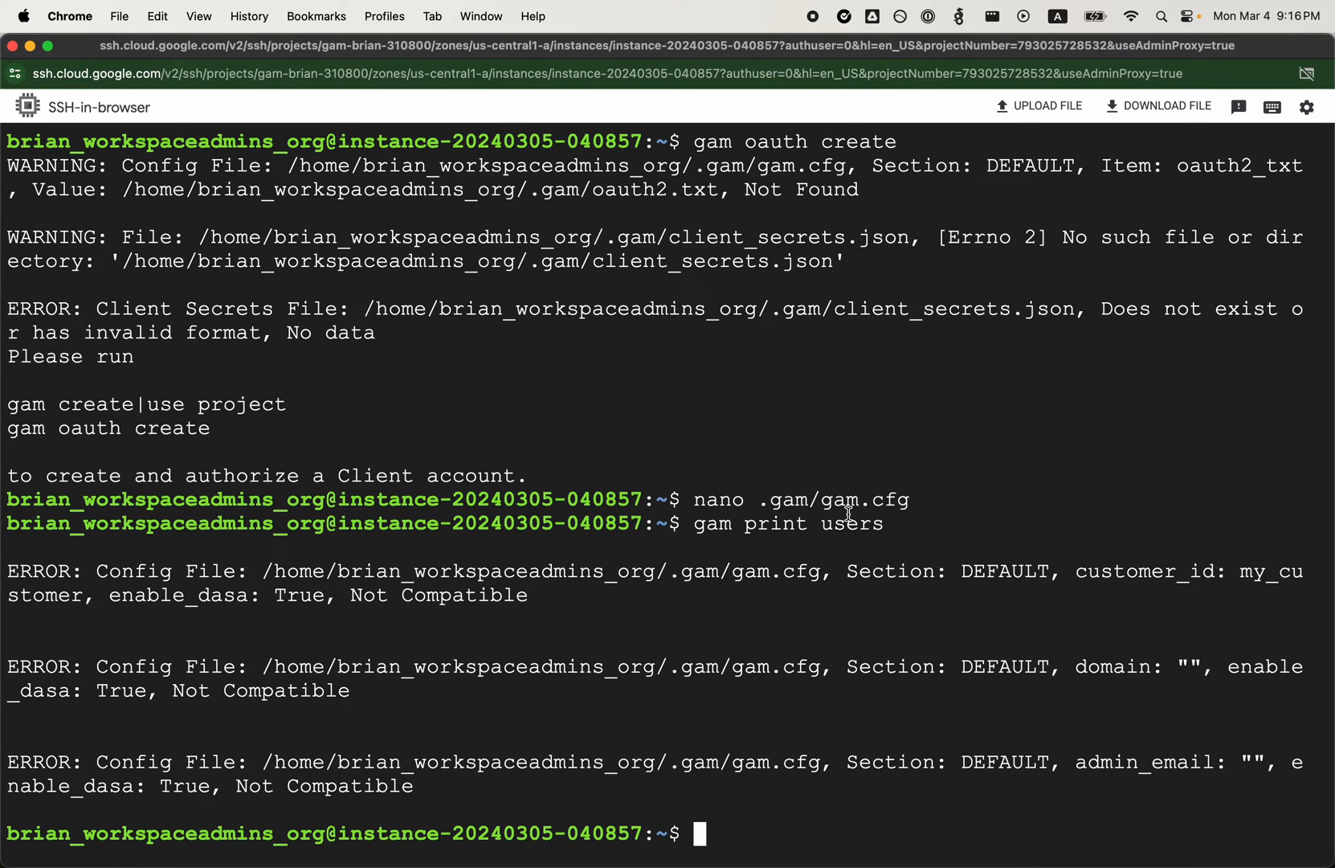
mouse_move(1115, 572)
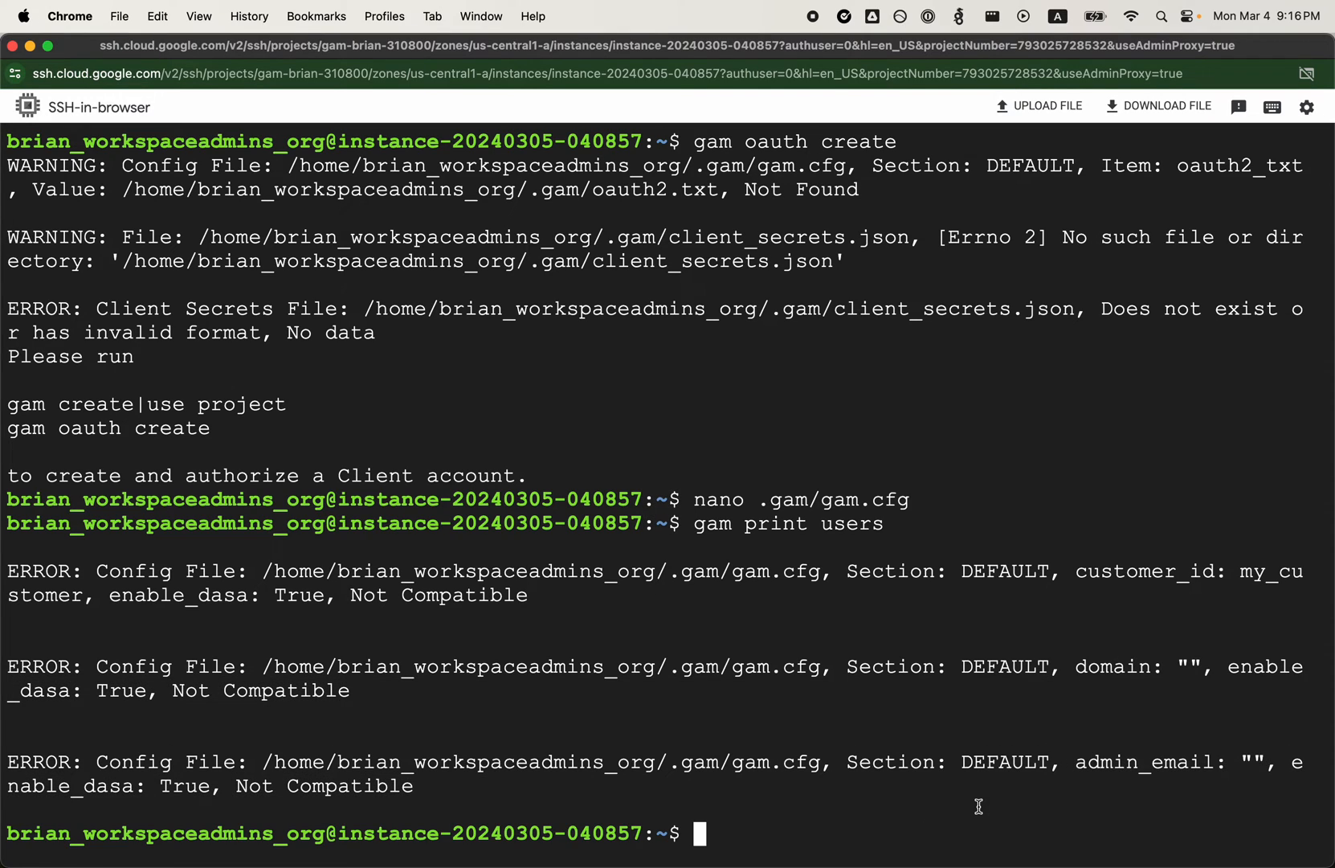
Save customer ID C00onblpo, domain workspaceadmins.org and the gam-sa admin email into GAM config, verified
text(gam c)
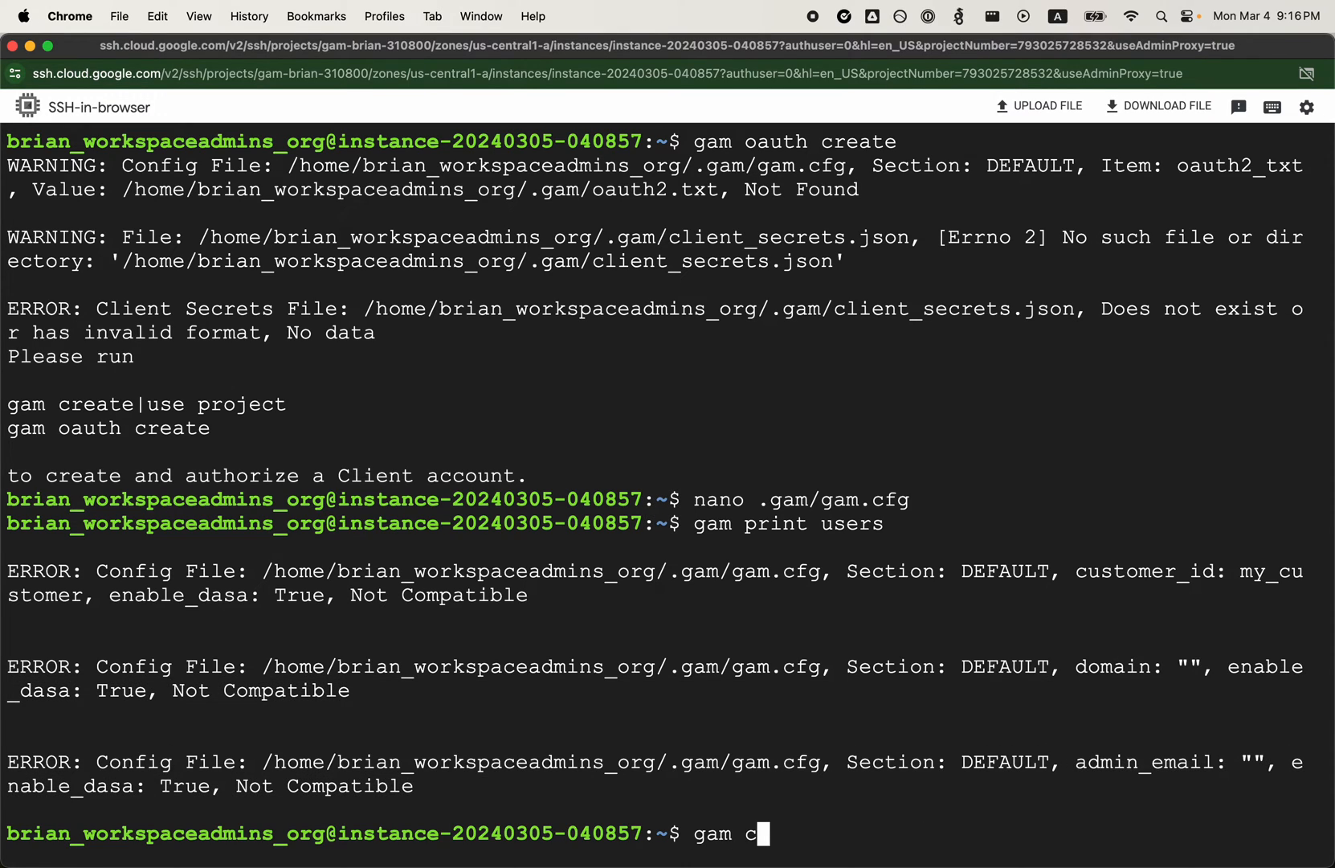
text(onfig customer_id)
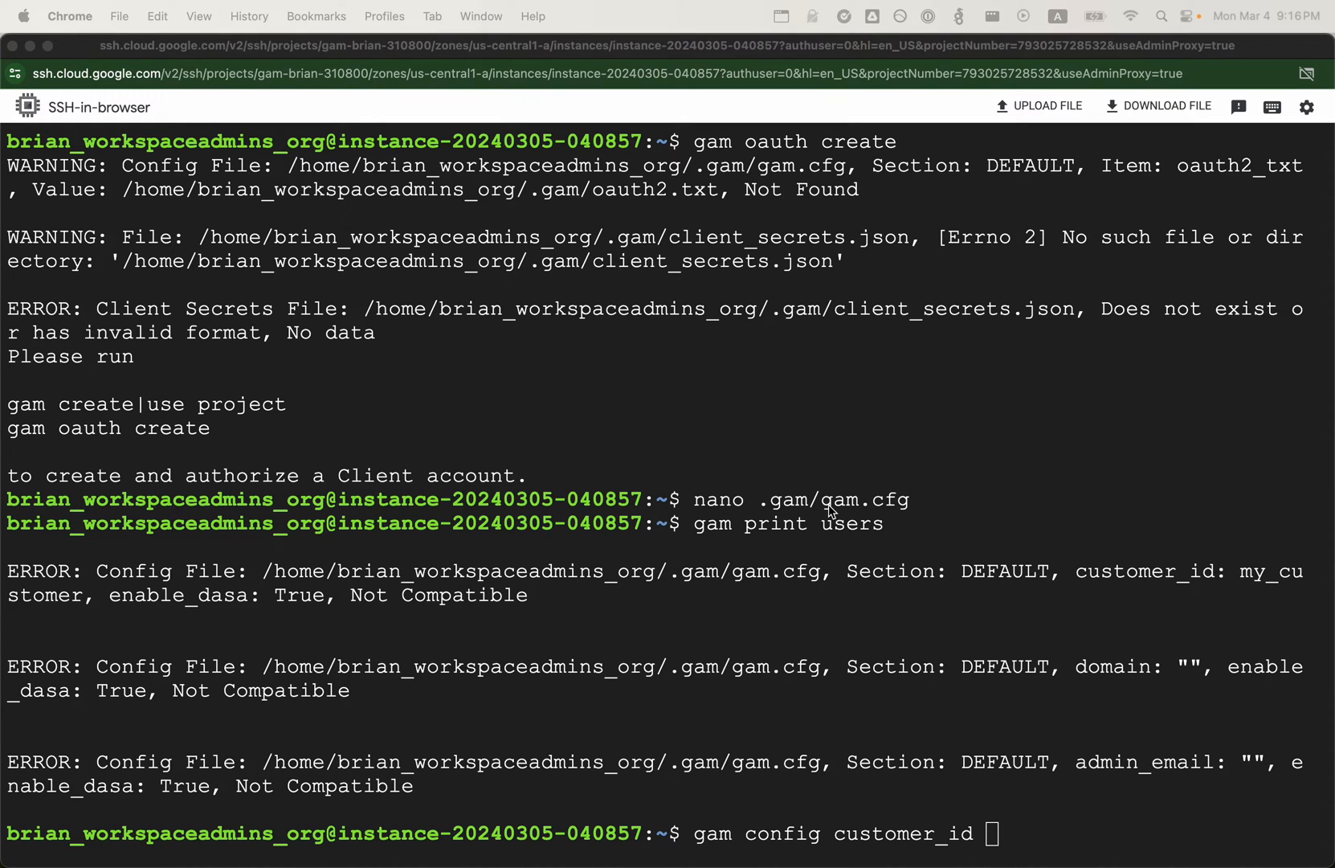
text(C00onblpo domain workspaceadmins.)
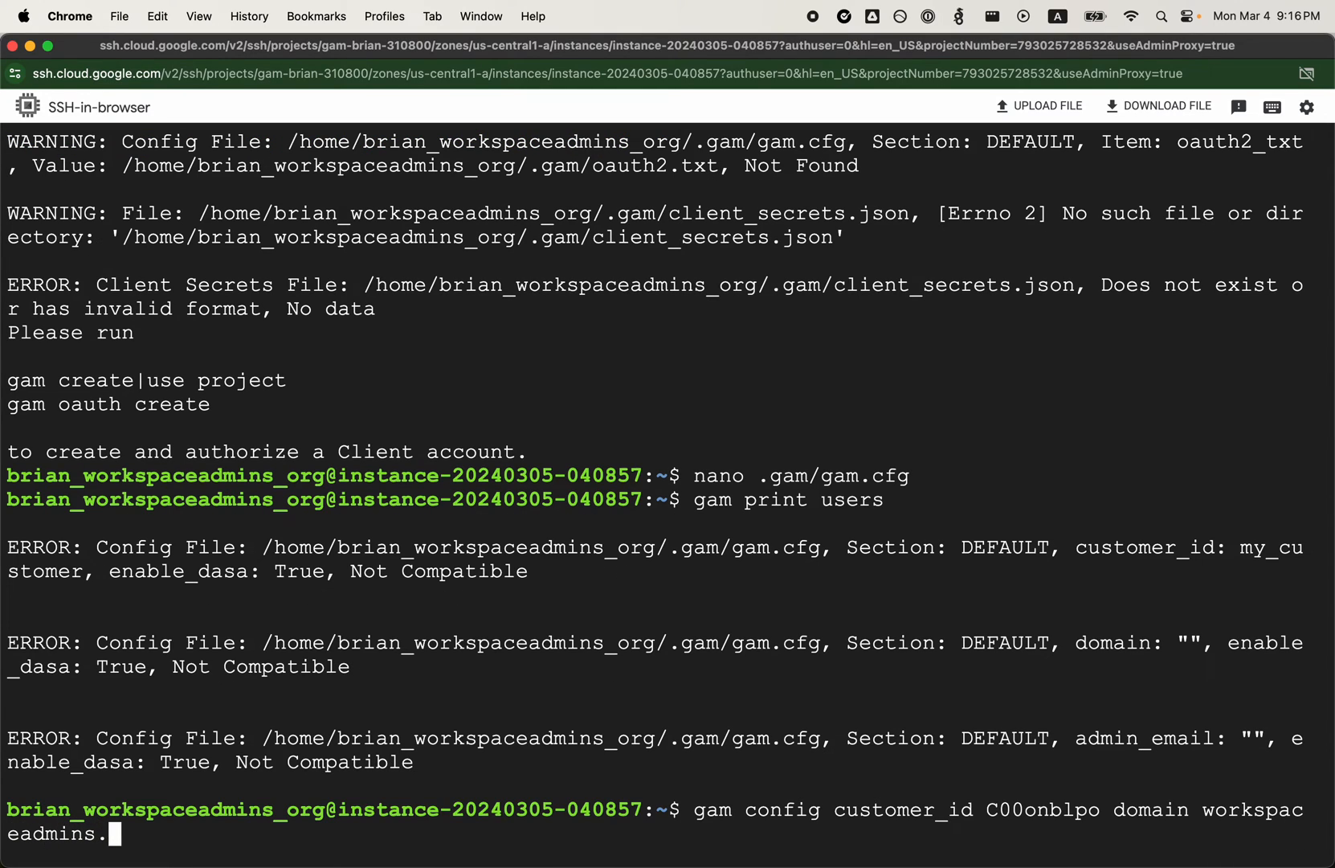
text(org admin)
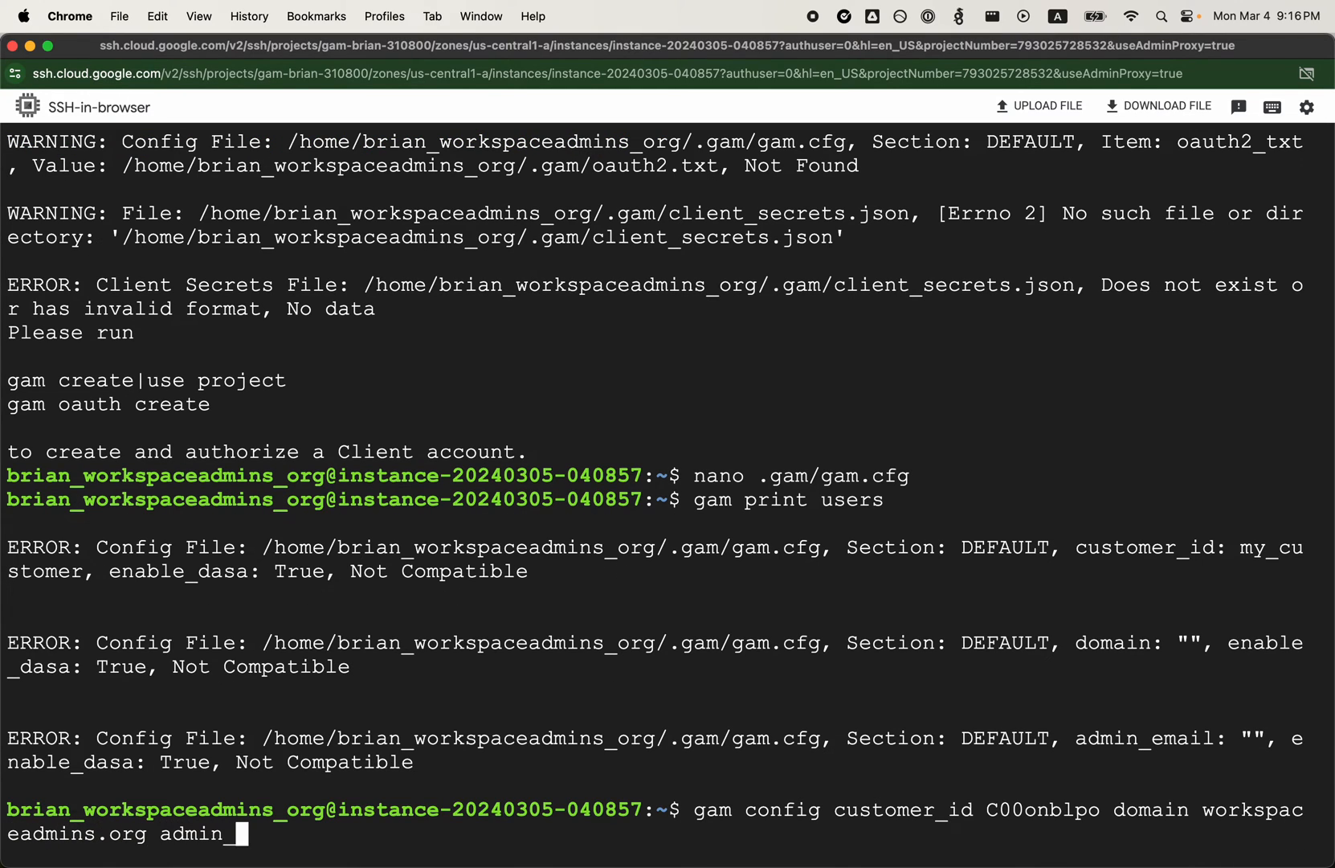
text(_email)
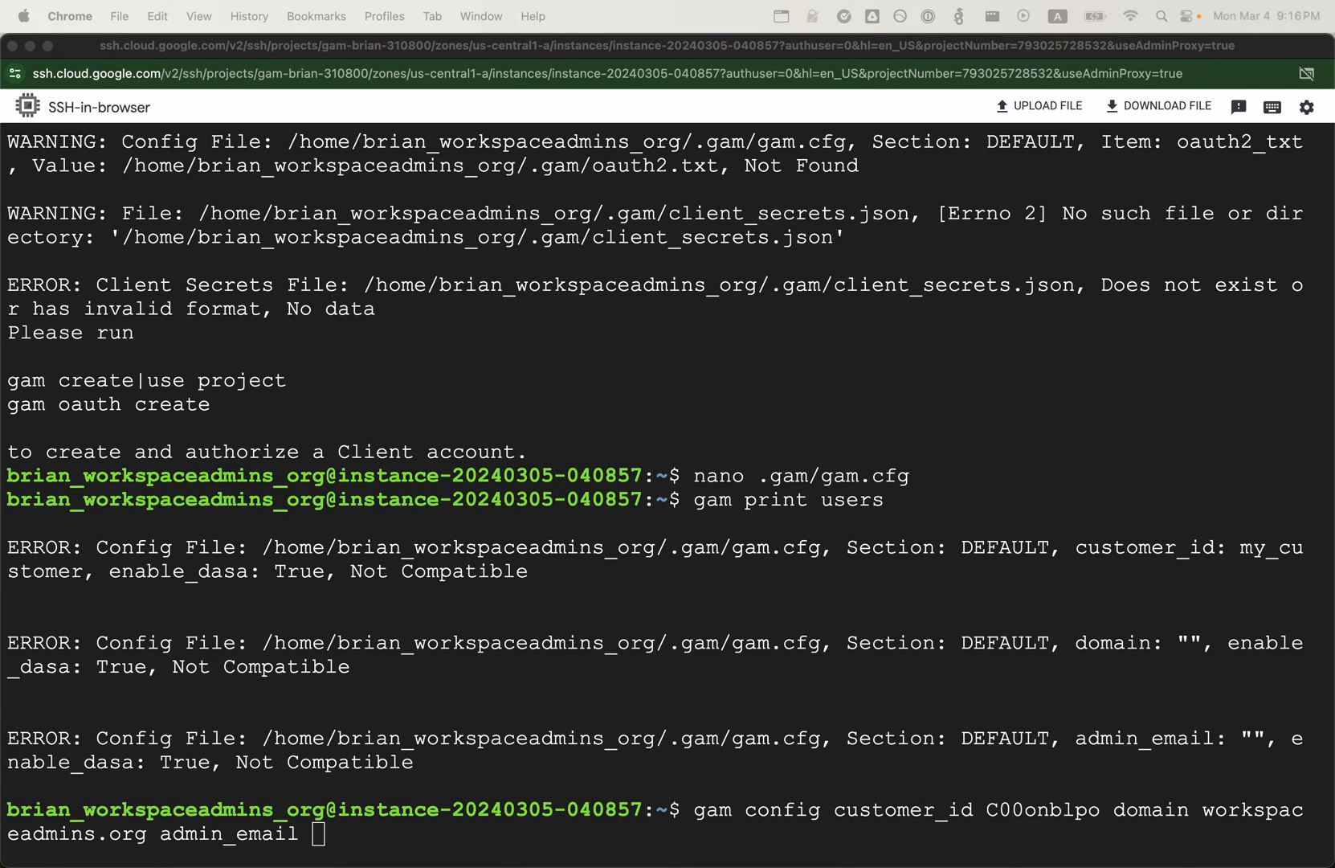
mouse_move(583, 643)
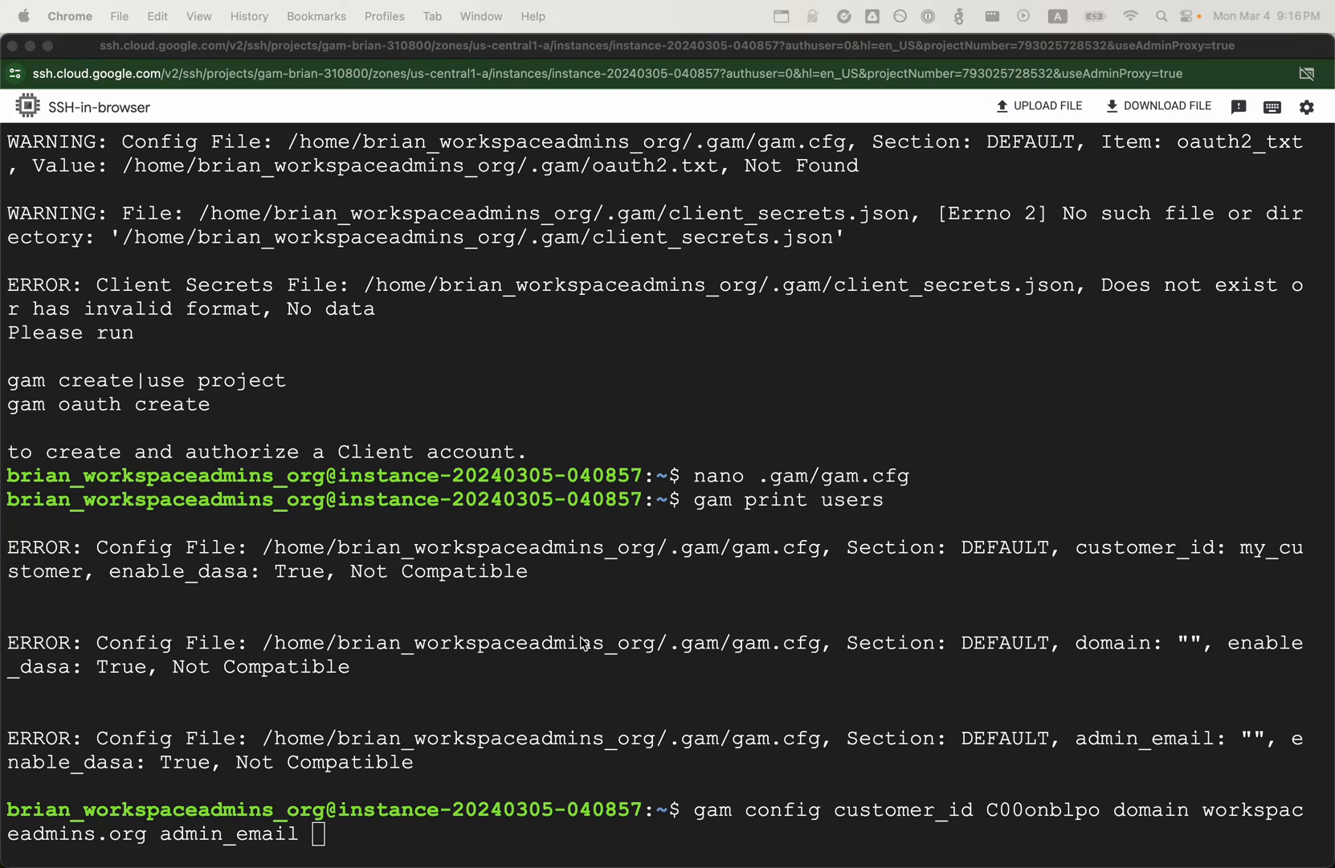
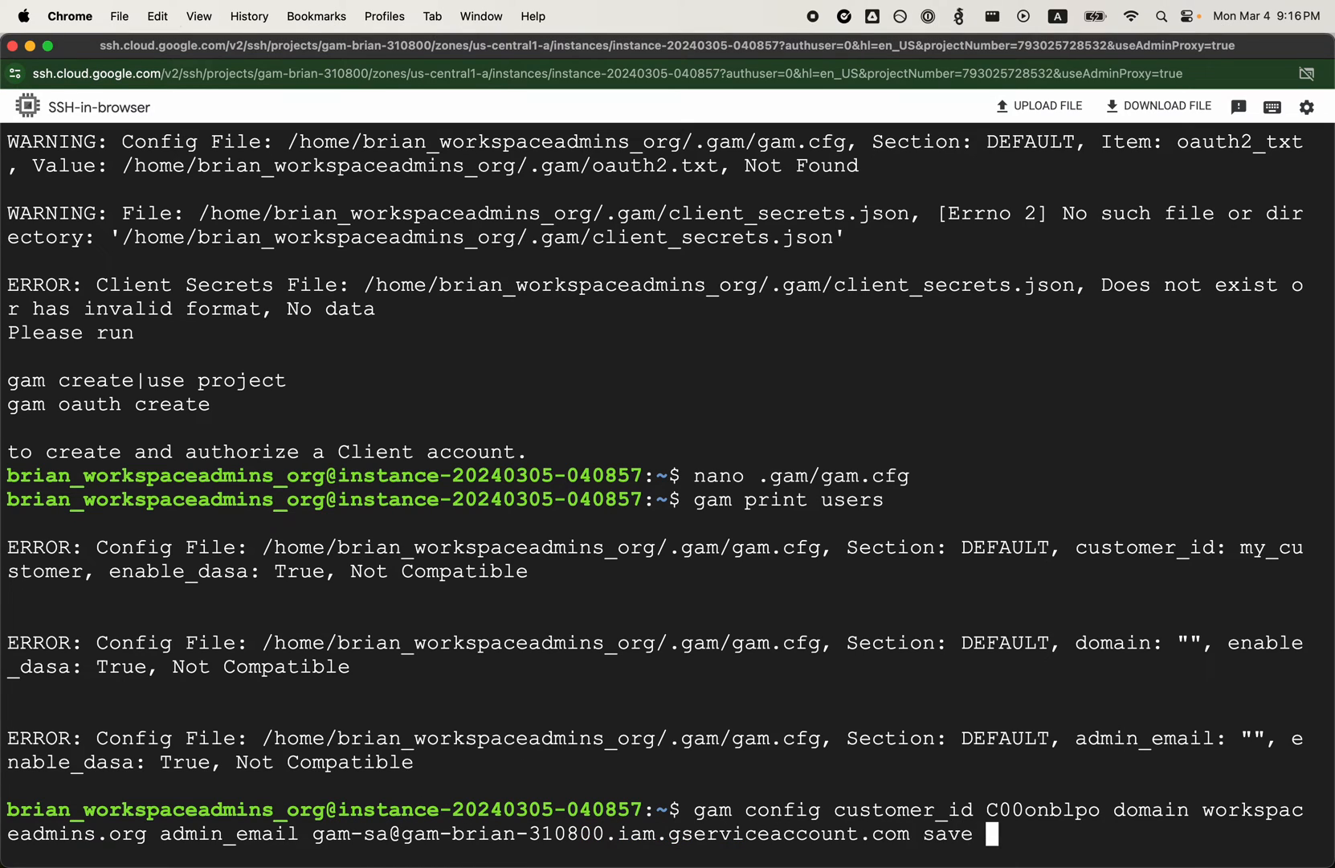
text(true verify)
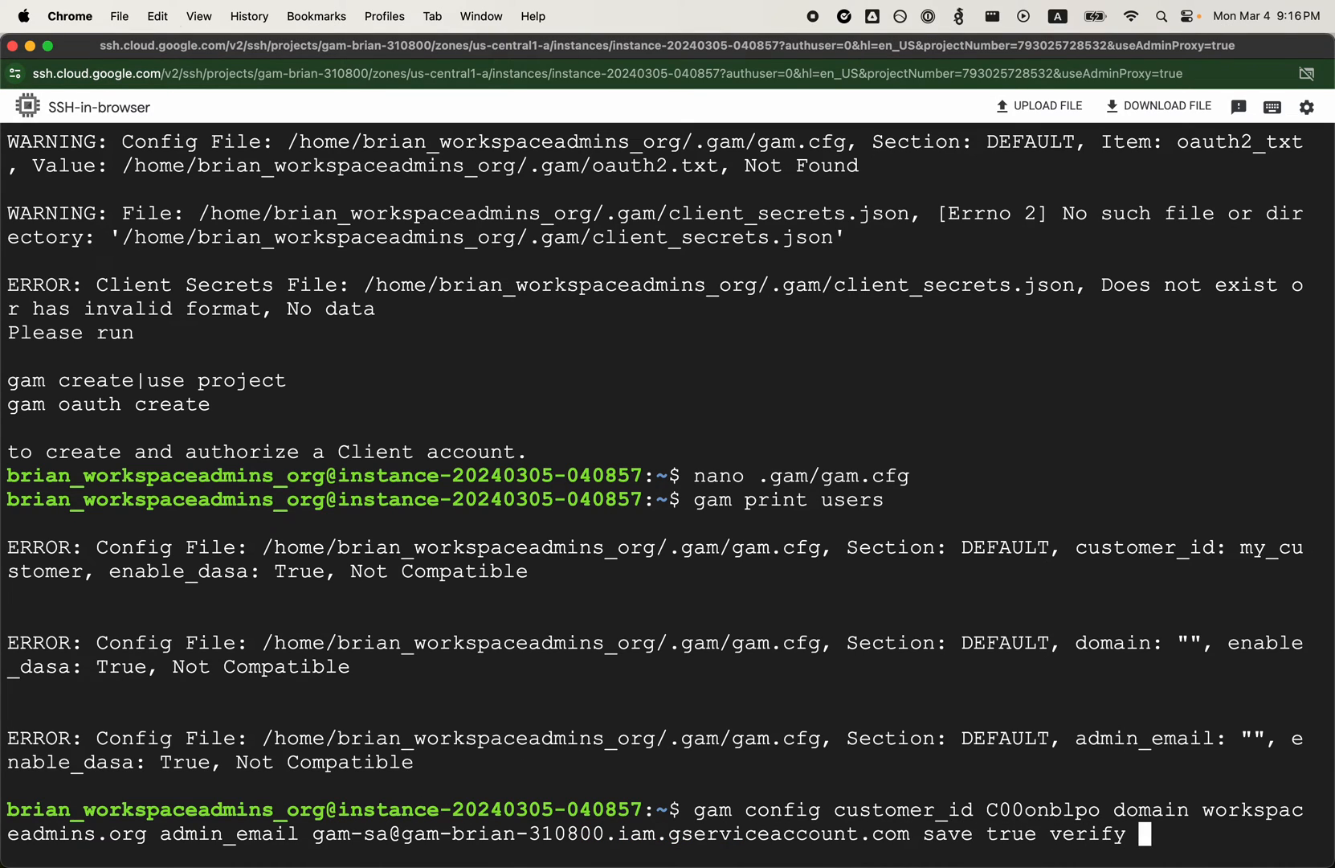
key(Return)
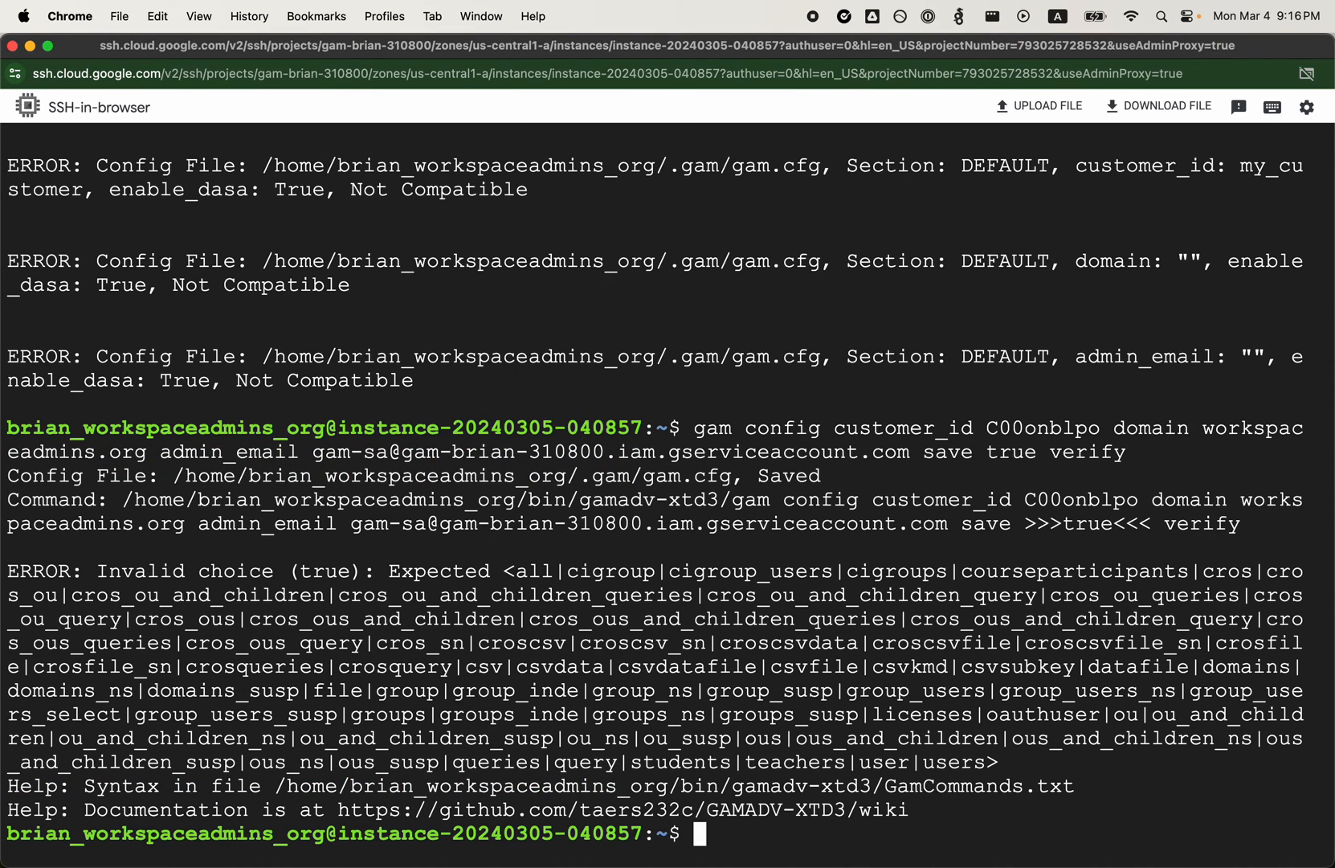
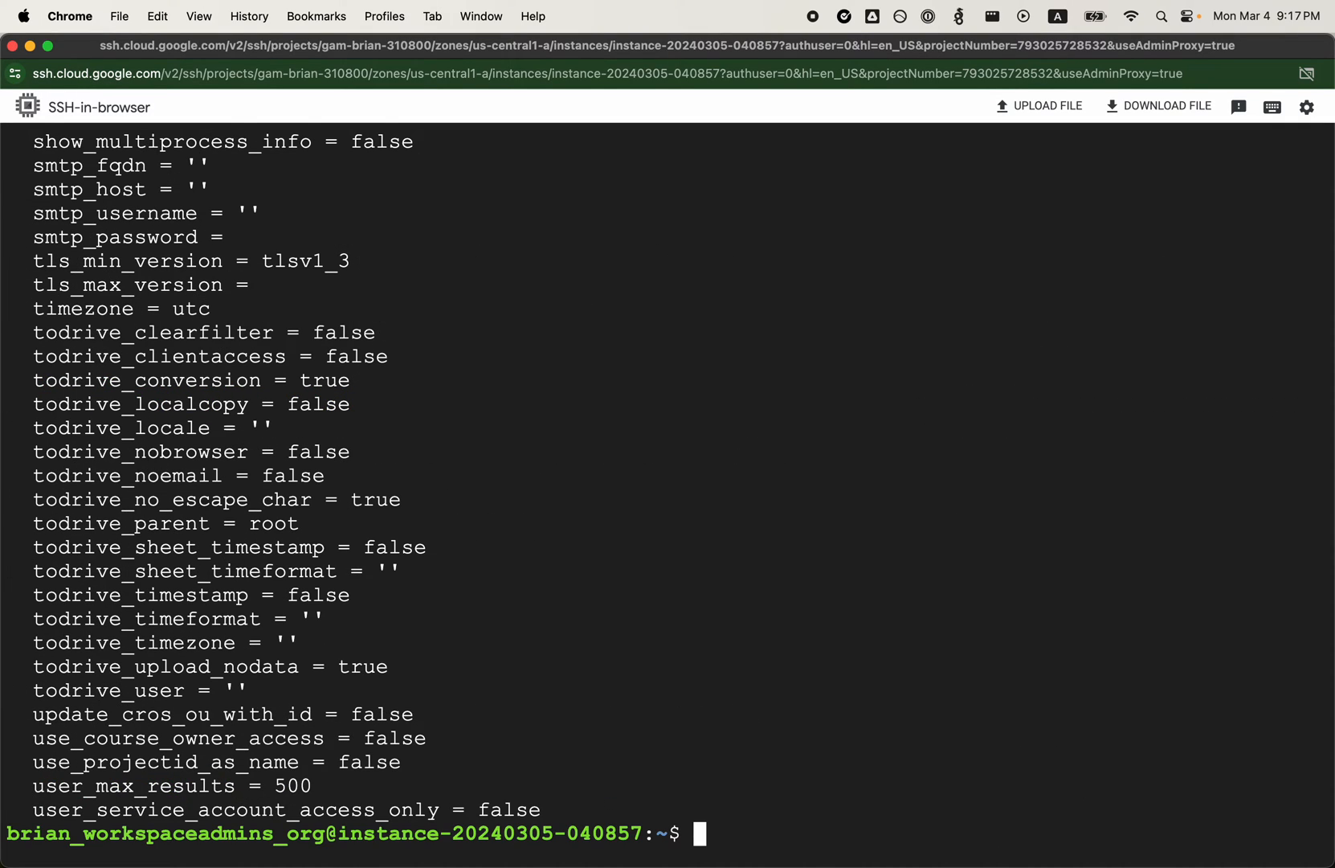
Run 'gam print users' to list all 18 Workspace users
text(gam print users)
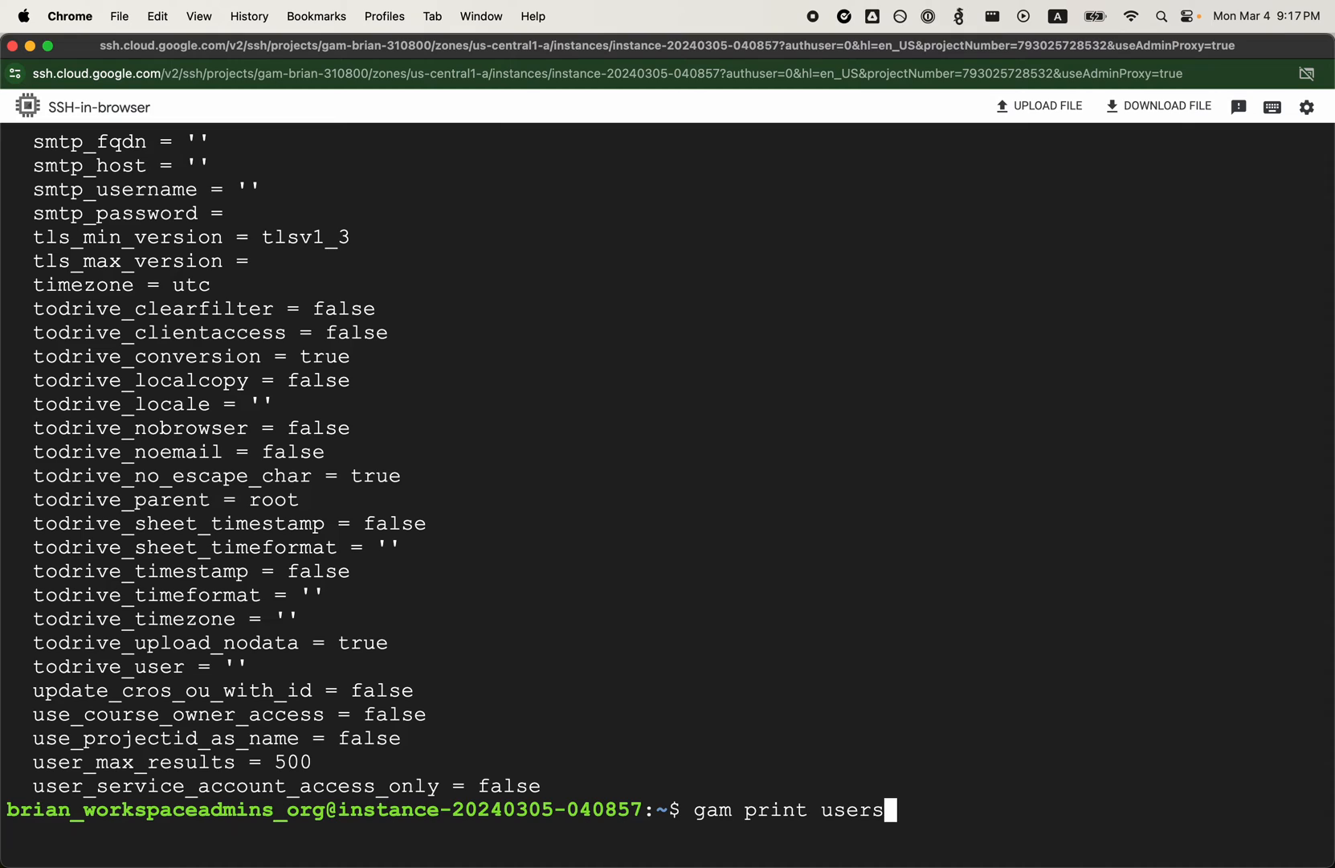
key(Return)
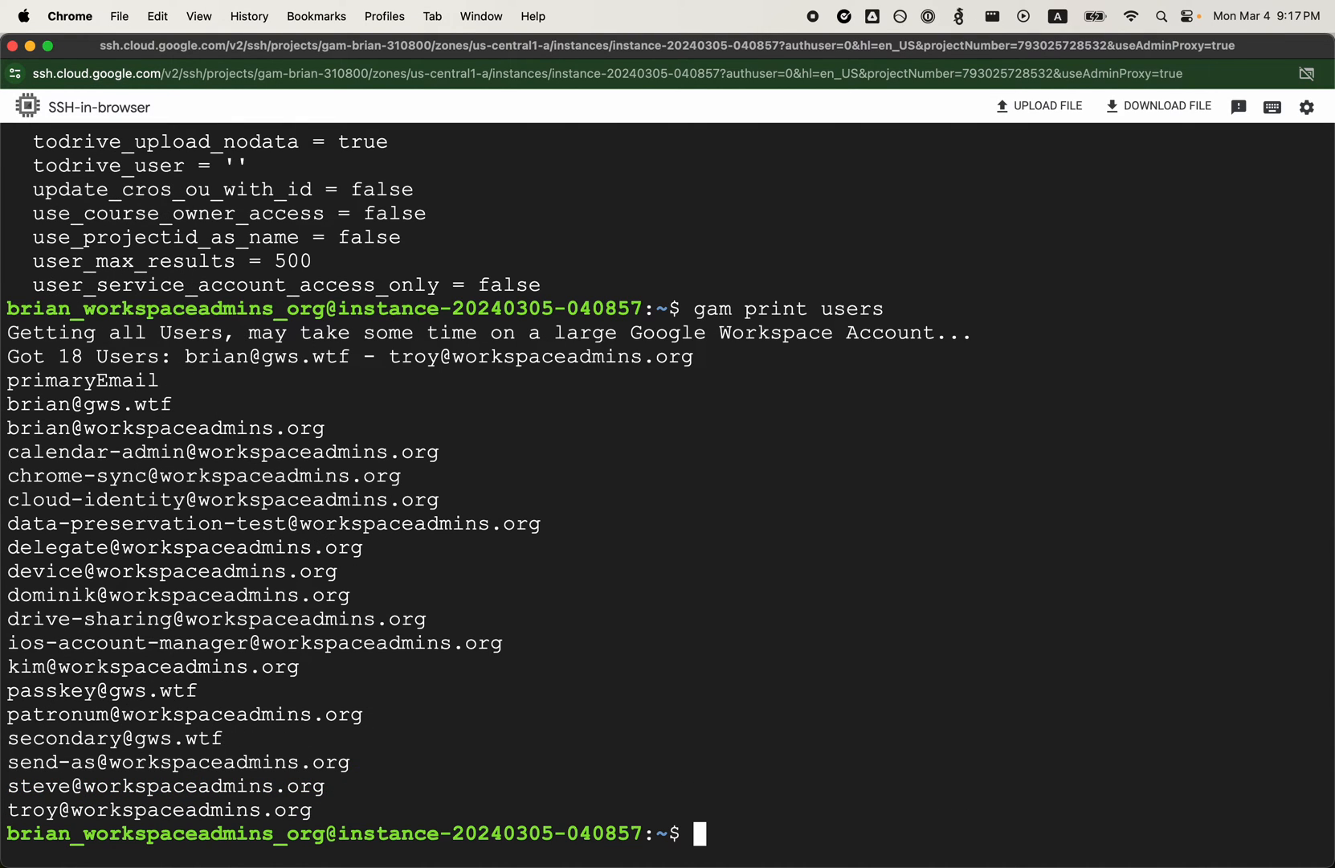
text(c)
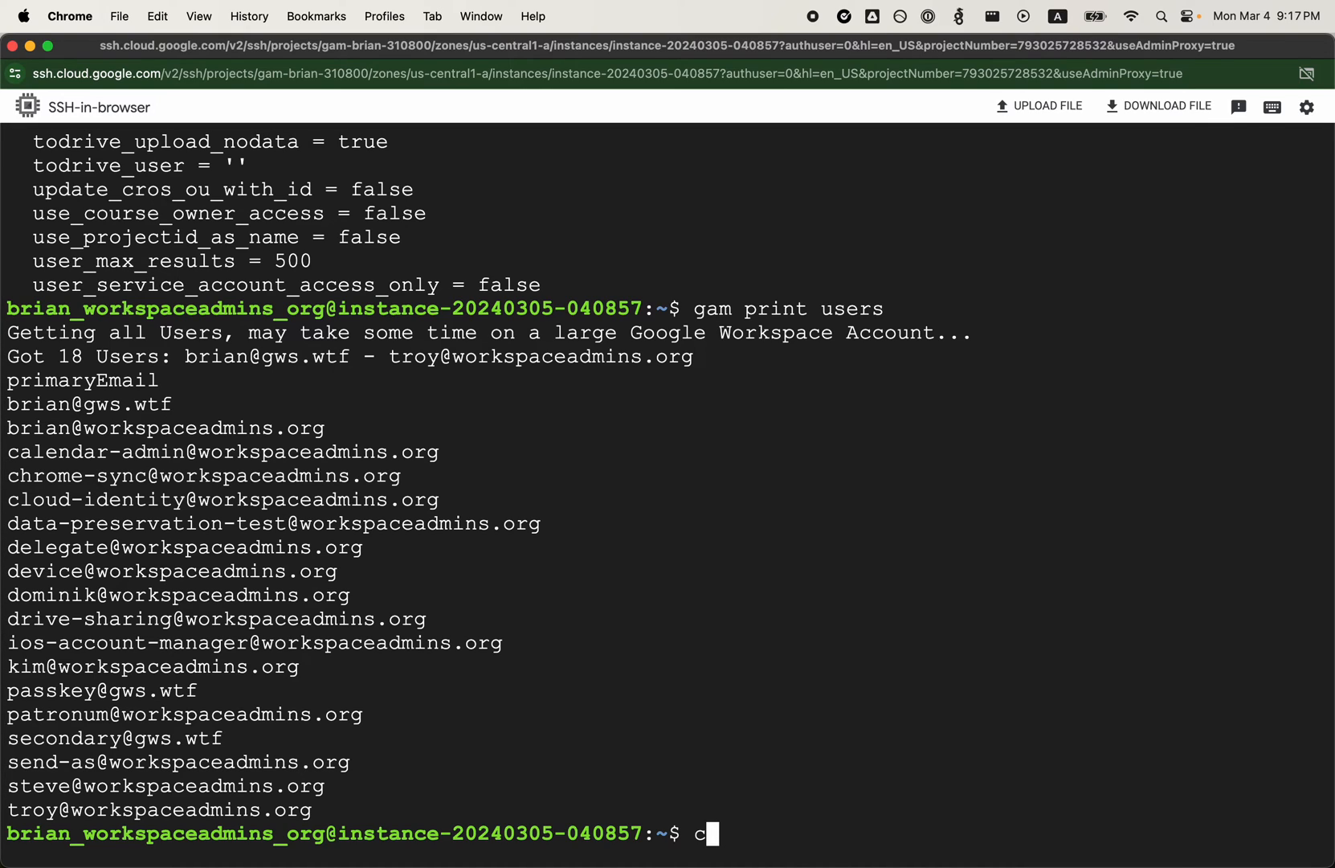
Move into ~/.gam and display oauth2service.json, showing gam-sa's signjwt key type
key(Return)
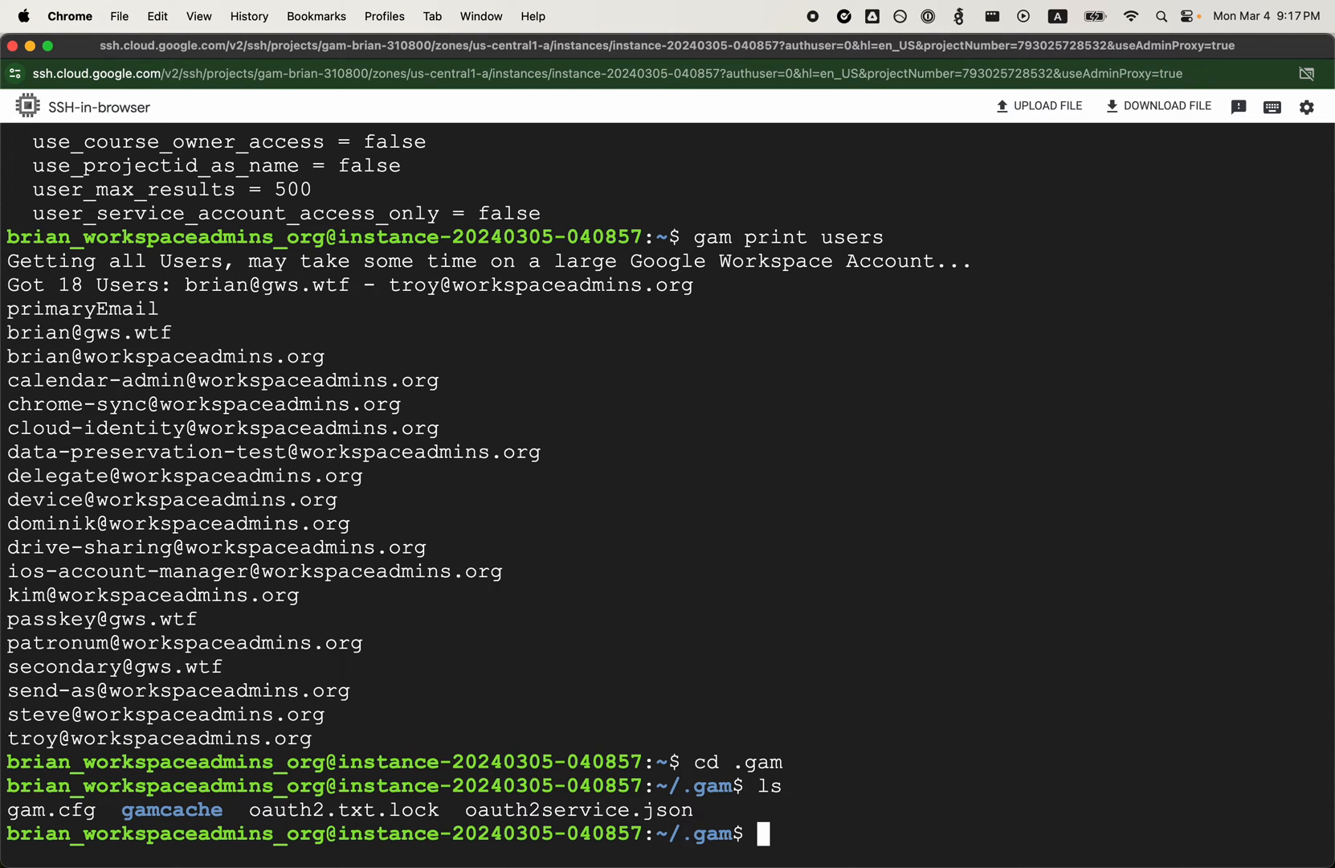
text(cat oauth2se)
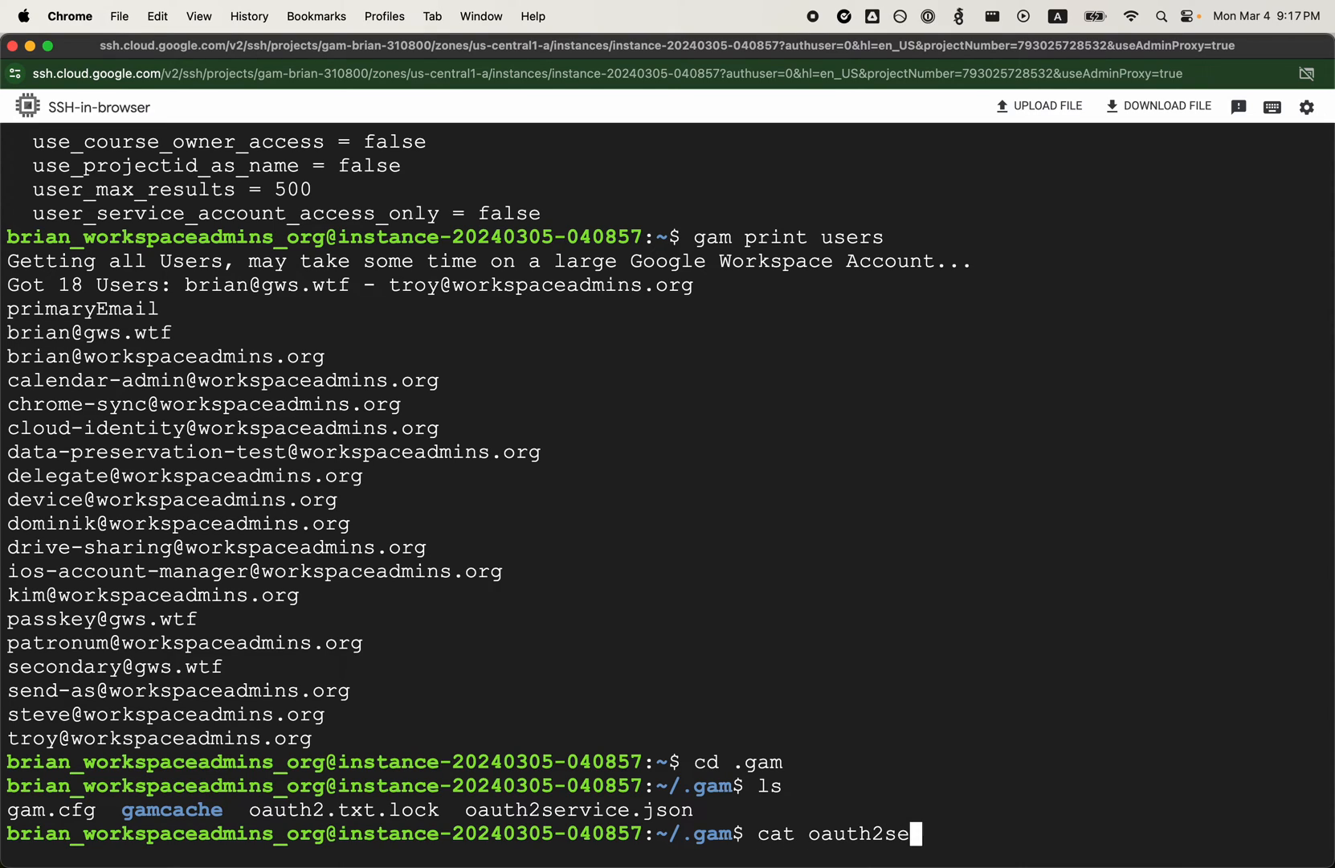
text(ri)
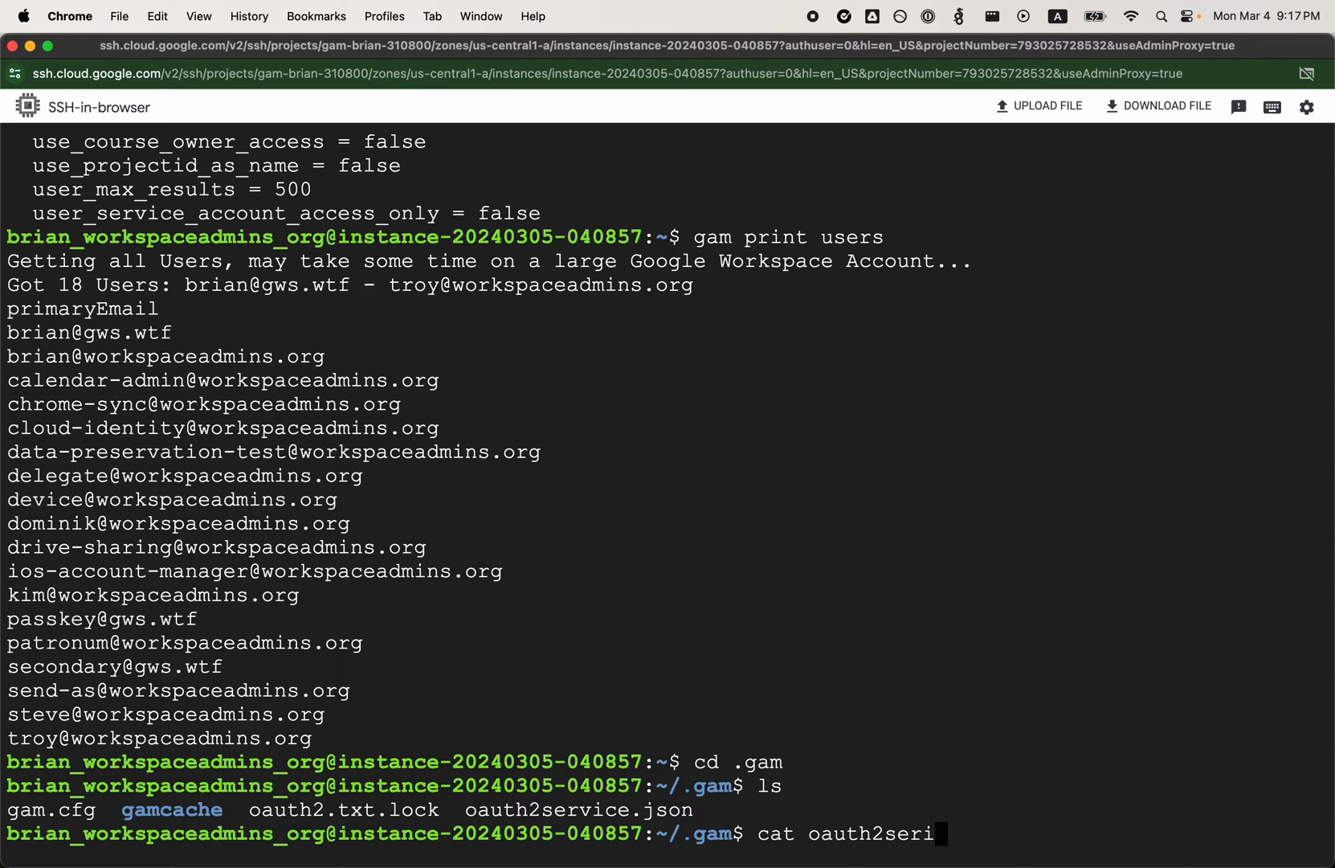
key(Return)
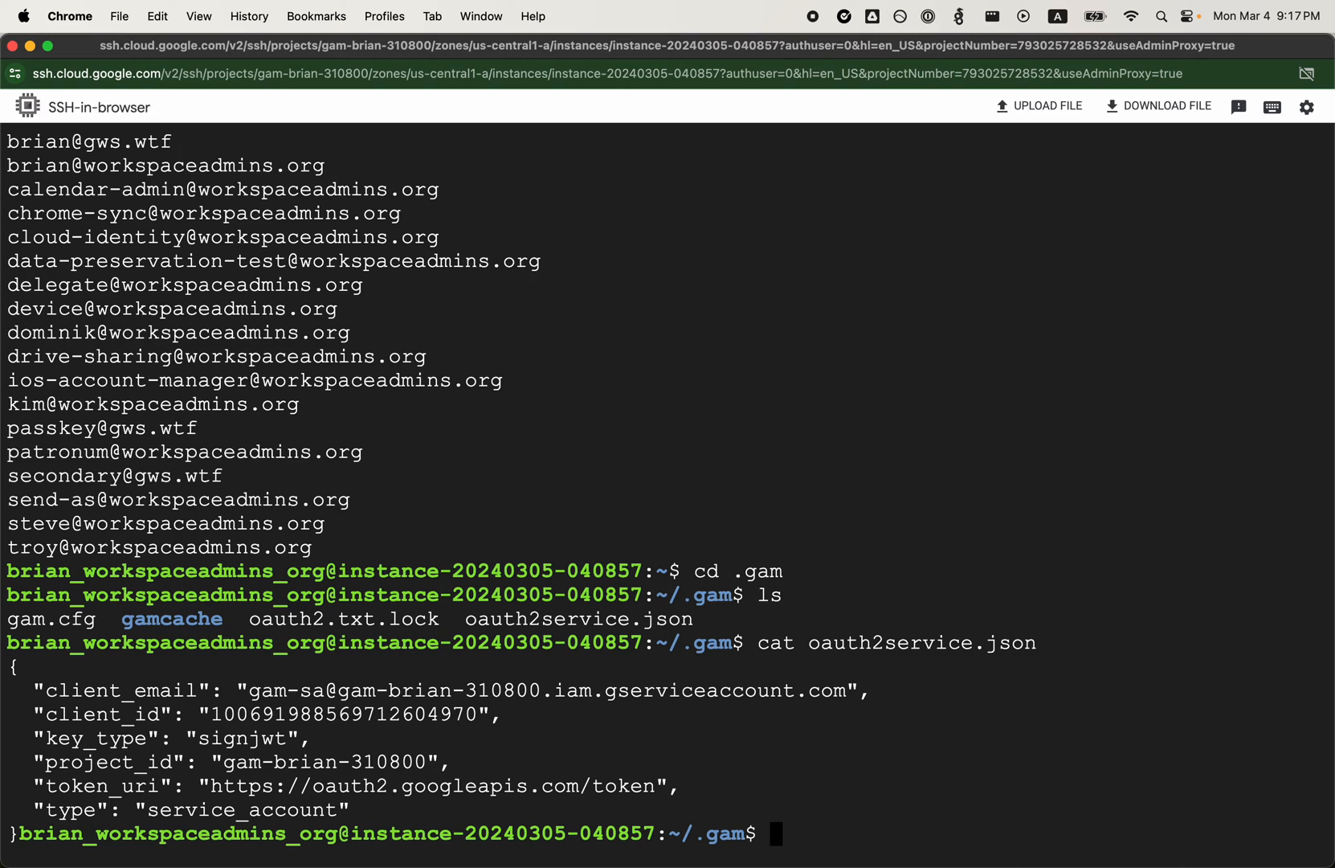
text(gam u)
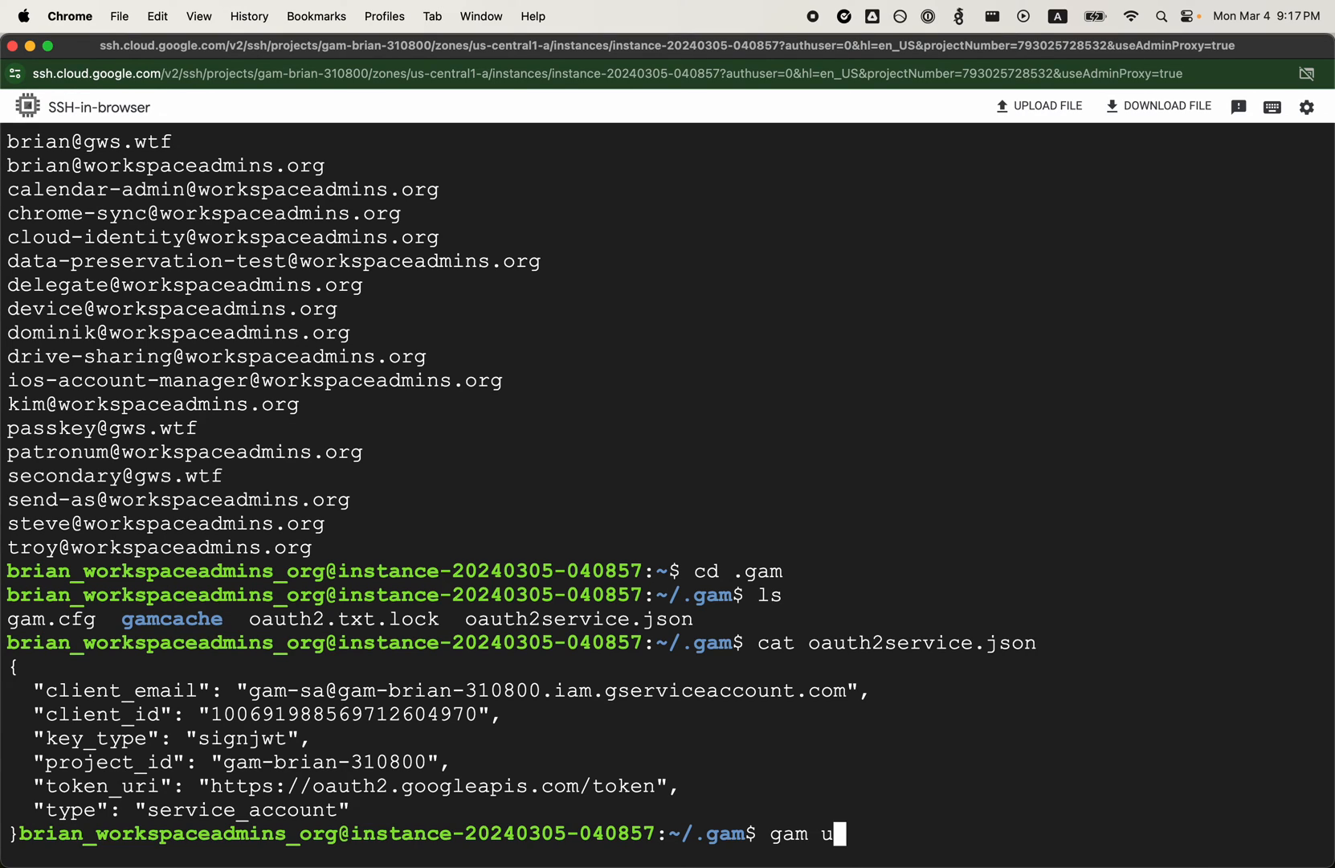
Attempt 'gam user brian show filelist' to list Brian's Drive files
text(ser brian show filelist)
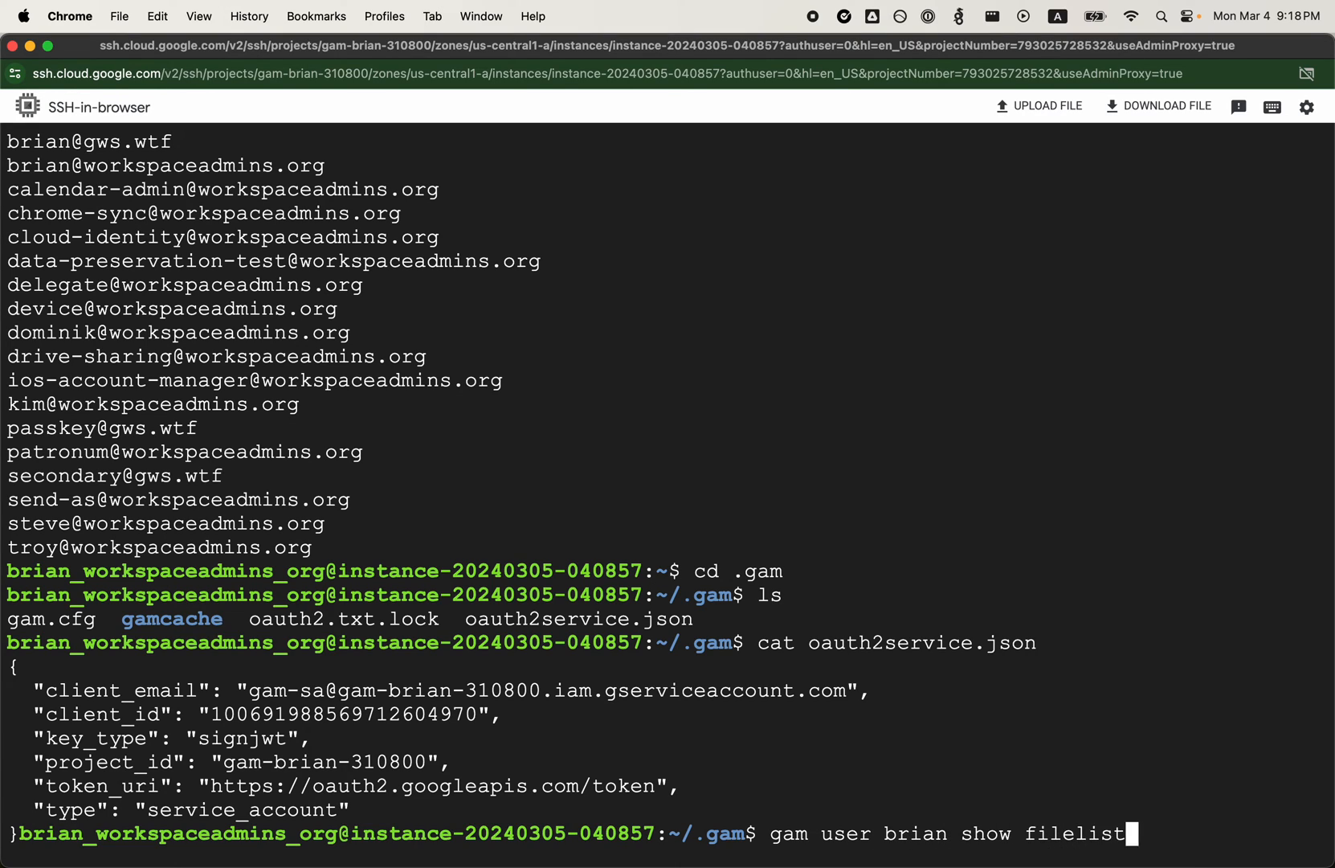
key(Return)
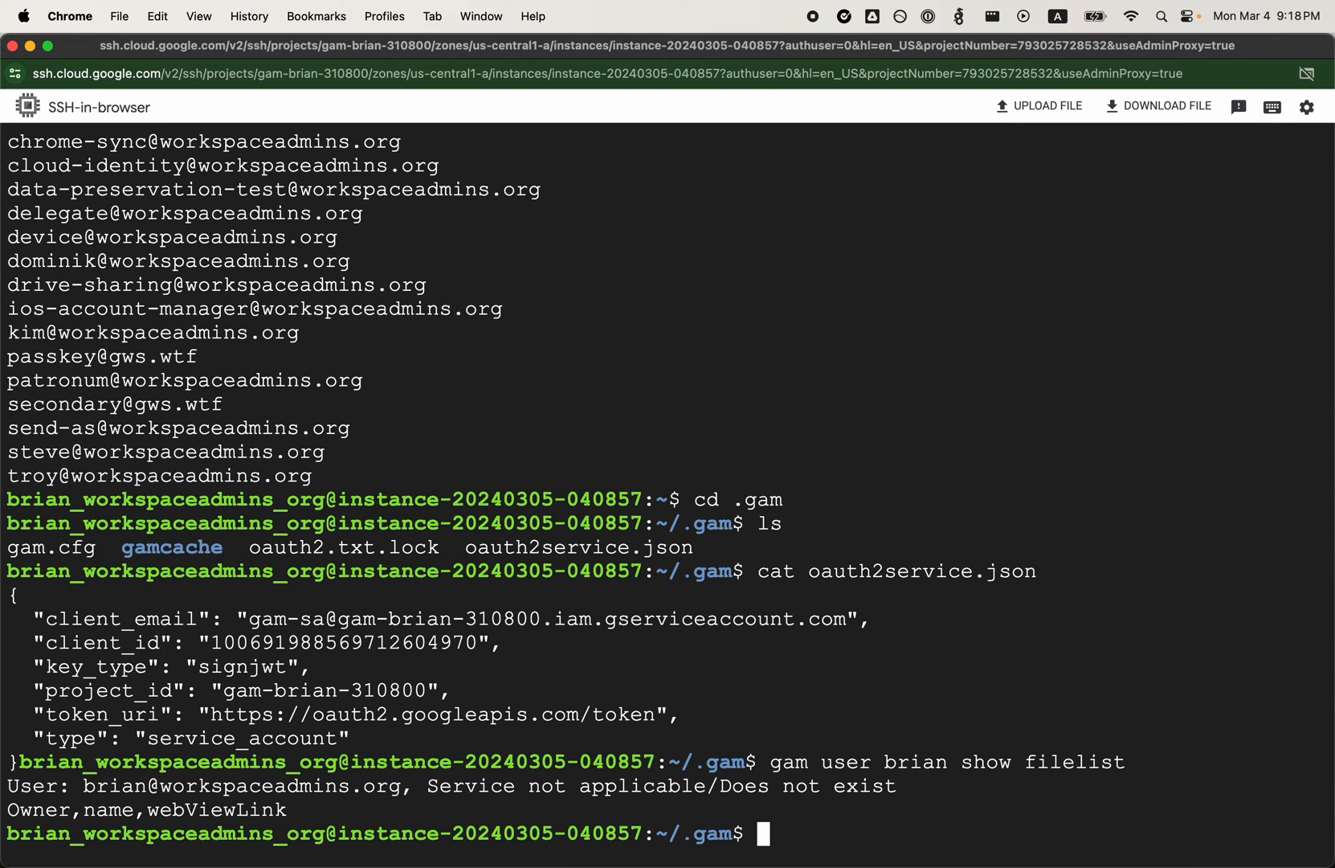
text(gam user)
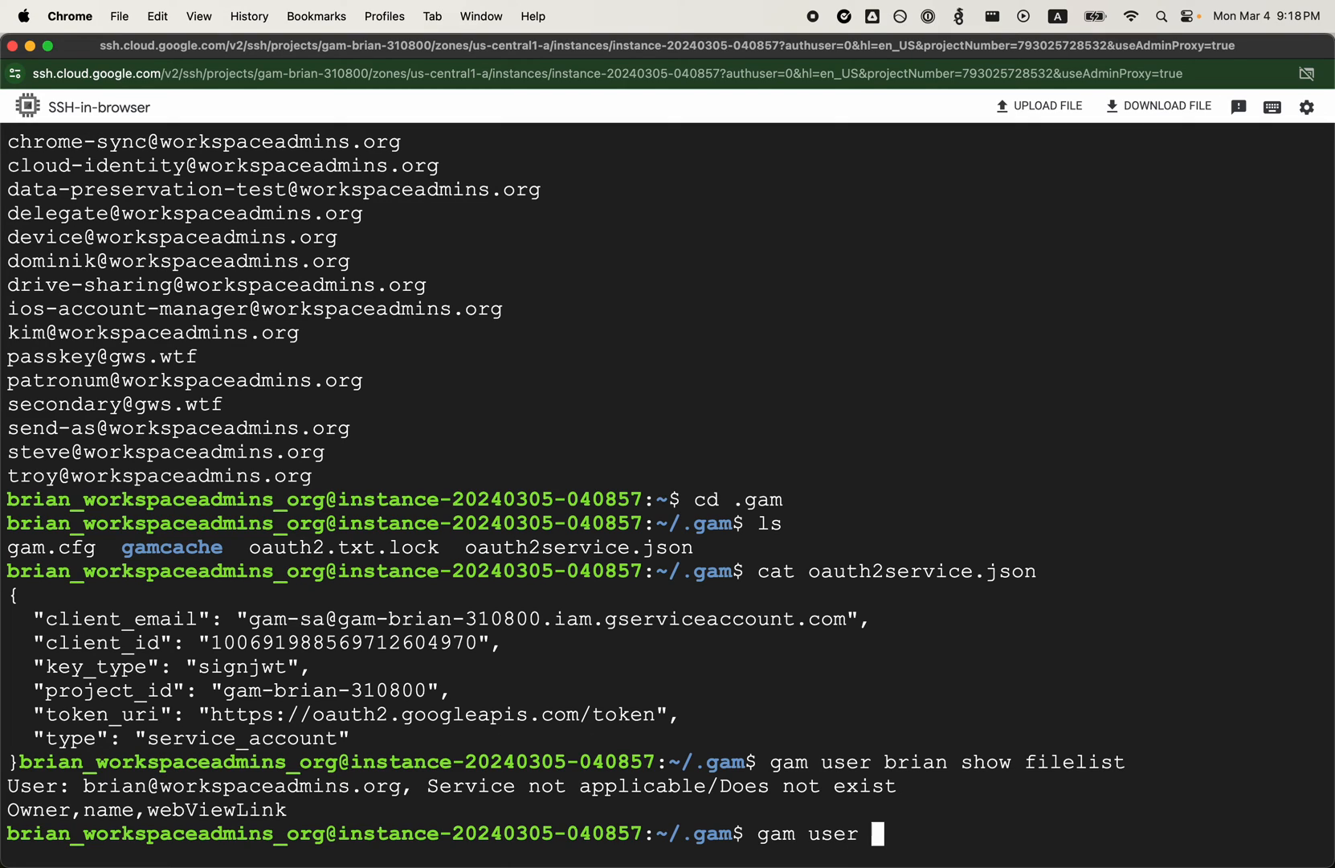
key(ctrl+u)
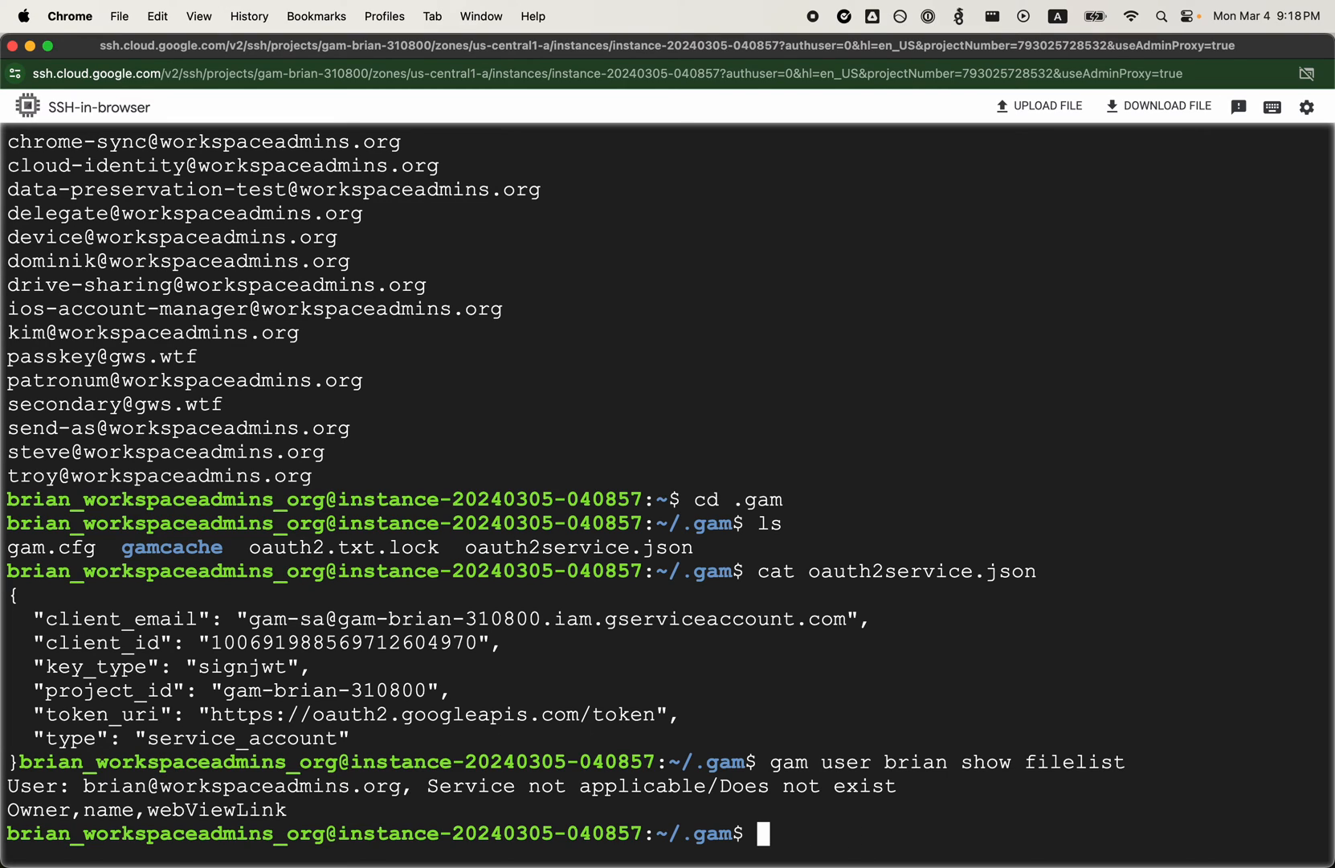
Run 'gam user brian check serviceaccount', review the 35 failing scopes, and select the authorization link
text(gam user brian che)
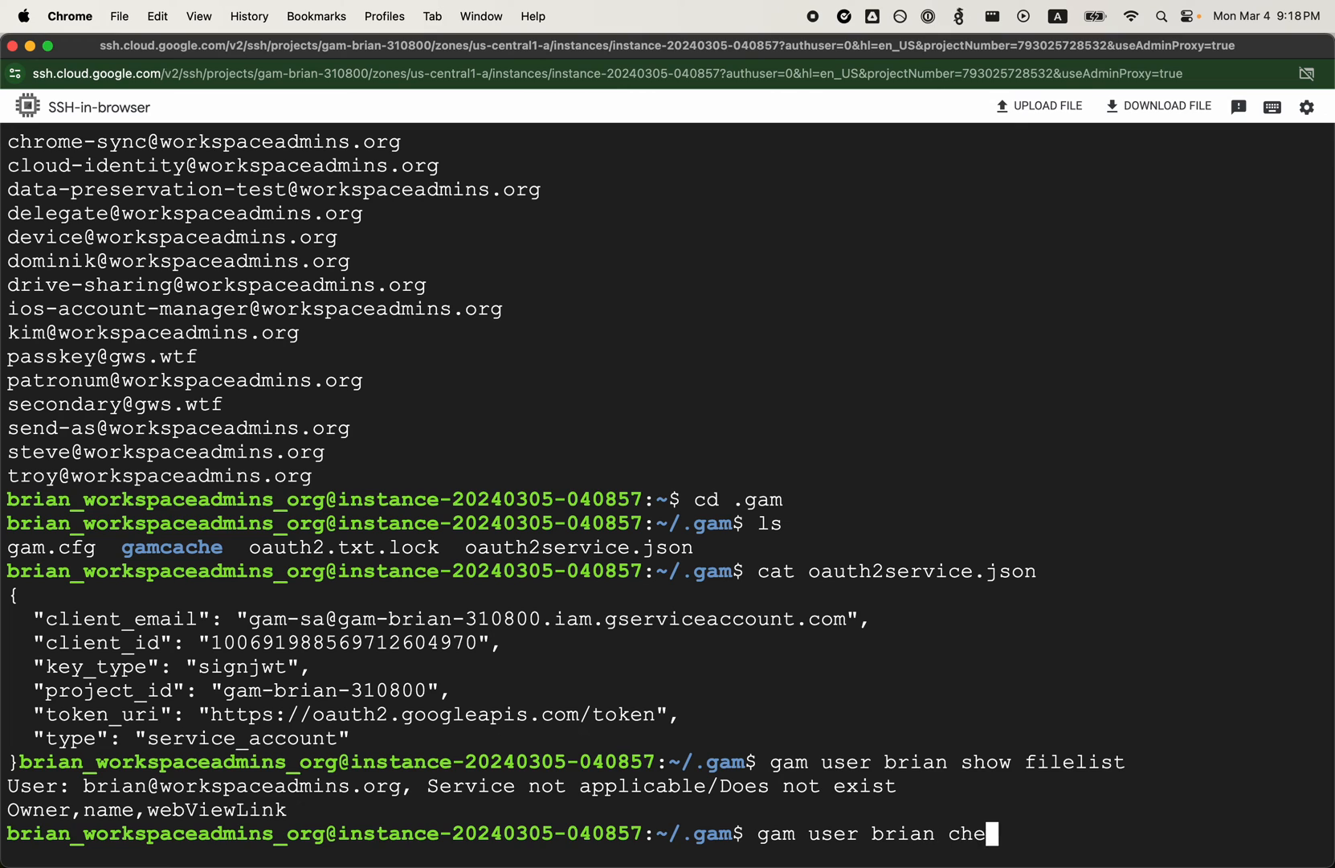
text(ck serviceaccount)
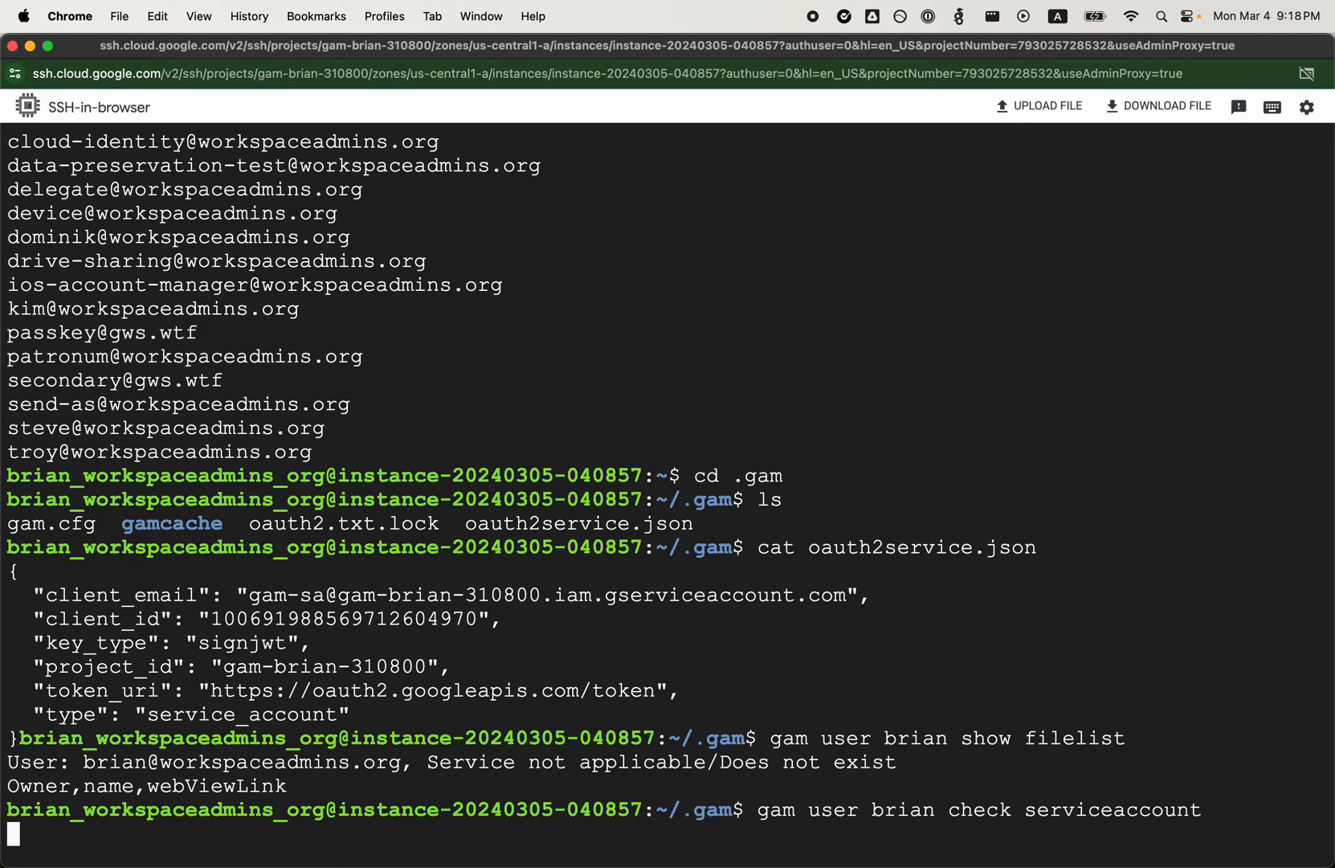
key(Return)
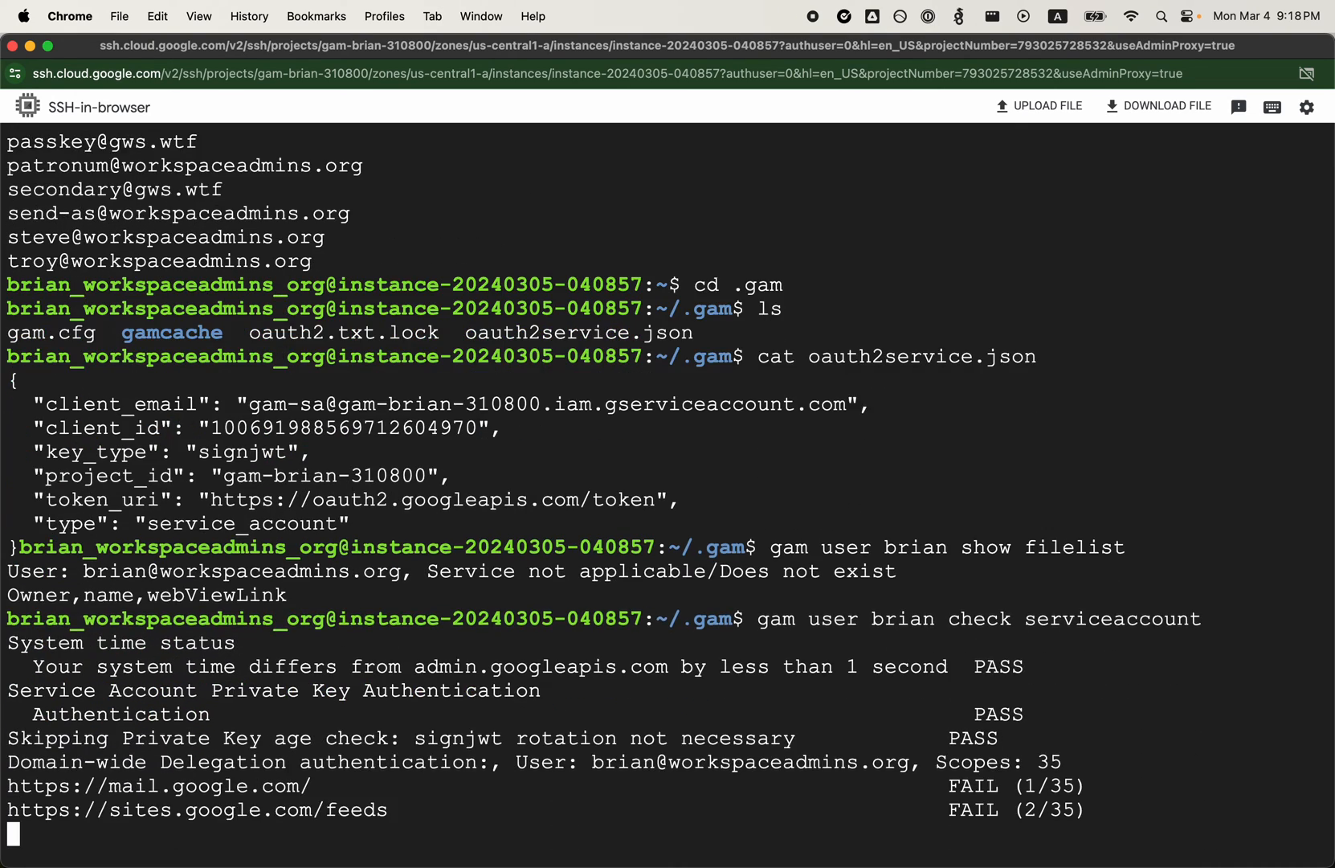
scroll(down, 3)
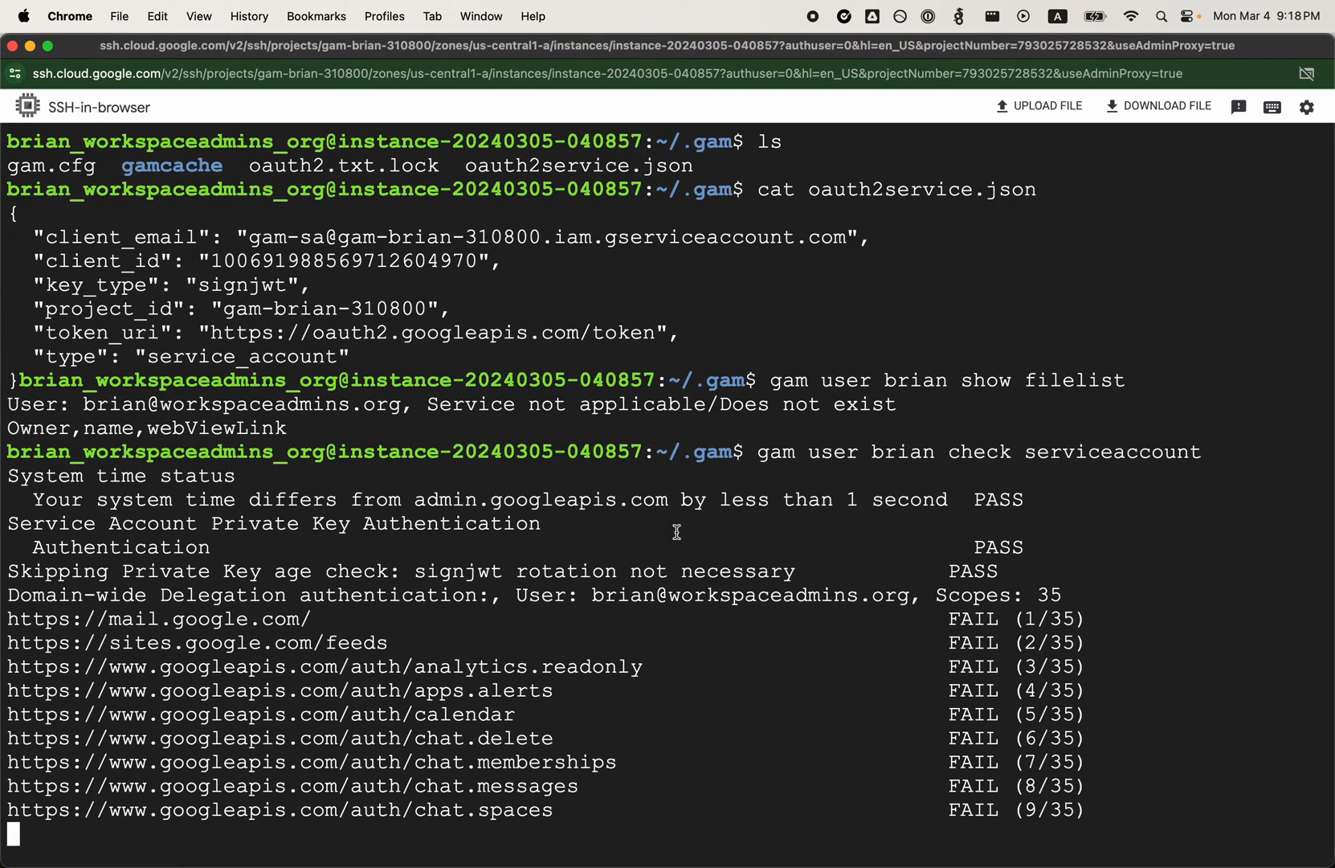
scroll(down, 3)
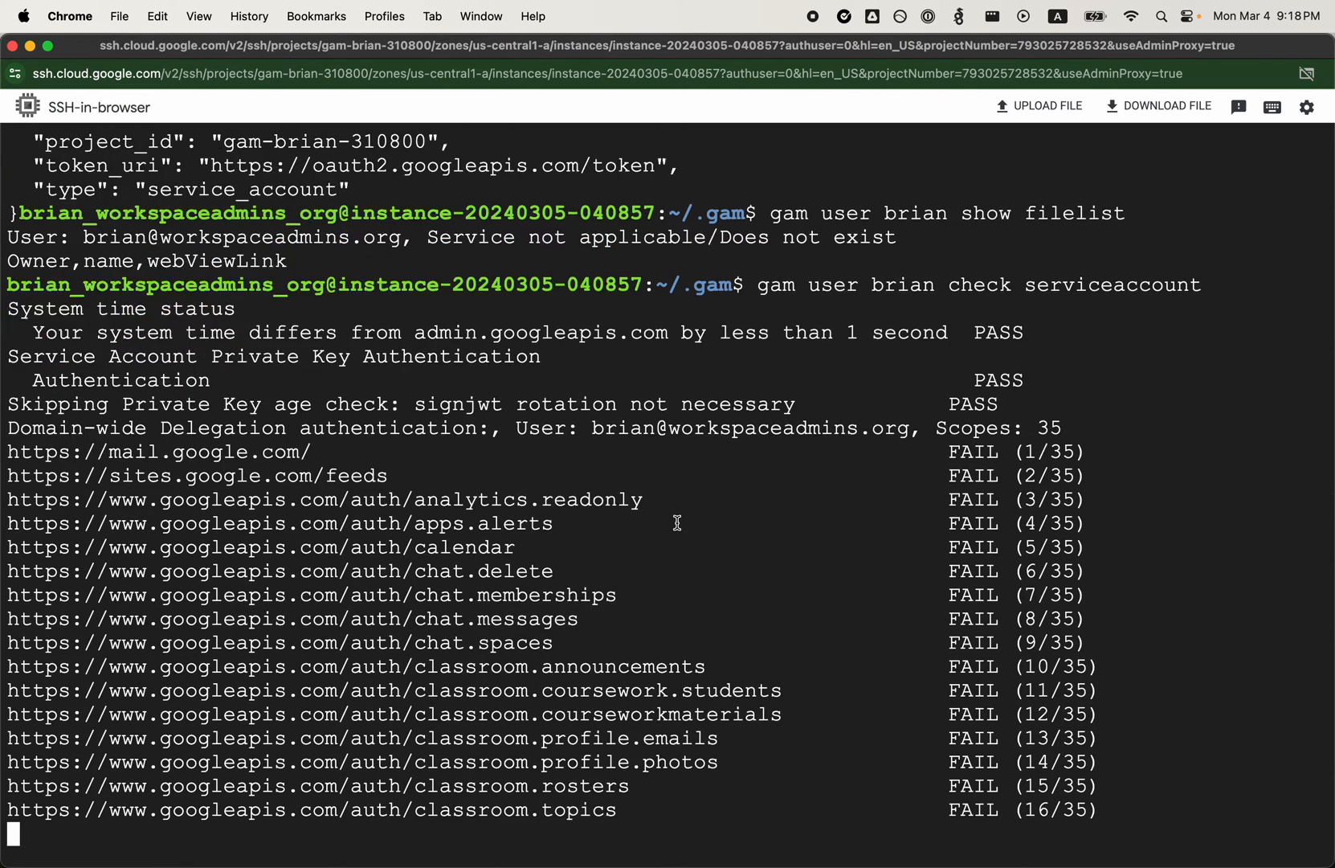
scroll(down, 3)
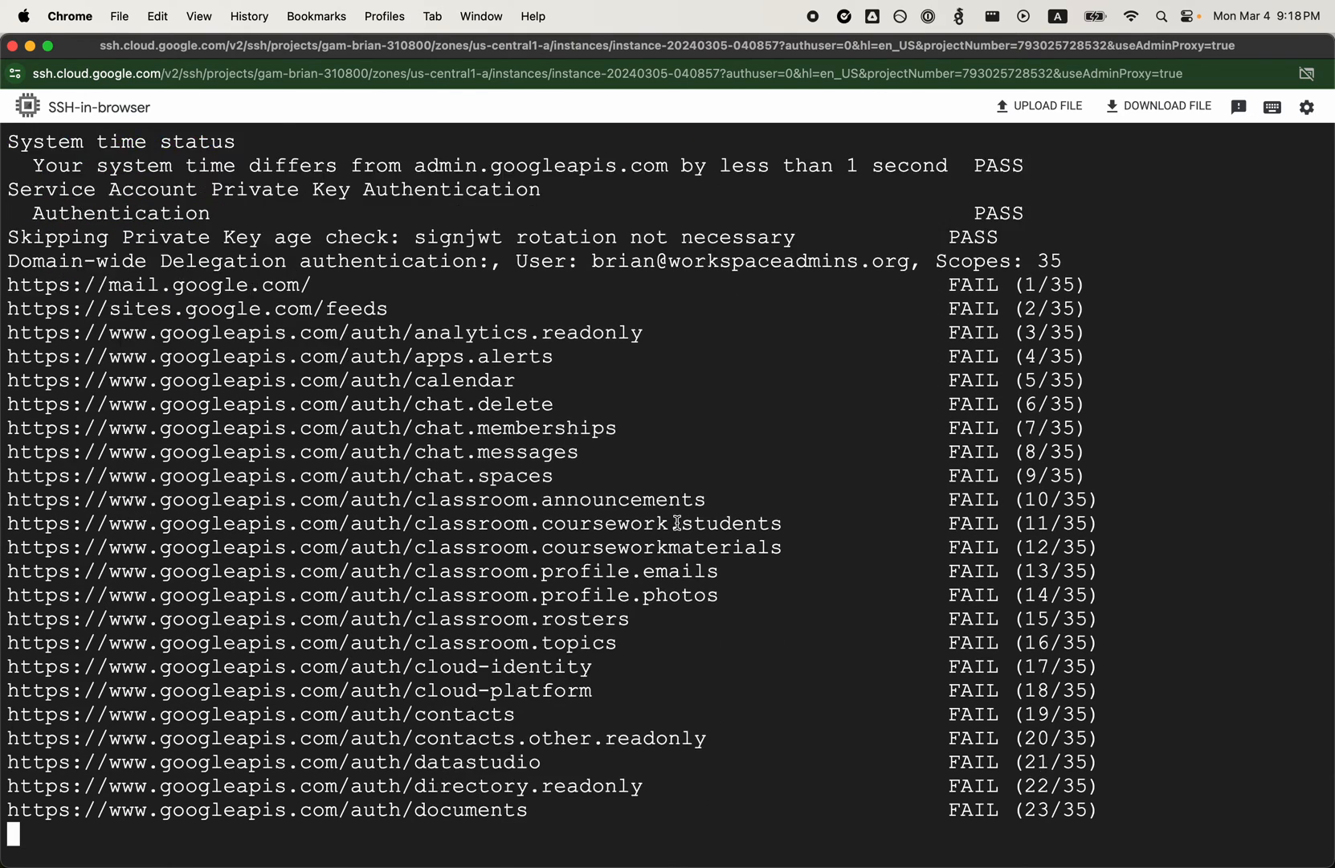
scroll(down, 3)
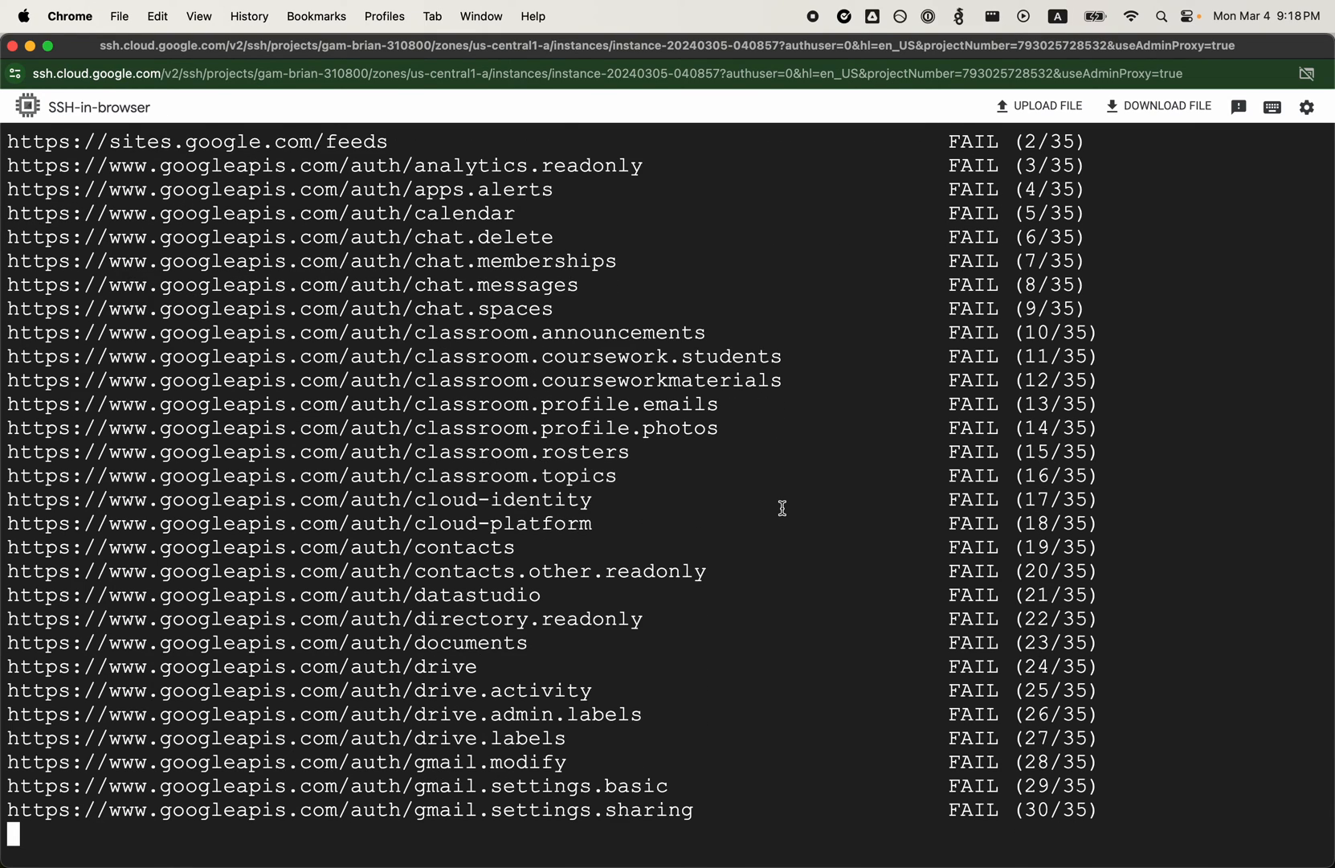
scroll(down, 3)
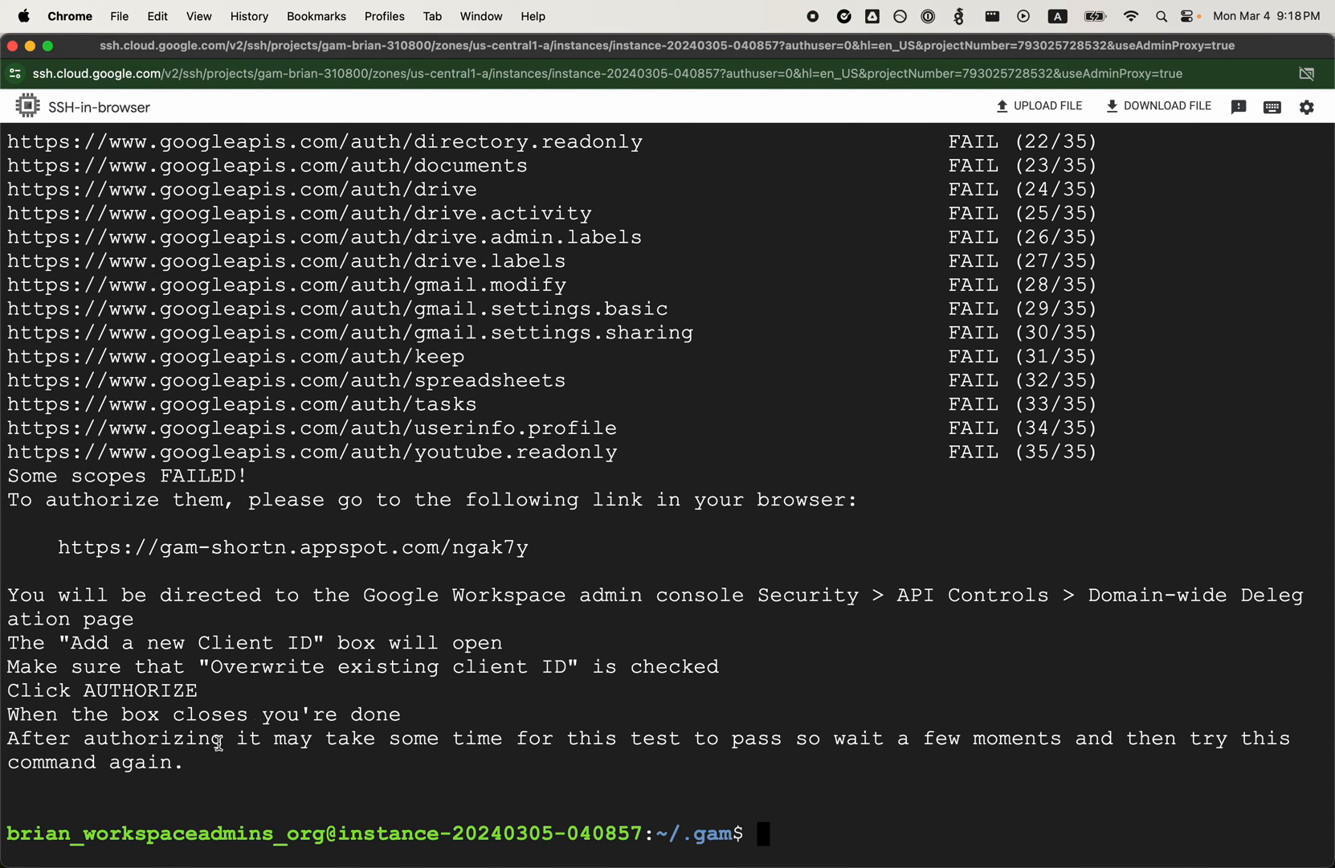
double_click(293, 546)
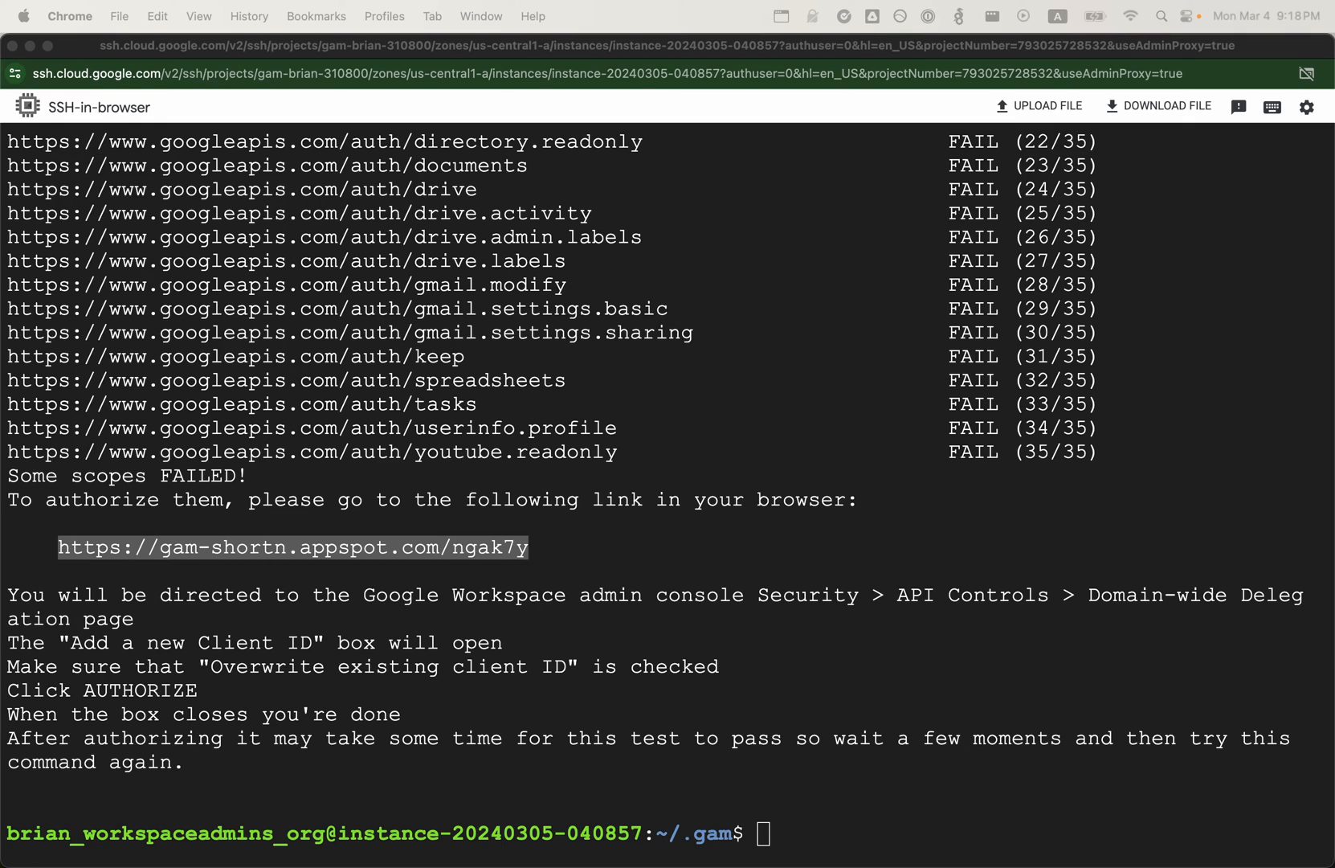
mouse_move(961, 275)
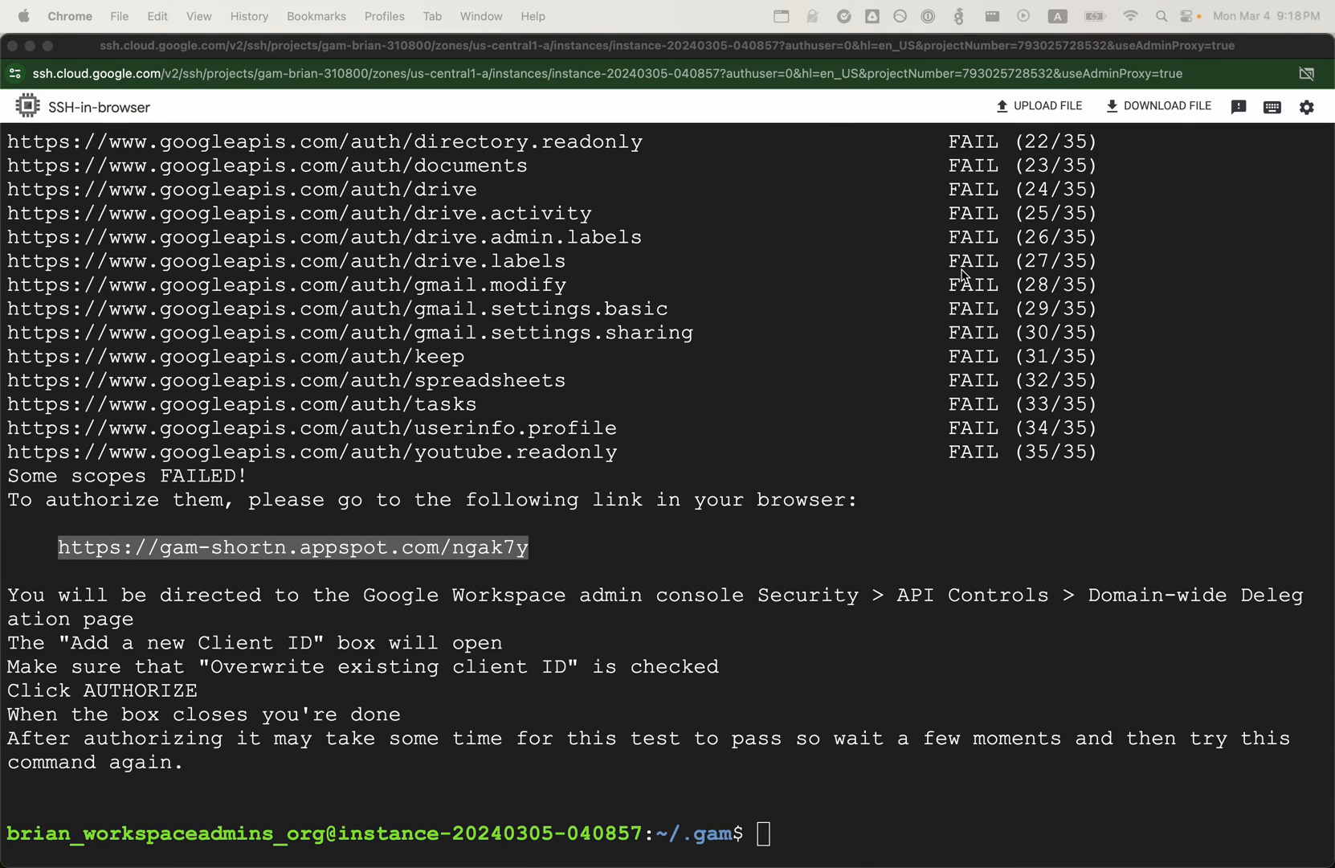
Rerun the brian service account check, confirm all 35 scopes pass, and list Brian's Drive files
text(gam user brian check serviceaccount)
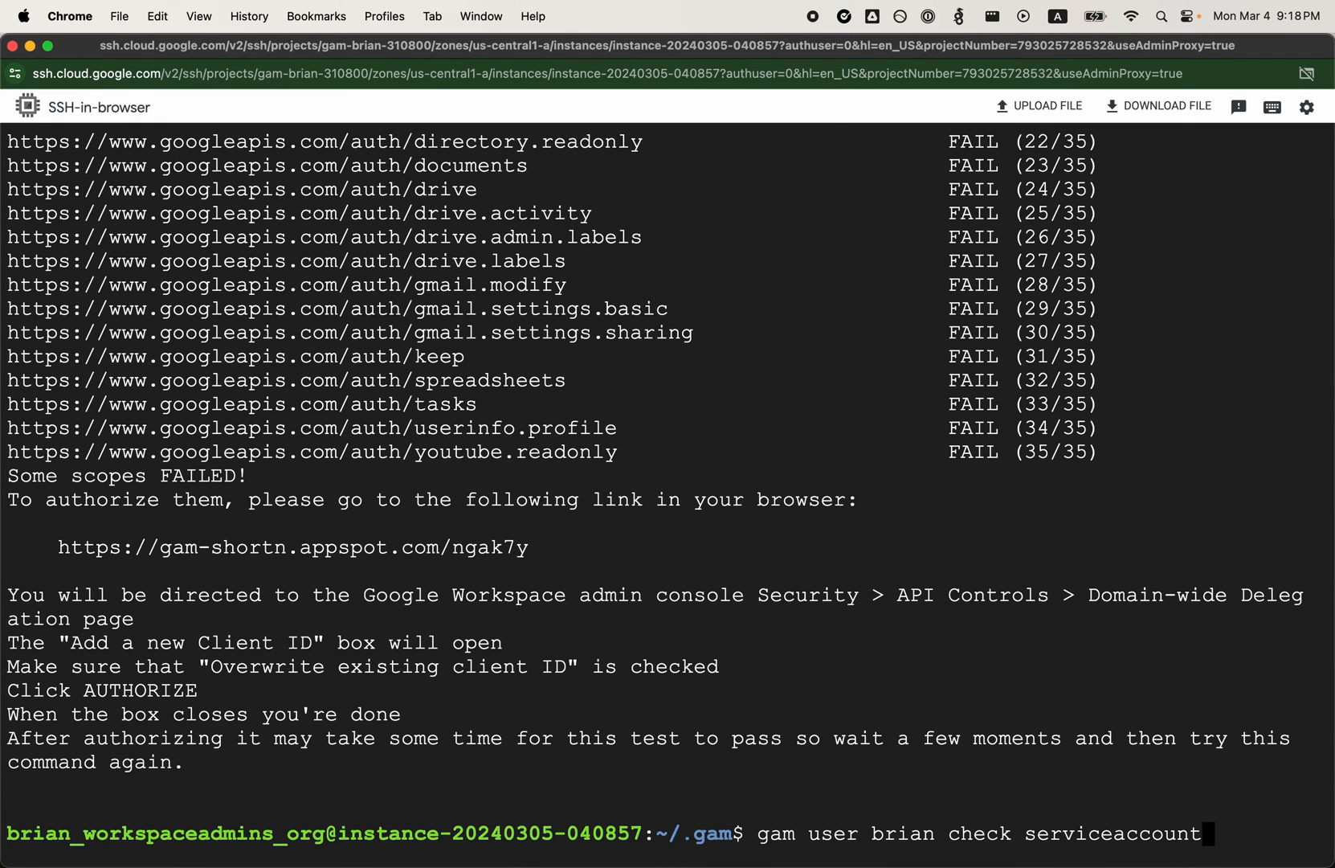
key(Return)
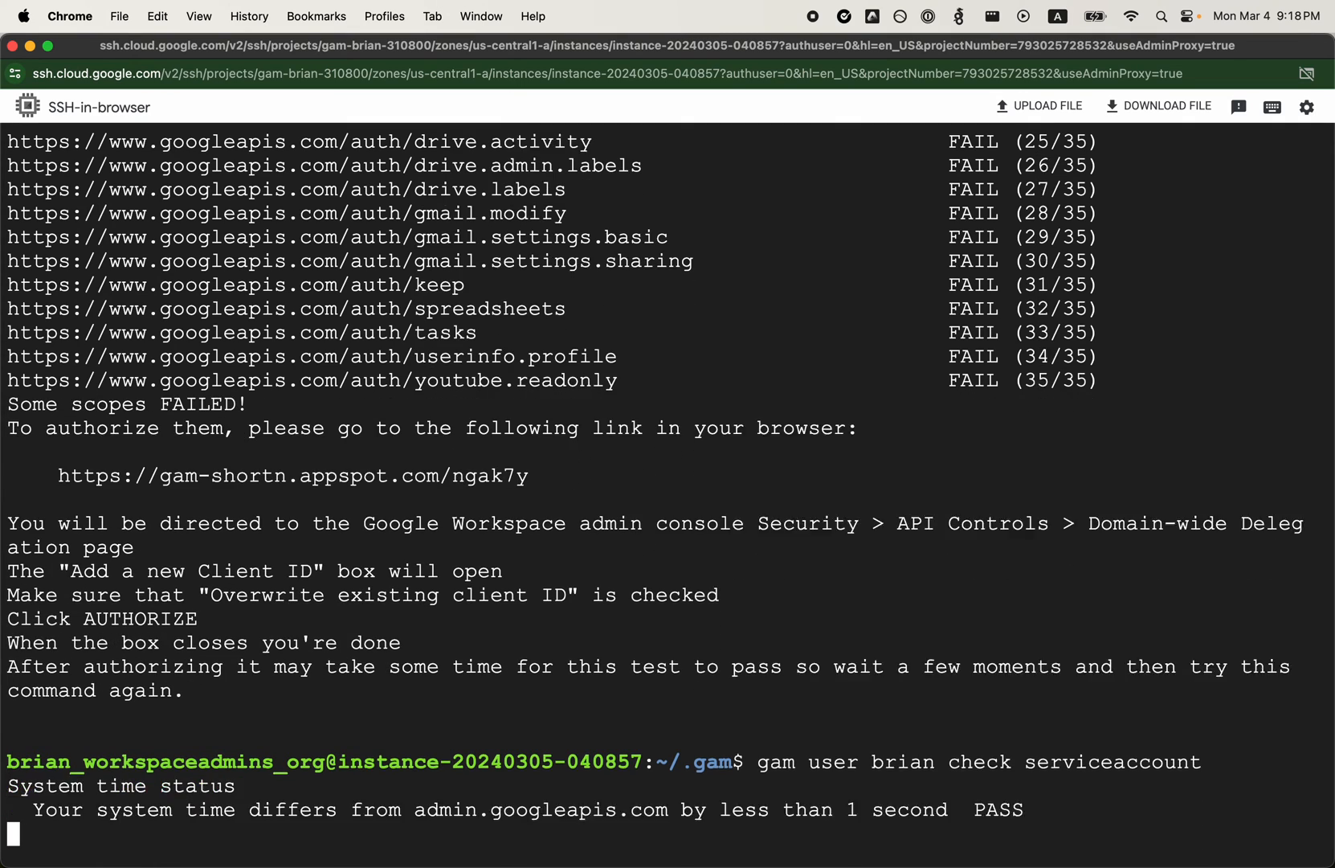
scroll(down, 3)
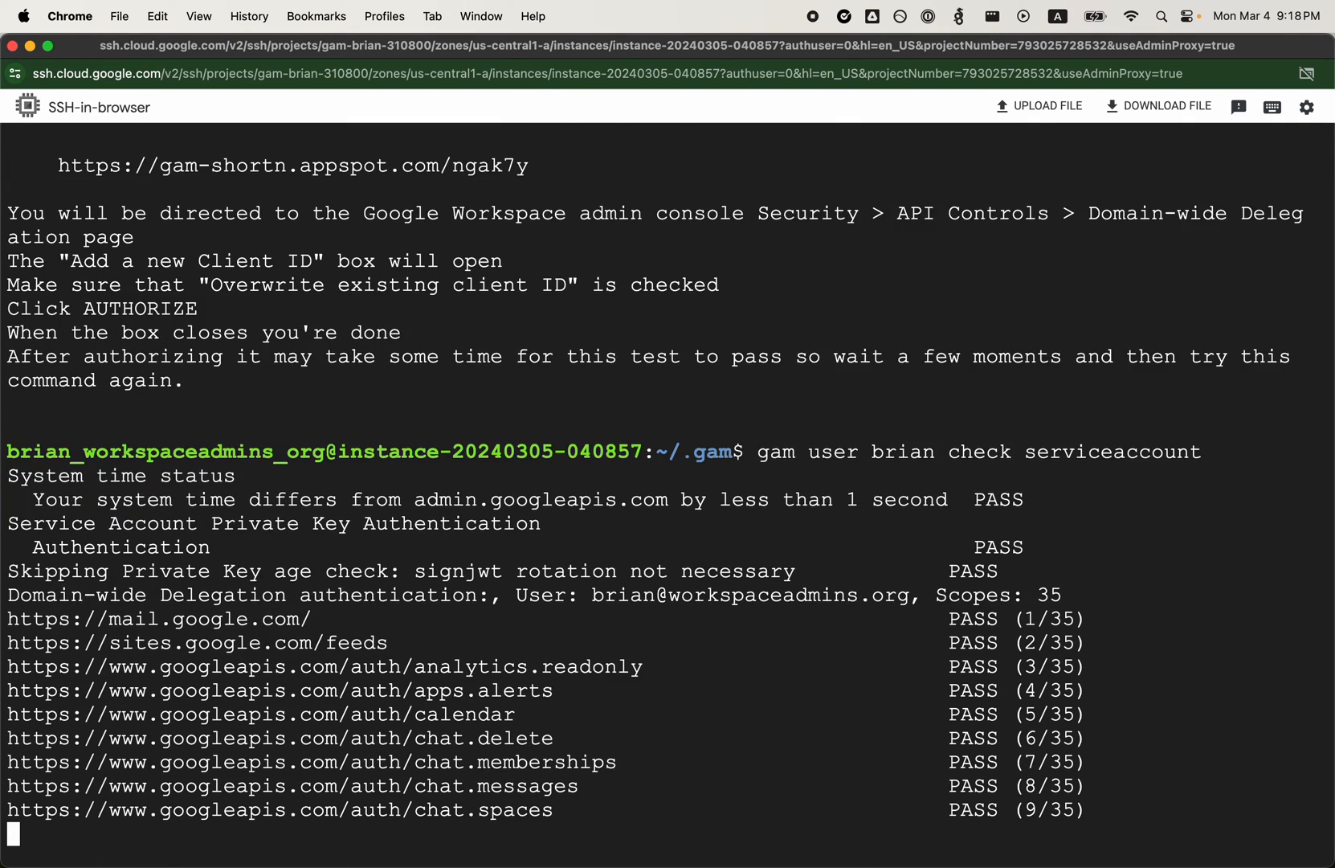
scroll(down, 3)
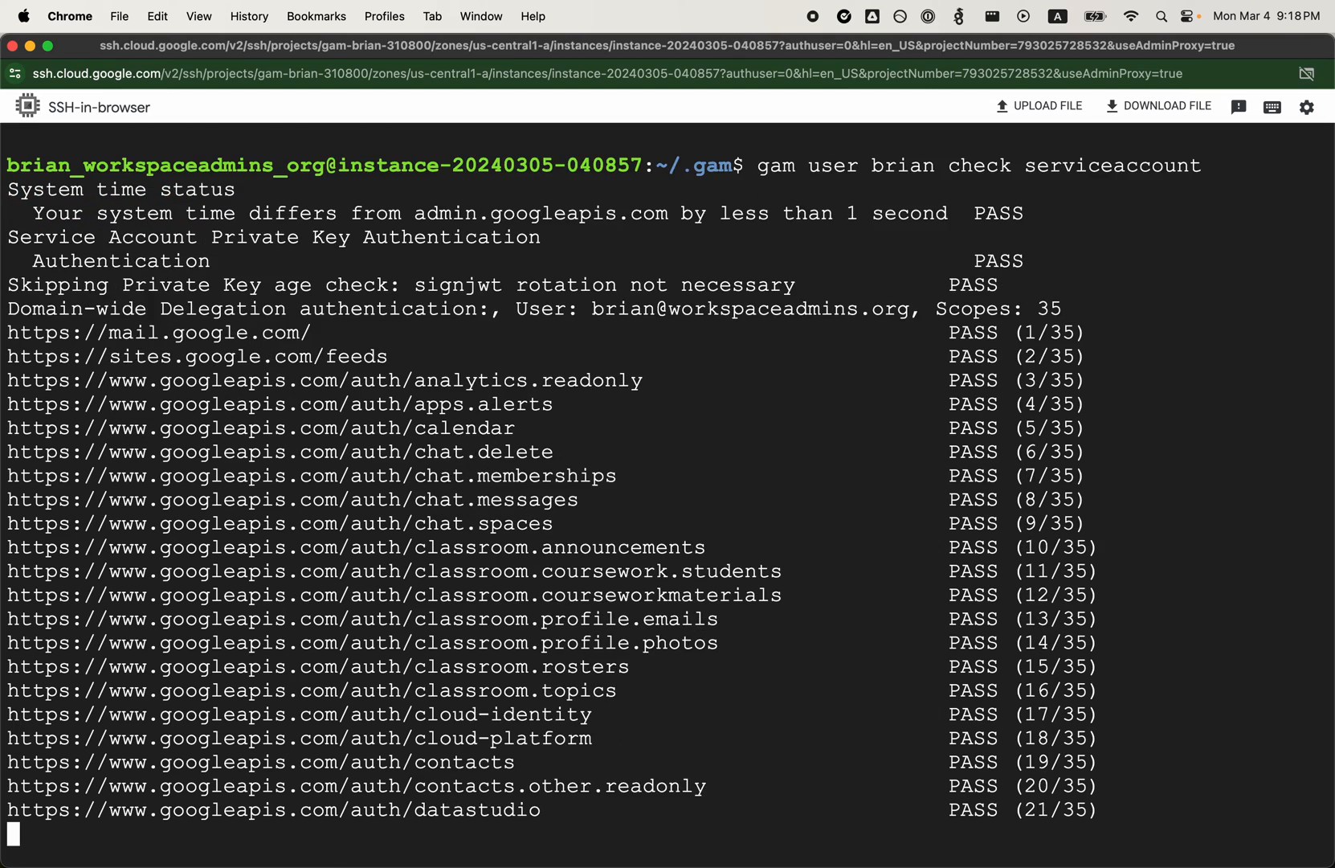
scroll(down, 3)
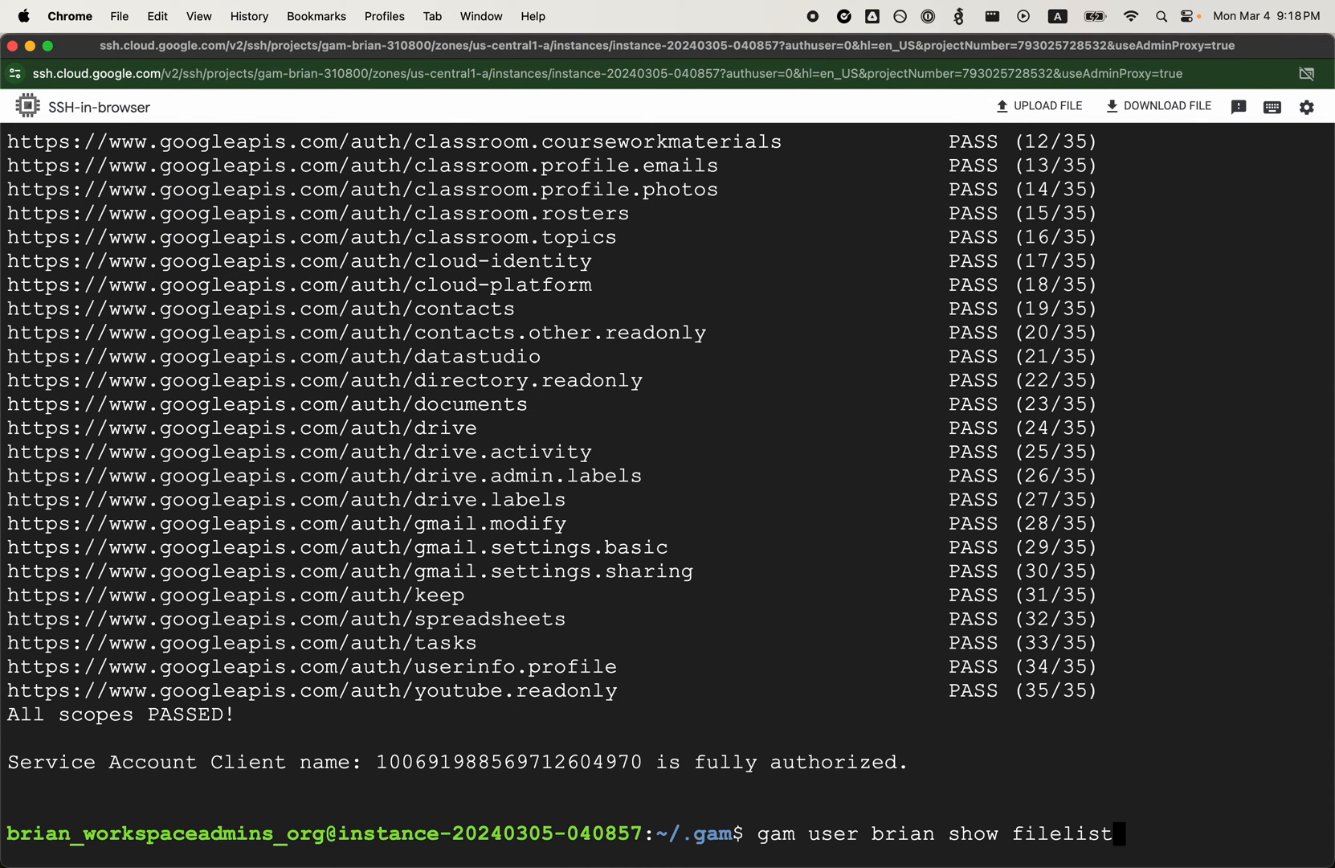
key(Return)
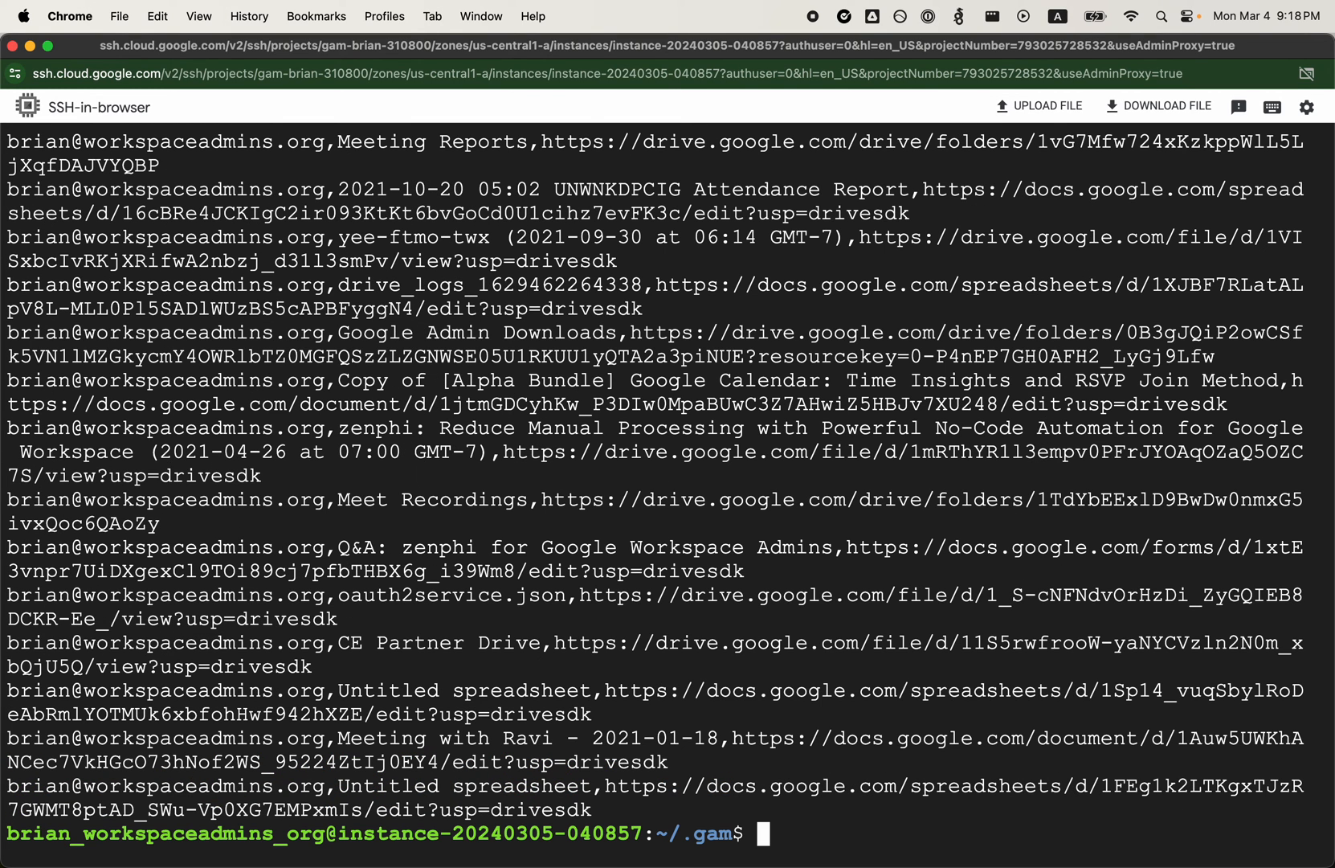
List Brian's Drive files again with 'fields id,name' and scroll through the output
text(gam user brian show filelist)
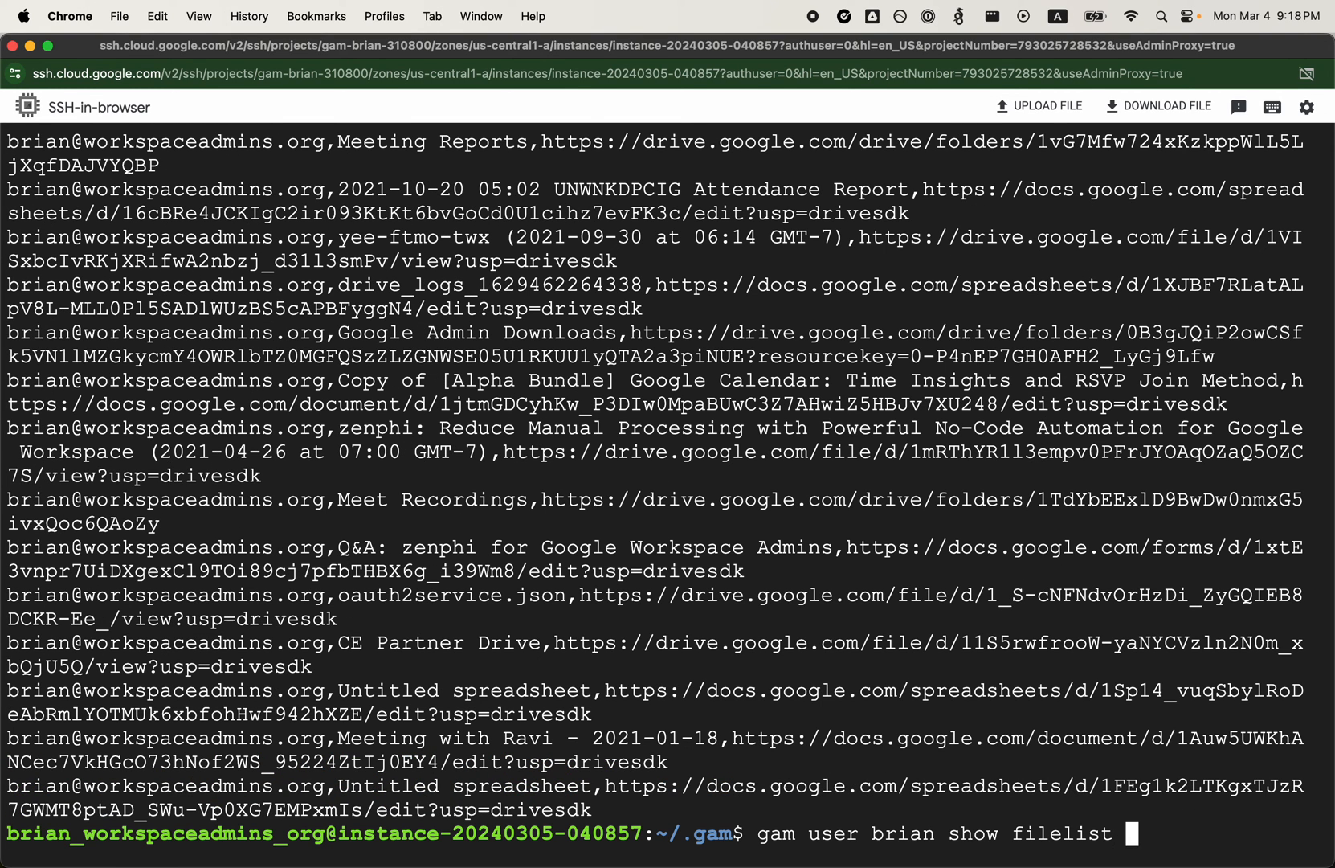
text(fields id,name)
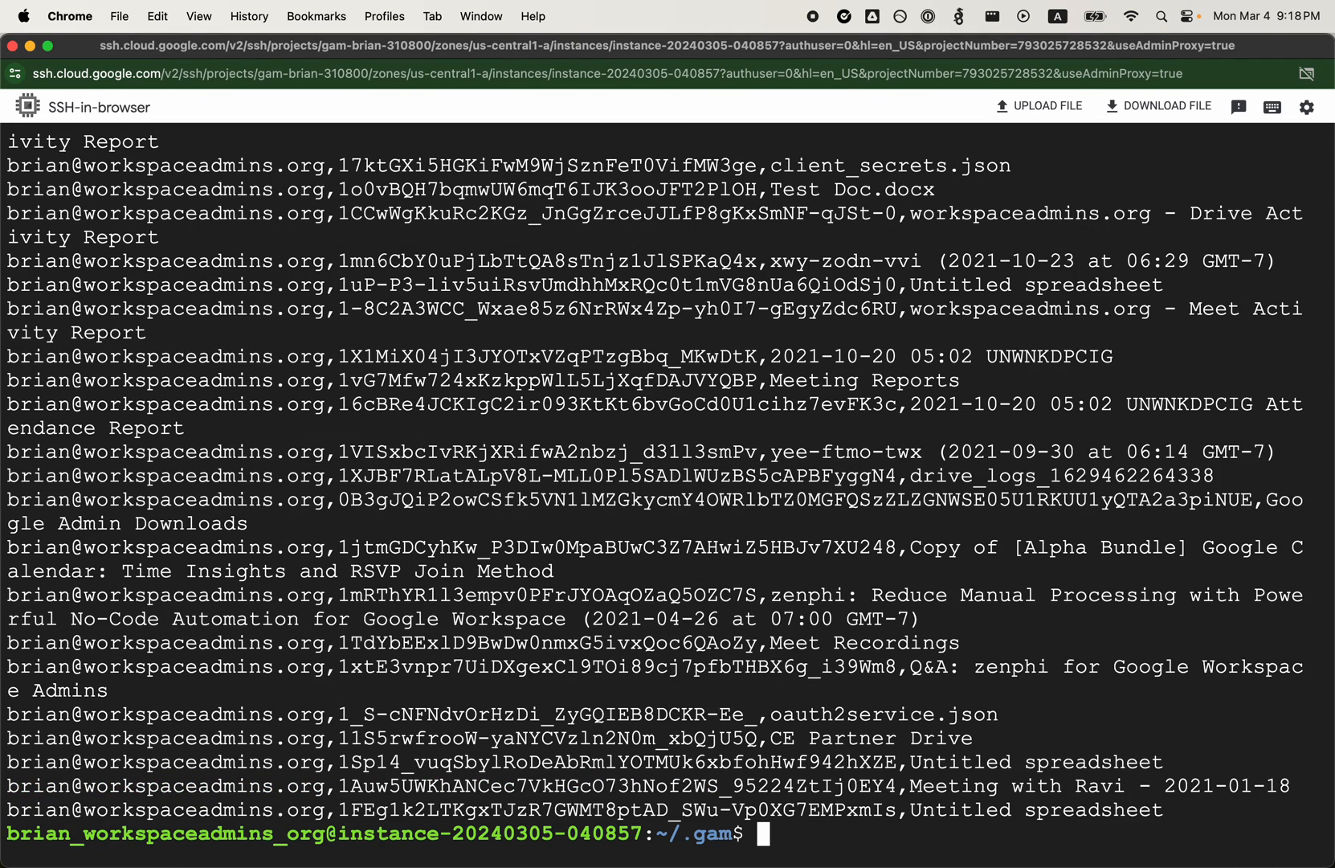
scroll(up, 3)
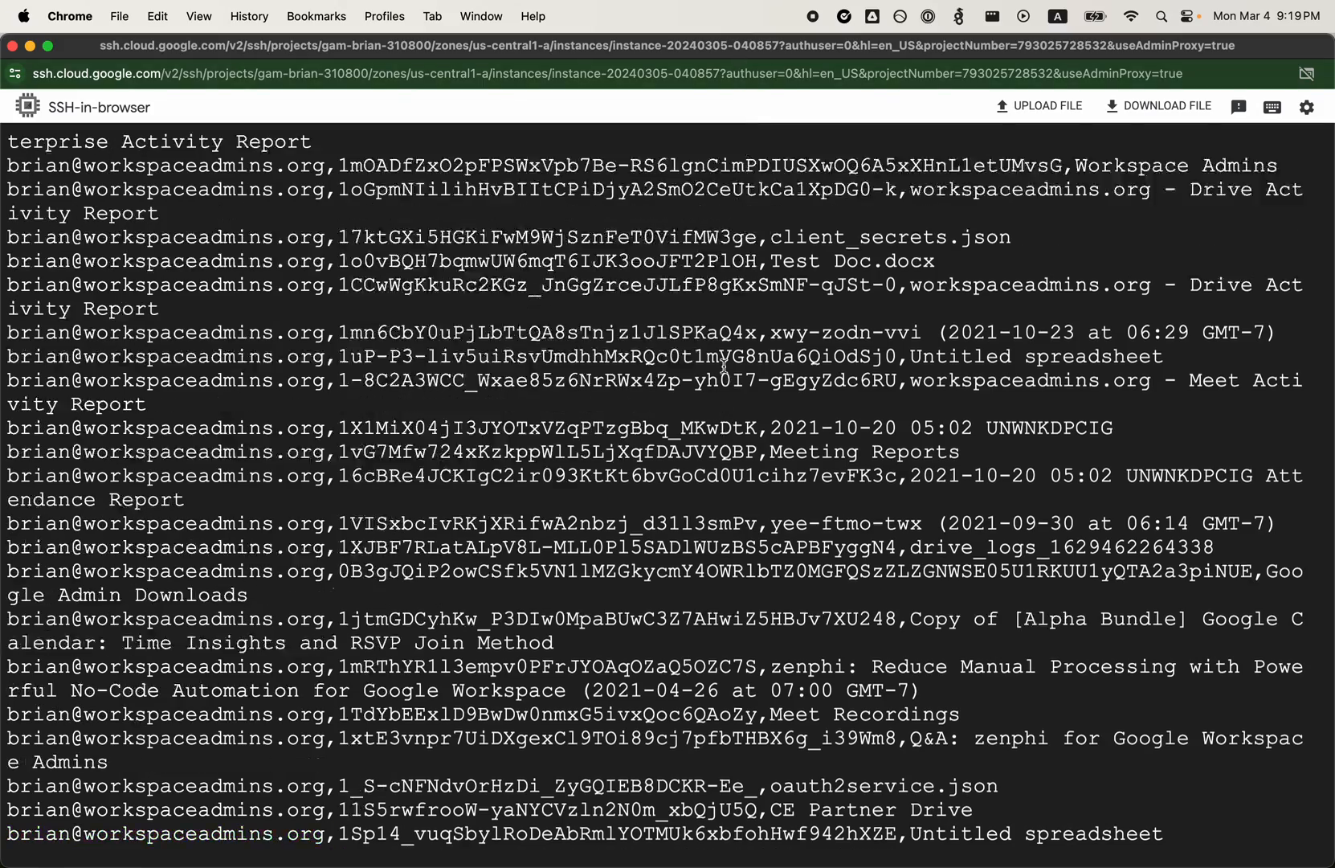
scroll(down, 3)
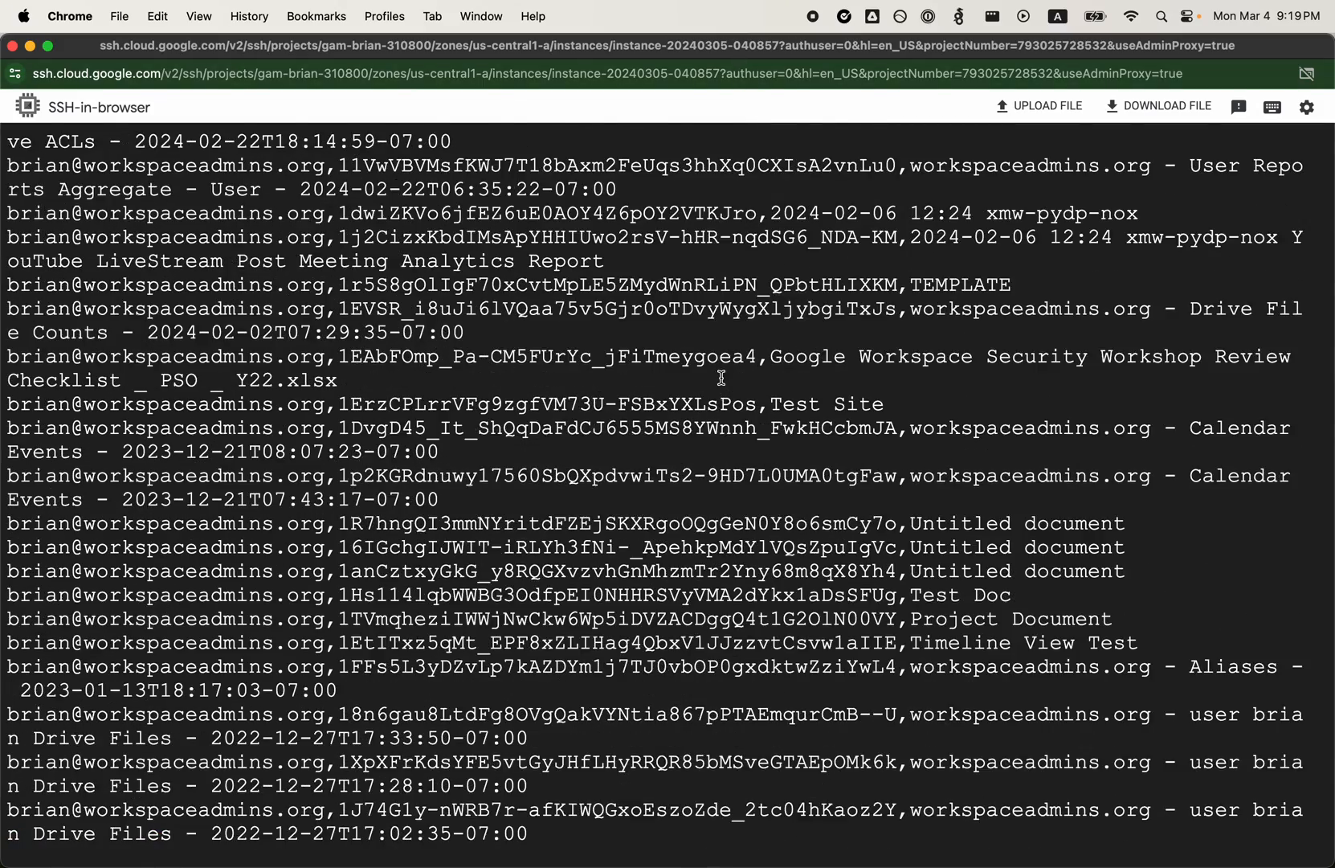
scroll(down, 3)
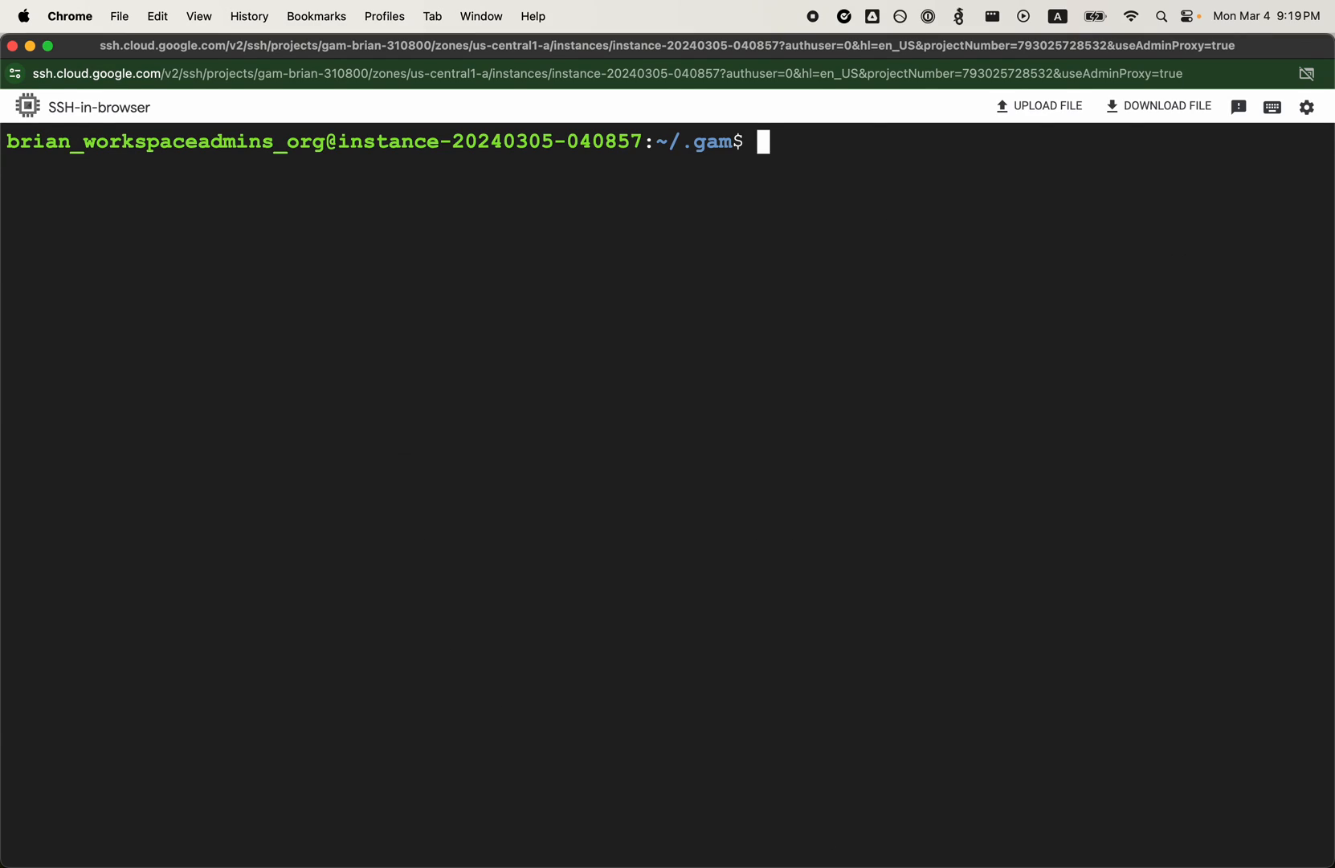
mouse_move(808, 404)
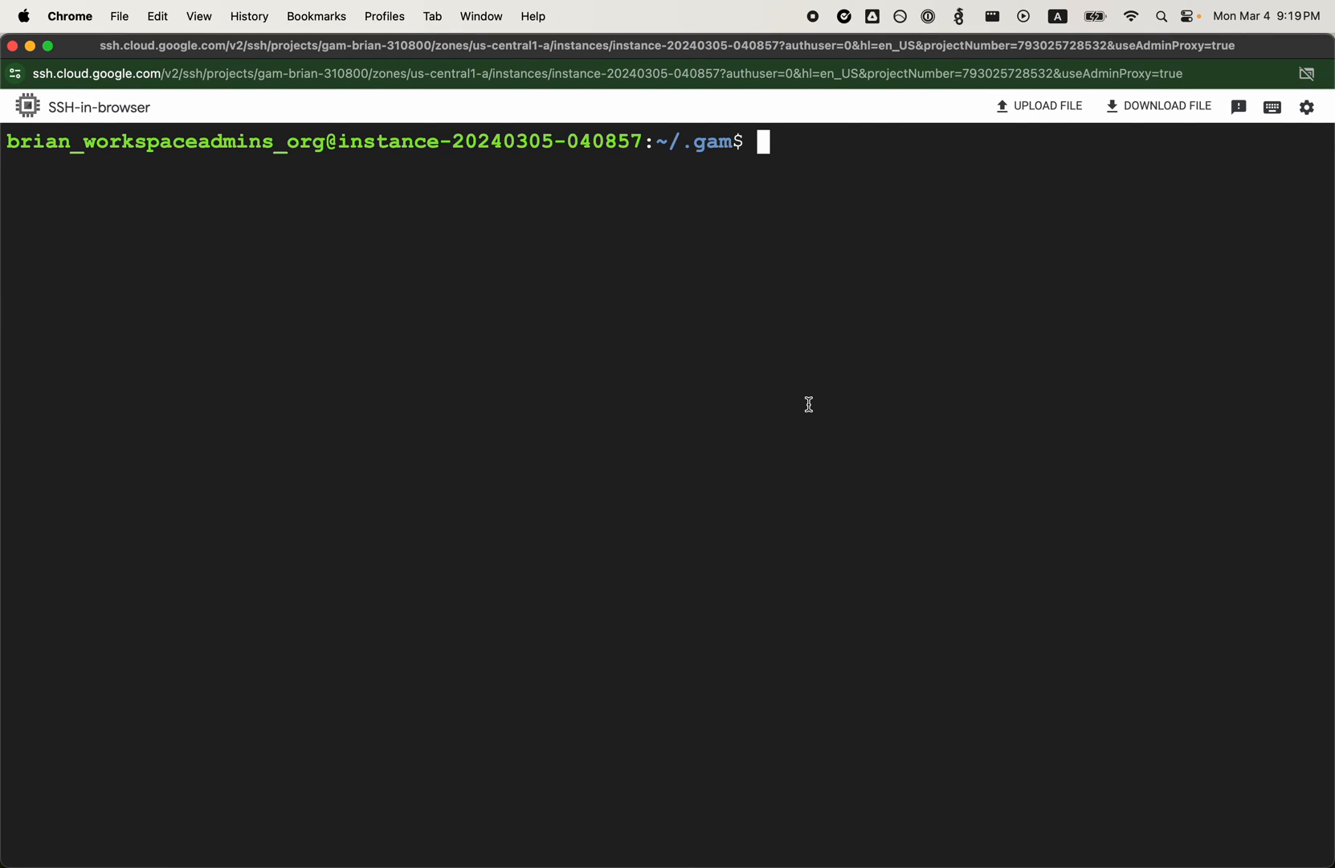
mouse_move(706, 396)
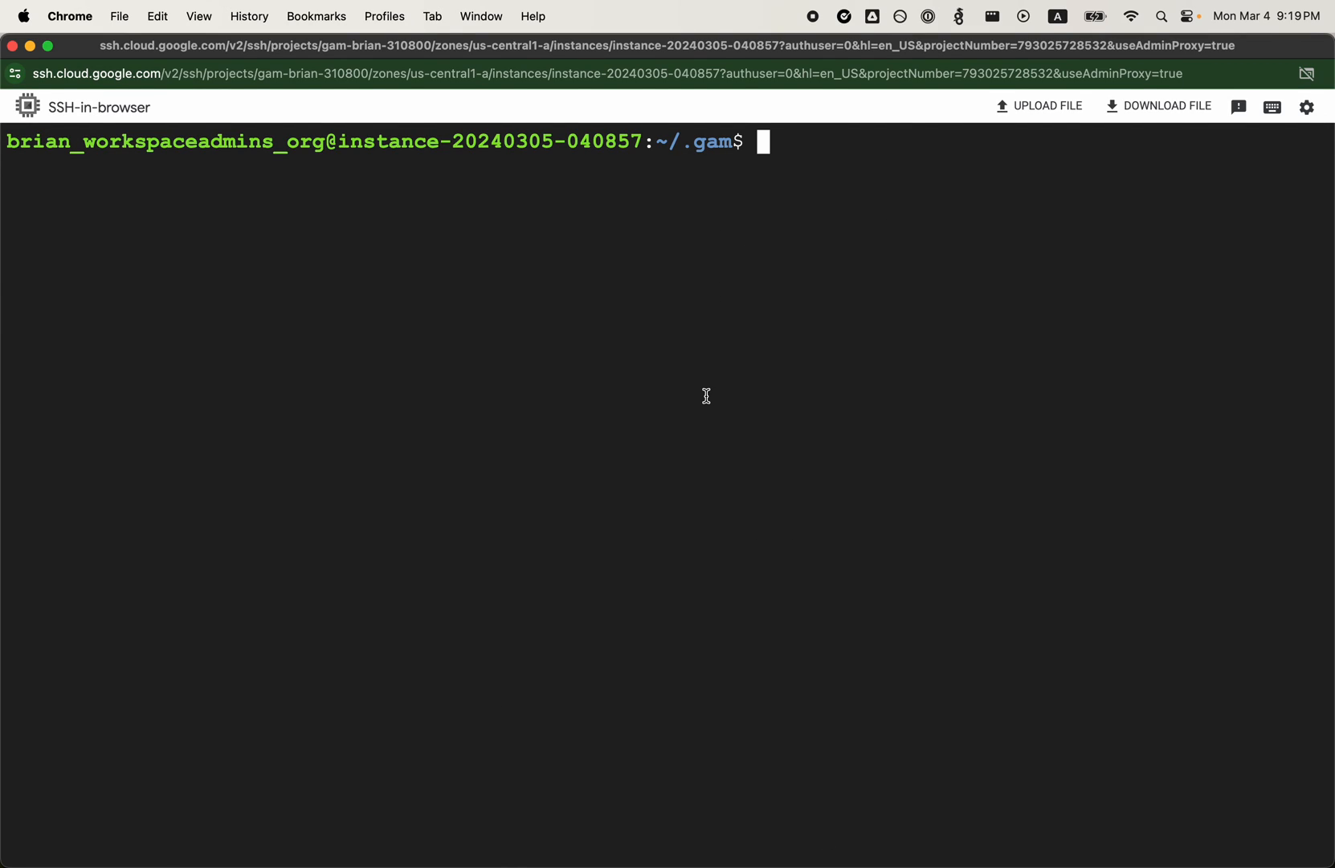
mouse_move(756, 266)
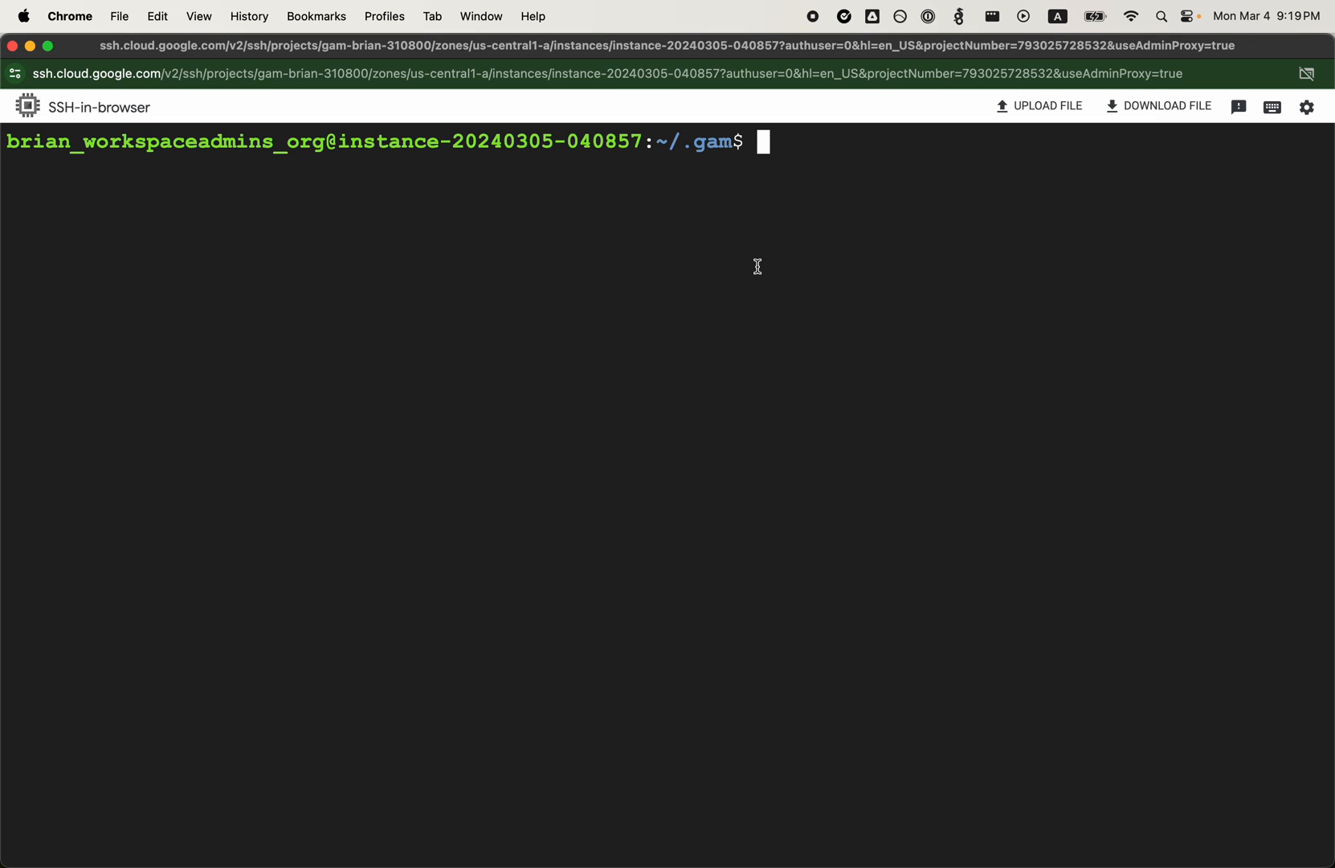